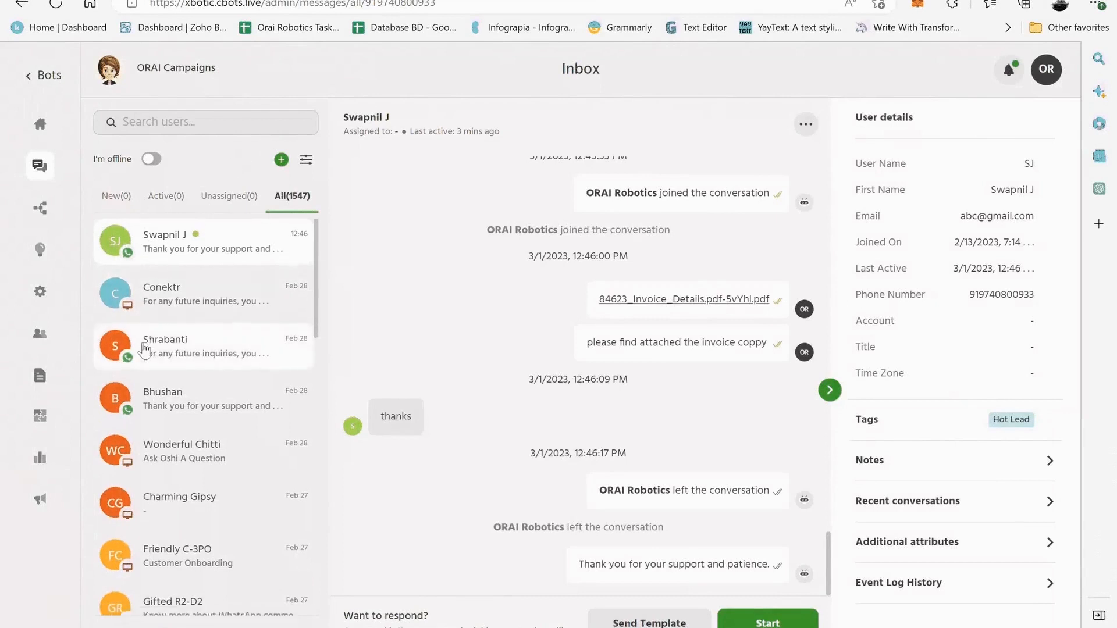
Step: Update the contact's email address through the Update Email dialog and save it
{"action": "scroll", "scroll_direction": "down", "scroll_amount": 3}
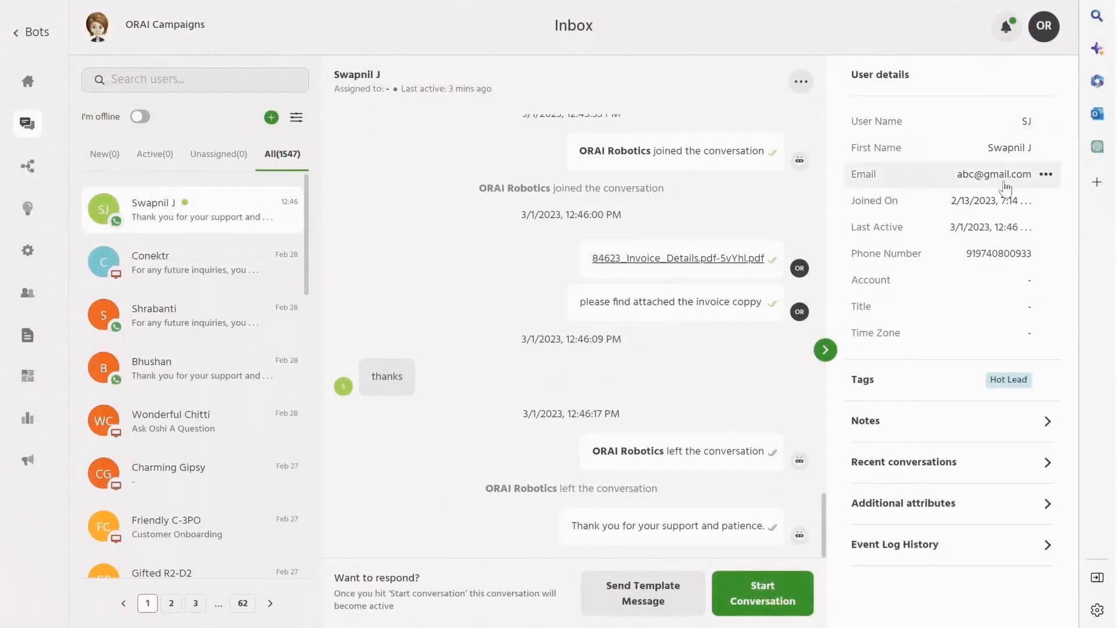
{"action": "left_click", "coordinate": [1047, 173]}
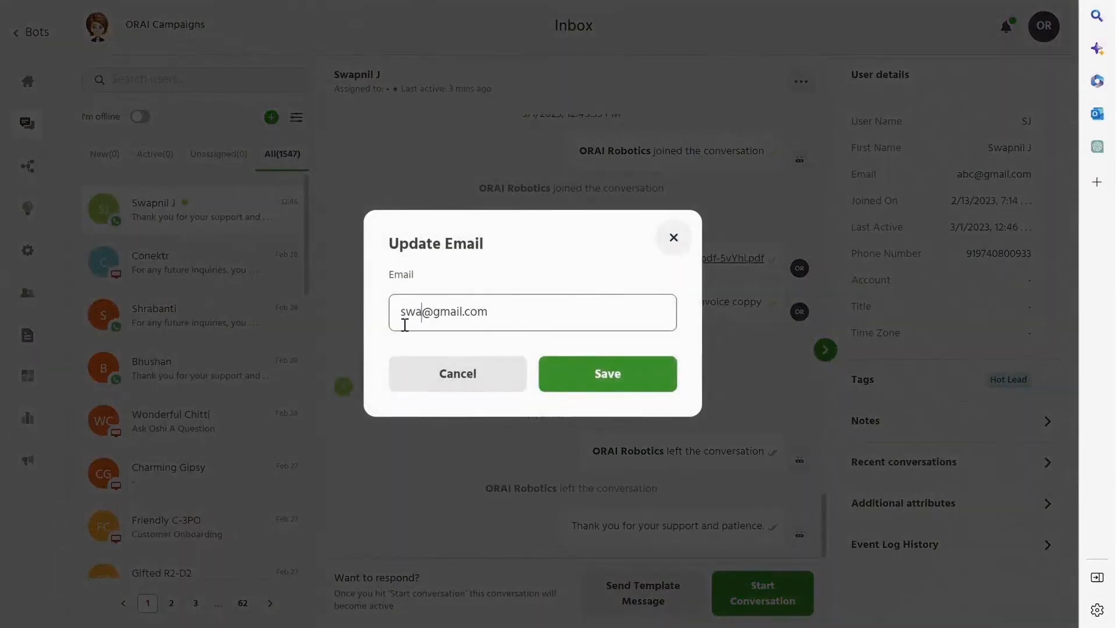
{"action": "left_click", "coordinate": [607, 373]}
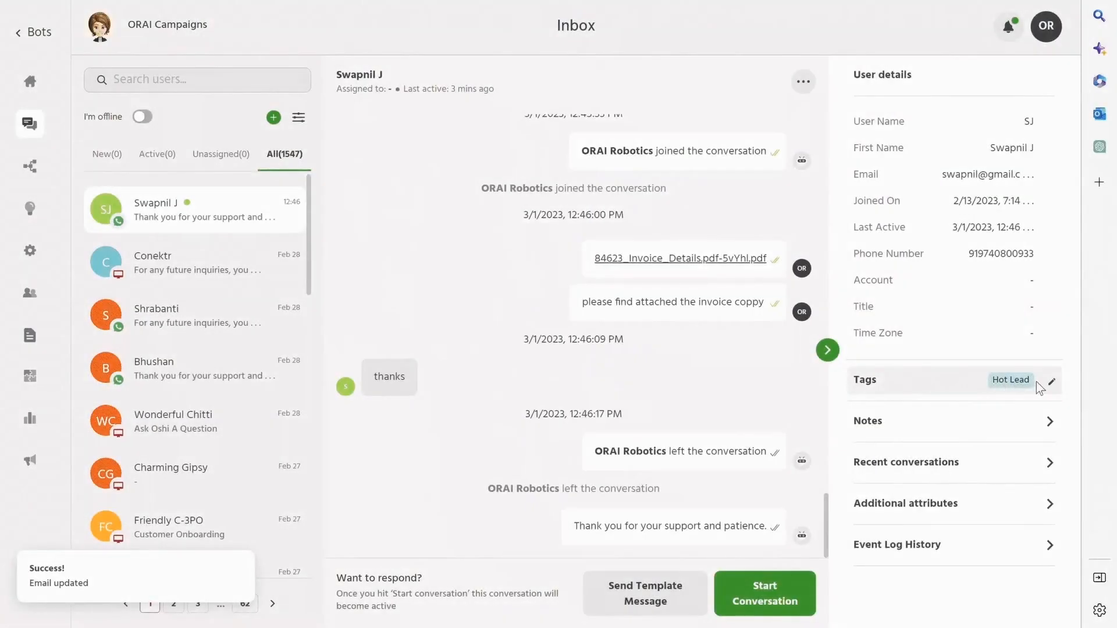
Step: Add Event & Conference to the contact's tags alongside Hot Lead and save
{"action": "left_click", "coordinate": [1051, 382]}
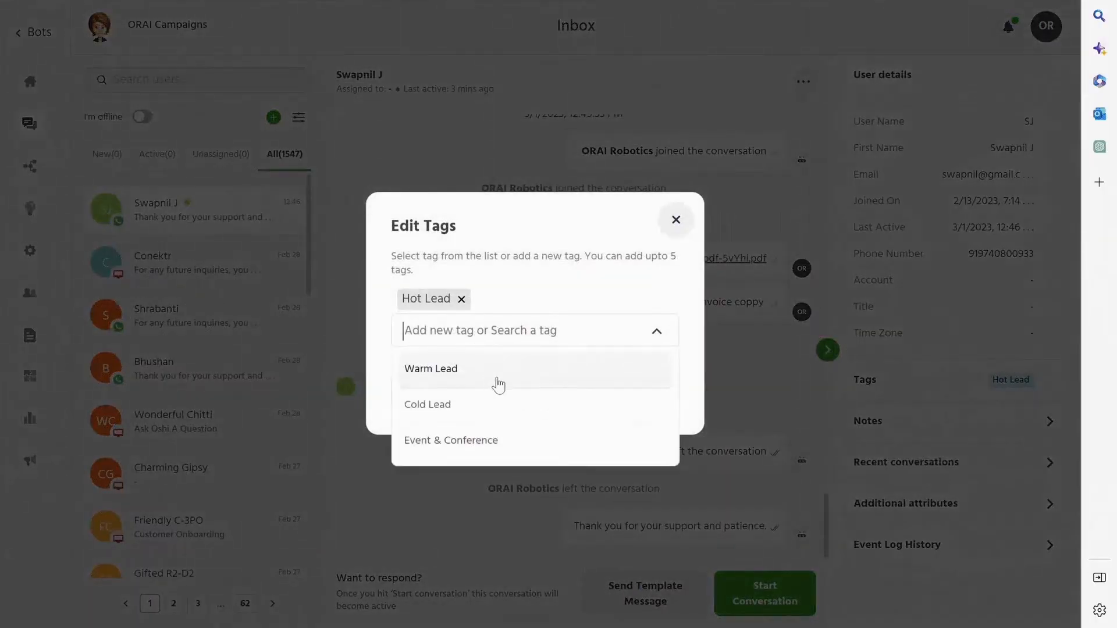
{"action": "left_click", "coordinate": [450, 440]}
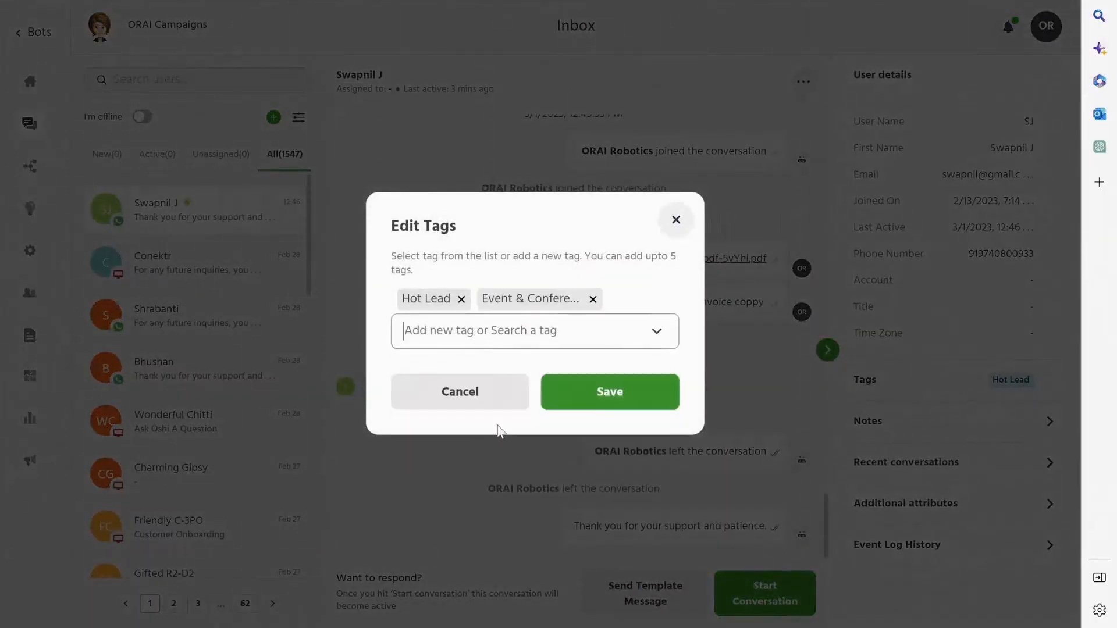
{"action": "left_click", "coordinate": [609, 390]}
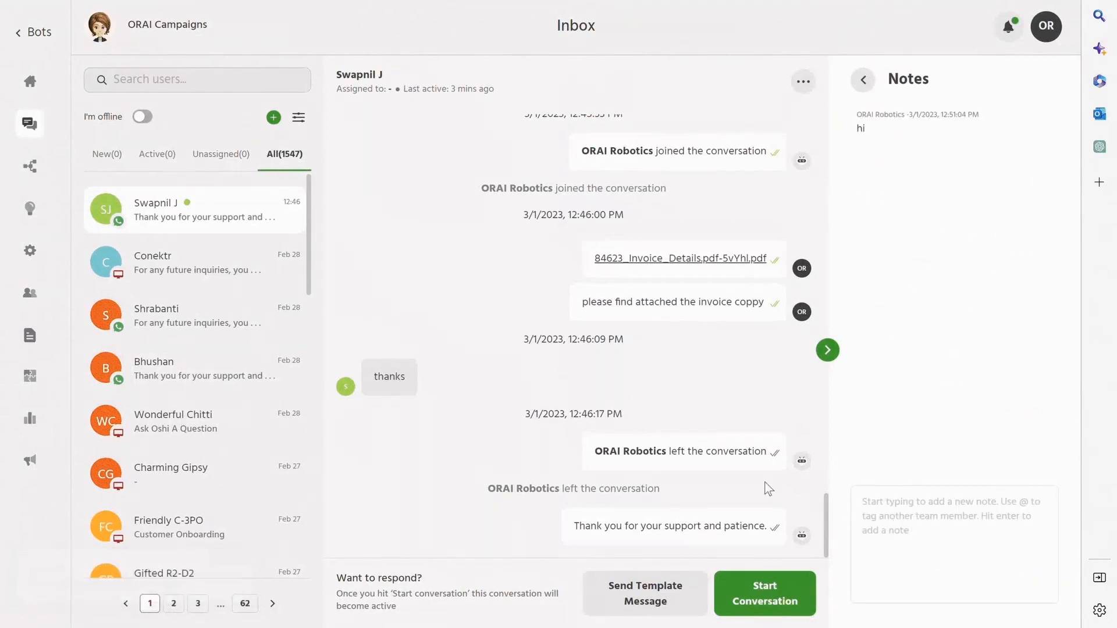
{"action": "left_click", "coordinate": [763, 594]}
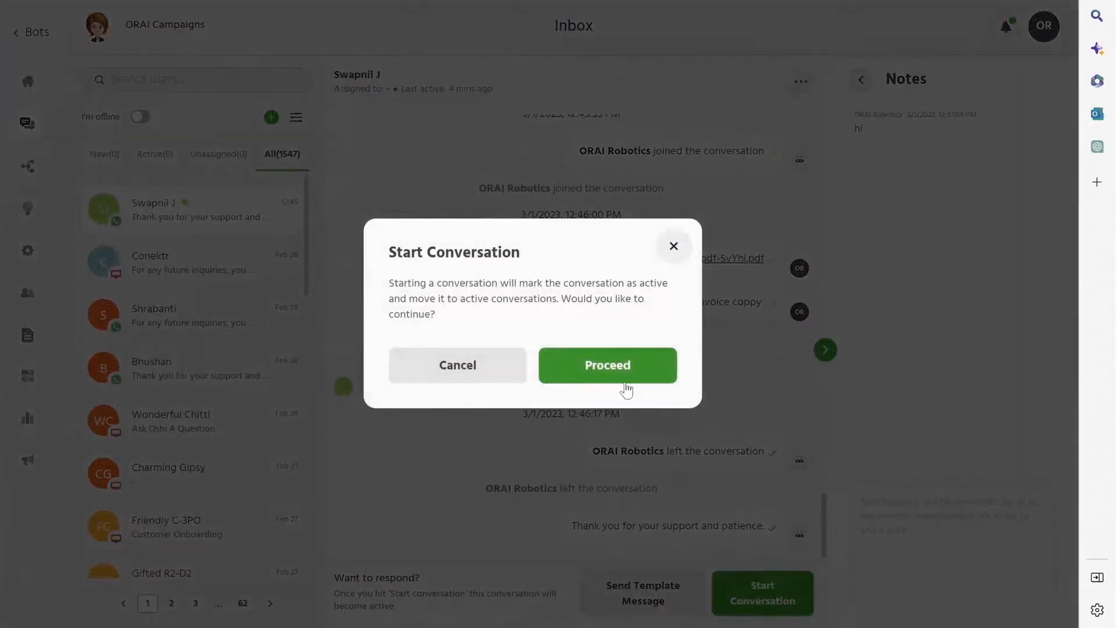
{"action": "left_click", "coordinate": [607, 366]}
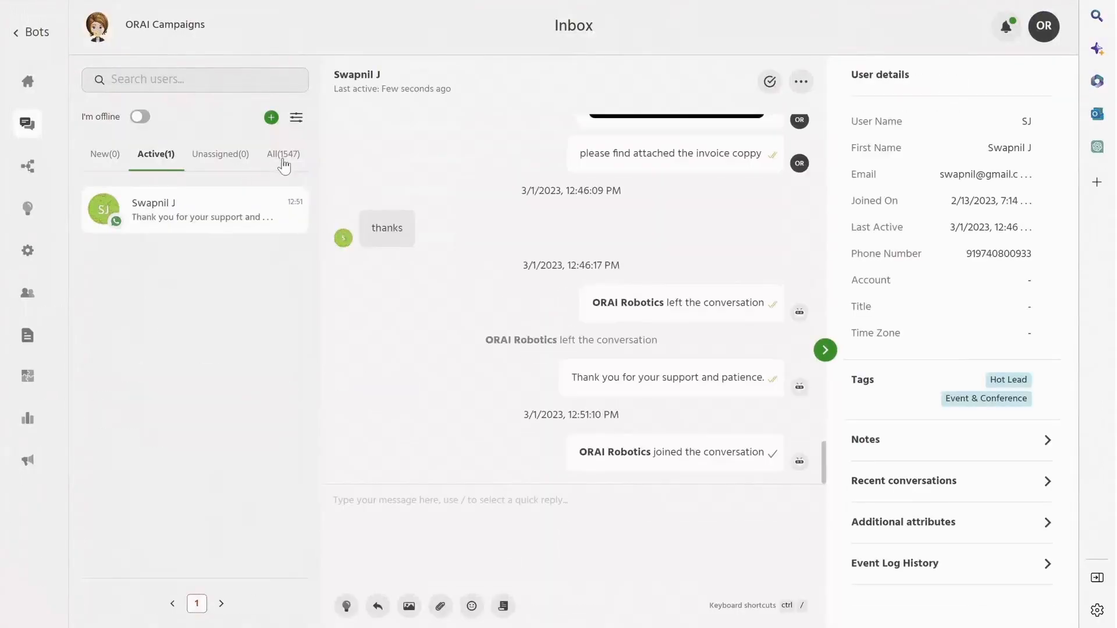
{"action": "mouse_move", "coordinate": [573, 487]}
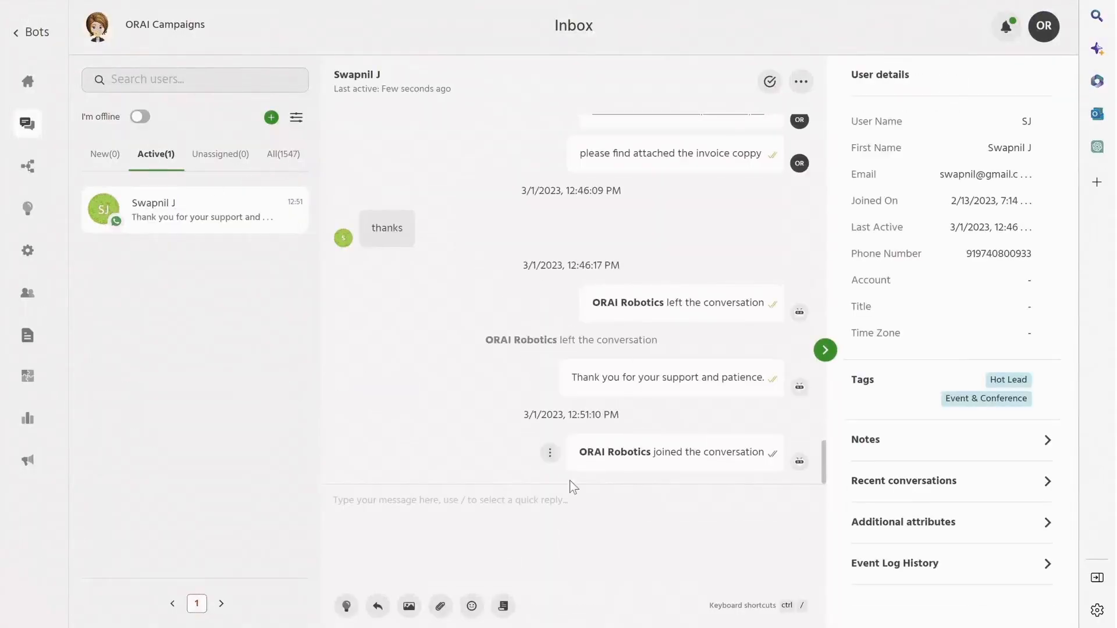
{"action": "type", "text": "this is y"}
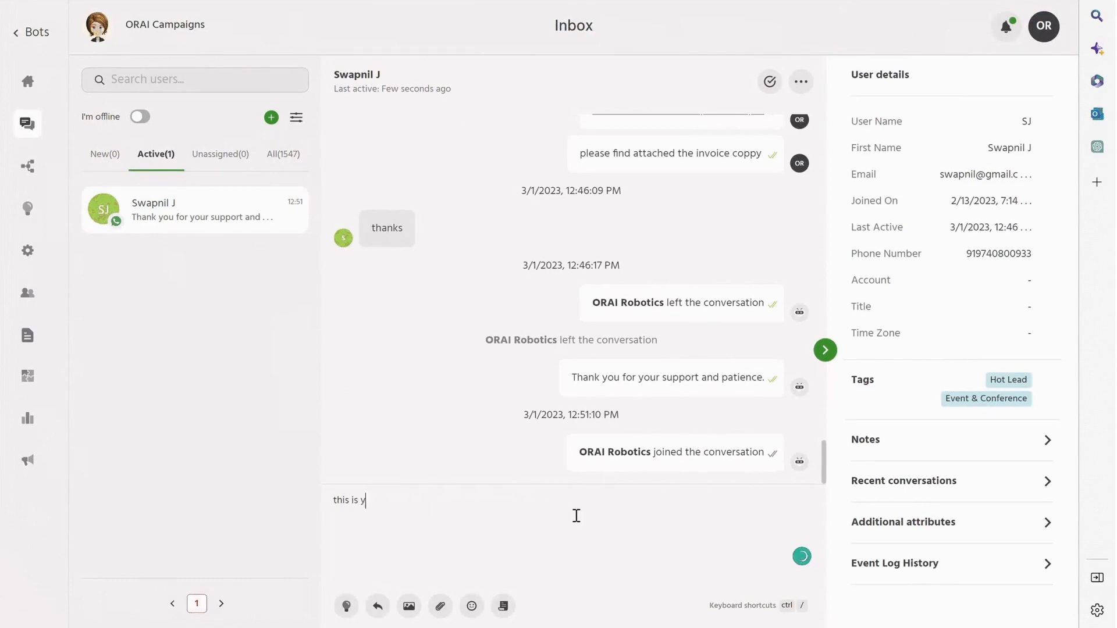
{"action": "type", "text": "our invoice."}
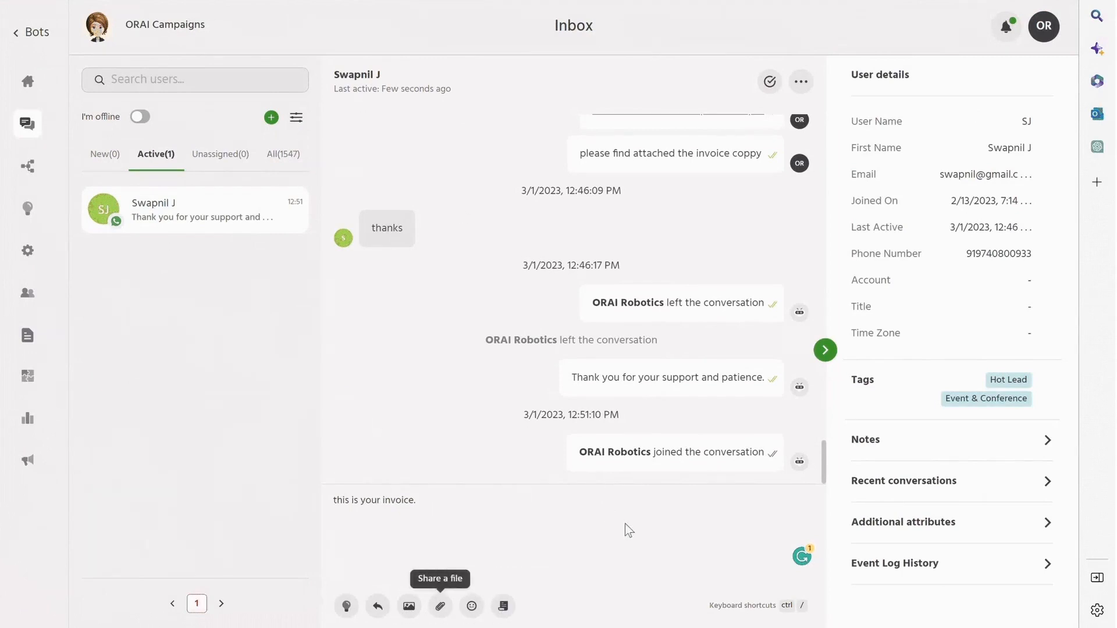
{"action": "left_click", "coordinate": [440, 607]}
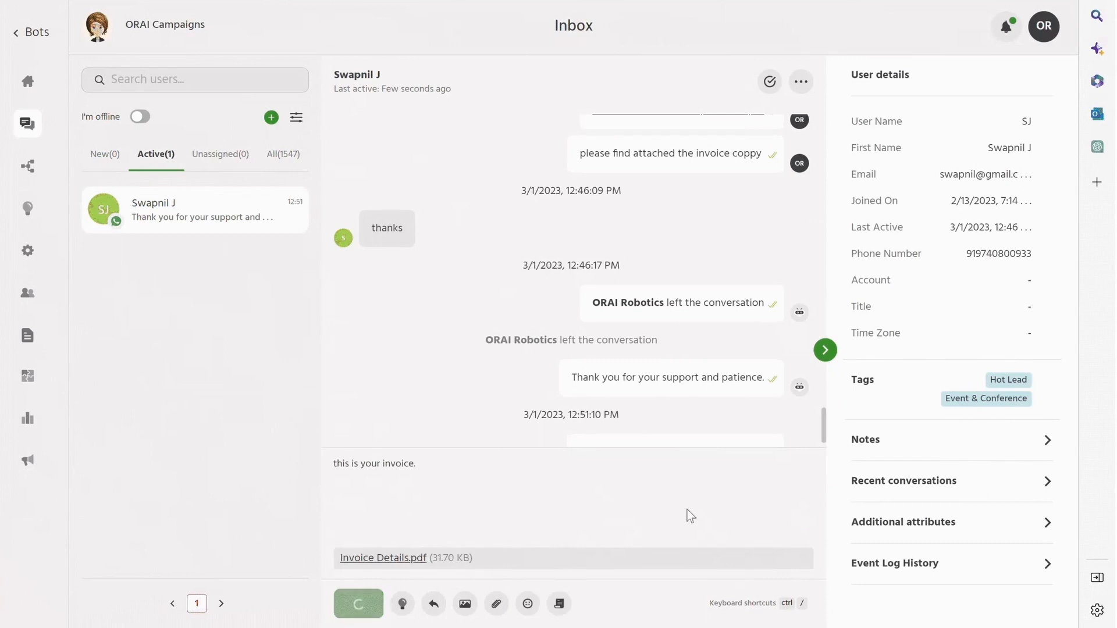
{"action": "left_click", "coordinate": [357, 604]}
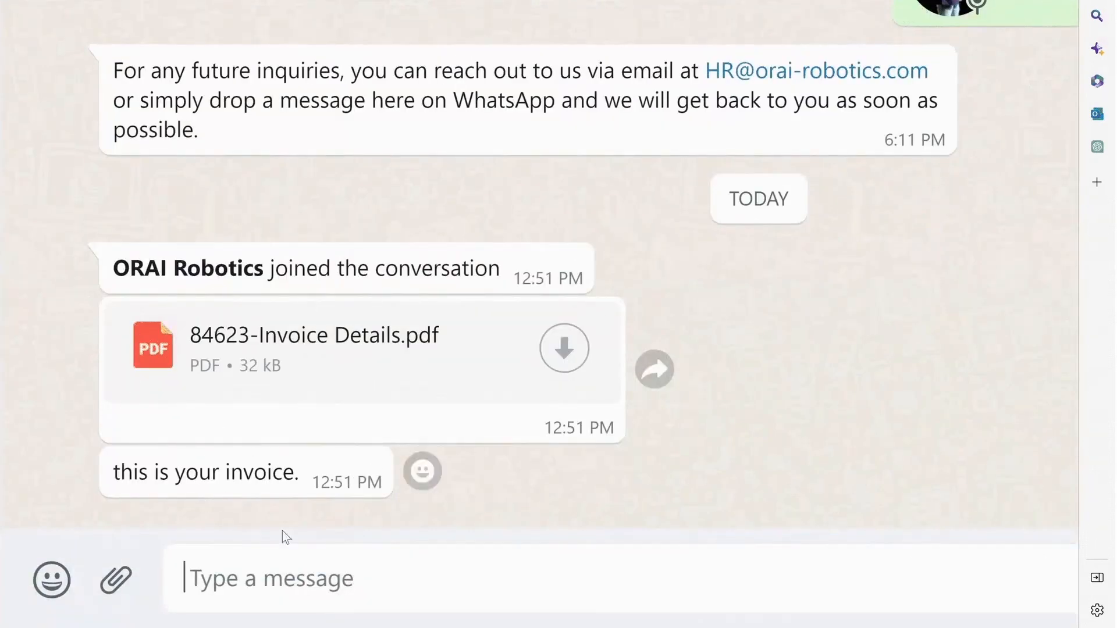
Step: Reply 'thanks' from the customer's WhatsApp Web chat
{"action": "type", "text": "thanks"}
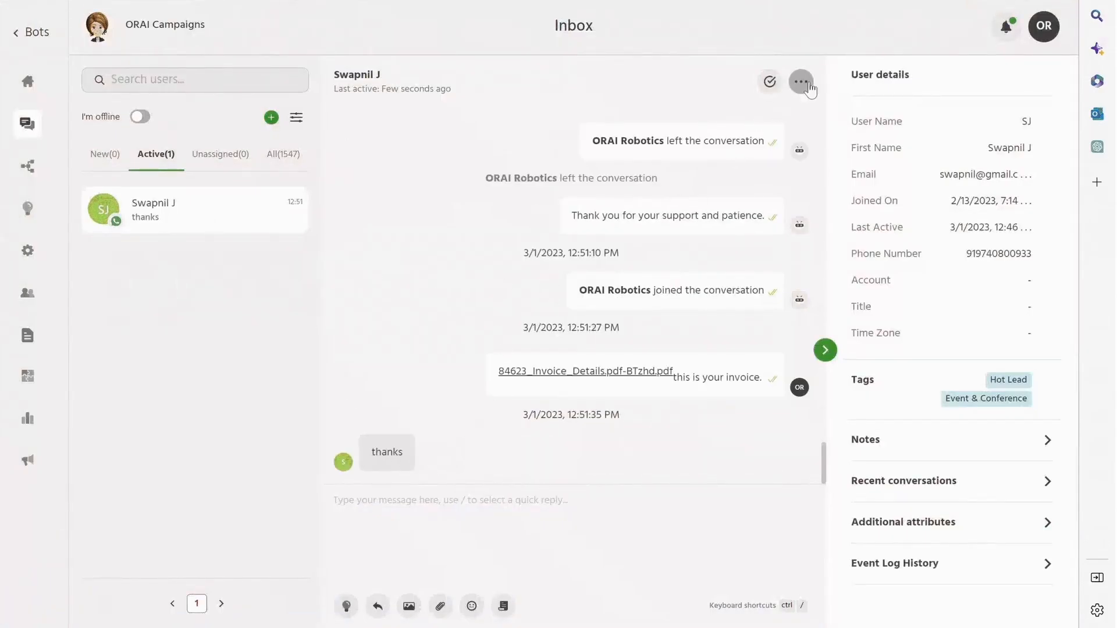
Step: Mark the conversation resolved and go to the Live Chat configuration settings
{"action": "left_click", "coordinate": [769, 81]}
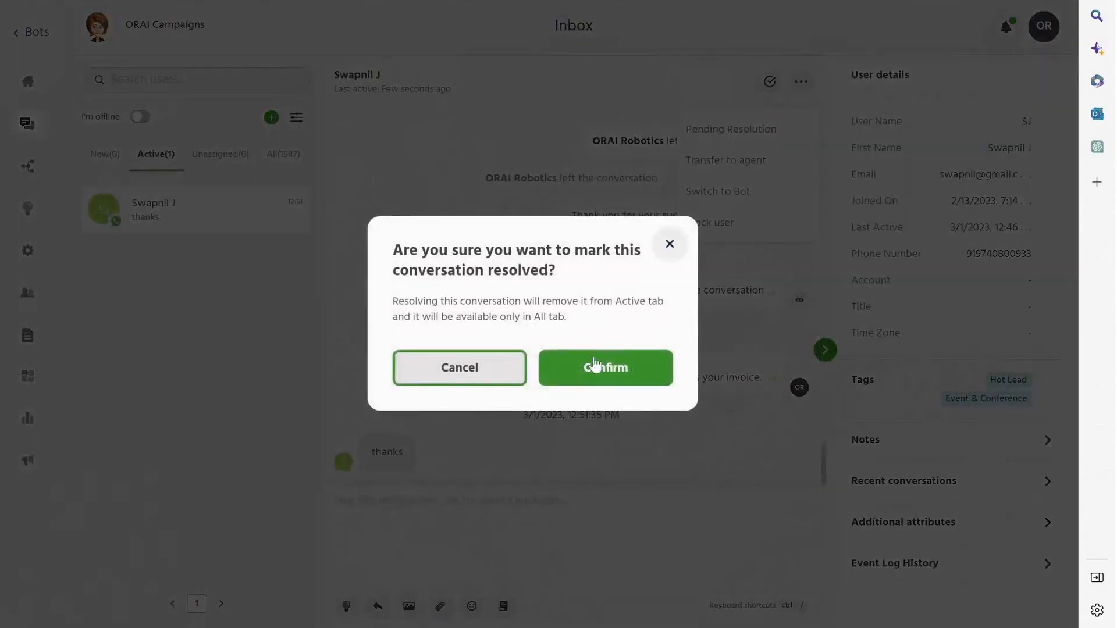
{"action": "left_click", "coordinate": [605, 368]}
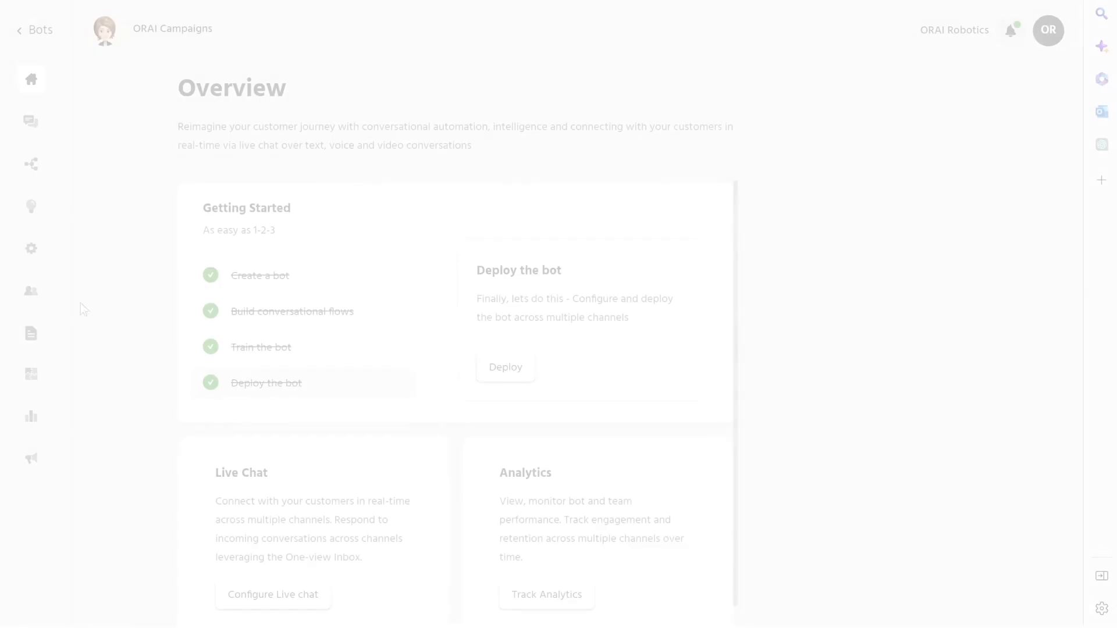
{"action": "left_click", "coordinate": [30, 249]}
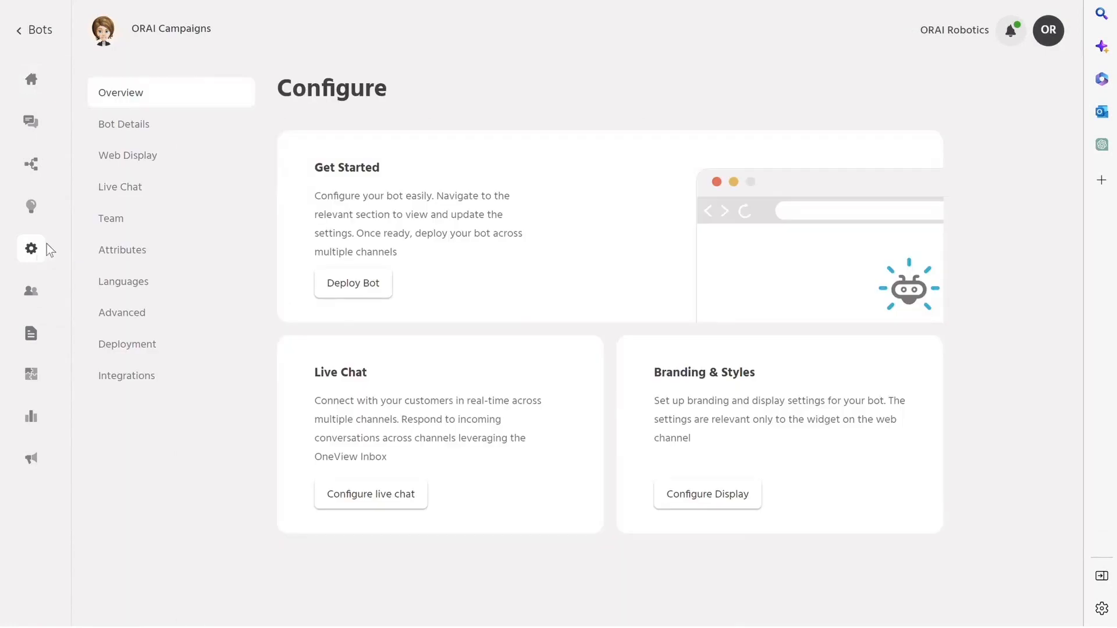
{"action": "left_click", "coordinate": [120, 187]}
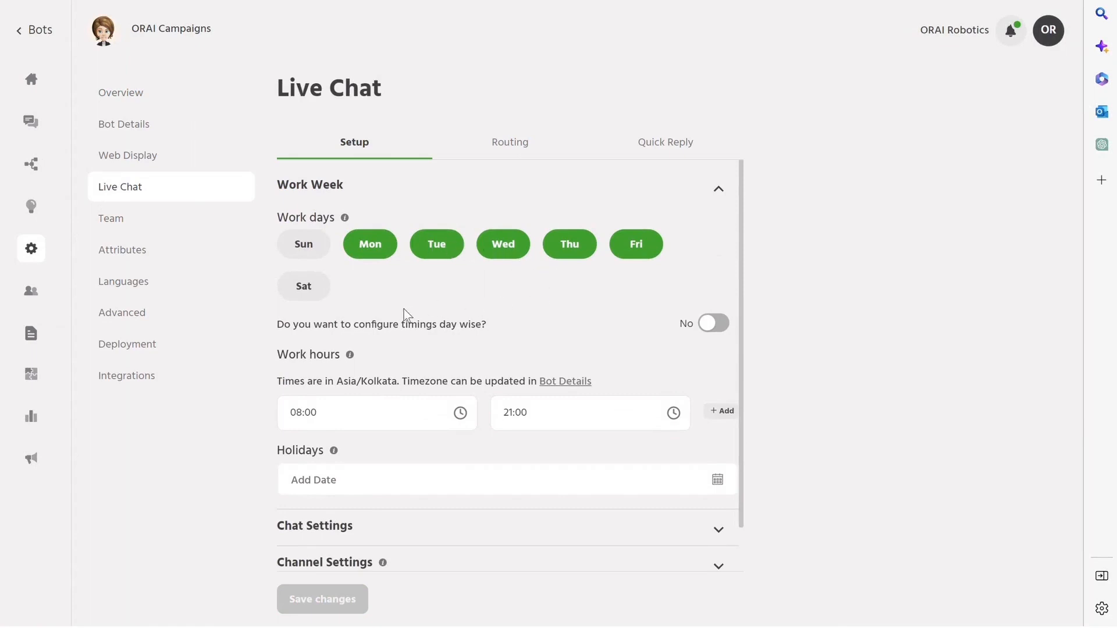
Step: Review the Setup tab's work week and chat settings and expand the Team Categories list
{"action": "scroll", "scroll_direction": "down", "scroll_amount": 3}
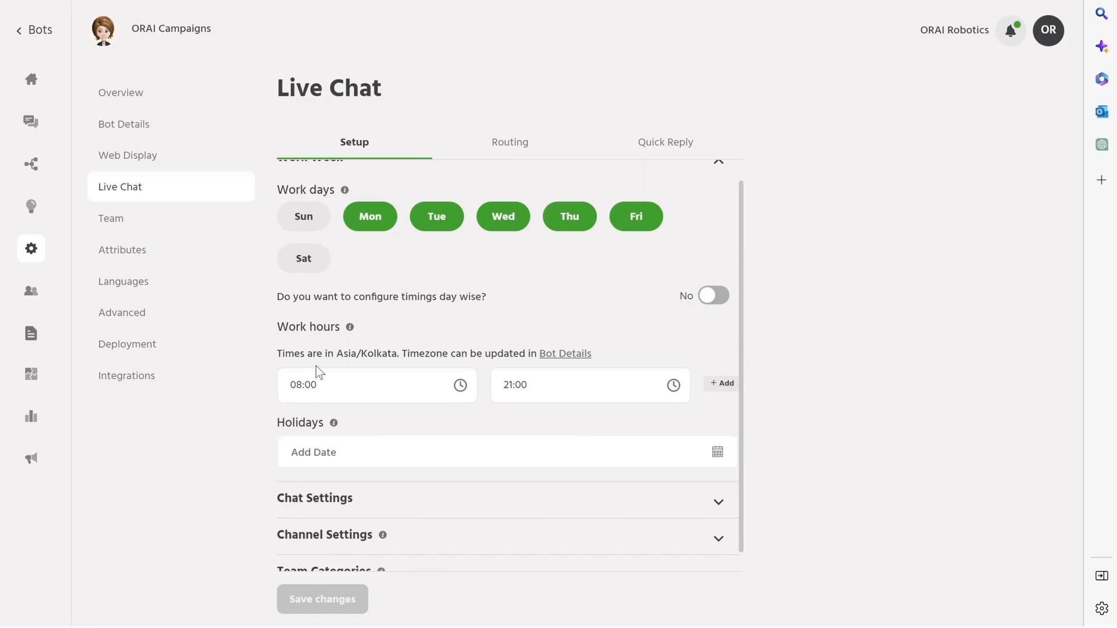
{"action": "left_click", "coordinate": [363, 385]}
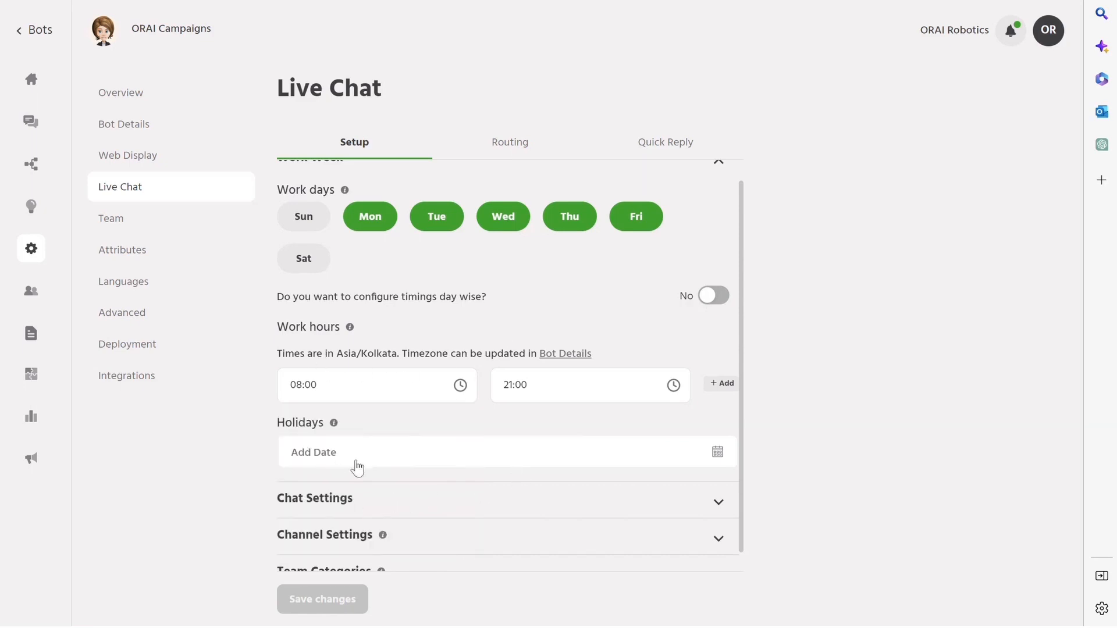
{"action": "scroll", "scroll_direction": "down", "scroll_amount": 3}
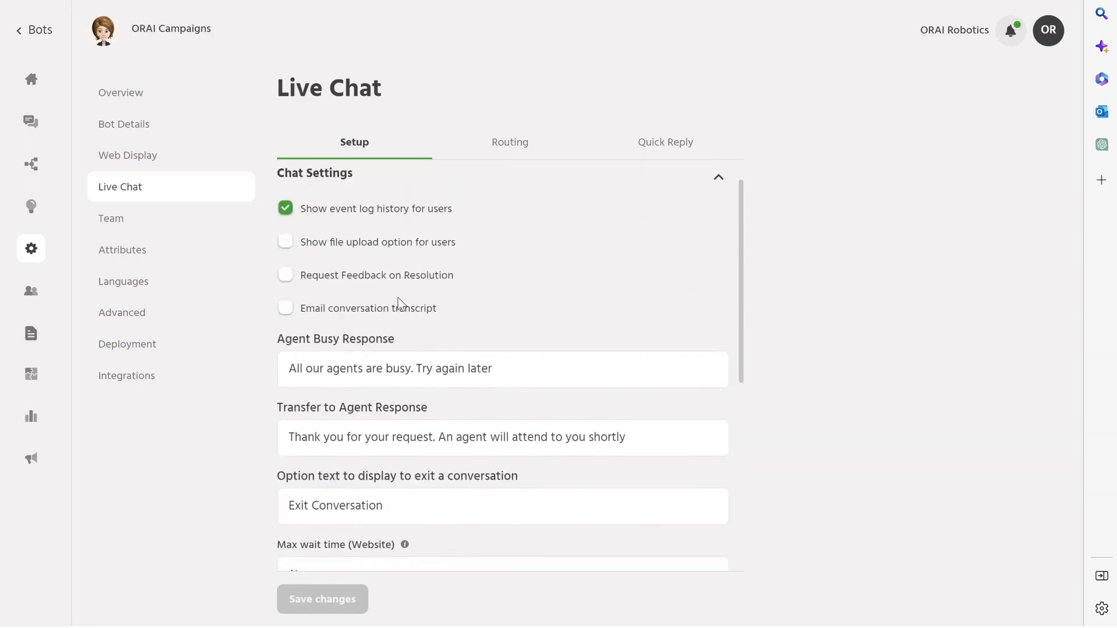
{"action": "scroll", "scroll_direction": "down", "scroll_amount": 3}
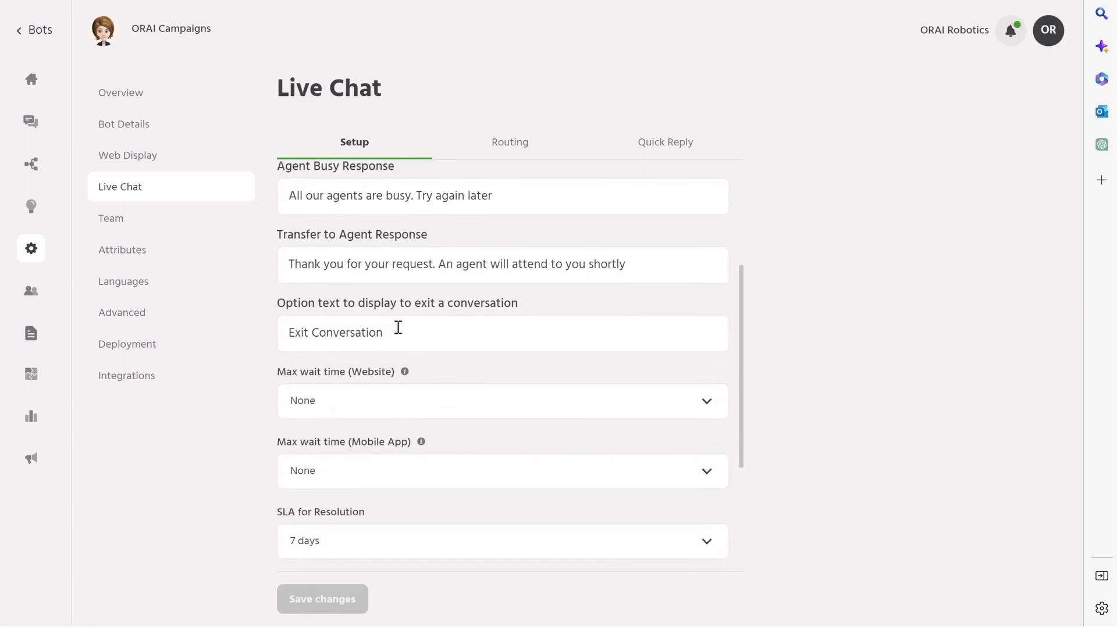
{"action": "scroll", "scroll_direction": "down", "scroll_amount": 3}
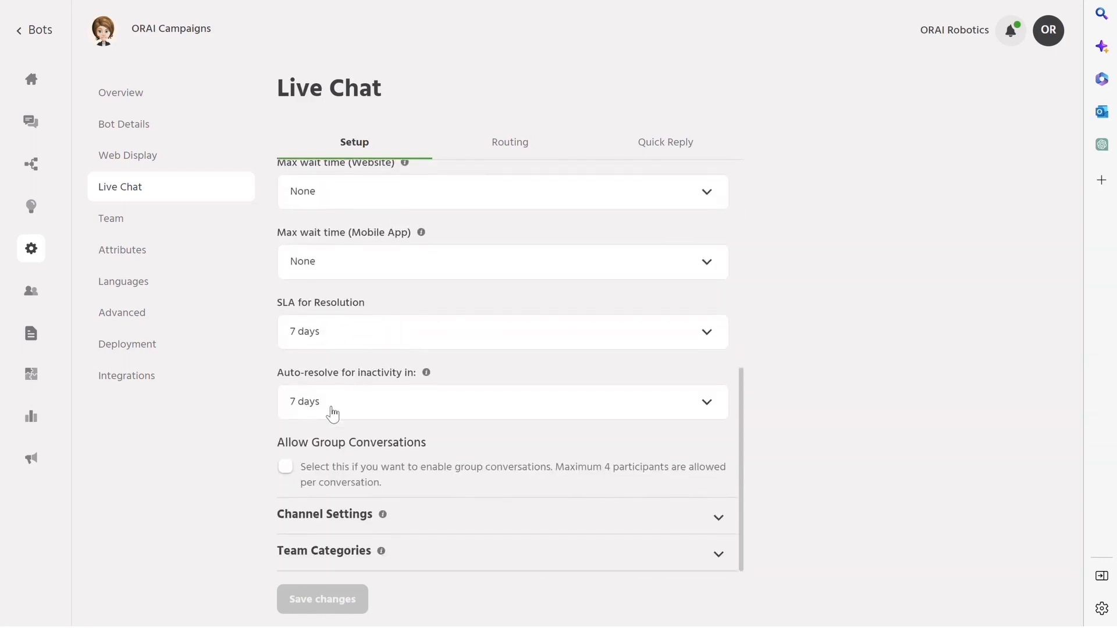
{"action": "mouse_move", "coordinate": [320, 274]}
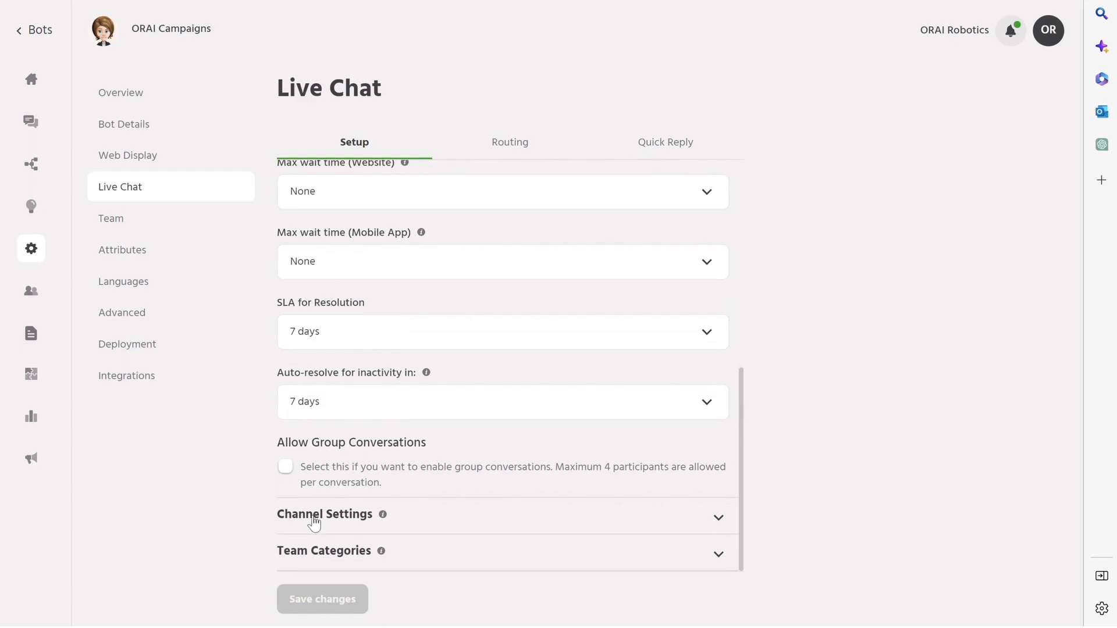
{"action": "left_click", "coordinate": [325, 513]}
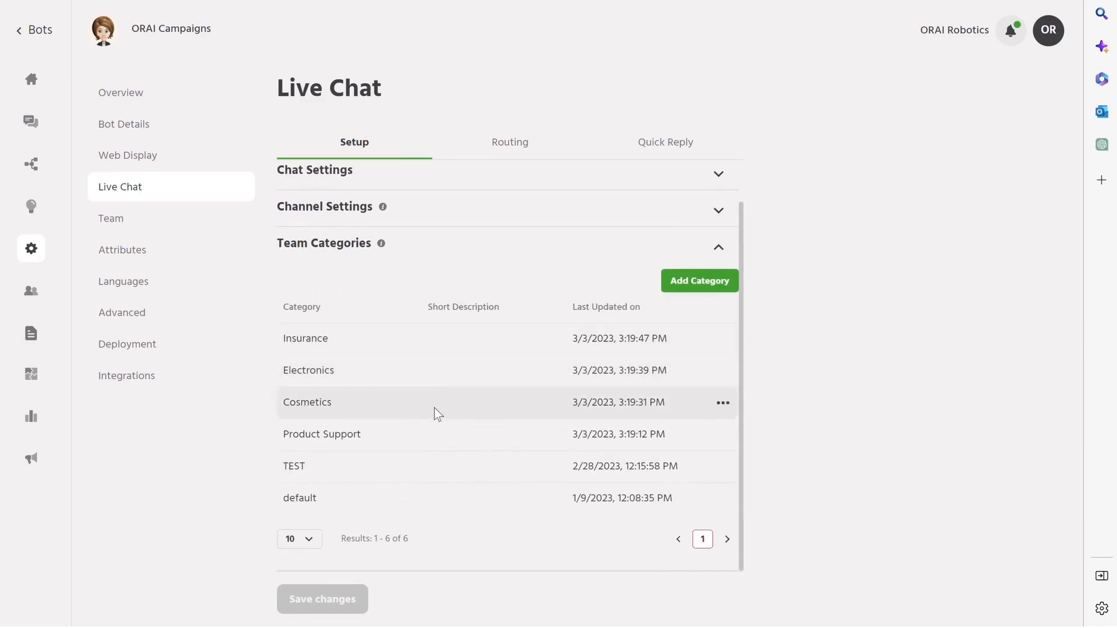
{"action": "mouse_move", "coordinate": [423, 497]}
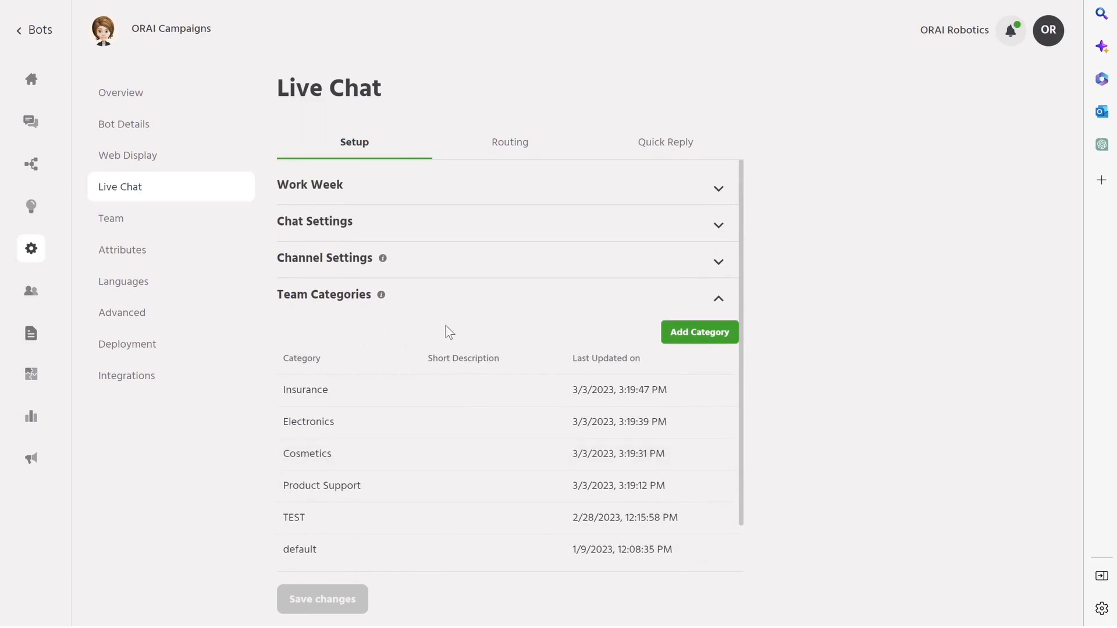
Step: On the Routing tab's Test Rule set, enable assigning conversations to the agent who managed them previously
{"action": "left_click", "coordinate": [509, 142]}
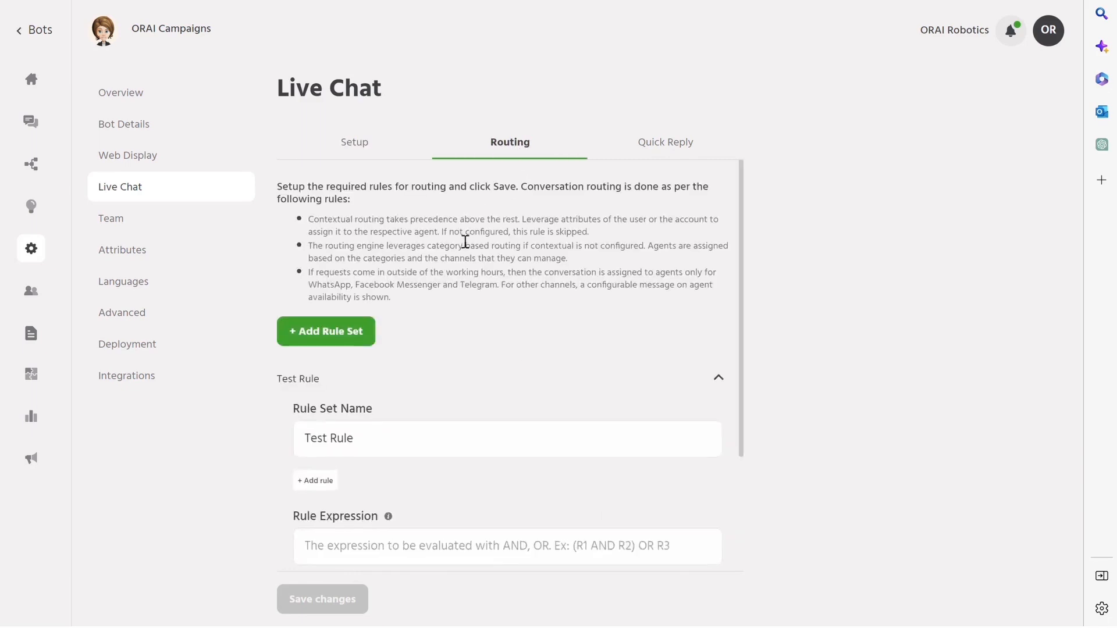
{"action": "scroll", "scroll_direction": "down", "scroll_amount": 3}
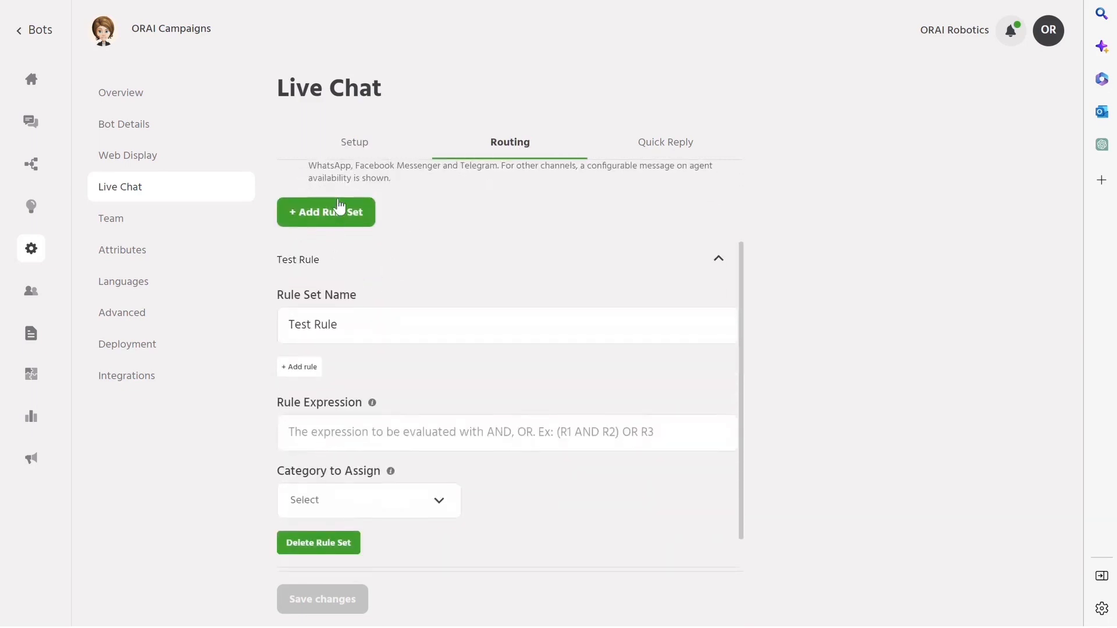
{"action": "scroll", "scroll_direction": "down", "scroll_amount": 3}
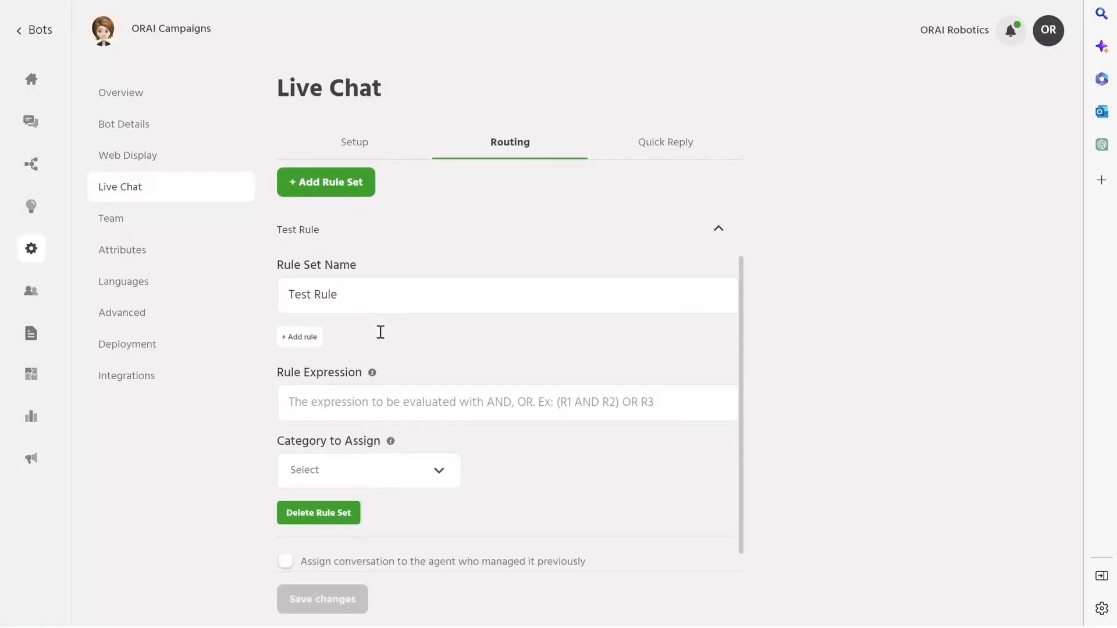
{"action": "left_click", "coordinate": [367, 469]}
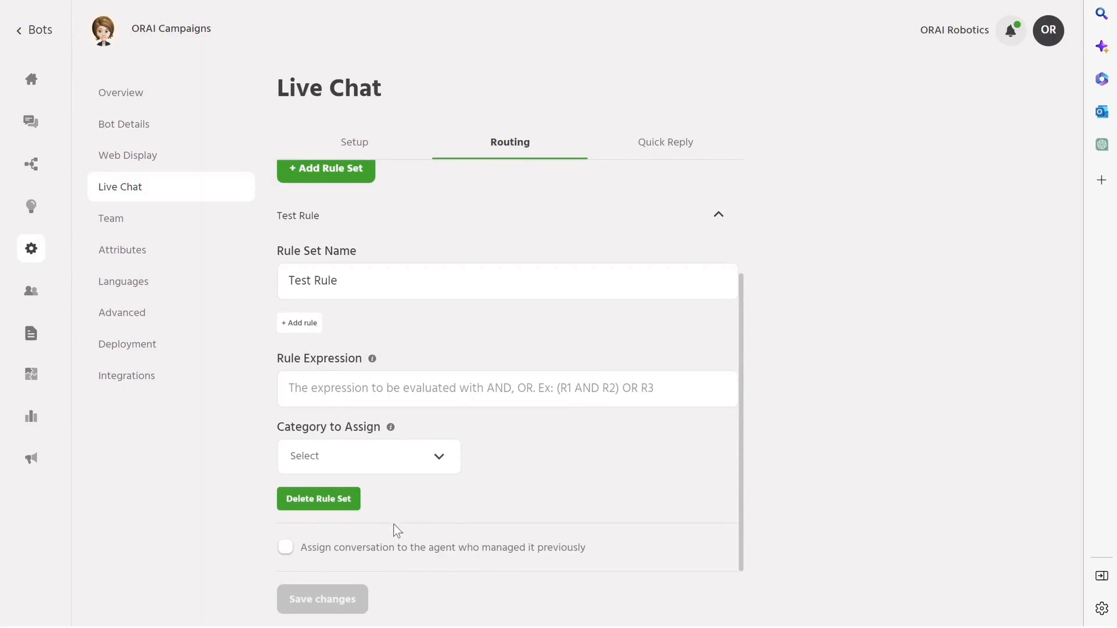
{"action": "left_click", "coordinate": [285, 547]}
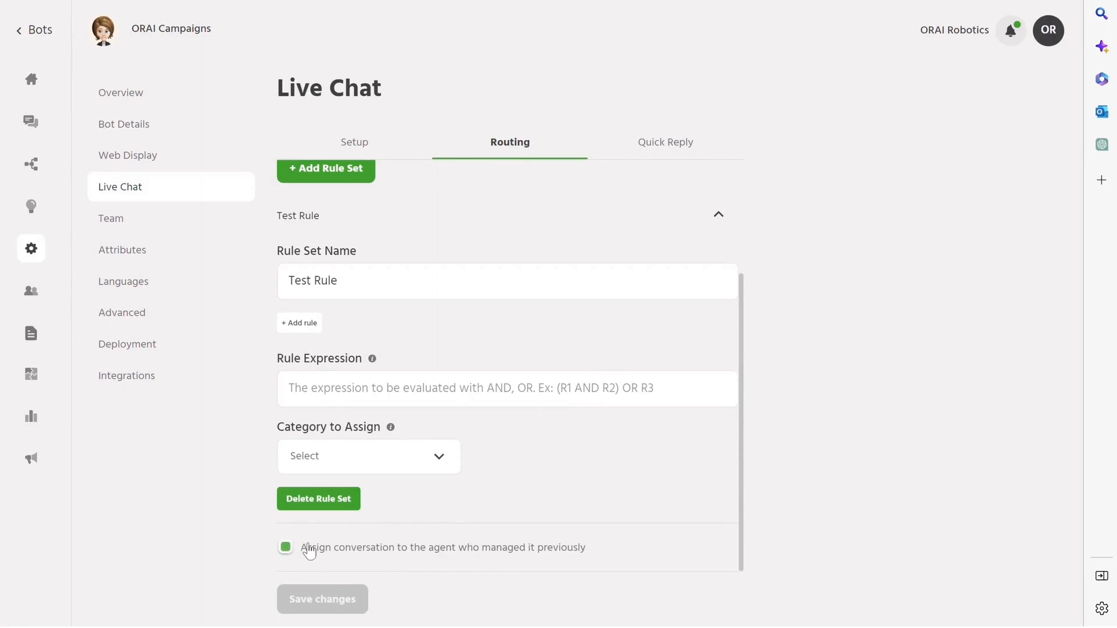
{"action": "left_click", "coordinate": [285, 547]}
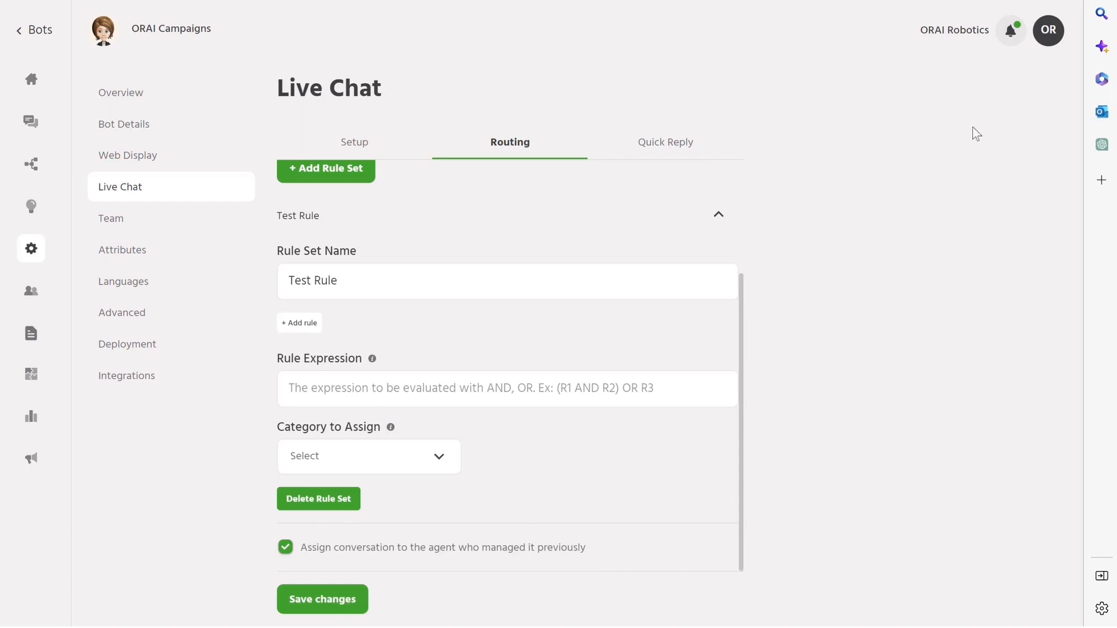
{"action": "mouse_move", "coordinate": [1046, 20]}
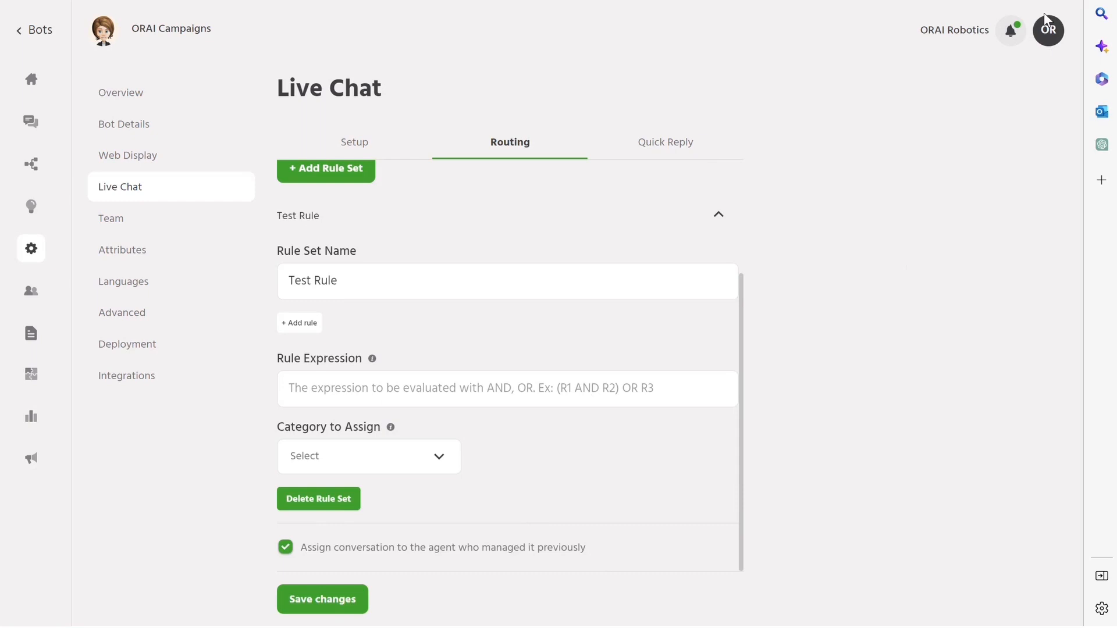
Step: On the Team page, check the roles offered in the Add a team member form, then cancel it
{"action": "left_click", "coordinate": [110, 218]}
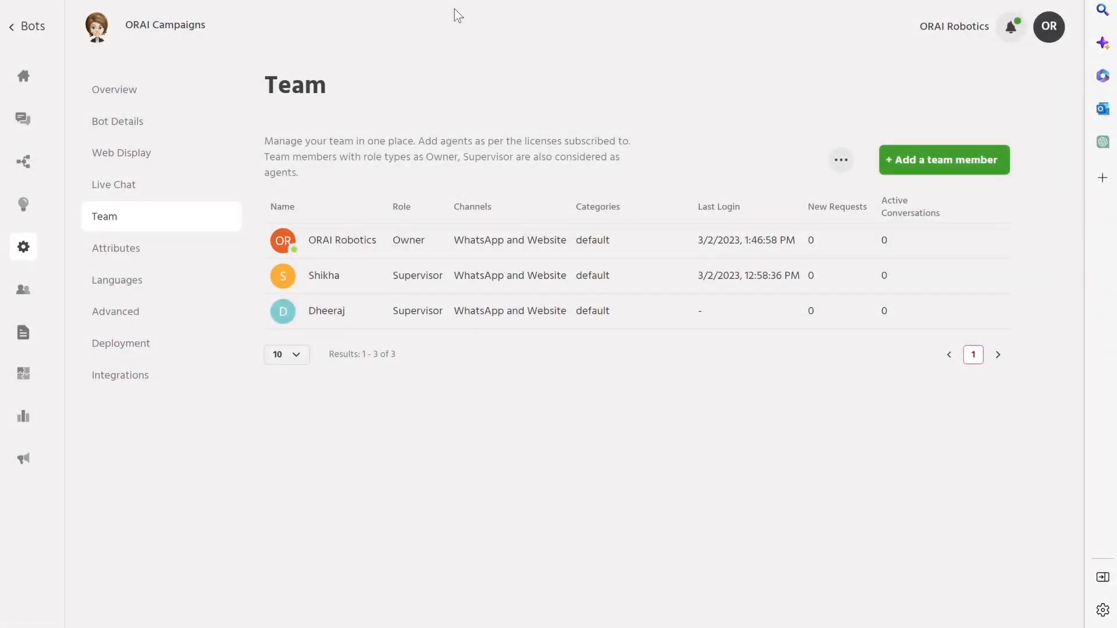
{"action": "mouse_move", "coordinate": [376, 135]}
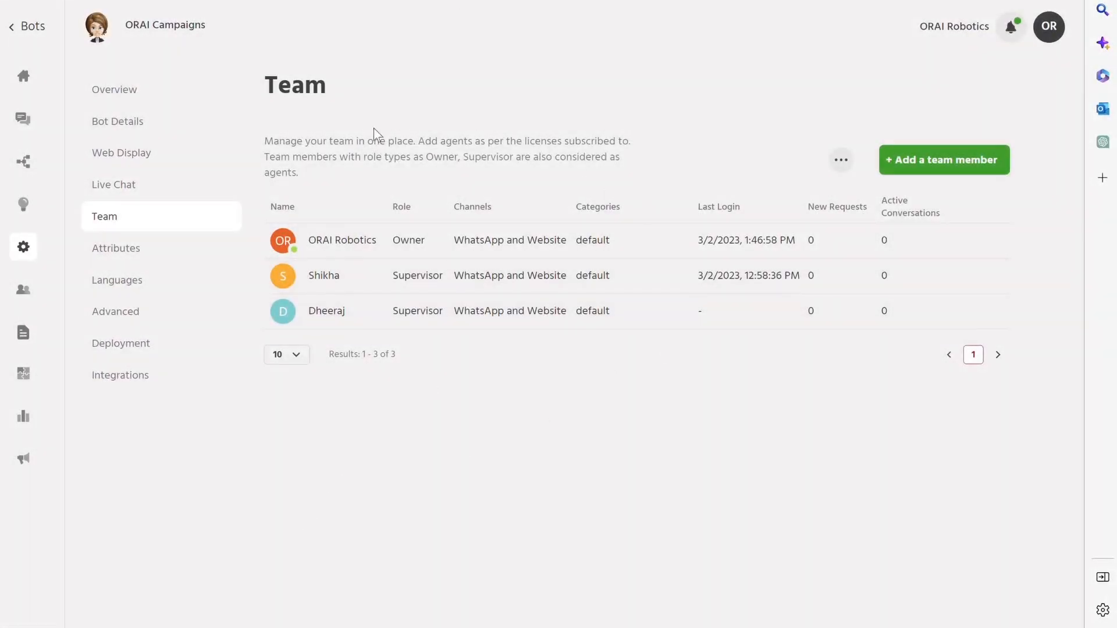
{"action": "mouse_move", "coordinate": [578, 191]}
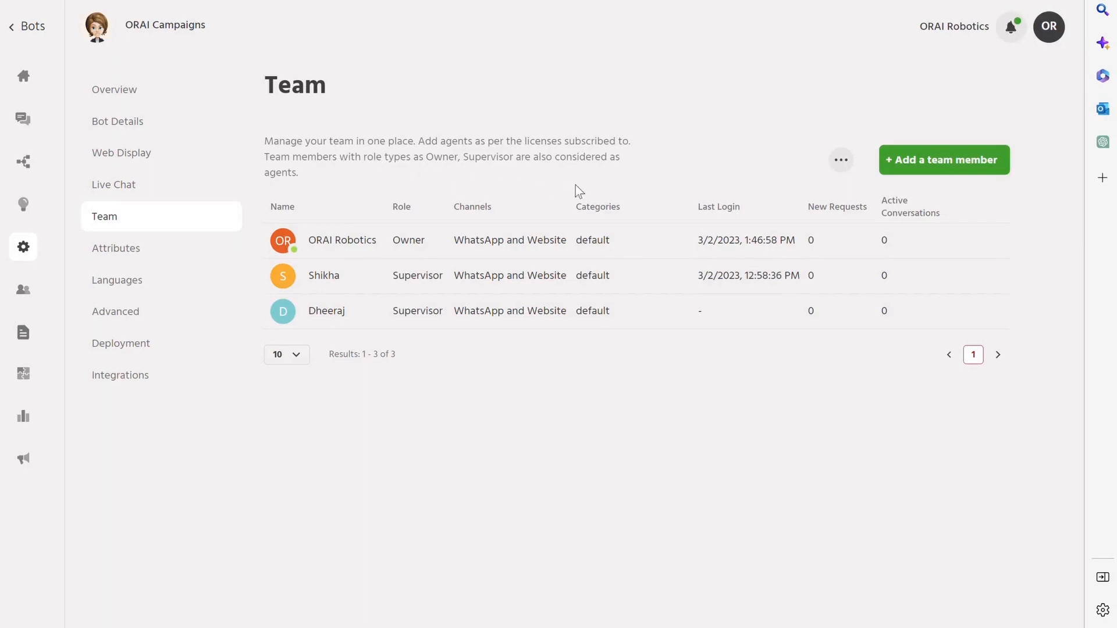
{"action": "mouse_move", "coordinate": [941, 159]}
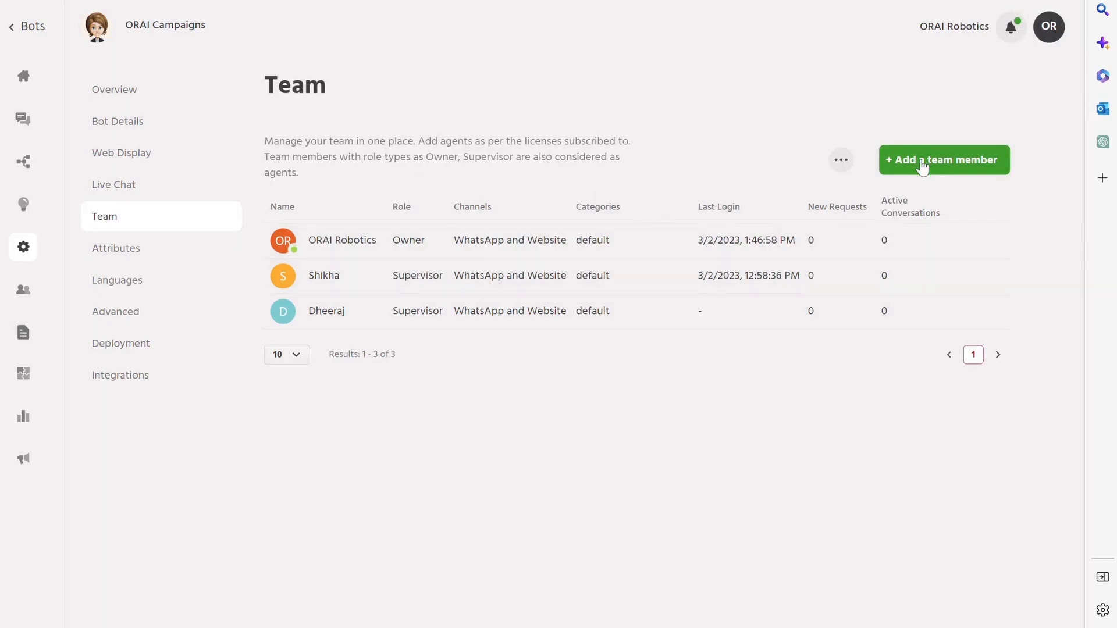
{"action": "left_click", "coordinate": [943, 159]}
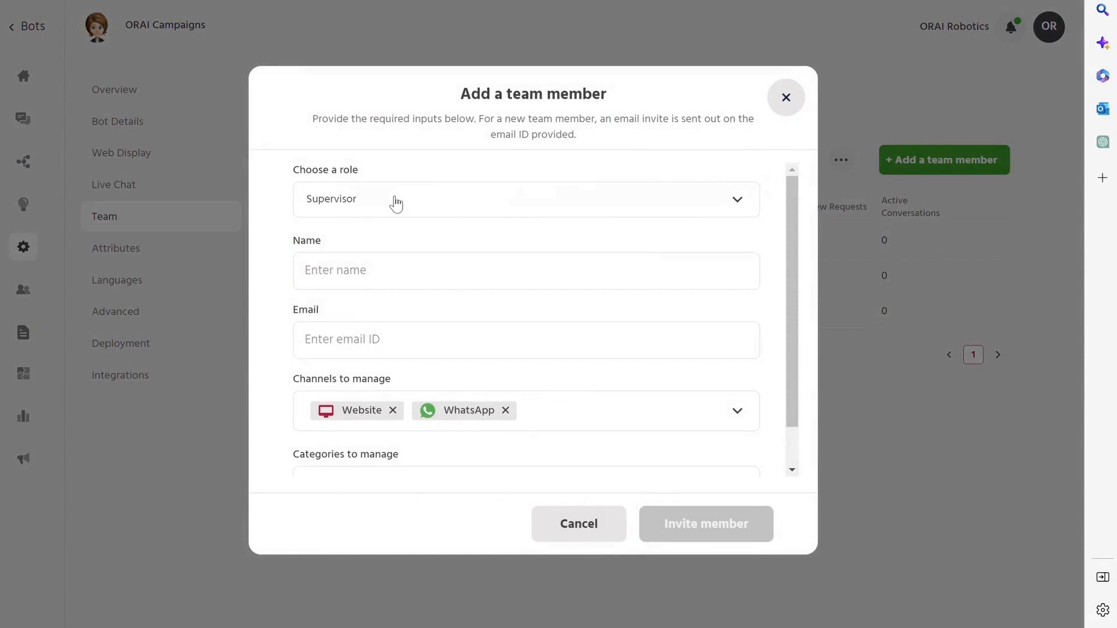
{"action": "left_click", "coordinate": [526, 199]}
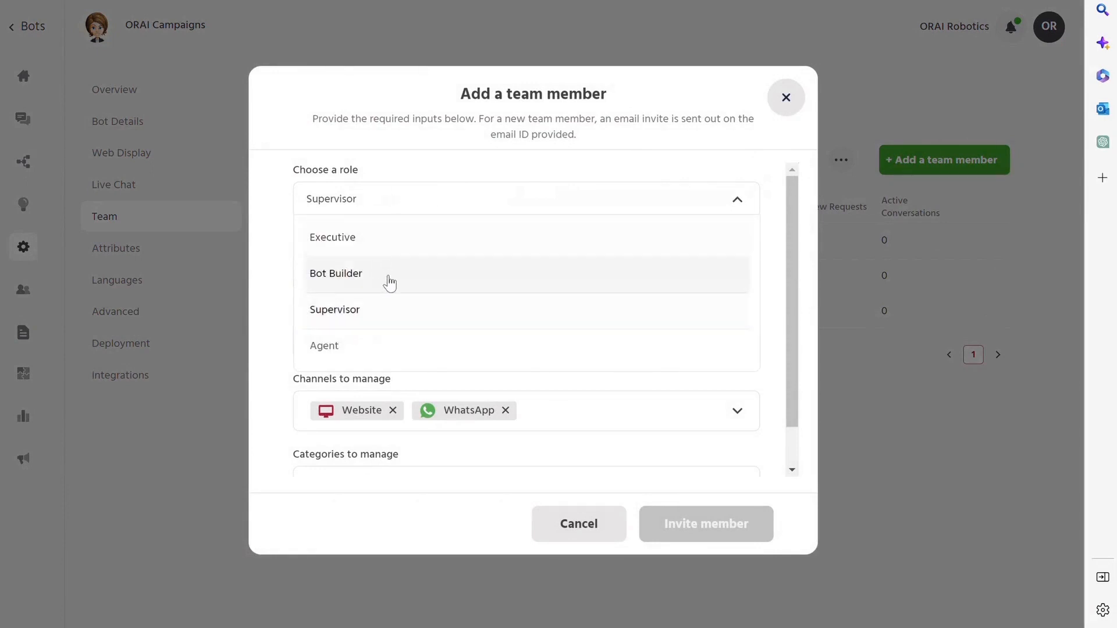
{"action": "mouse_move", "coordinate": [359, 246]}
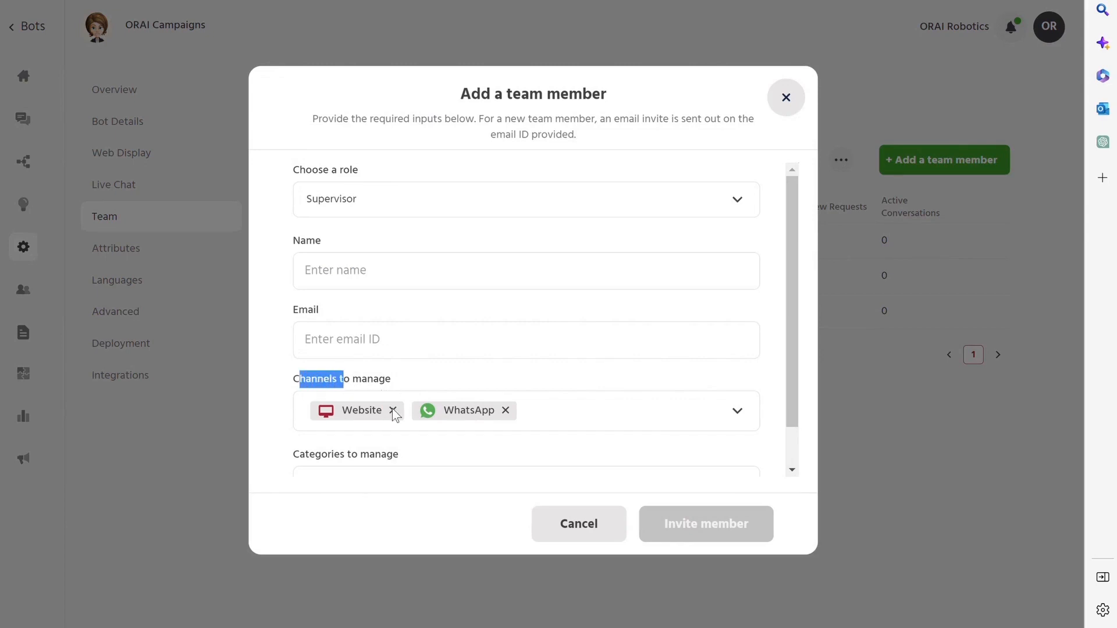
{"action": "left_click", "coordinate": [394, 411]}
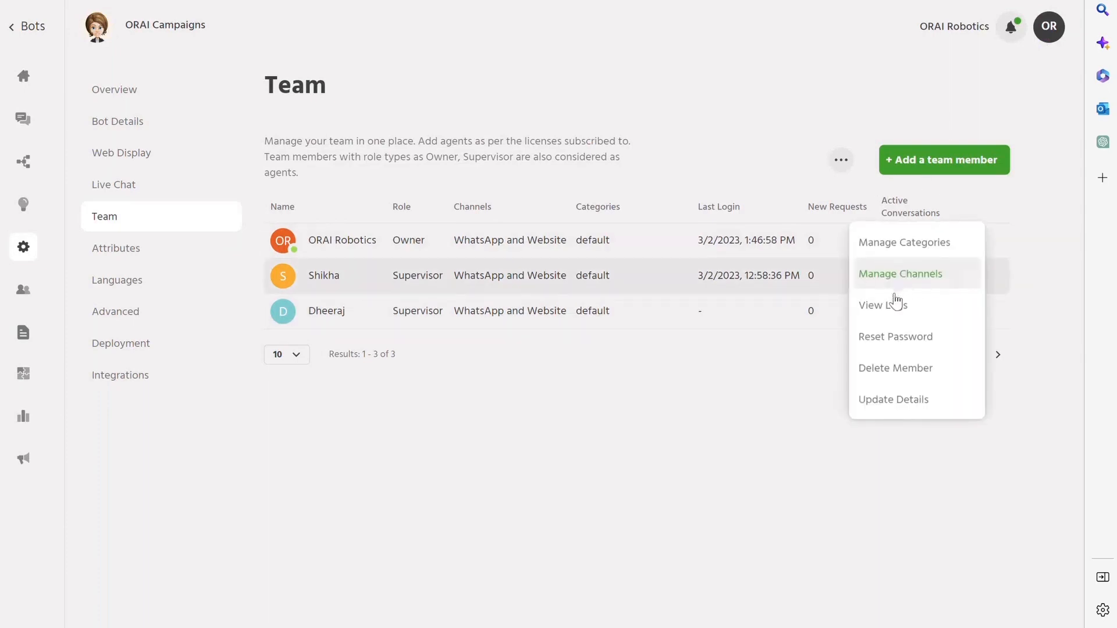
Step: Review the second team member's activity log history and close it
{"action": "left_click", "coordinate": [882, 305]}
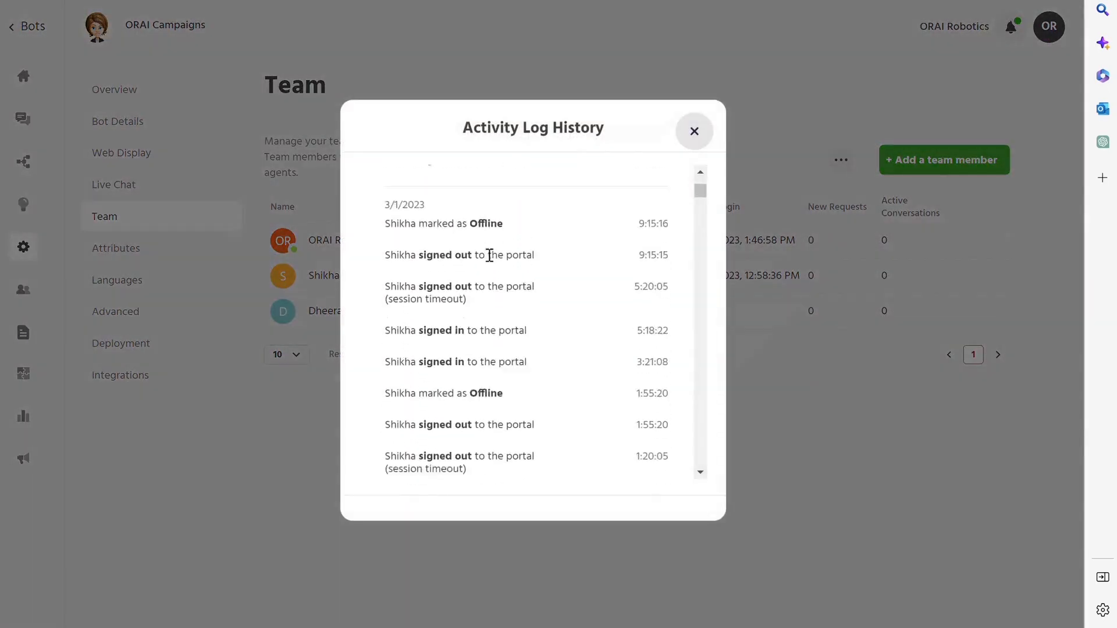
{"action": "scroll", "scroll_direction": "down", "scroll_amount": 3}
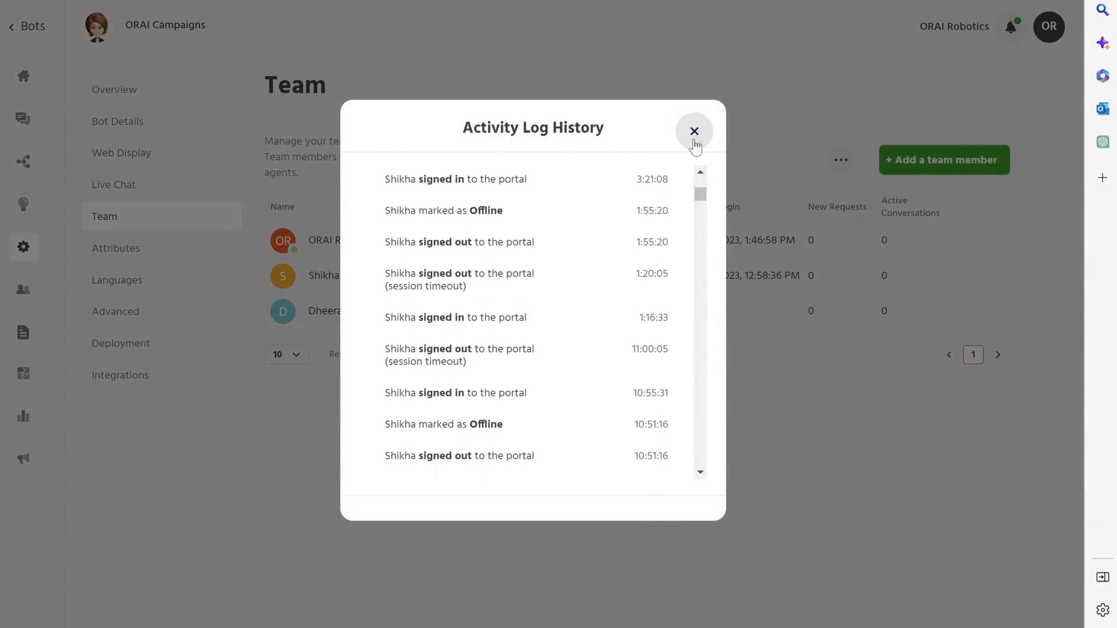
{"action": "left_click", "coordinate": [694, 132]}
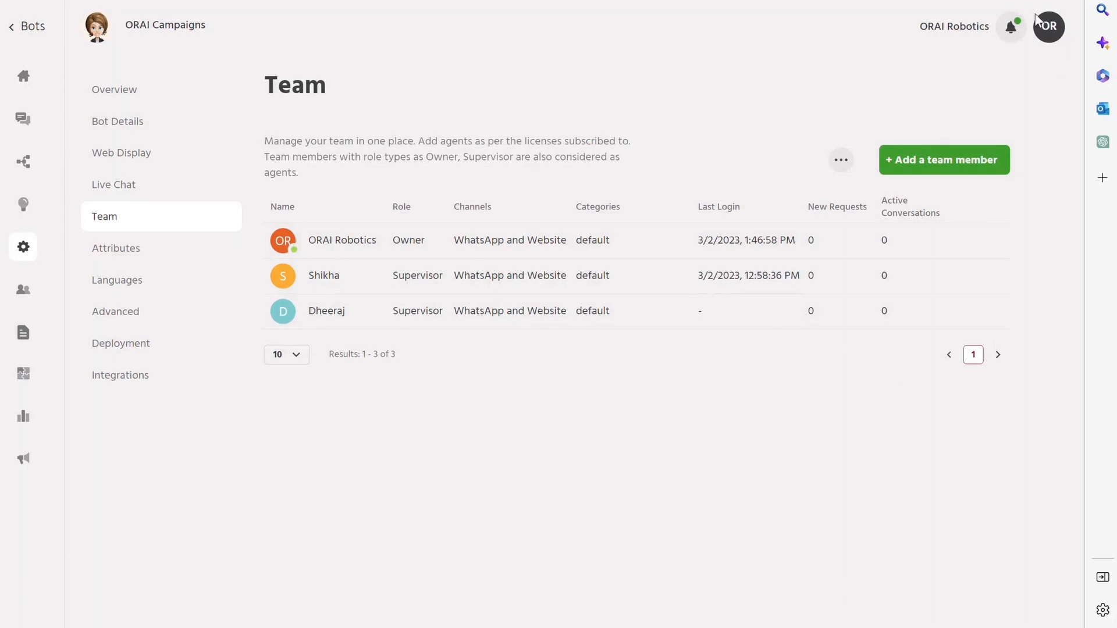
{"action": "mouse_move", "coordinate": [1046, 14]}
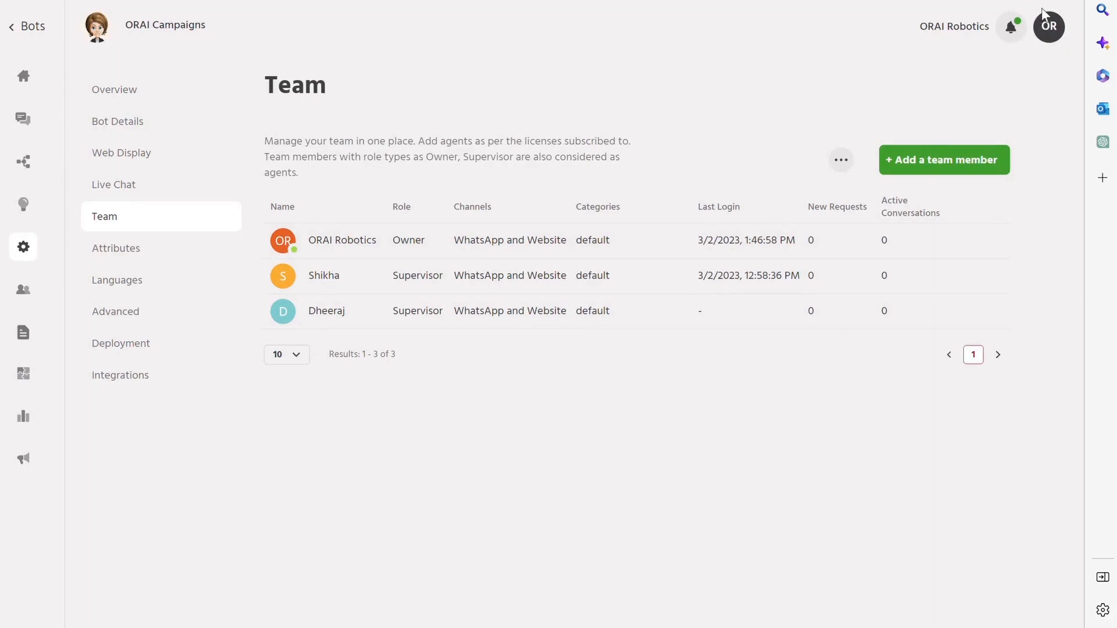
{"action": "left_click", "coordinate": [125, 342]}
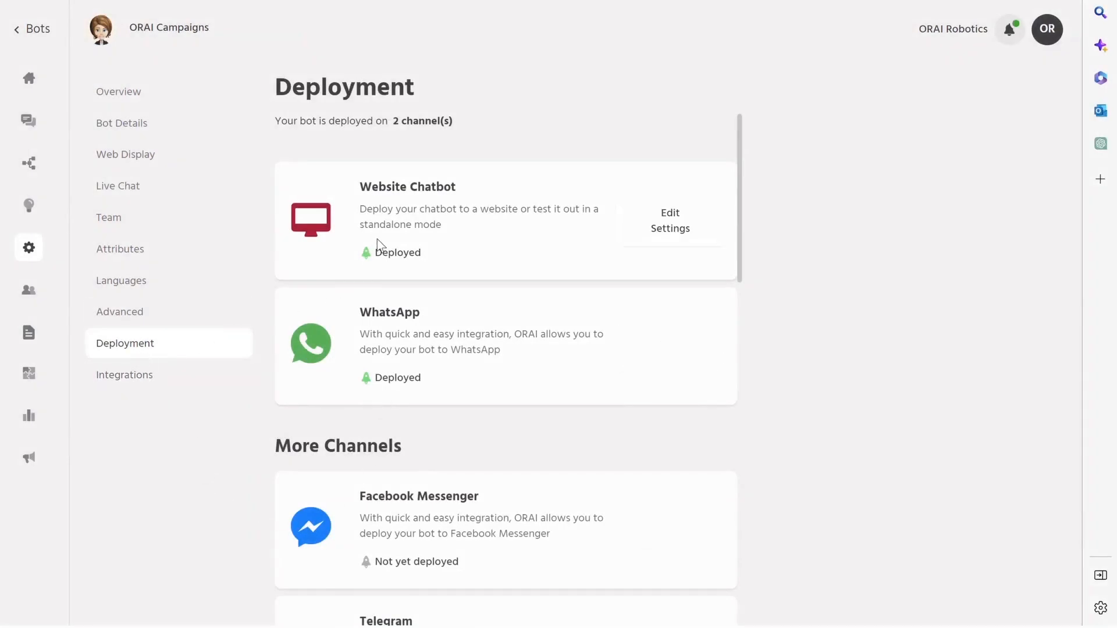
Step: Scroll through the deployment channel list and go into the WhatsApp channel's settings
{"action": "scroll", "scroll_direction": "down", "scroll_amount": 3}
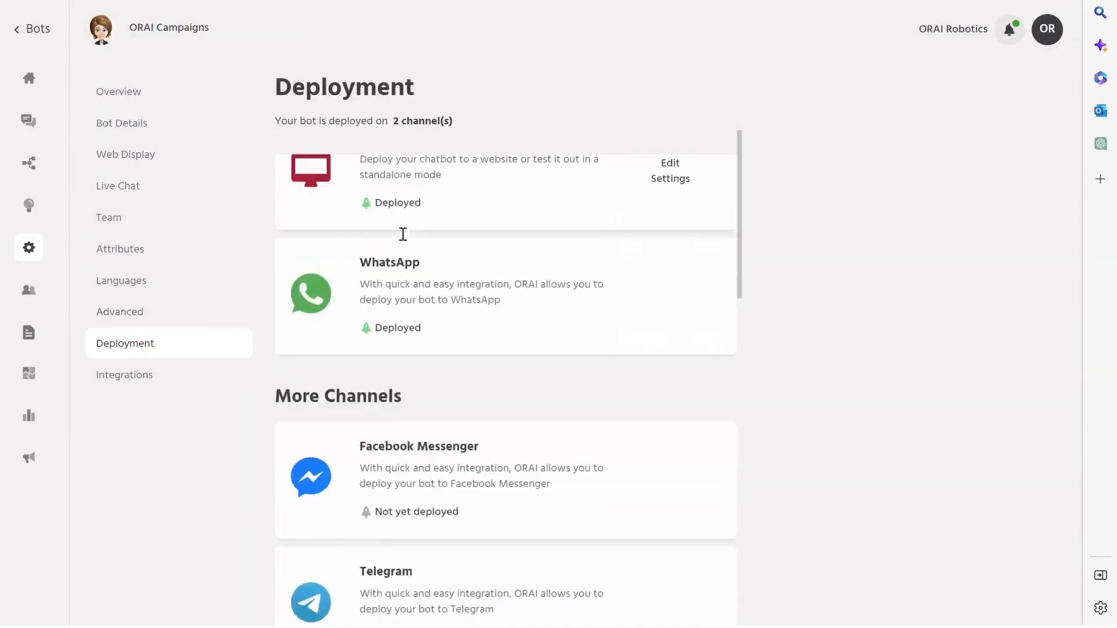
{"action": "scroll", "scroll_direction": "down", "scroll_amount": 3}
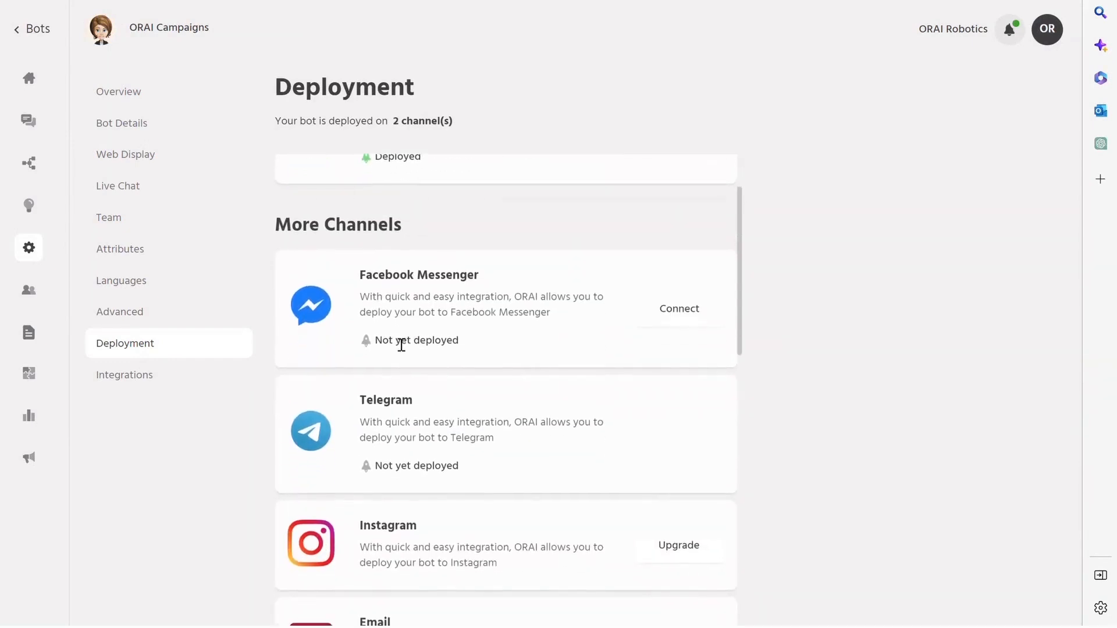
{"action": "scroll", "scroll_direction": "down", "scroll_amount": 3}
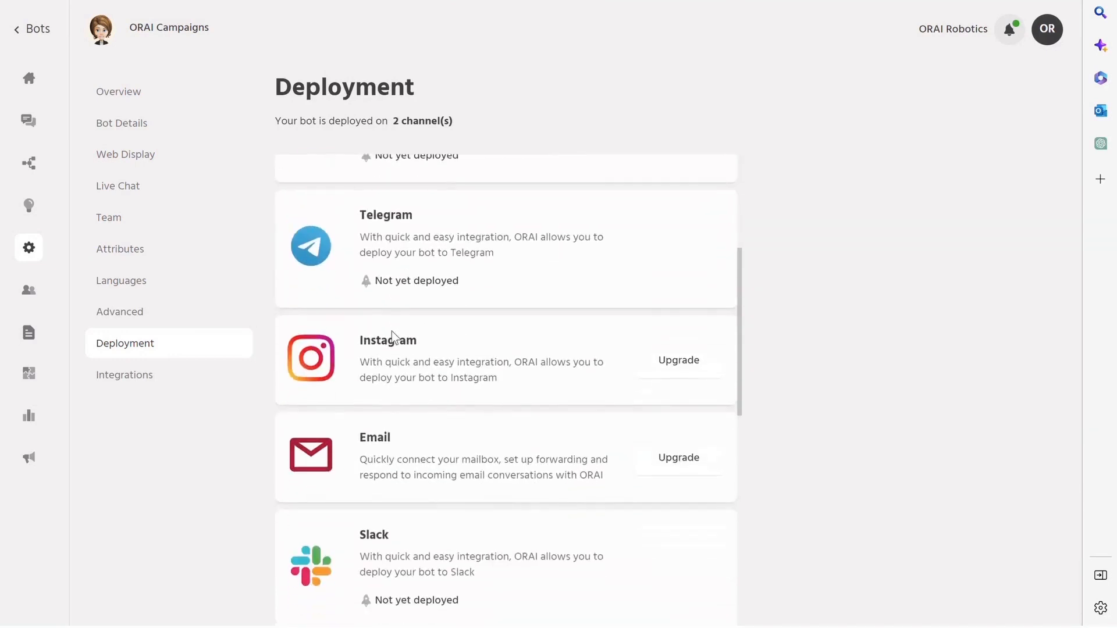
{"action": "scroll", "scroll_direction": "down", "scroll_amount": 3}
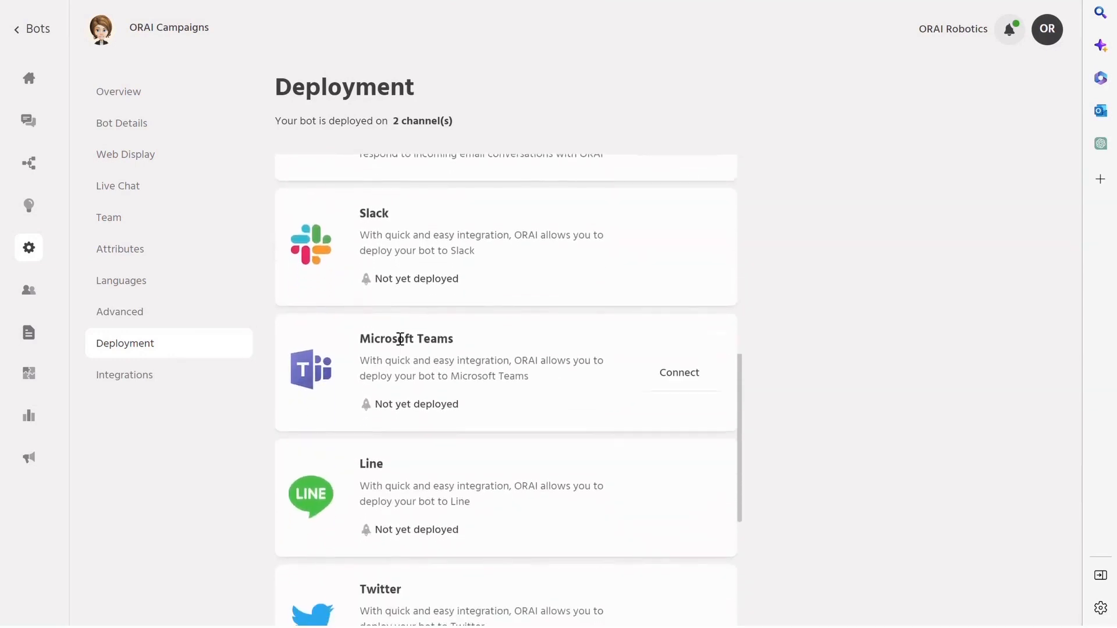
{"action": "scroll", "scroll_direction": "up", "scroll_amount": 3}
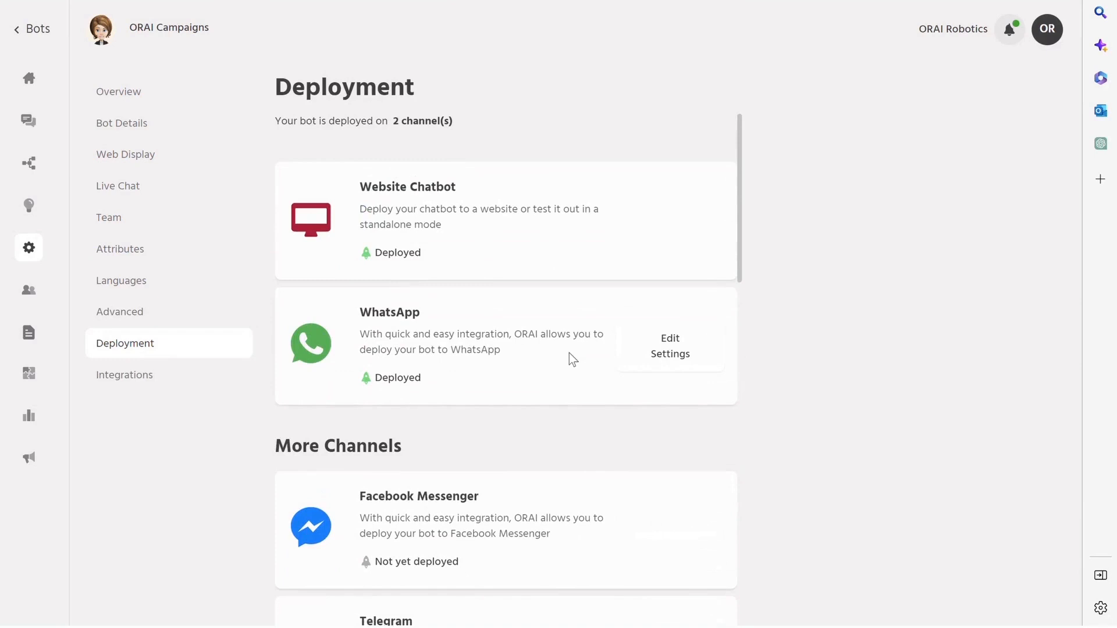
{"action": "left_click", "coordinate": [669, 346]}
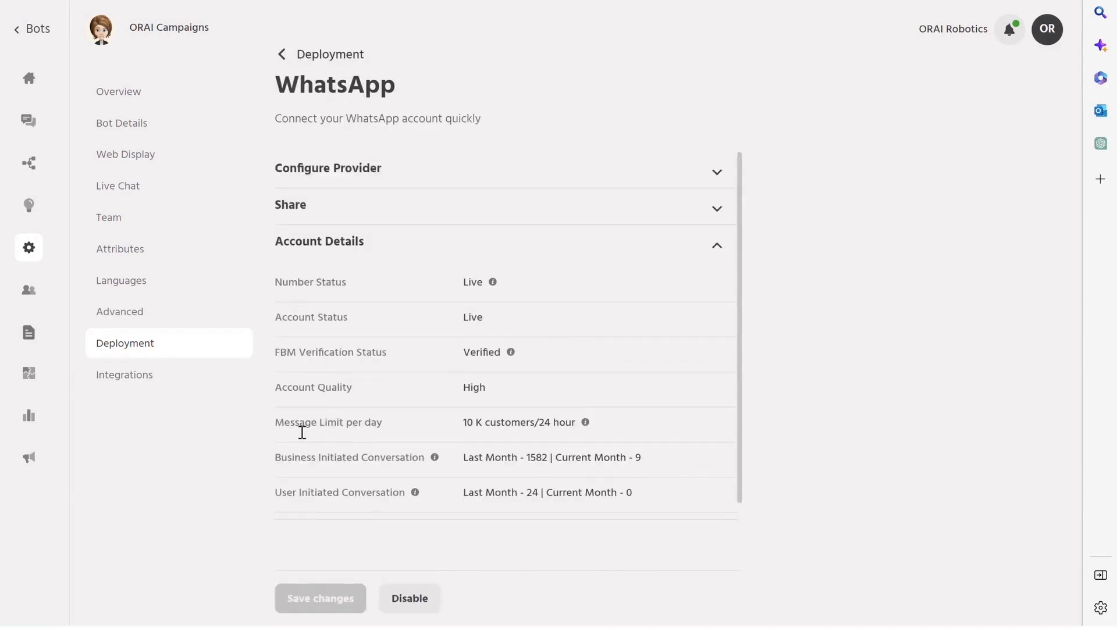
Step: Review the WhatsApp account details, highlighting last month's business-initiated conversation count, then move to Integrations
{"action": "double_click", "coordinate": [328, 422]}
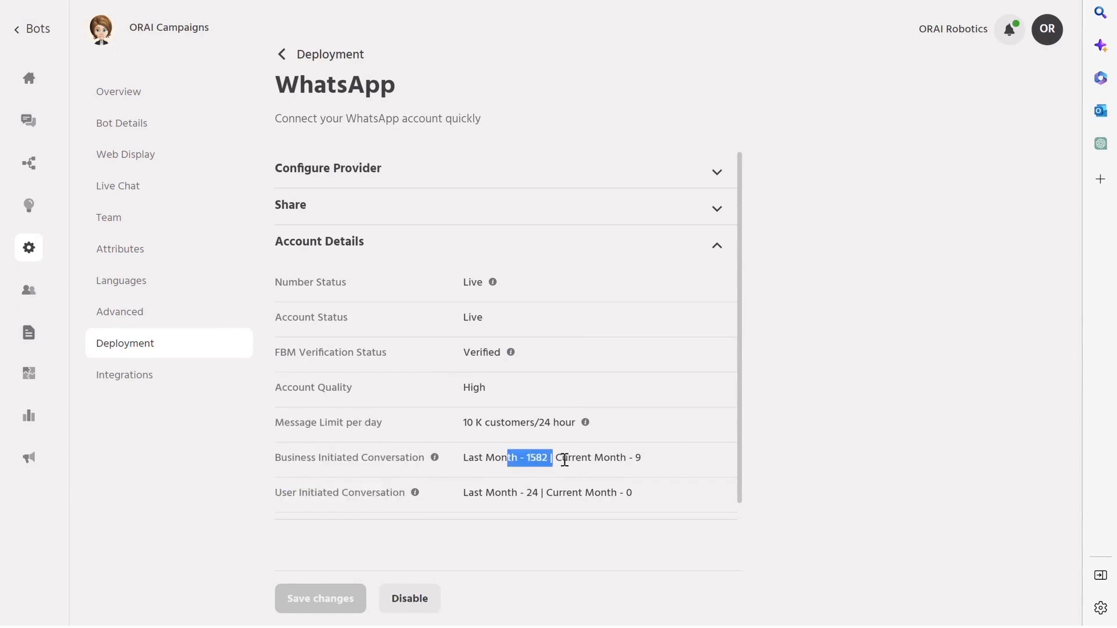
{"action": "left_click_drag", "start_coordinate": [548, 458], "coordinate": [634, 457]}
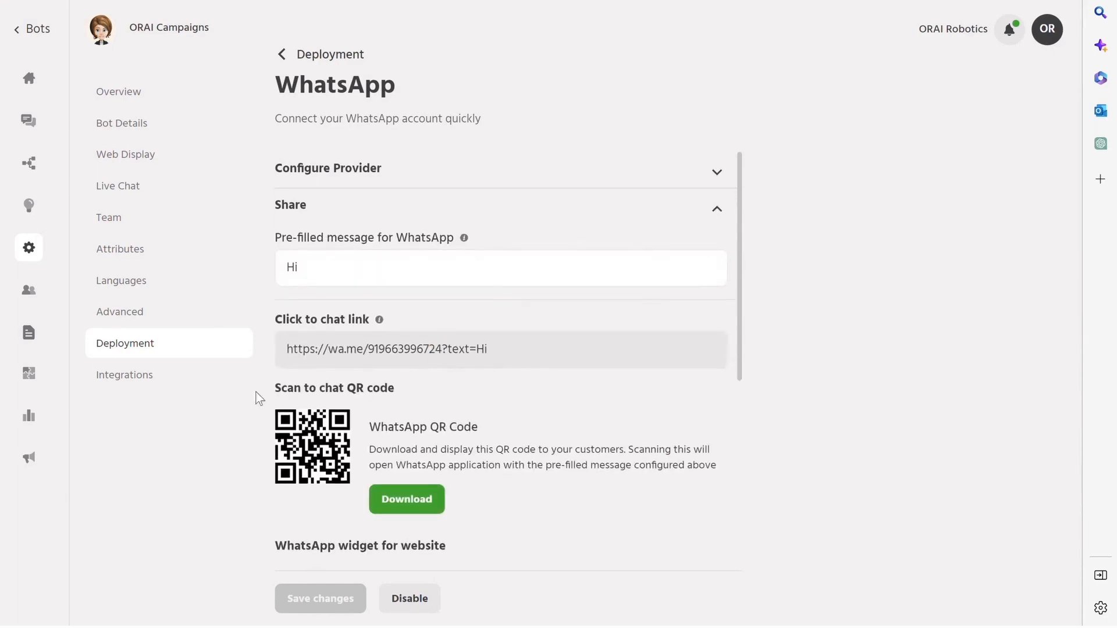
{"action": "left_click", "coordinate": [125, 375]}
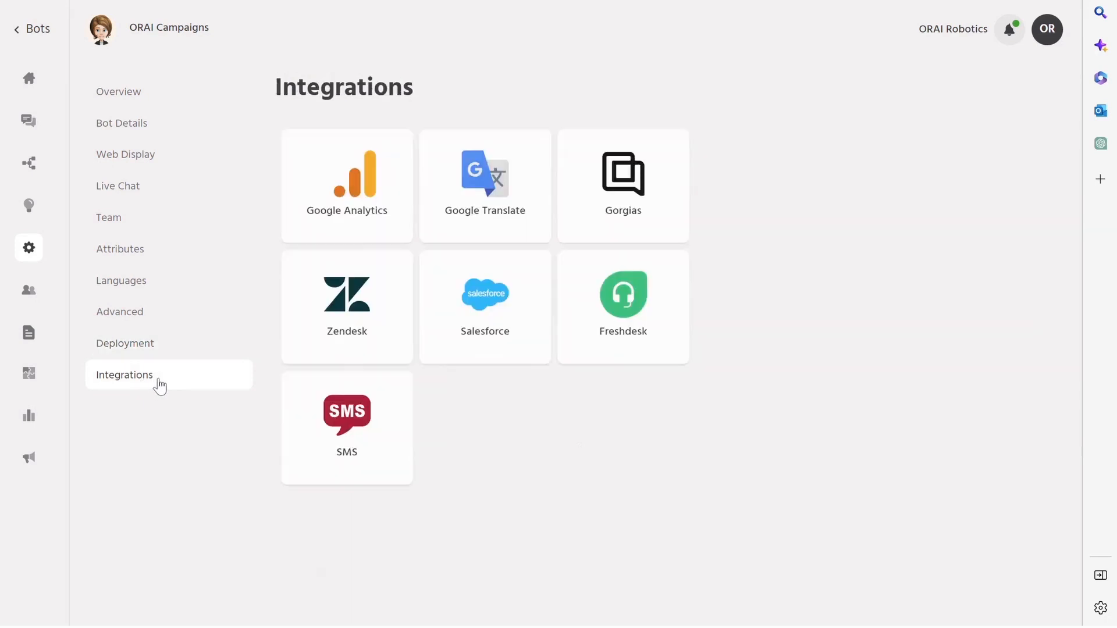
{"action": "mouse_move", "coordinate": [598, 201]}
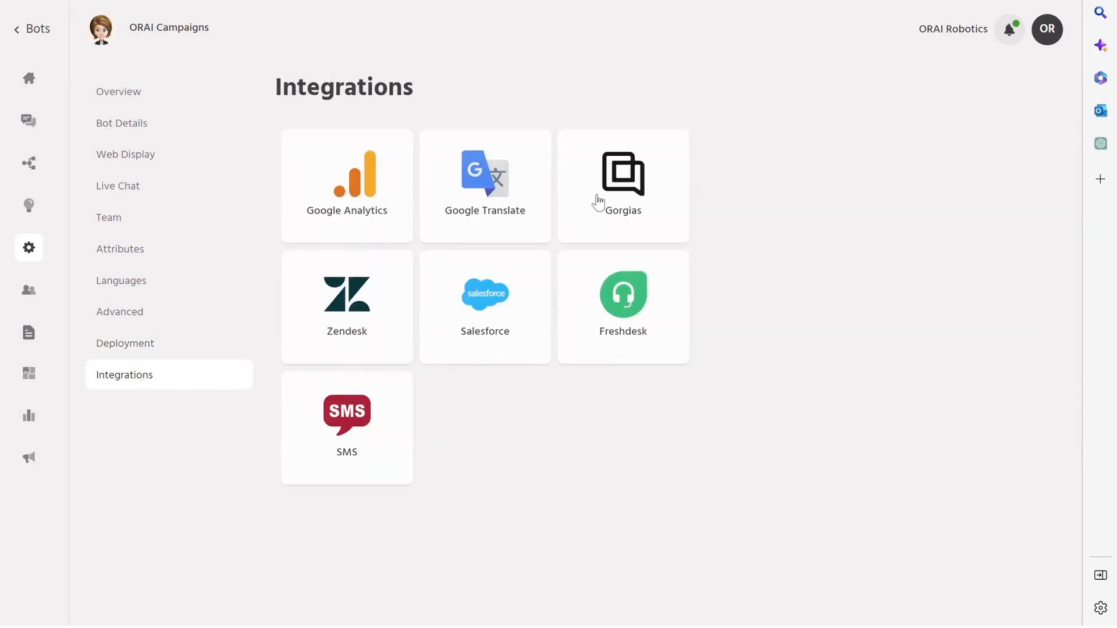
{"action": "mouse_move", "coordinate": [515, 337]}
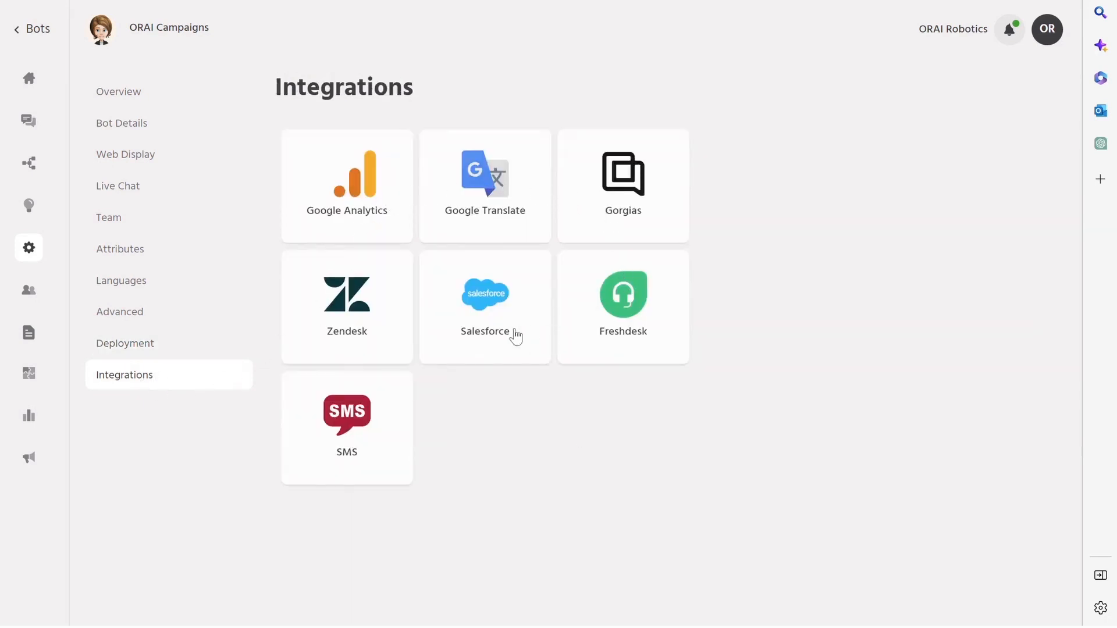
{"action": "mouse_move", "coordinate": [493, 231]}
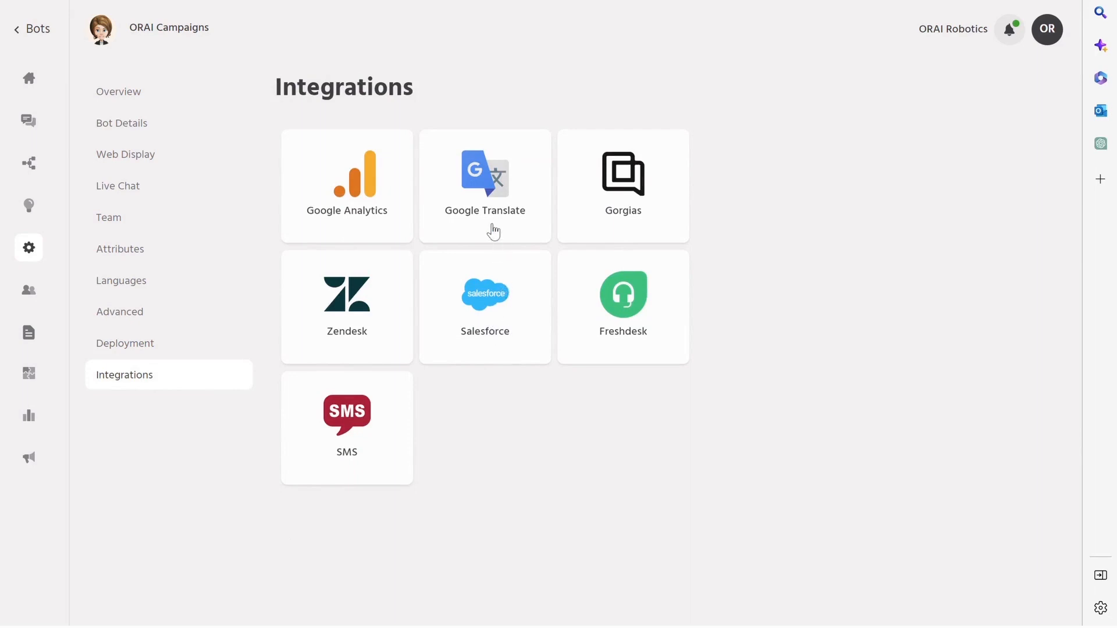
{"action": "left_click", "coordinate": [347, 185]}
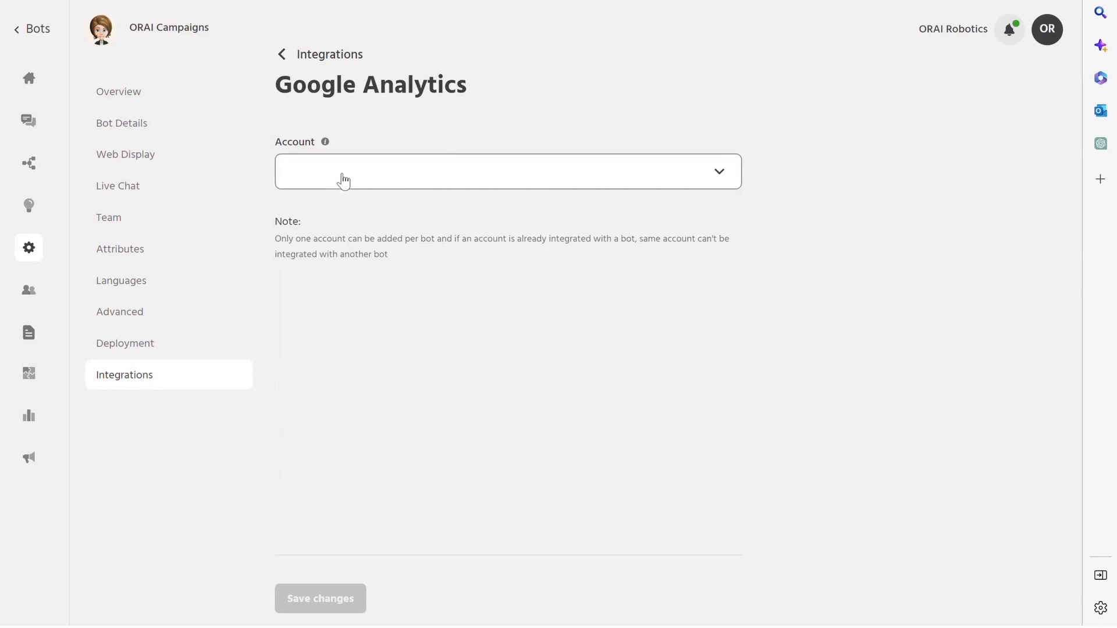
{"action": "left_click", "coordinate": [281, 54]}
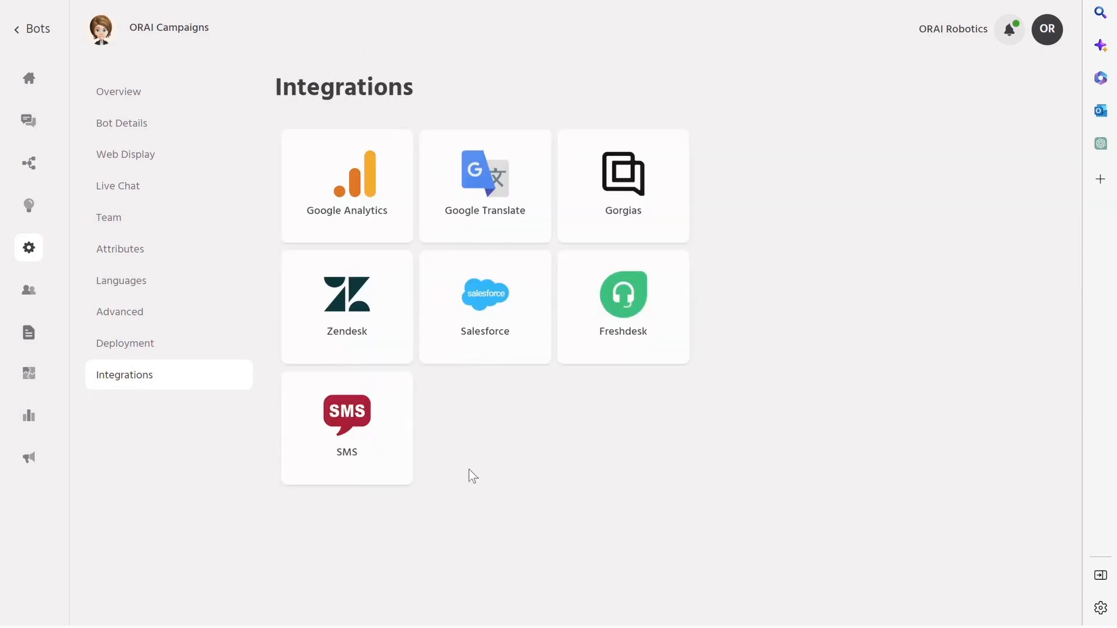
{"action": "left_click", "coordinate": [28, 124]}
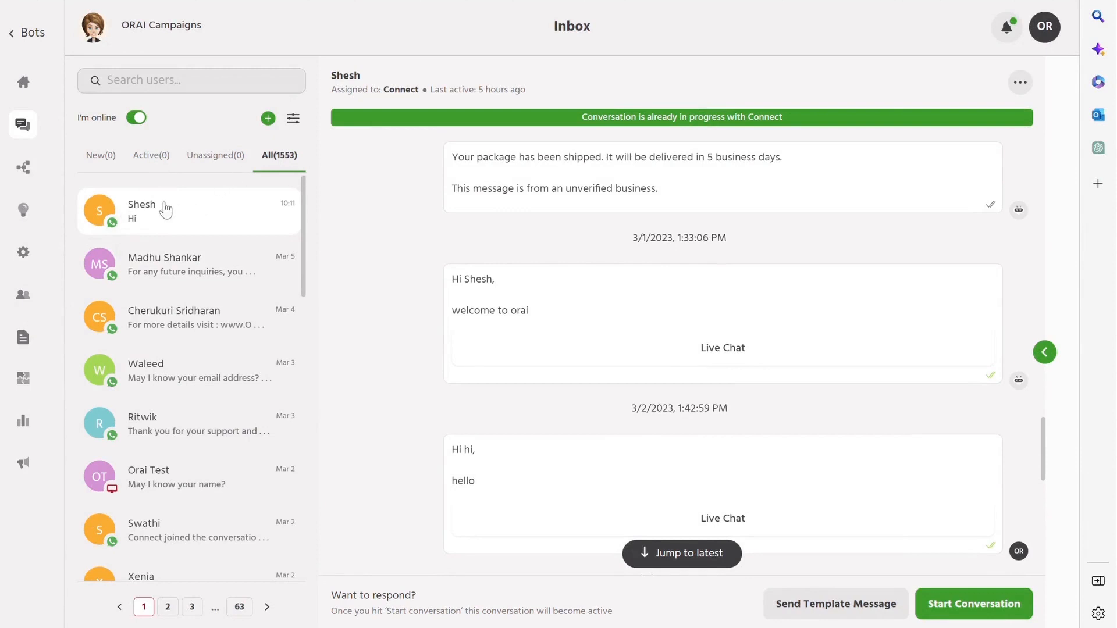
Step: Go to the Contacts page from the left sidebar
{"action": "scroll", "scroll_direction": "down", "scroll_amount": 3}
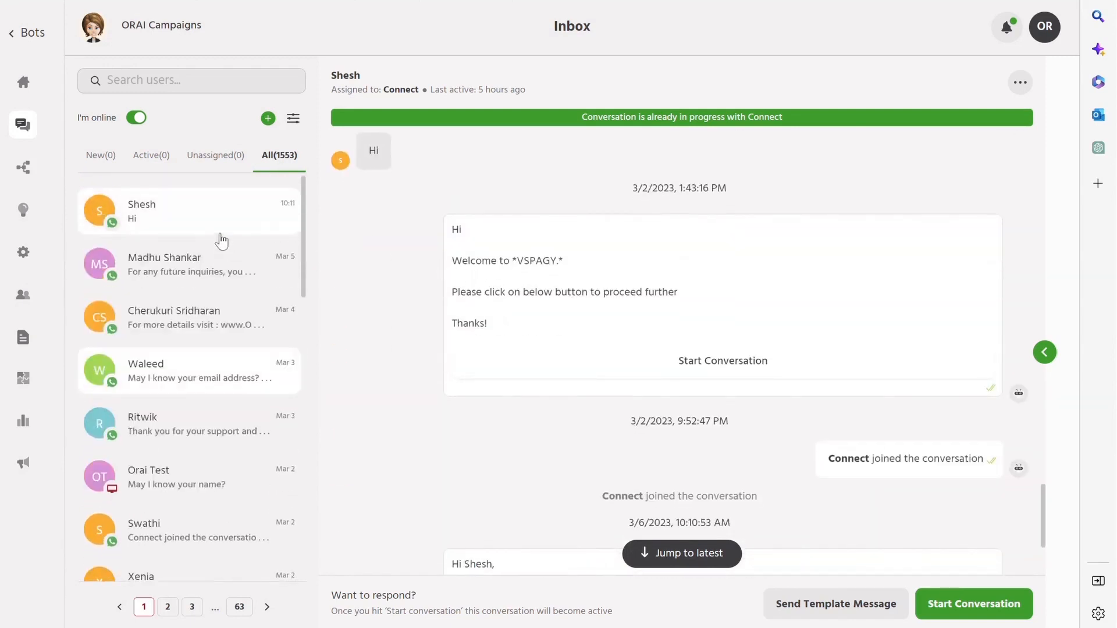
{"action": "left_click", "coordinate": [23, 337]}
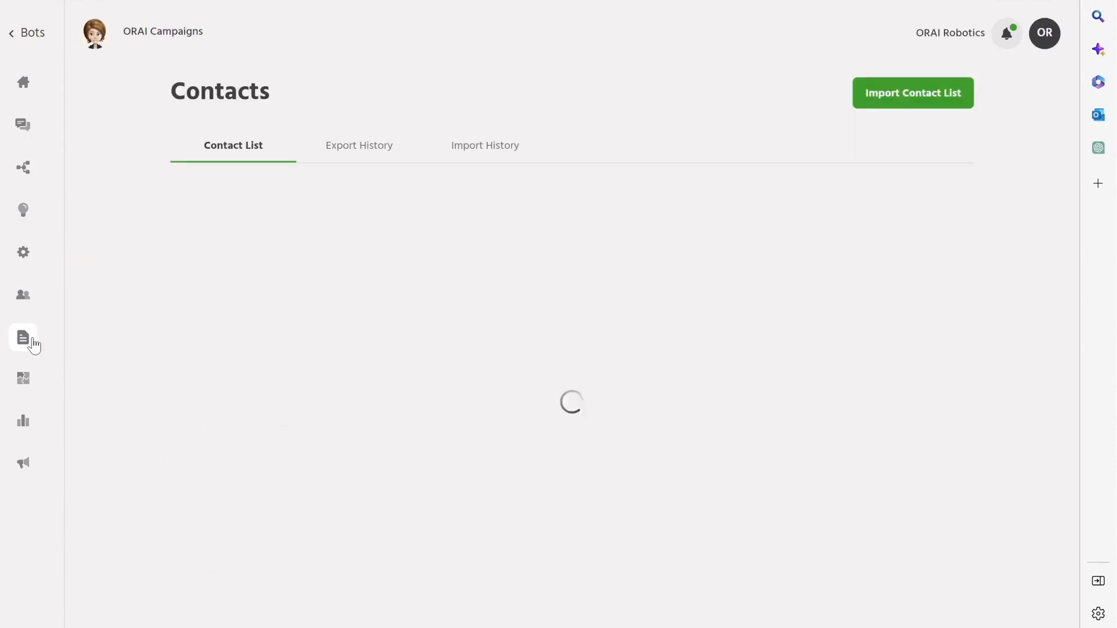
Step: Start a contact list import with India as the contacts' country and get the sample contact file
{"action": "left_click", "coordinate": [912, 93]}
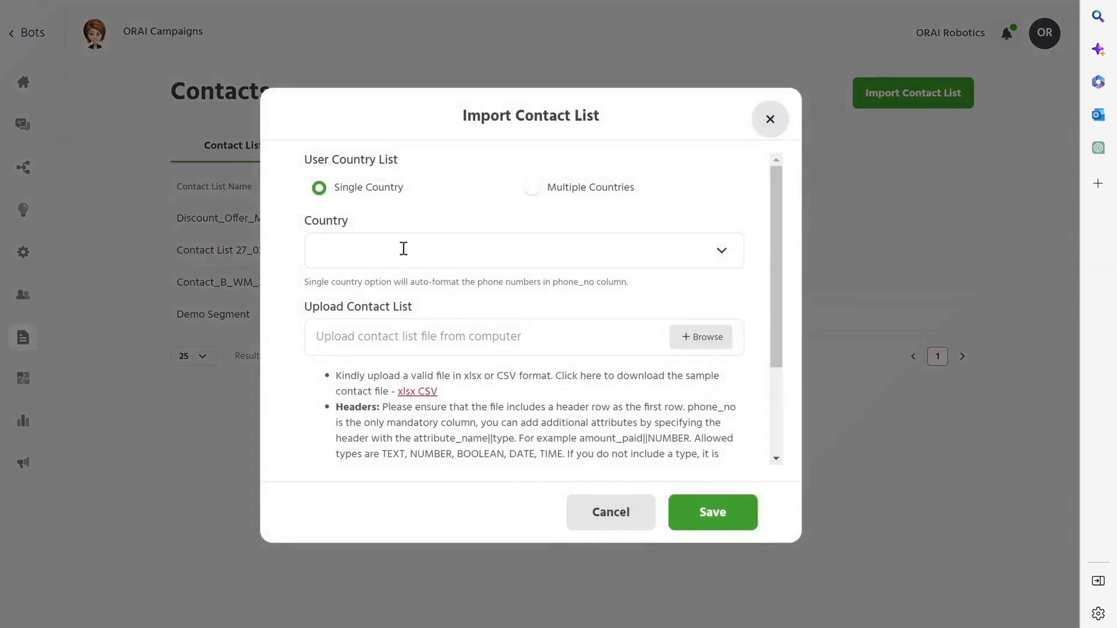
{"action": "type", "text": "ind"}
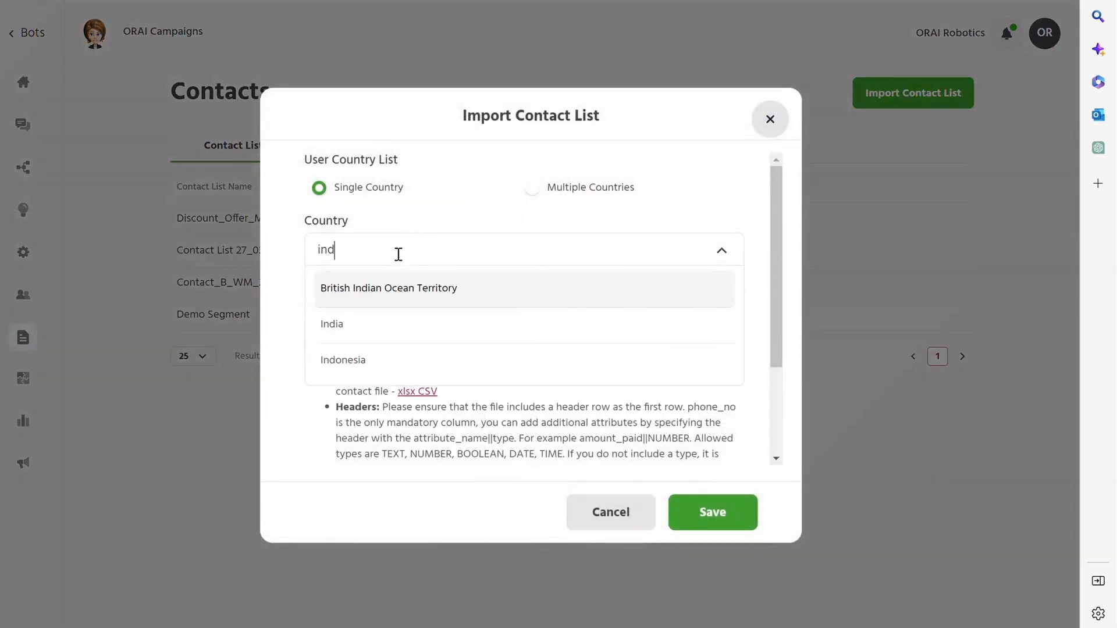
{"action": "left_click", "coordinate": [331, 324]}
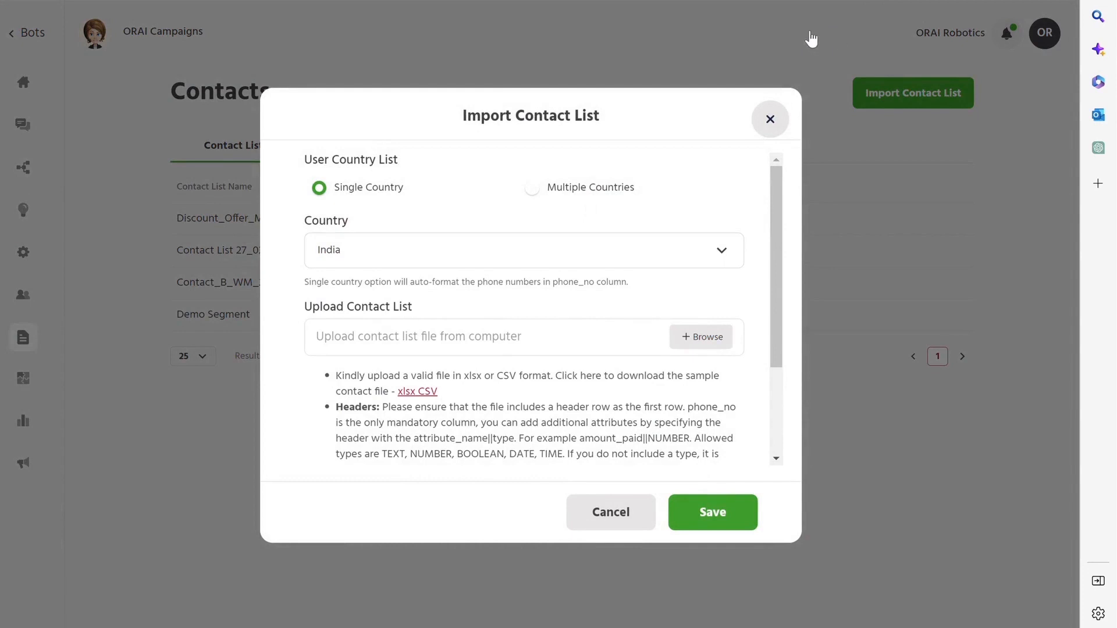
{"action": "mouse_move", "coordinate": [366, 430]}
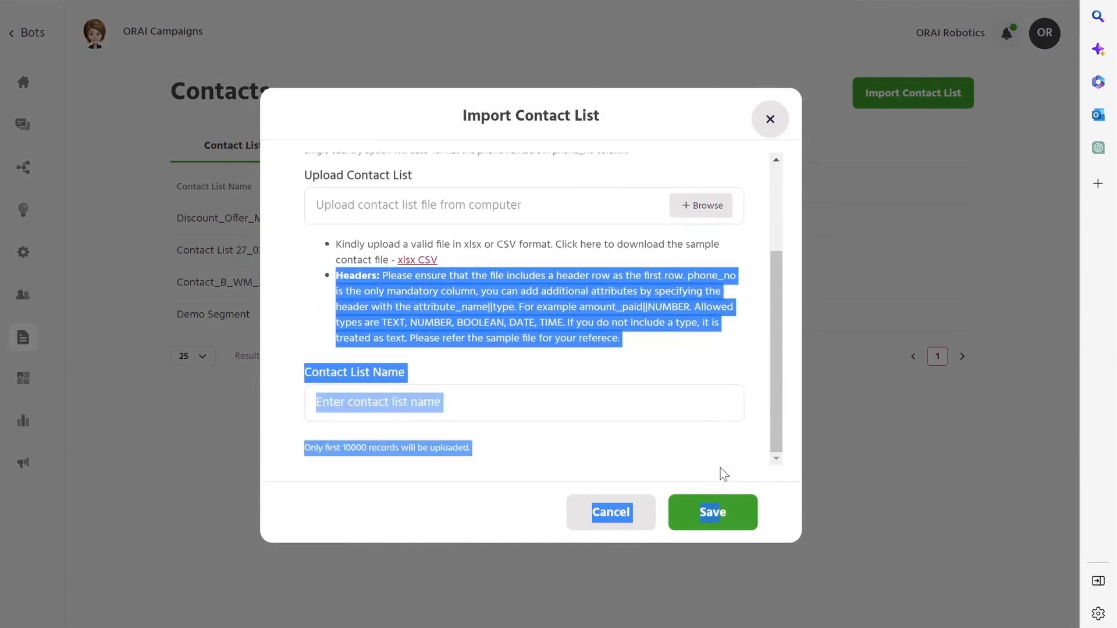
{"action": "left_click", "coordinate": [503, 402]}
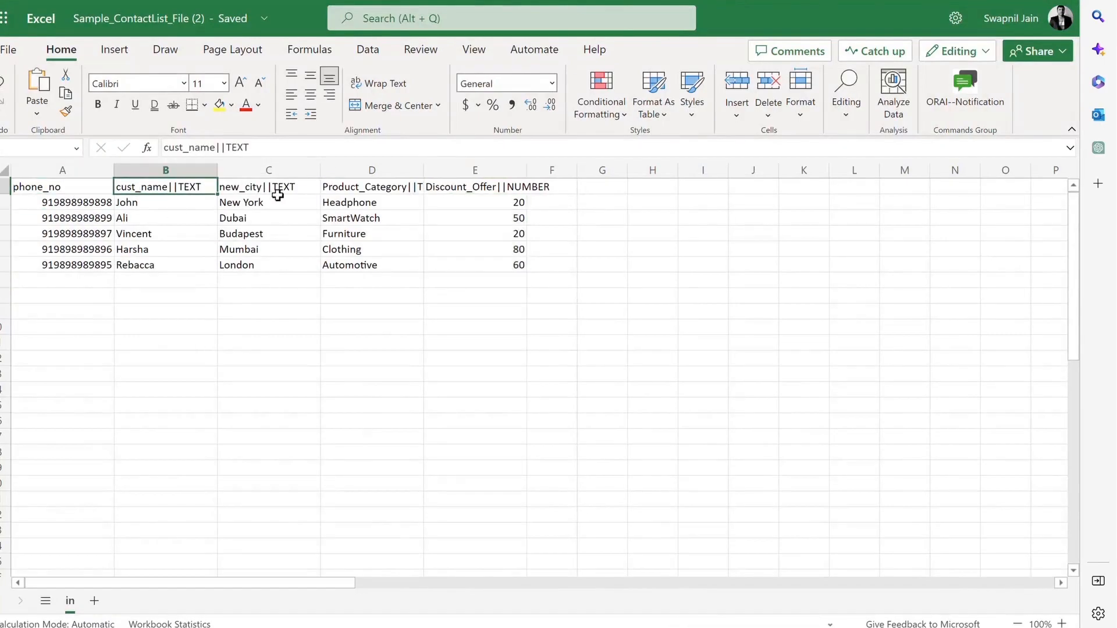
{"action": "left_click", "coordinate": [371, 187]}
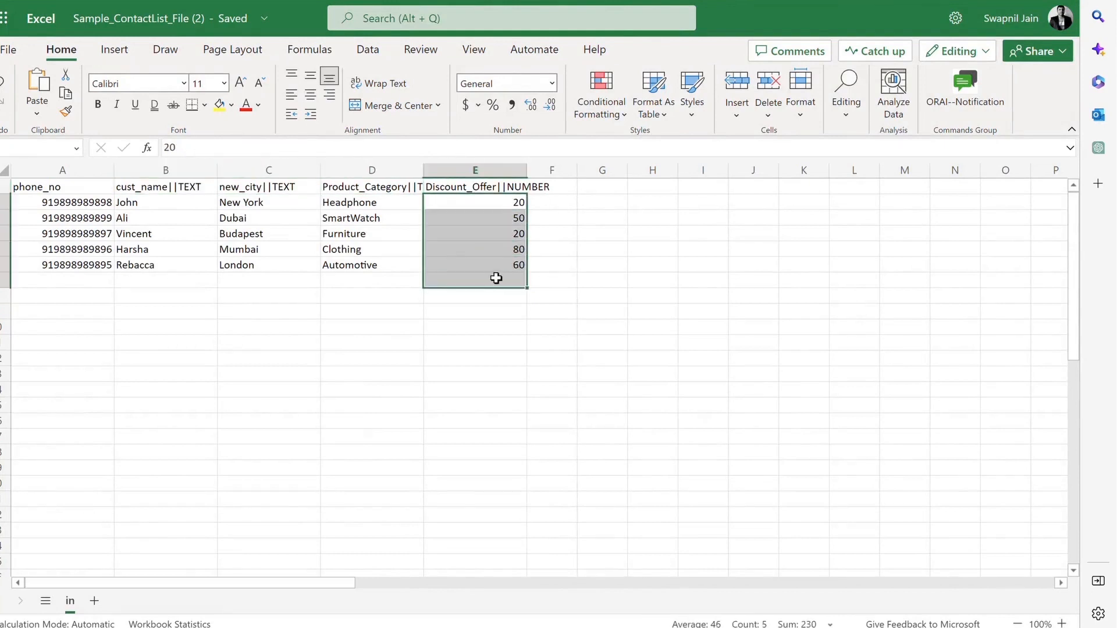
{"action": "left_click", "coordinate": [372, 201]}
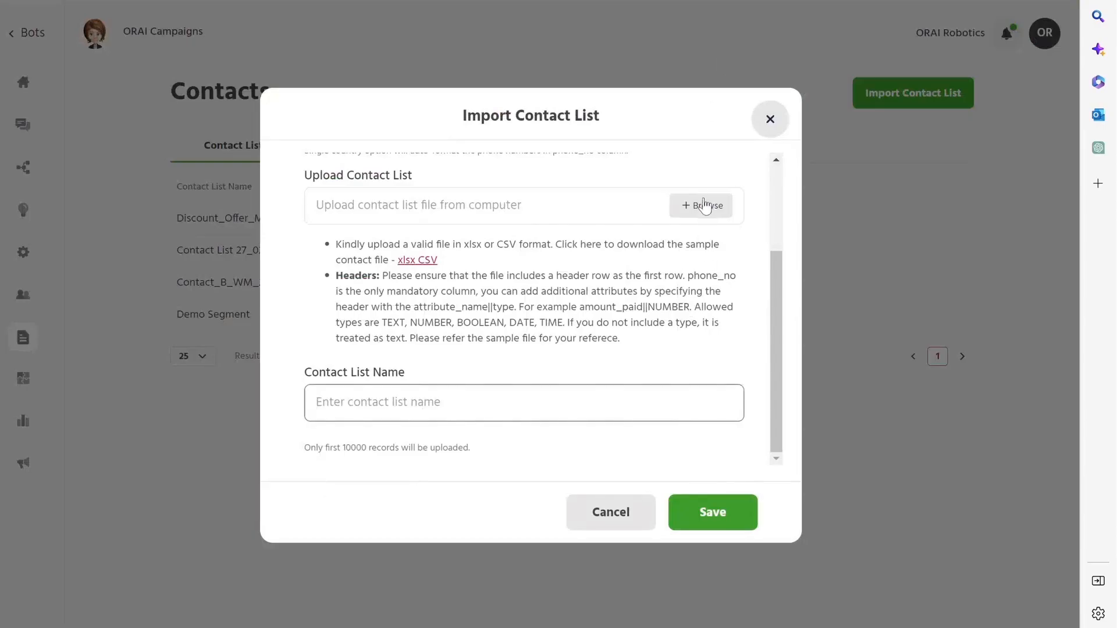
Step: Name the contact list 'Contac', close the import dialog and review the Import History of uploads
{"action": "type", "text": "Contact List"}
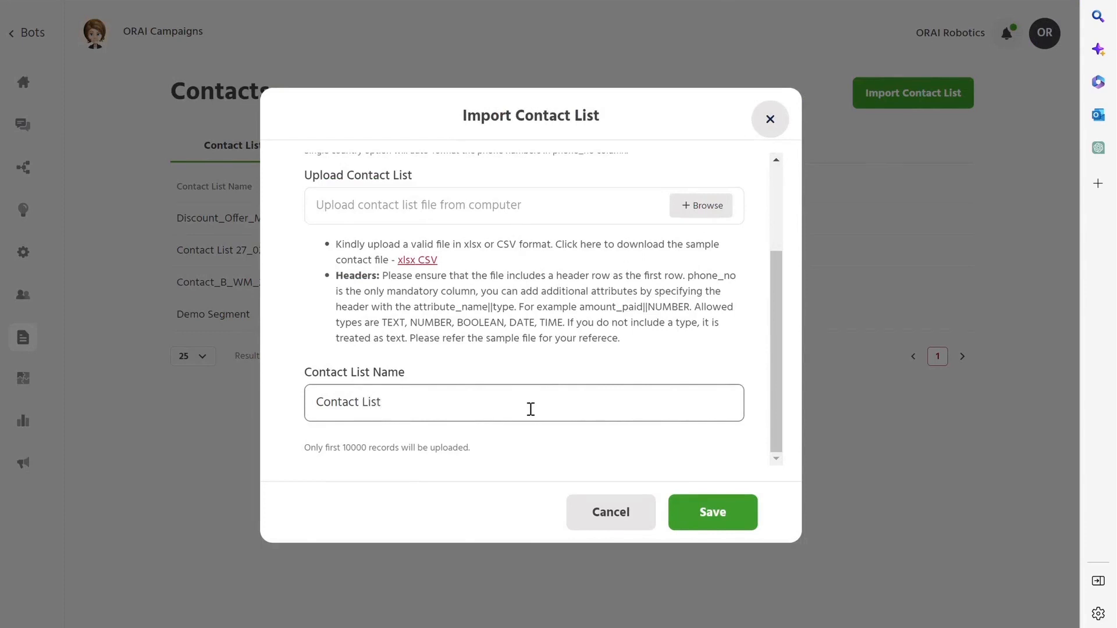
{"action": "left_click", "coordinate": [769, 118]}
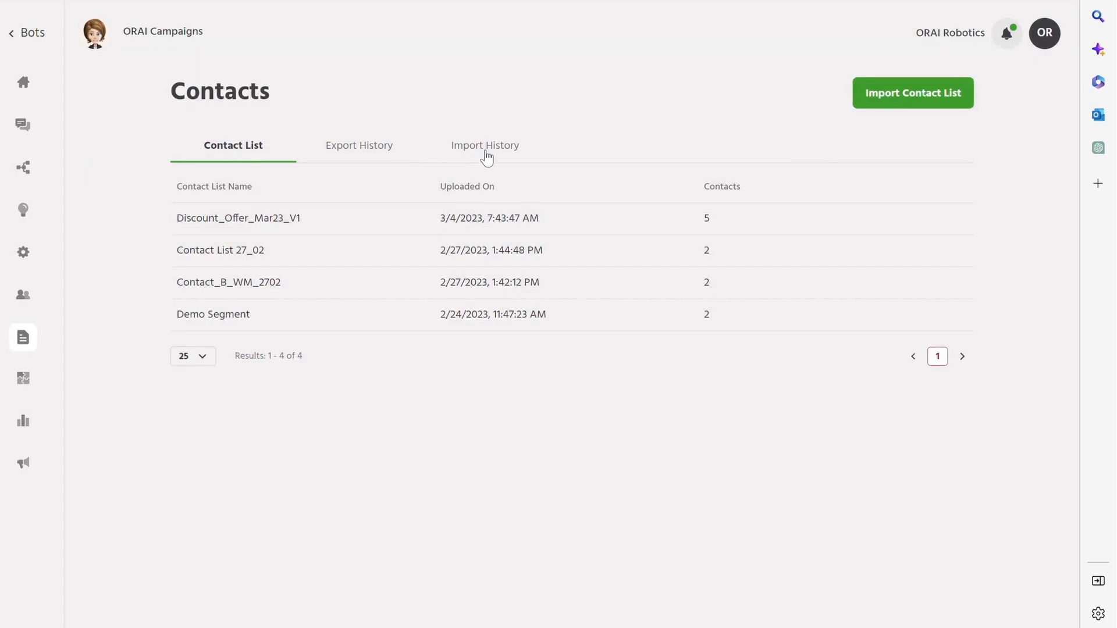
{"action": "left_click", "coordinate": [484, 145]}
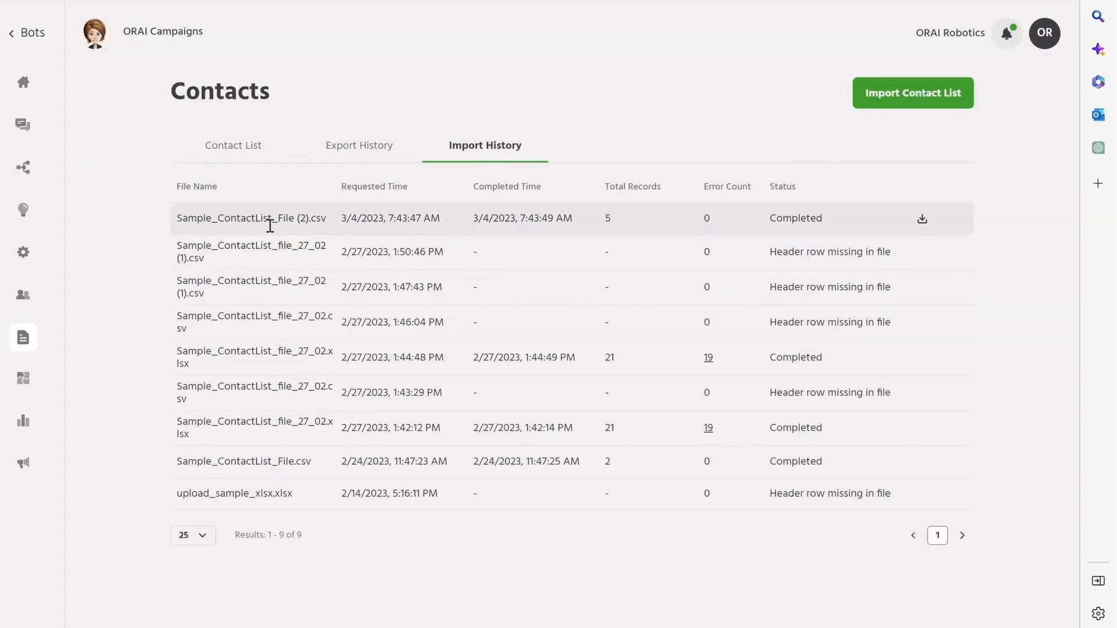
{"action": "left_click_drag", "start_coordinate": [285, 218], "coordinate": [823, 218]}
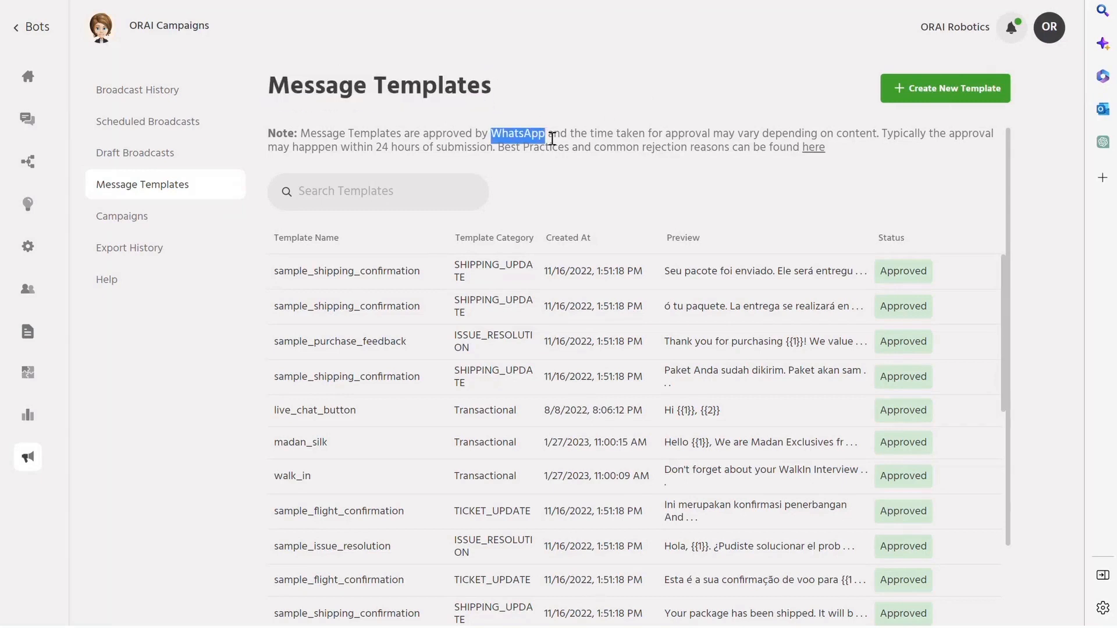
Step: Start a new 'Dis' template with category Marketing, type Media & Interactive and an Image header
{"action": "left_click", "coordinate": [945, 87]}
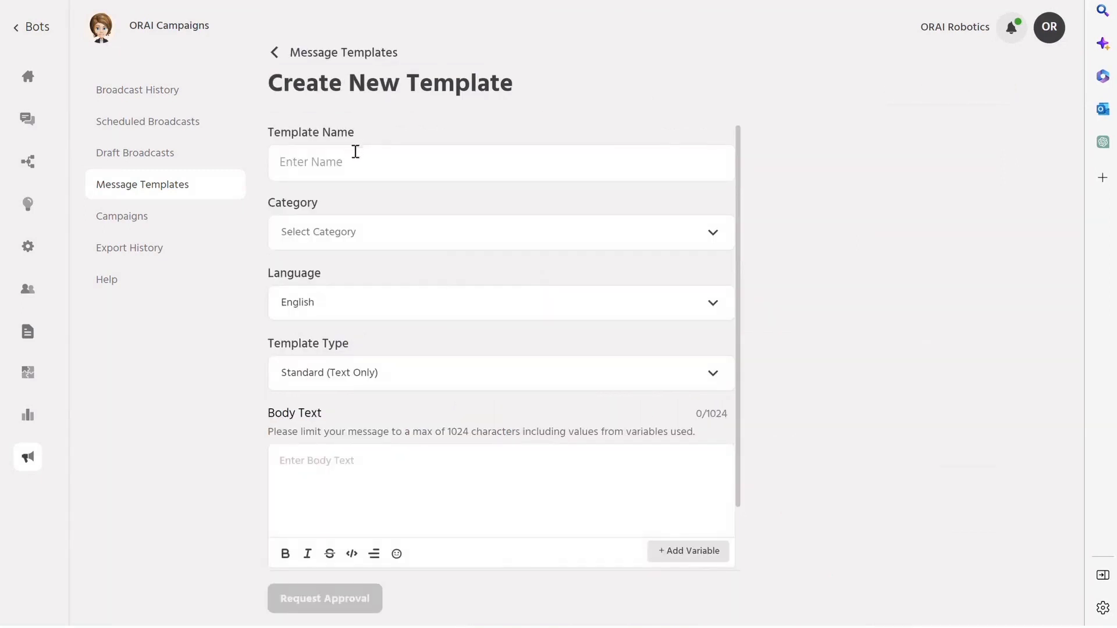
{"action": "type", "text": "Discount"}
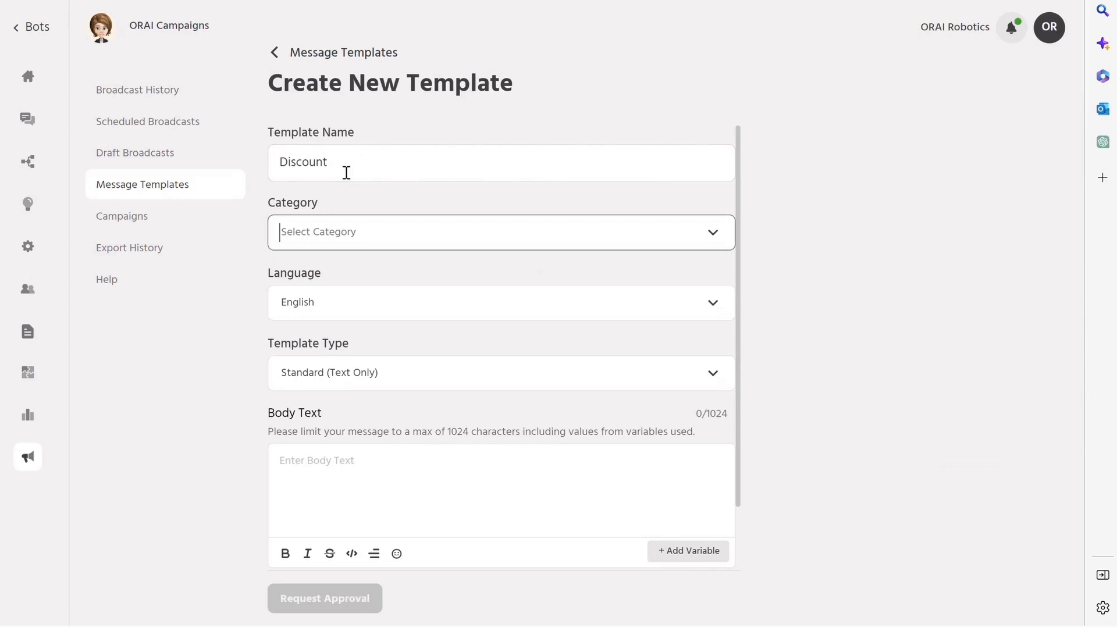
{"action": "left_click", "coordinate": [501, 231]}
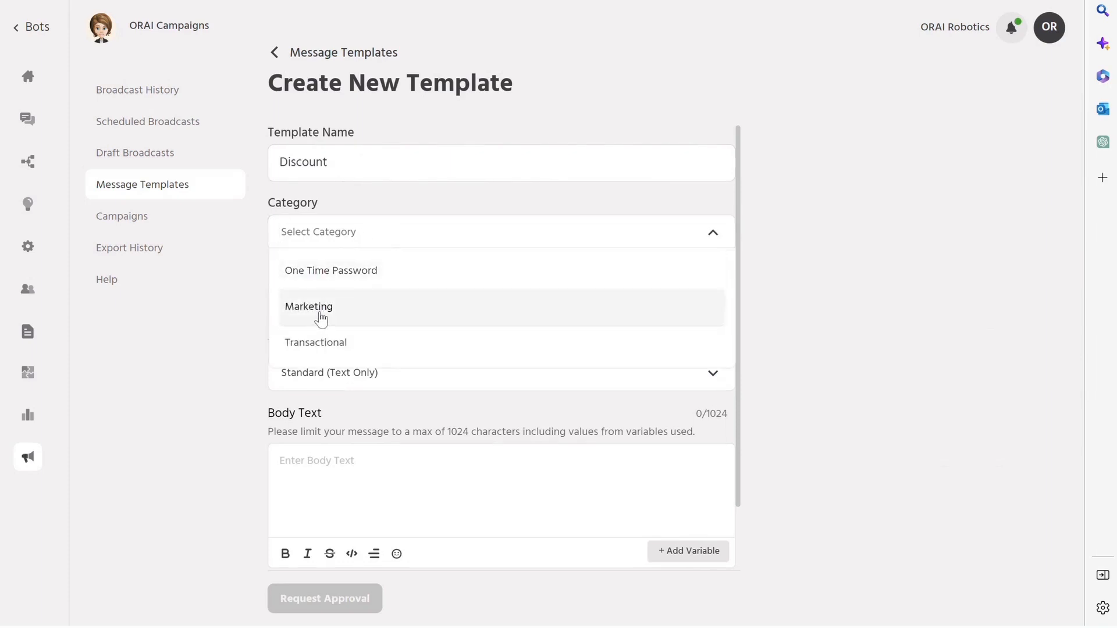
{"action": "left_click", "coordinate": [309, 306]}
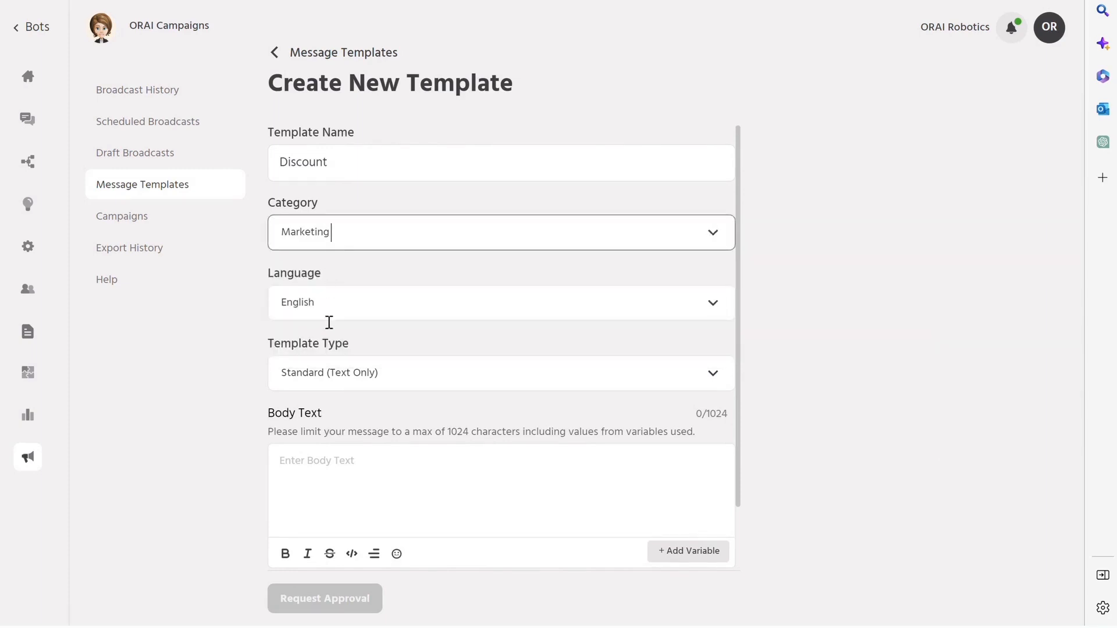
{"action": "left_click", "coordinate": [499, 302]}
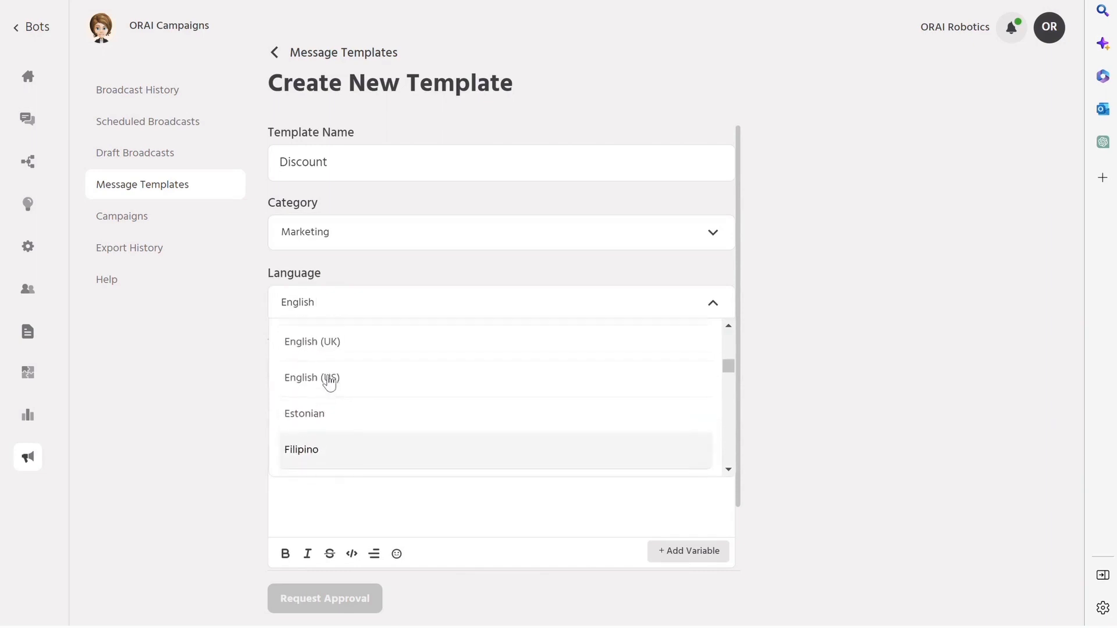
{"action": "left_click", "coordinate": [311, 377]}
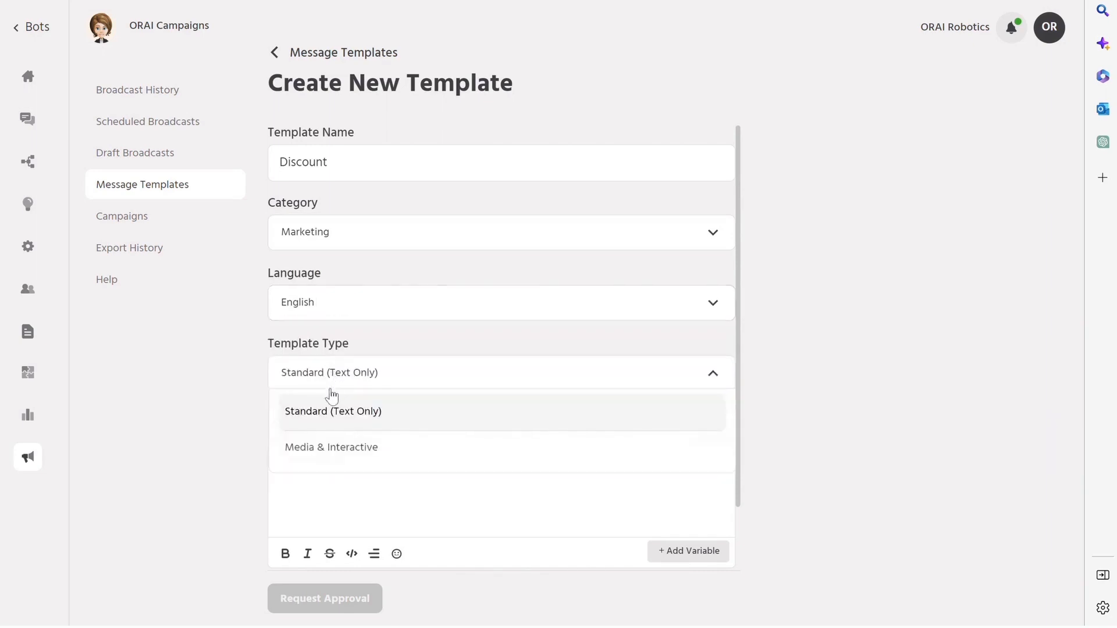
{"action": "left_click", "coordinate": [331, 447]}
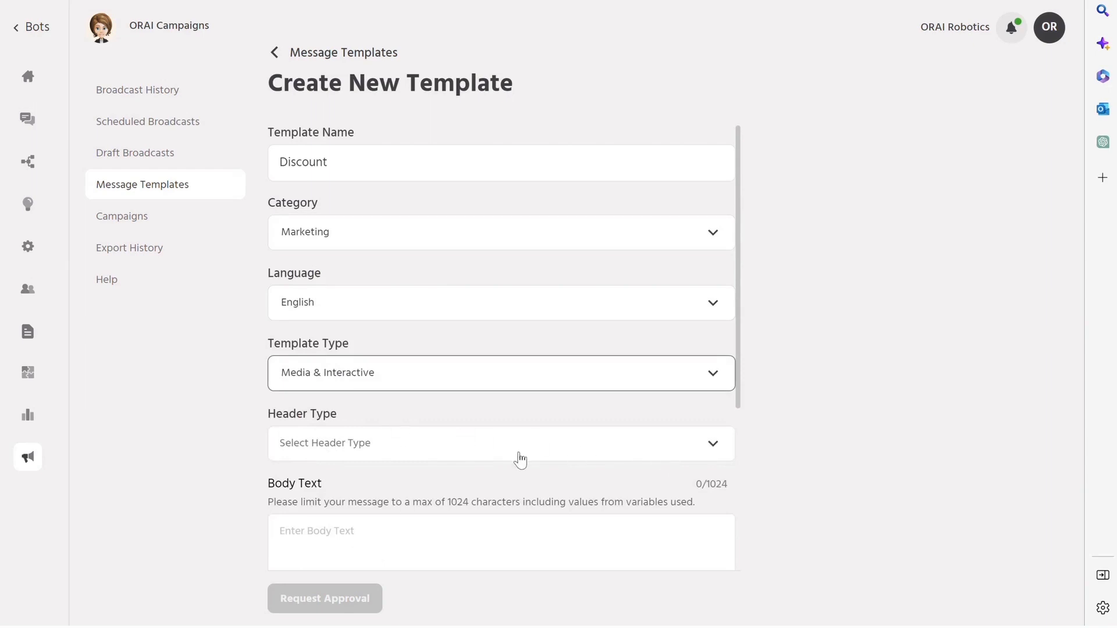
{"action": "left_click", "coordinate": [501, 442]}
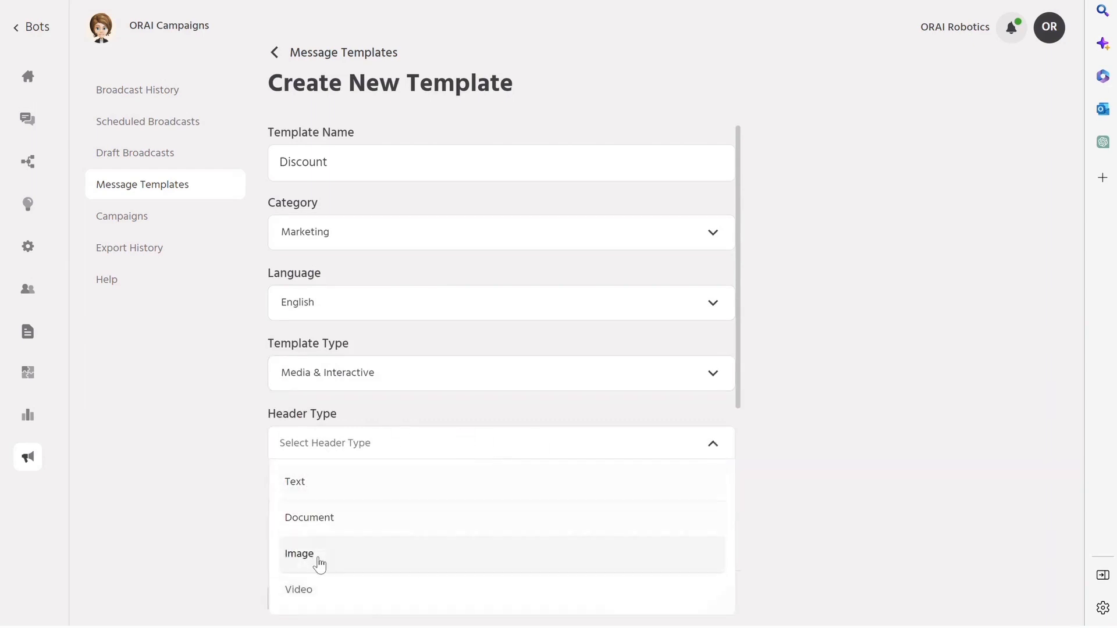
{"action": "left_click", "coordinate": [299, 553]}
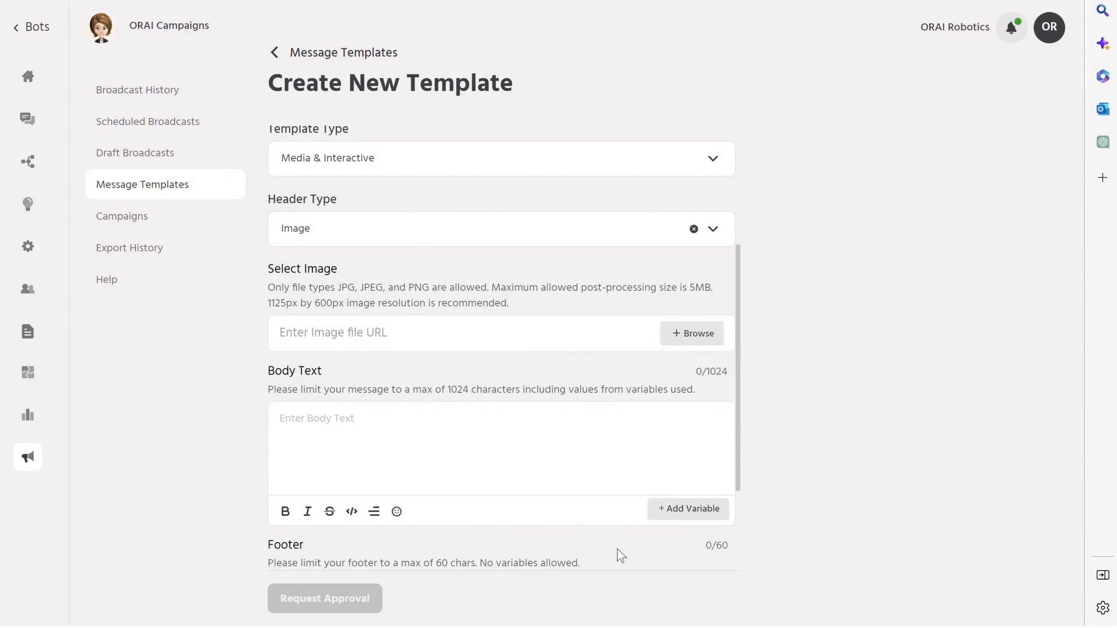
Step: Enter the discount body text containing the {{1}} variable placeholders
{"action": "left_click", "coordinate": [690, 333]}
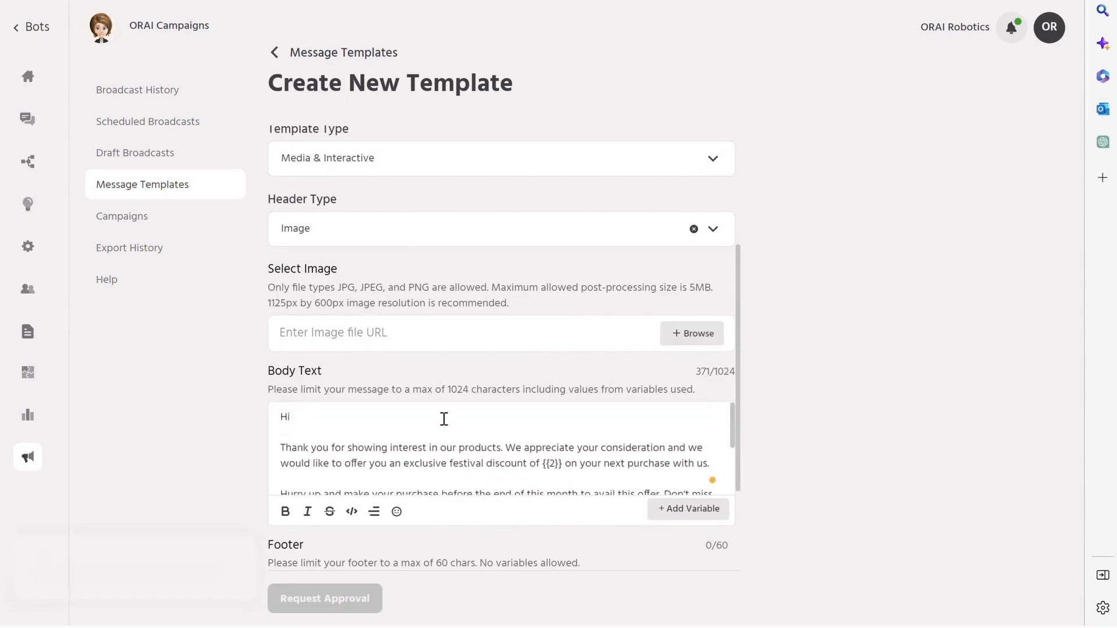
{"action": "type", "text": "{{"}
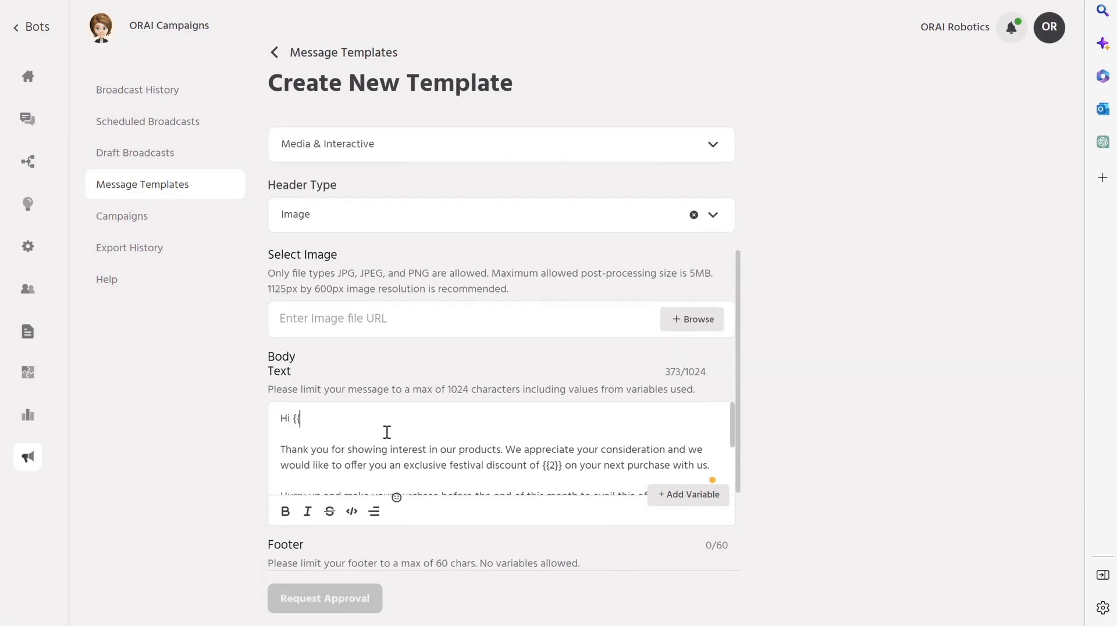
{"action": "type", "text": "1}"}
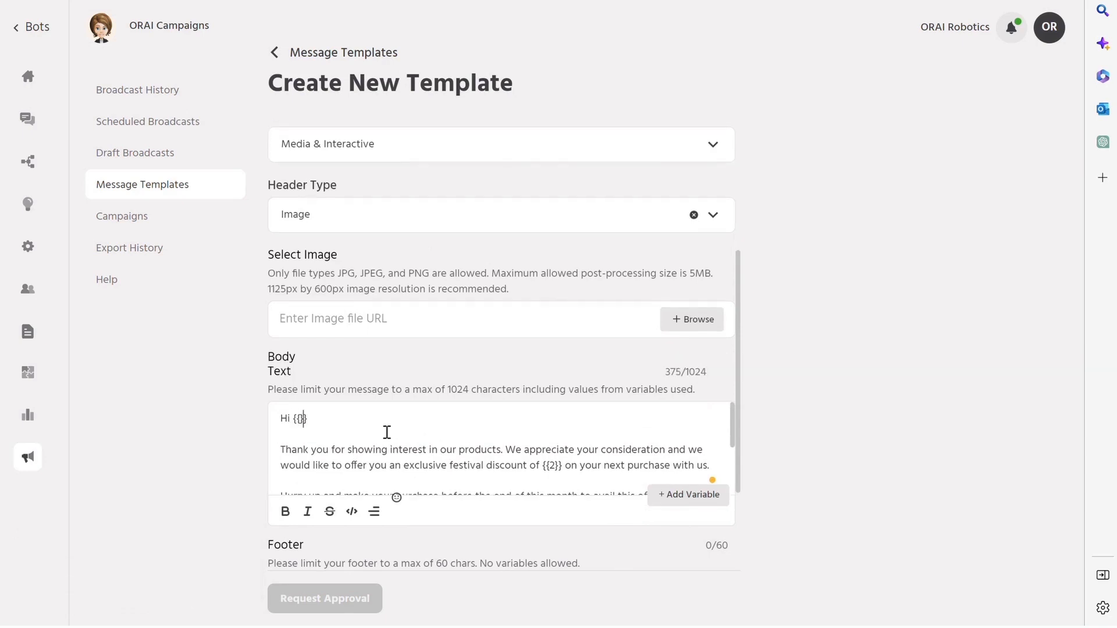
{"action": "type", "text": "1"}
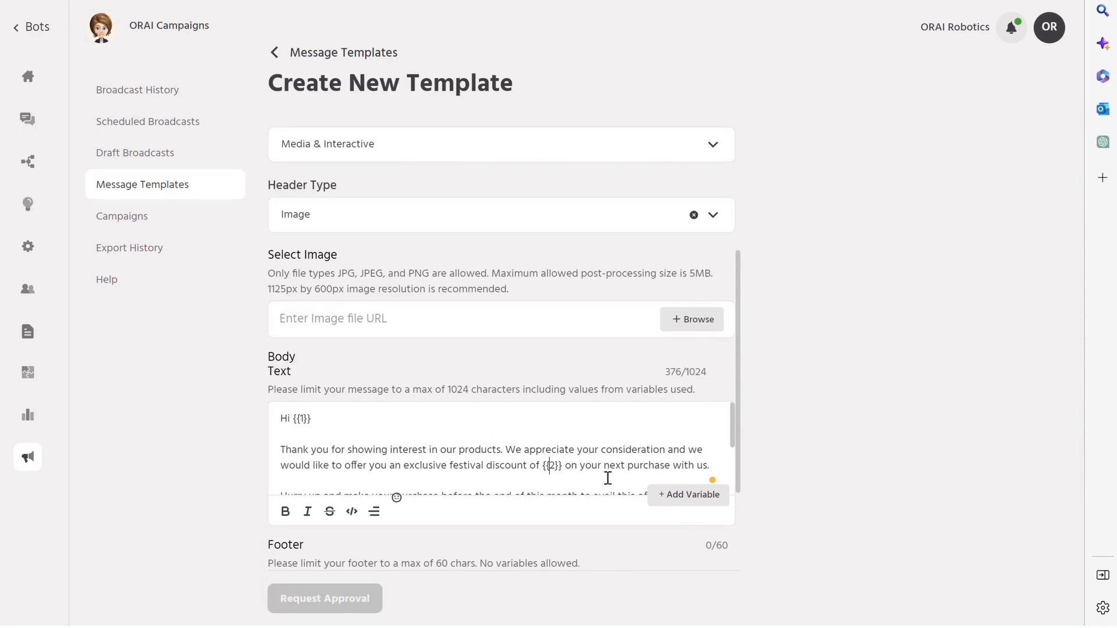
{"action": "scroll", "scroll_direction": "down", "scroll_amount": 3}
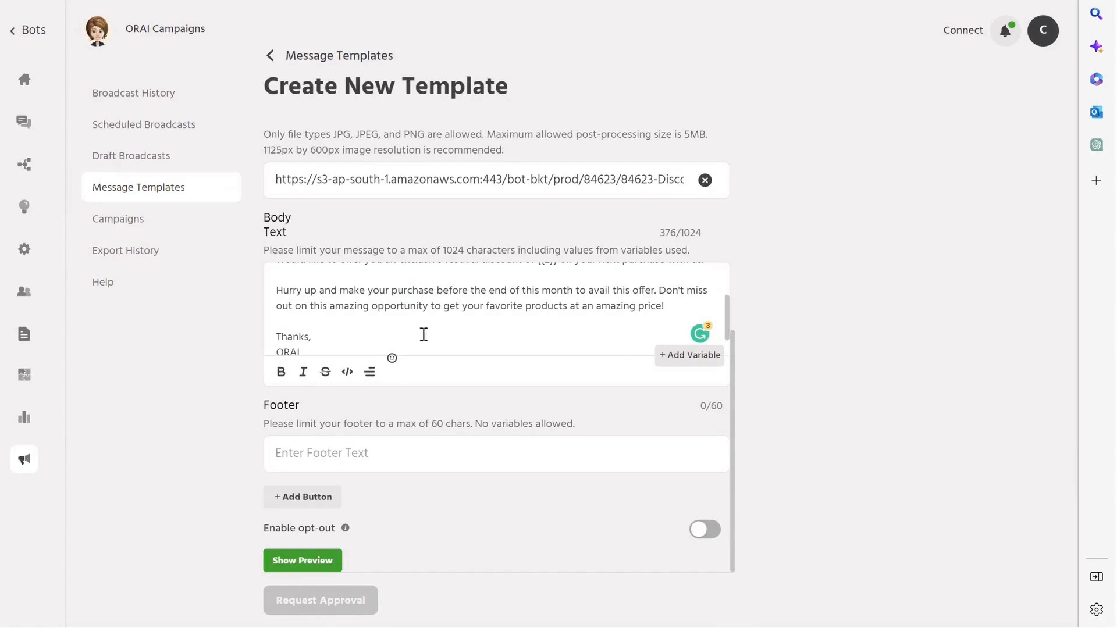
Step: Add Yes and Stop Promotions reply buttons with the opt-out footer enabled
{"action": "left_click", "coordinate": [301, 496]}
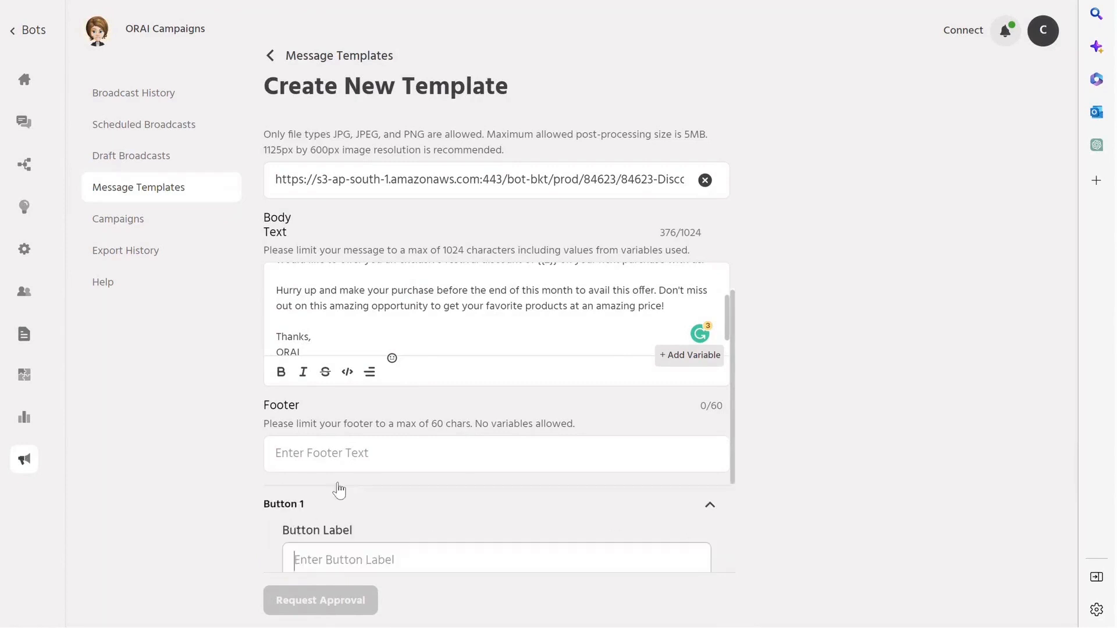
{"action": "scroll", "scroll_direction": "down", "scroll_amount": 3}
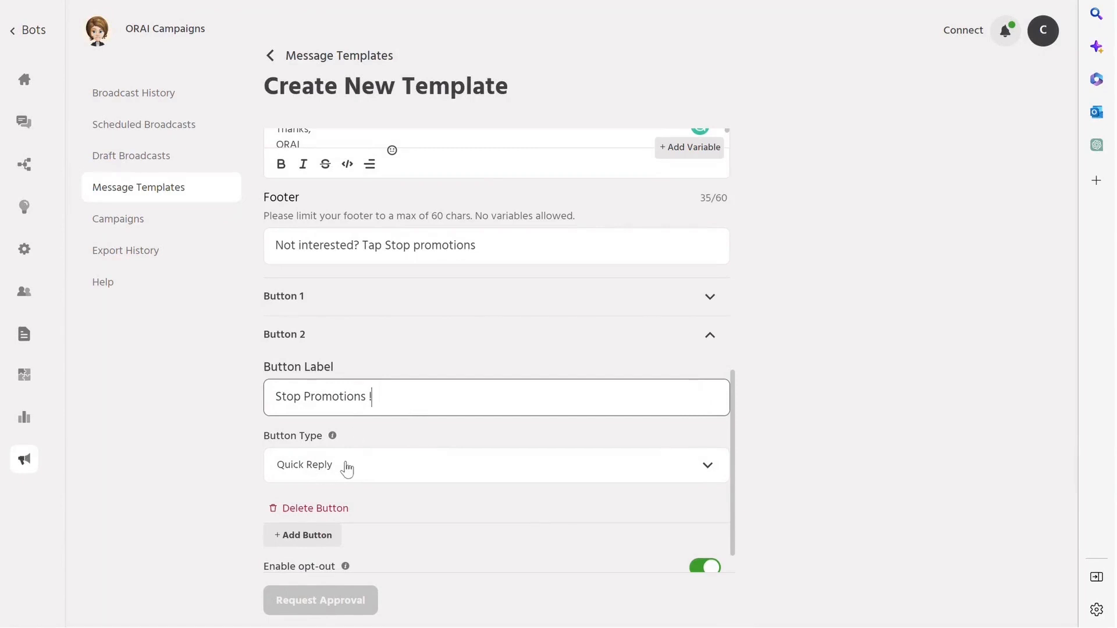
{"action": "scroll", "scroll_direction": "down", "scroll_amount": 3}
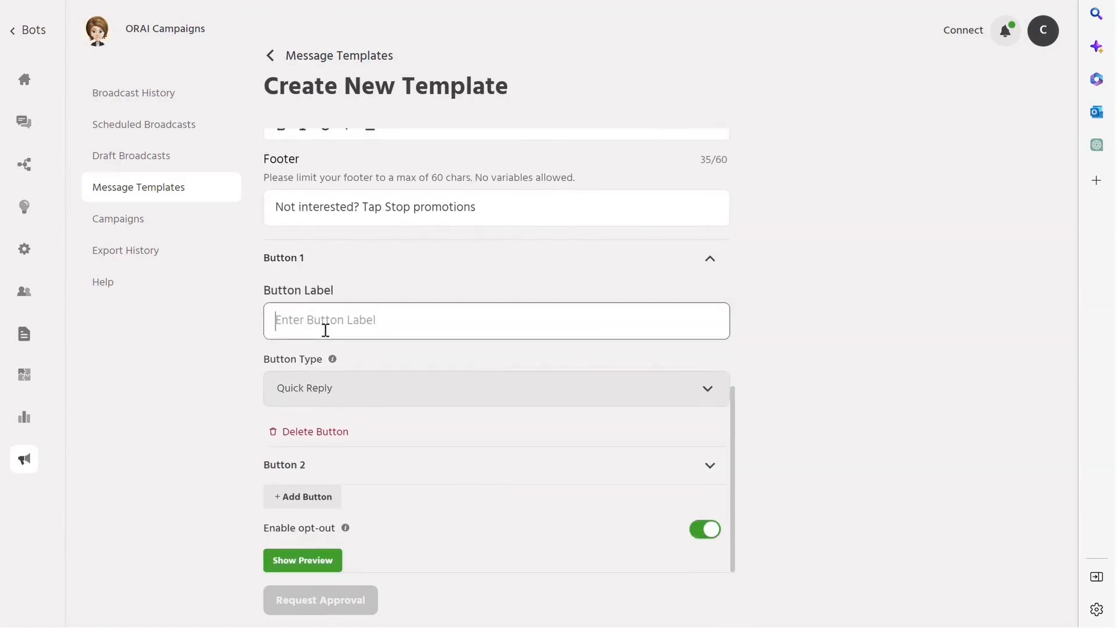
{"action": "type", "text": "YE"}
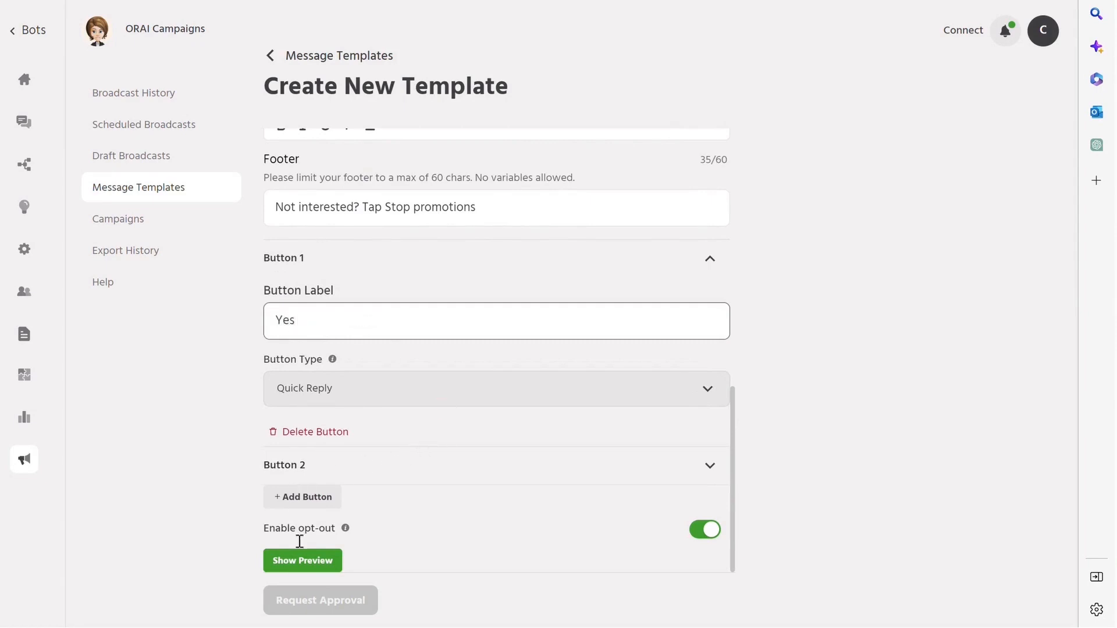
{"action": "left_click", "coordinate": [302, 559]}
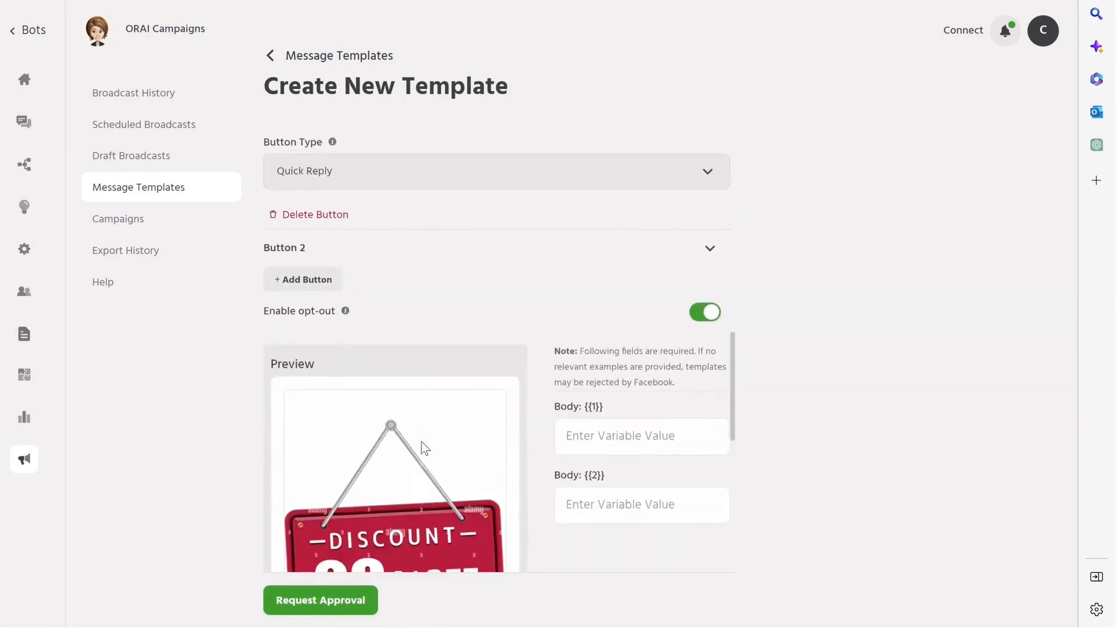
Step: Give the body variables example values 'Harsh' and '20' and request approval for the template
{"action": "scroll", "scroll_direction": "down", "scroll_amount": 3}
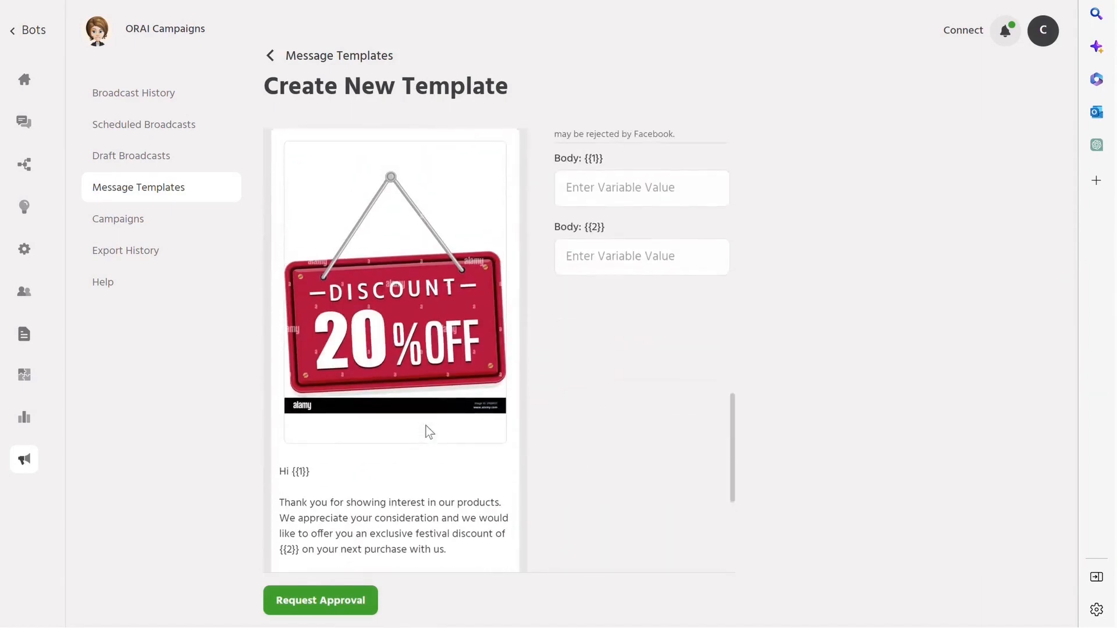
{"action": "scroll", "scroll_direction": "down", "scroll_amount": 3}
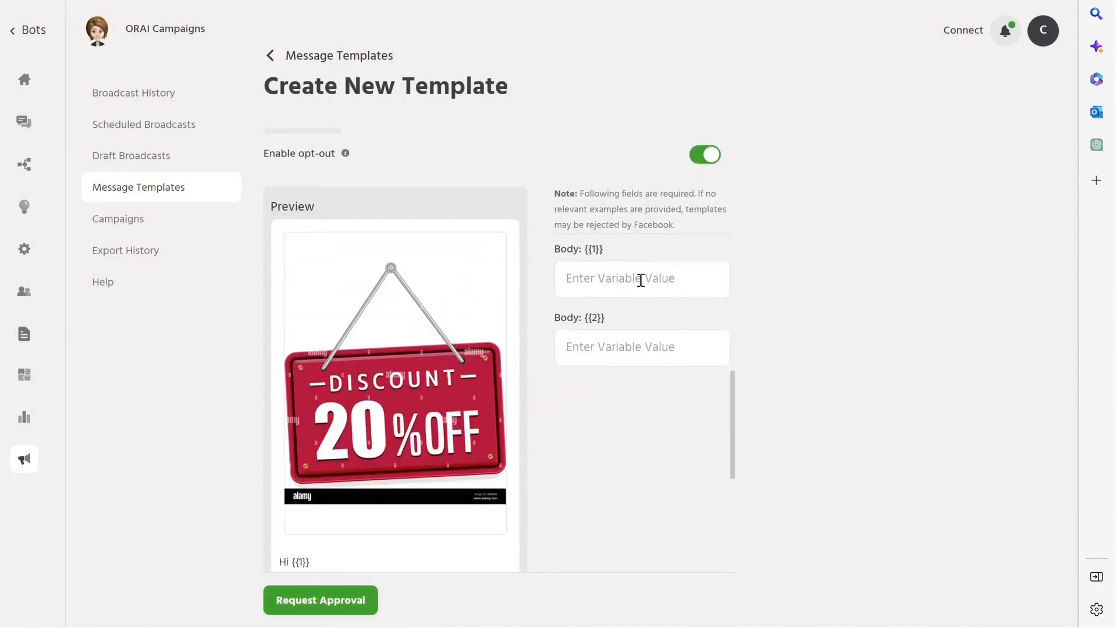
{"action": "left_click", "coordinate": [640, 279]}
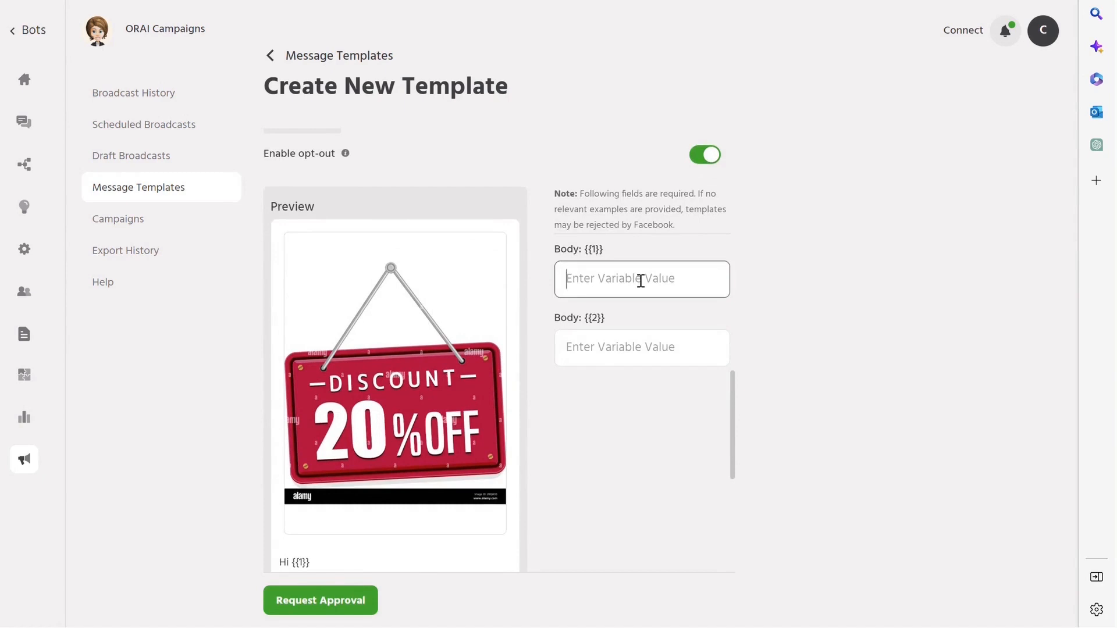
{"action": "type", "text": "Harsh"}
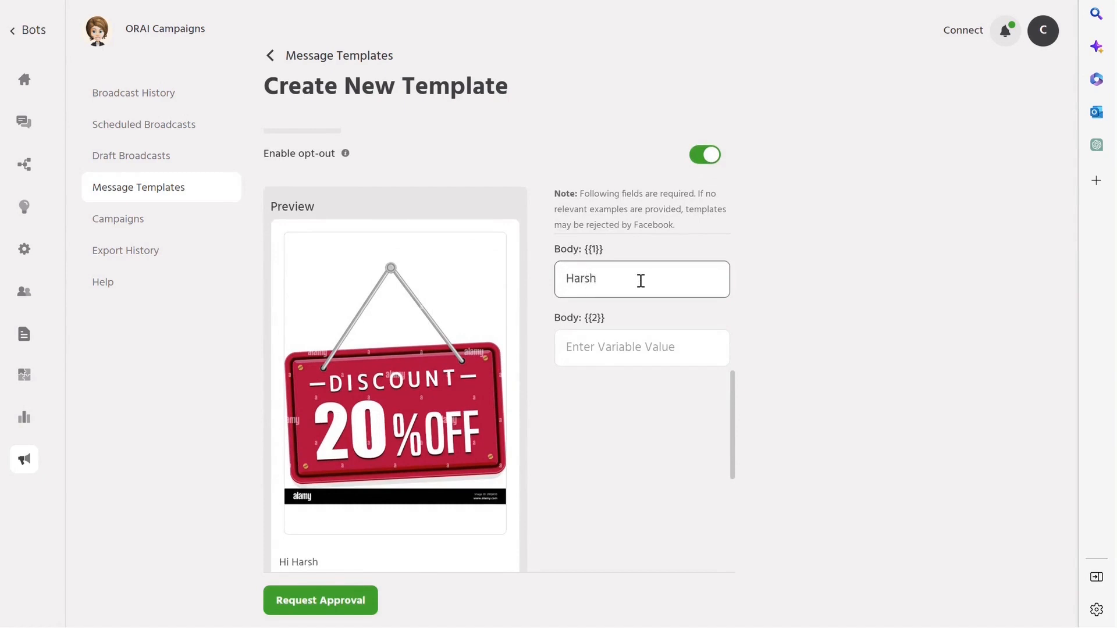
{"action": "type", "text": "20"}
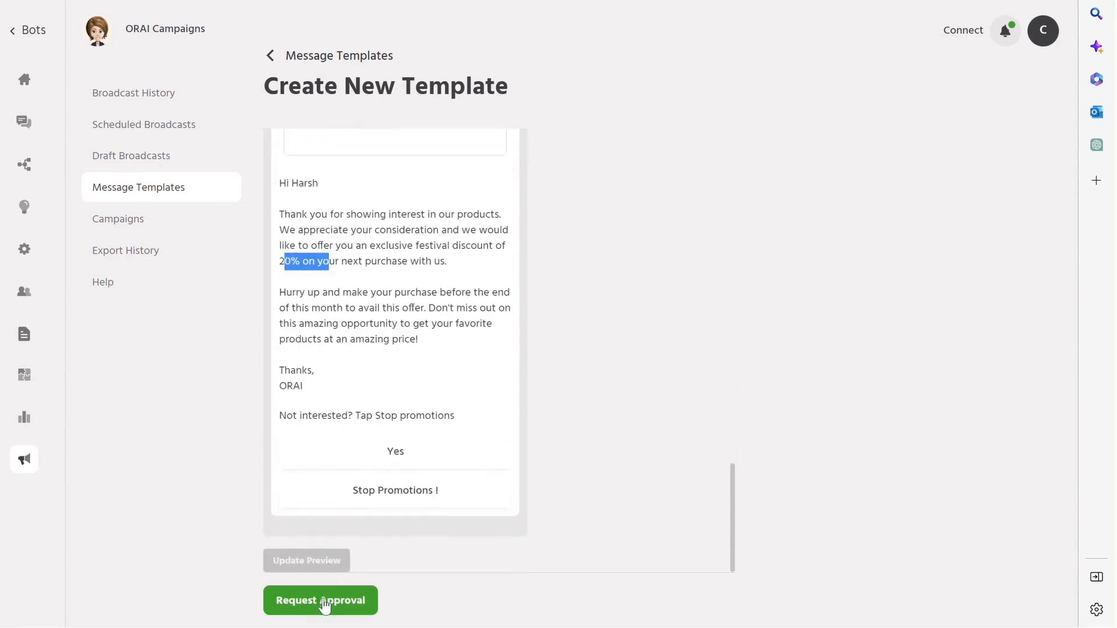
{"action": "left_click", "coordinate": [320, 600]}
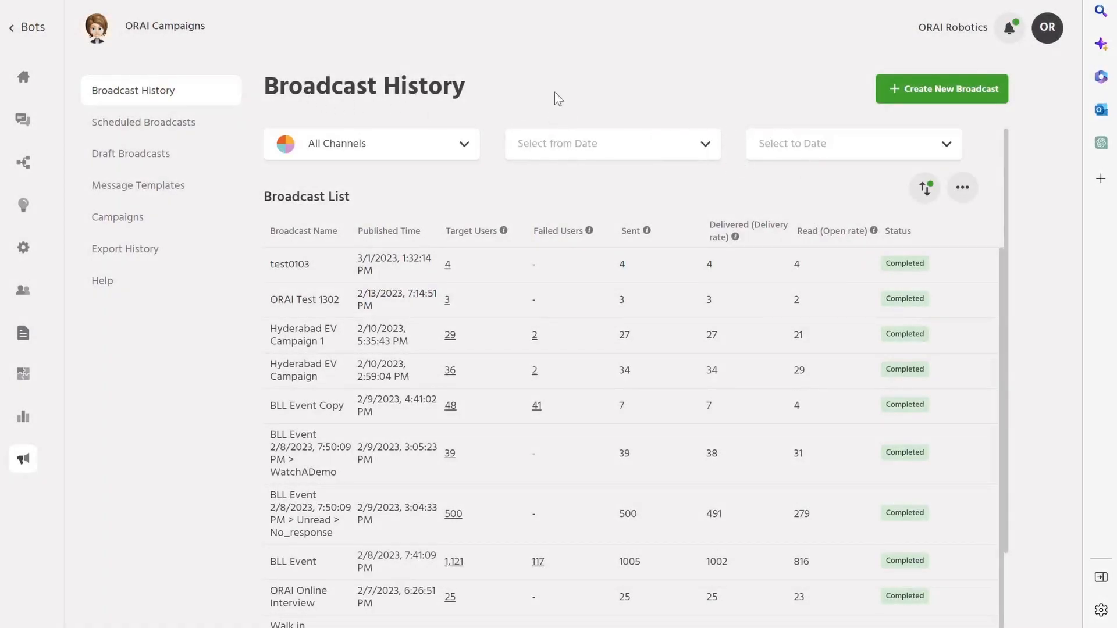
{"action": "mouse_move", "coordinate": [871, 100]}
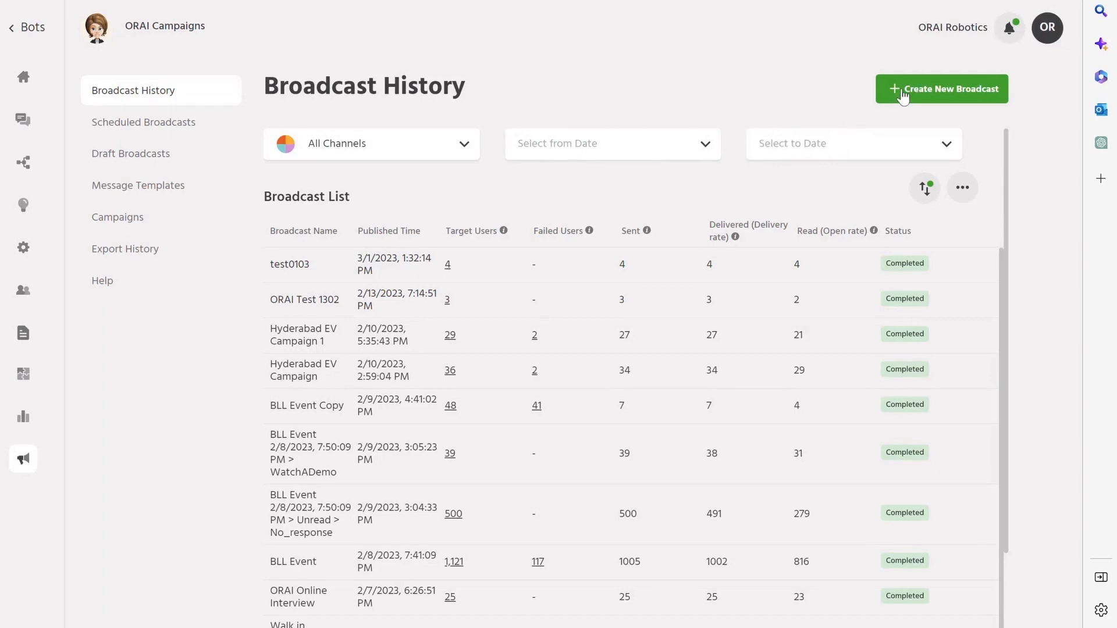
Step: Start a new broadcast targeting WhatsApp with type Trigger a path, Greet returning user
{"action": "left_click", "coordinate": [940, 89]}
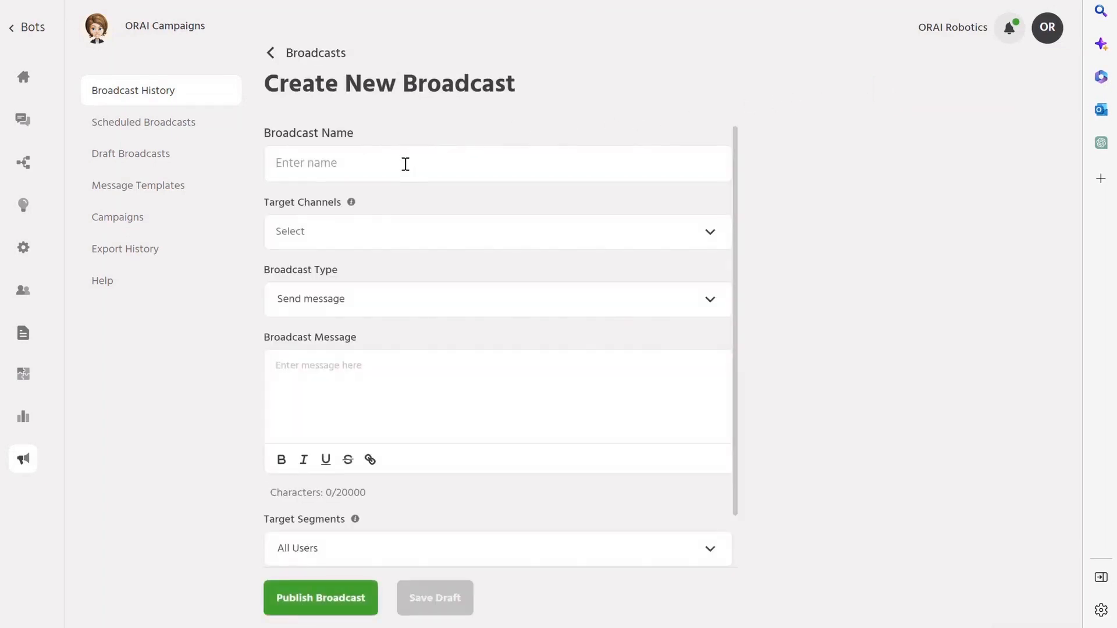
{"action": "left_click", "coordinate": [497, 163]}
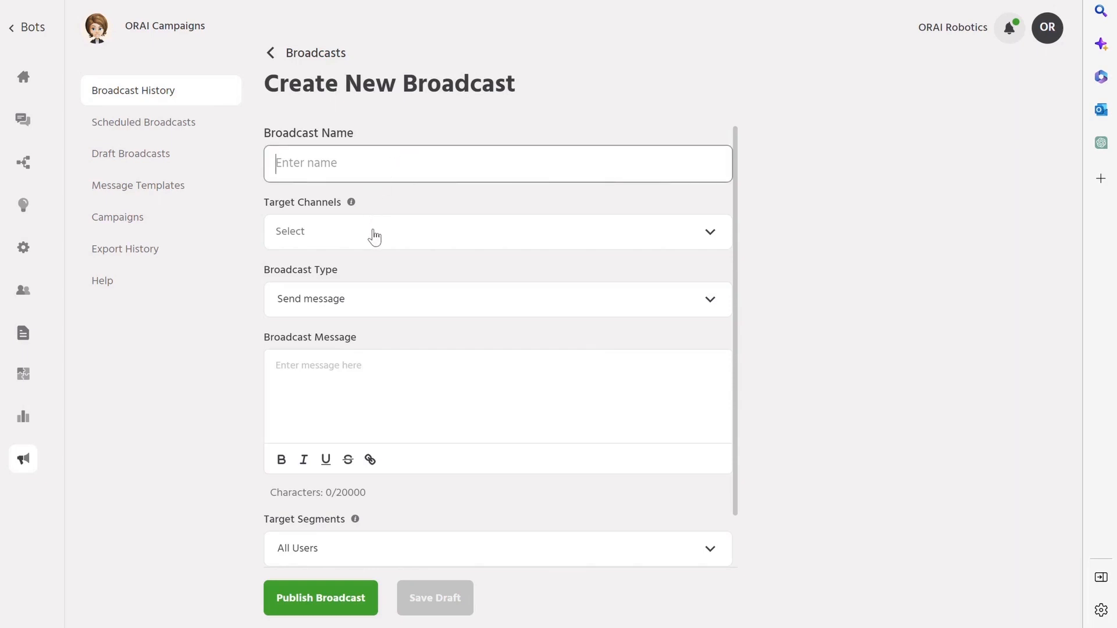
{"action": "left_click", "coordinate": [496, 231]}
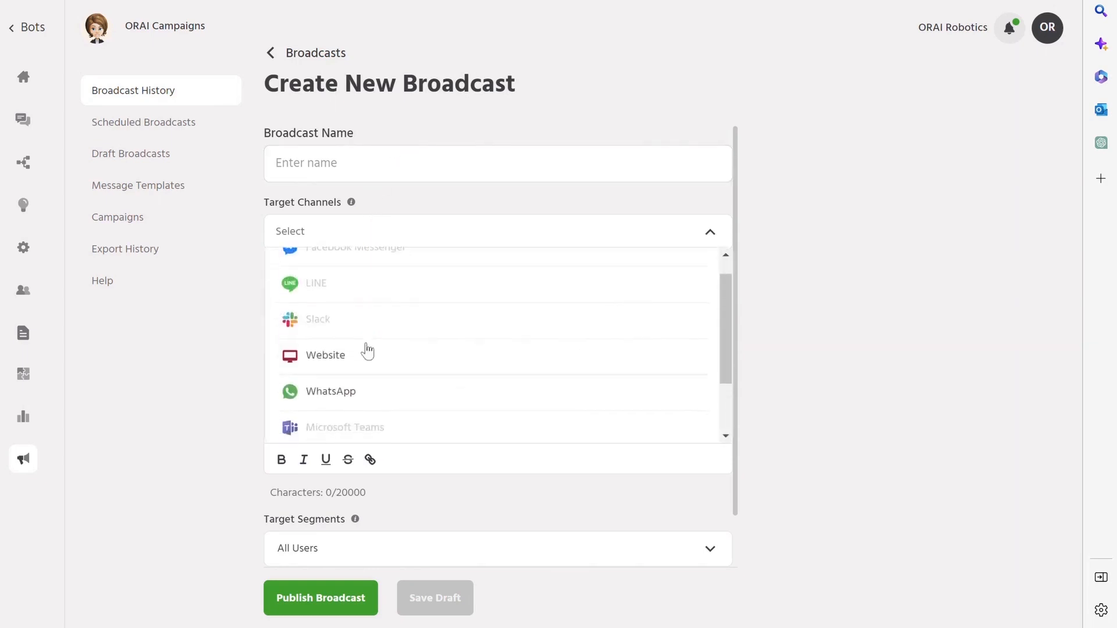
{"action": "left_click", "coordinate": [329, 391]}
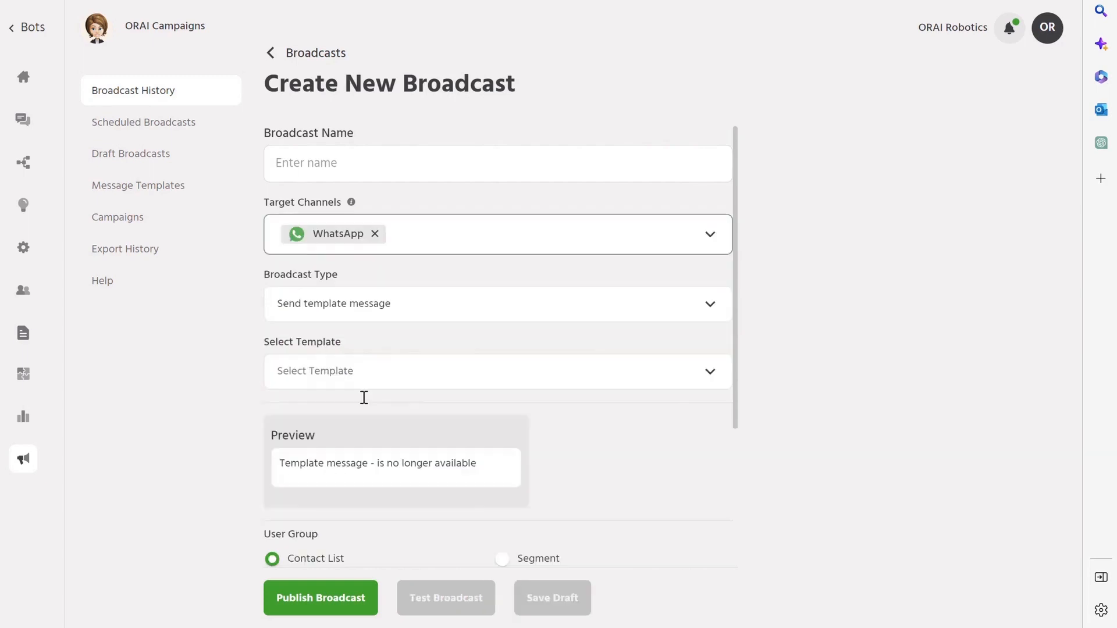
{"action": "left_click", "coordinate": [496, 302]}
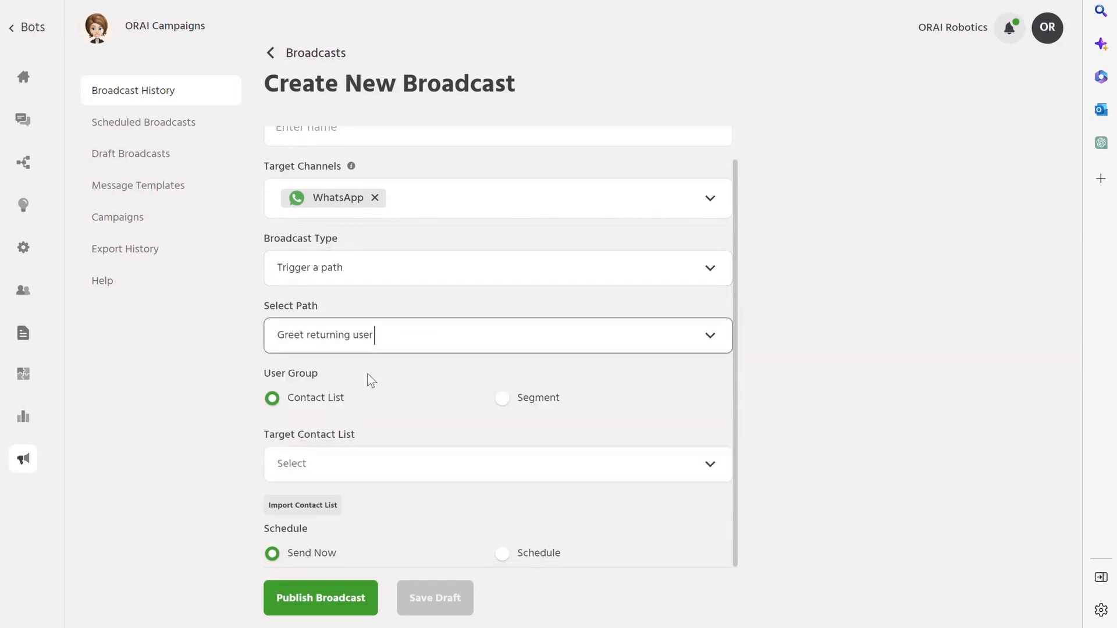
{"action": "mouse_move", "coordinate": [335, 383]}
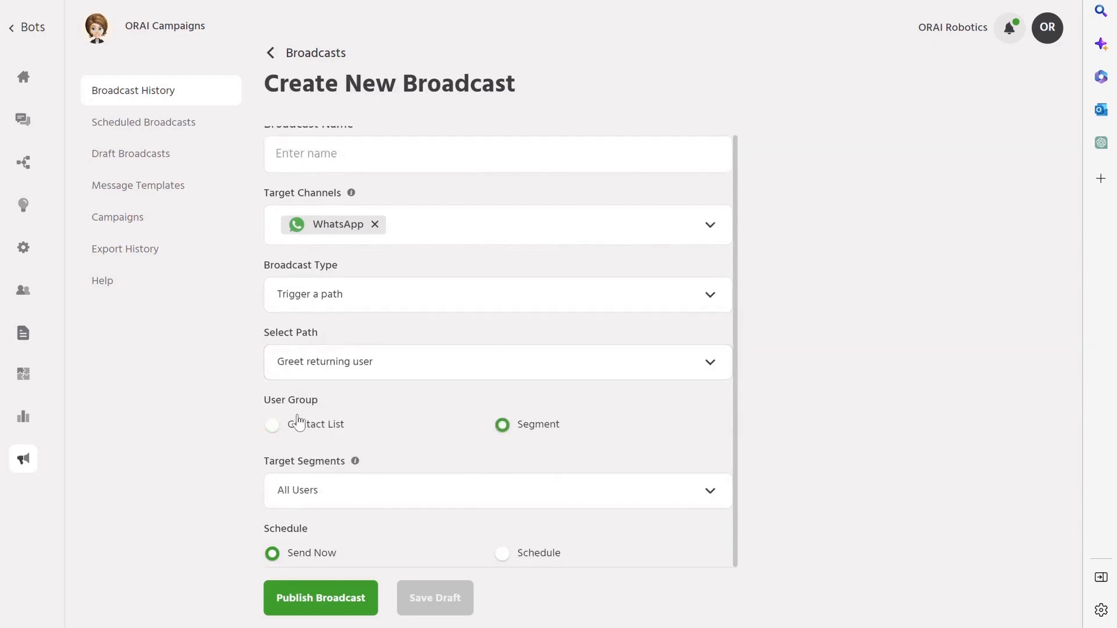
Step: Set the broadcast audience to the BLL Camp segment rather than Contact List 27_02
{"action": "left_click", "coordinate": [271, 424]}
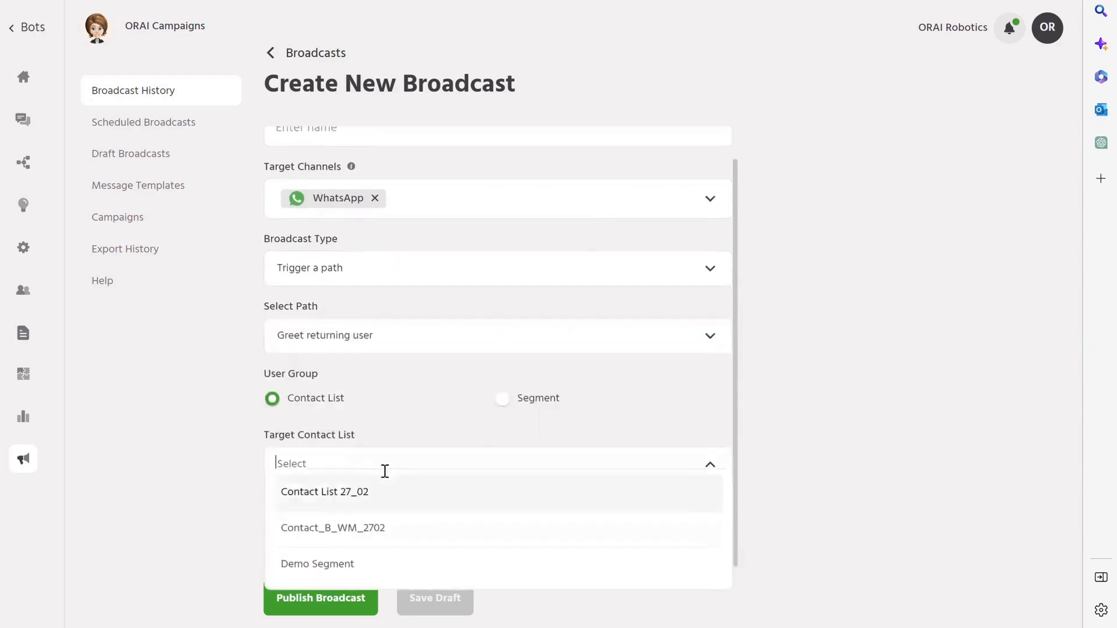
{"action": "left_click", "coordinate": [324, 491]}
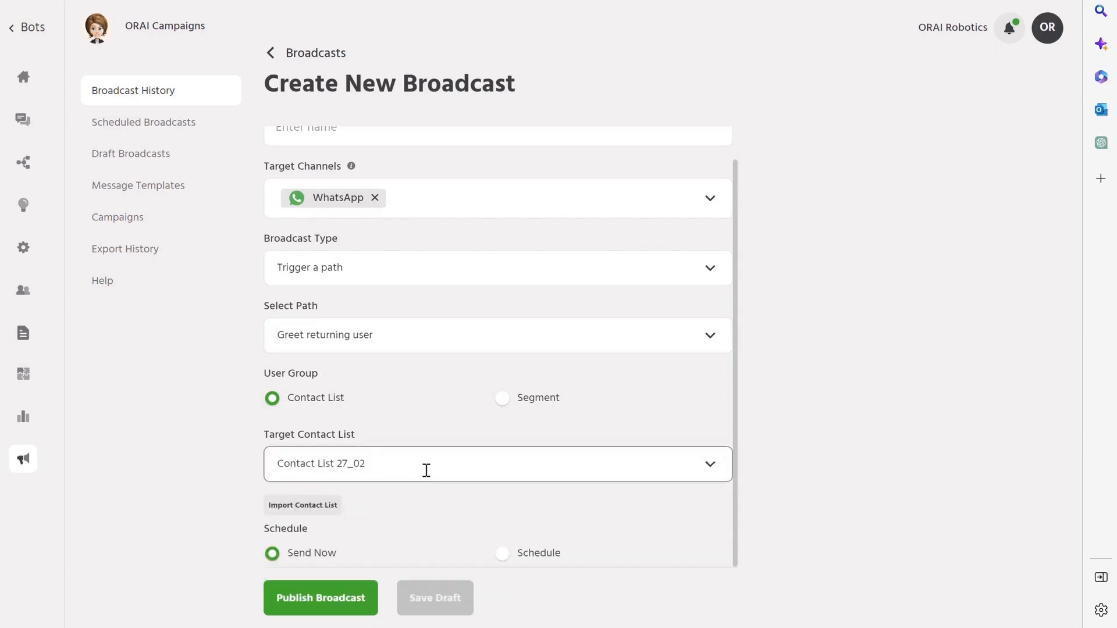
{"action": "left_click", "coordinate": [503, 398]}
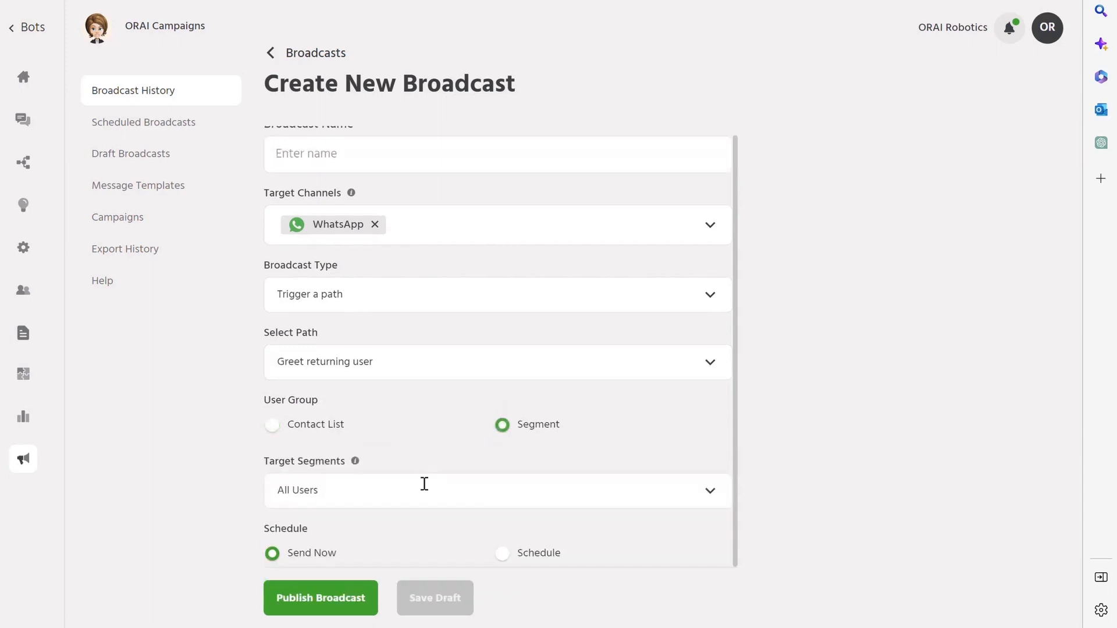
{"action": "left_click", "coordinate": [497, 490]}
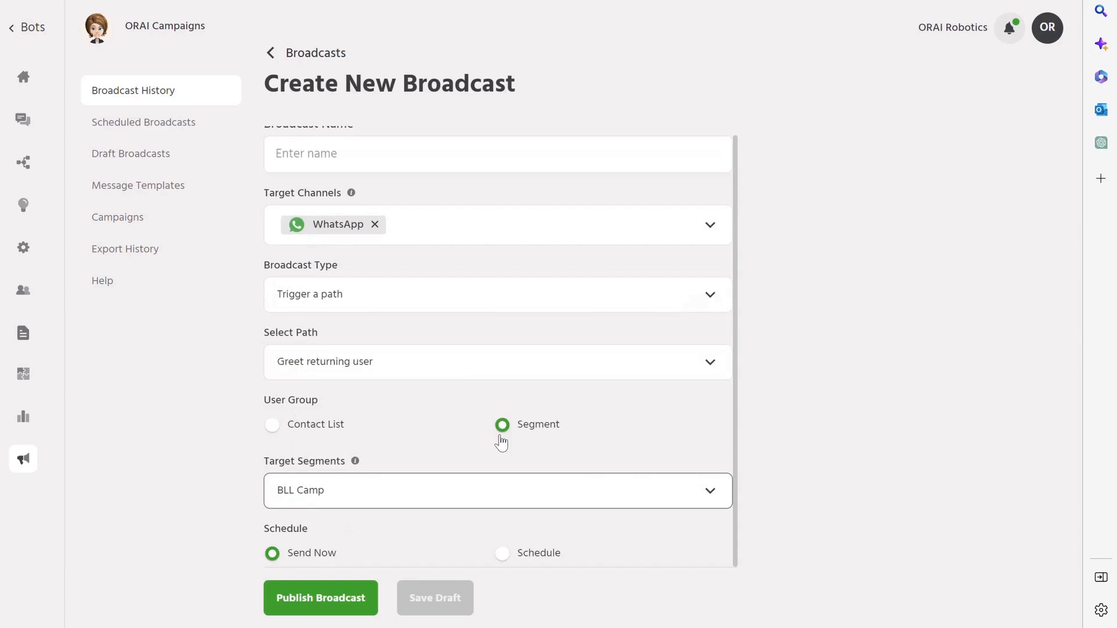
{"action": "left_click", "coordinate": [471, 489]}
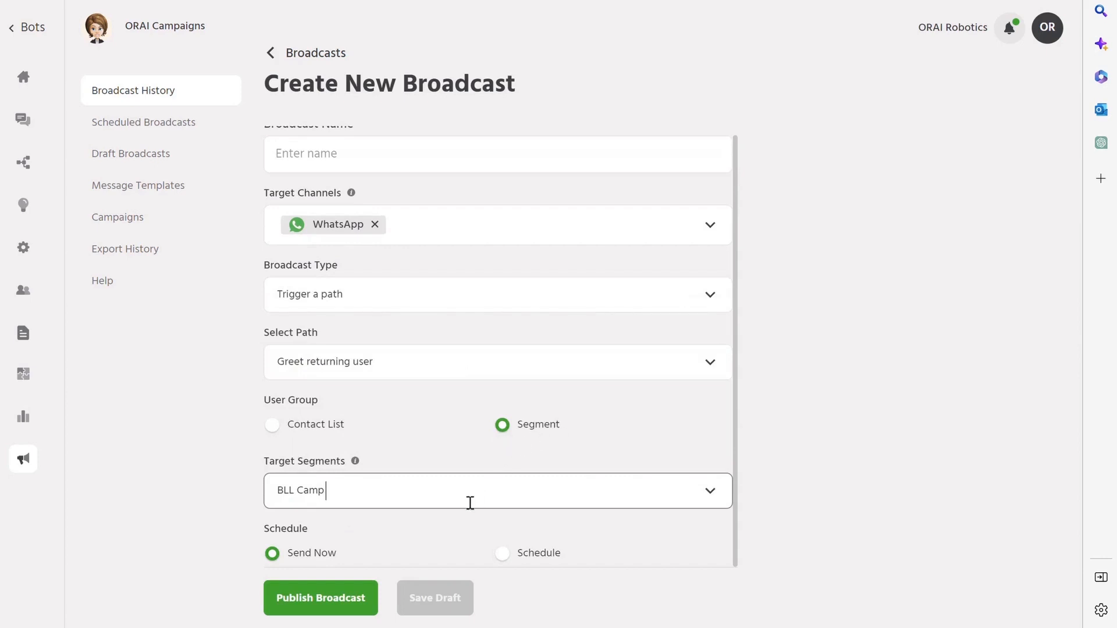
{"action": "mouse_move", "coordinate": [293, 538]}
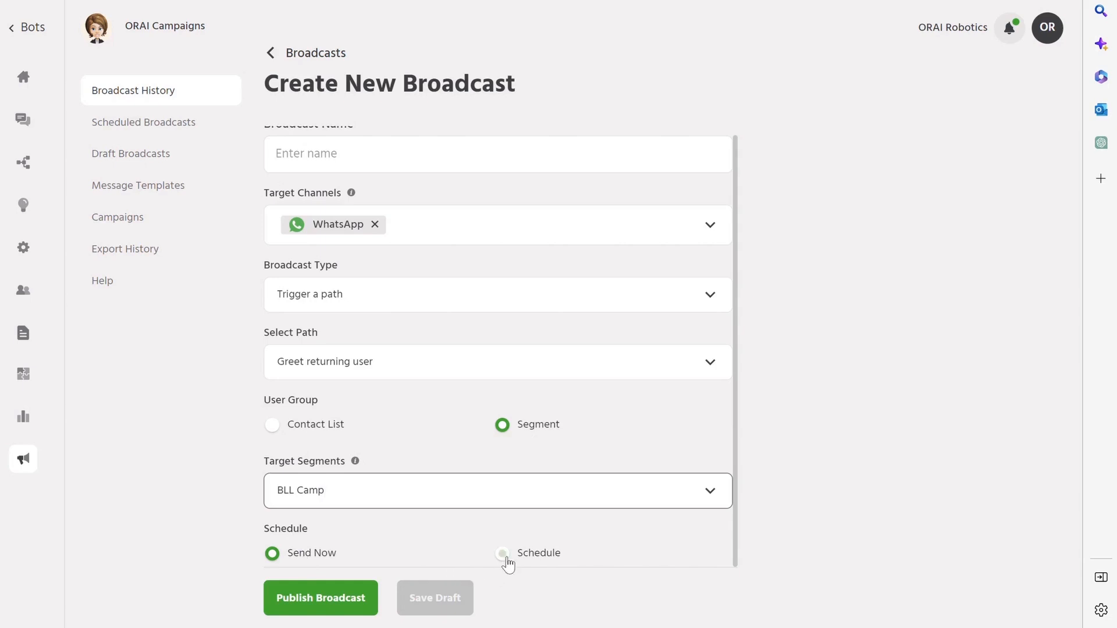
Step: Schedule the broadcast once for Mar 02, 2023 at 16:15, then return to Broadcast History
{"action": "left_click", "coordinate": [503, 553]}
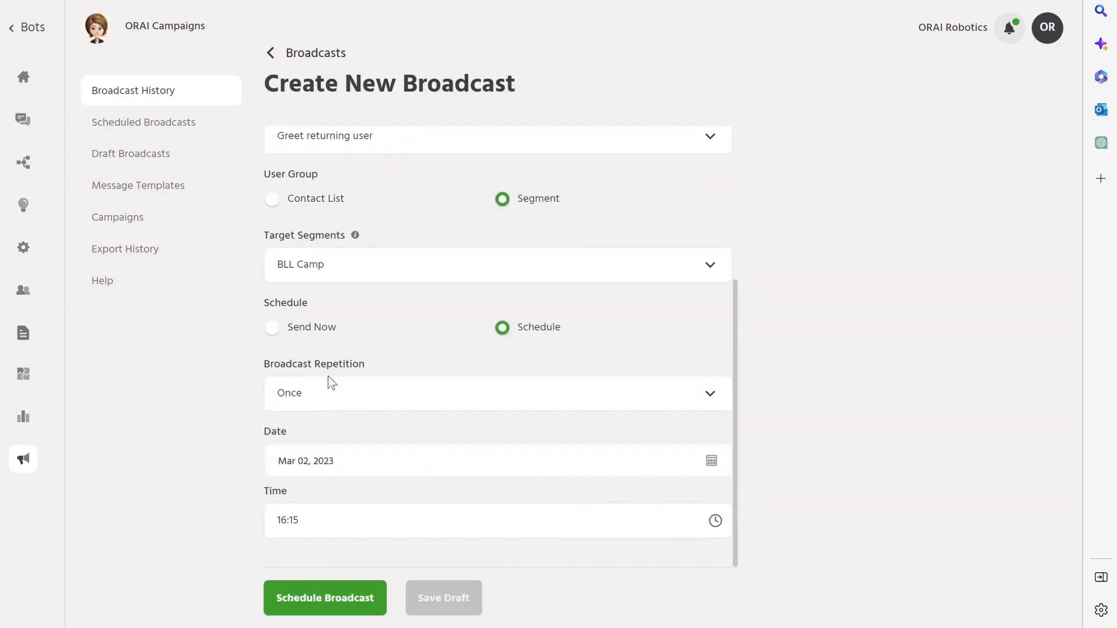
{"action": "left_click", "coordinate": [497, 393]}
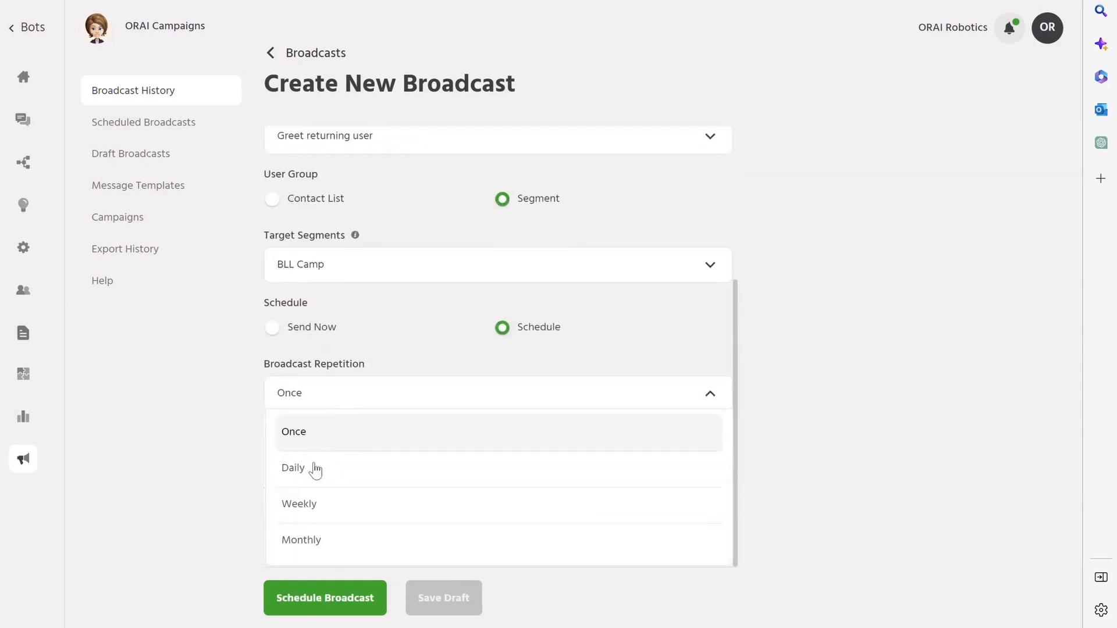
{"action": "mouse_move", "coordinate": [238, 493]}
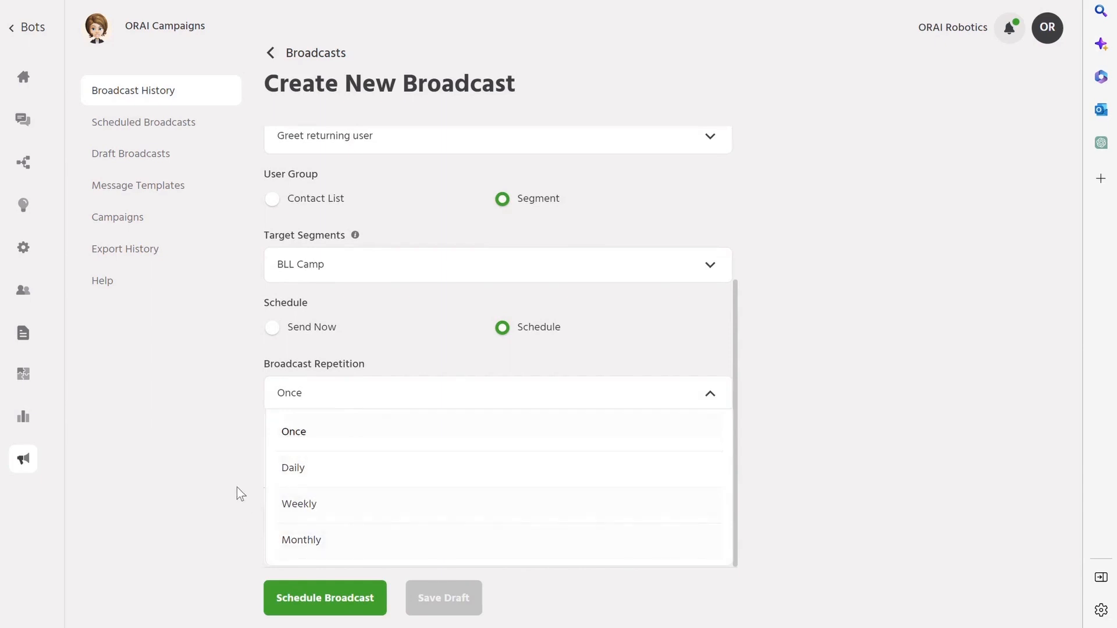
{"action": "left_click", "coordinate": [293, 430]}
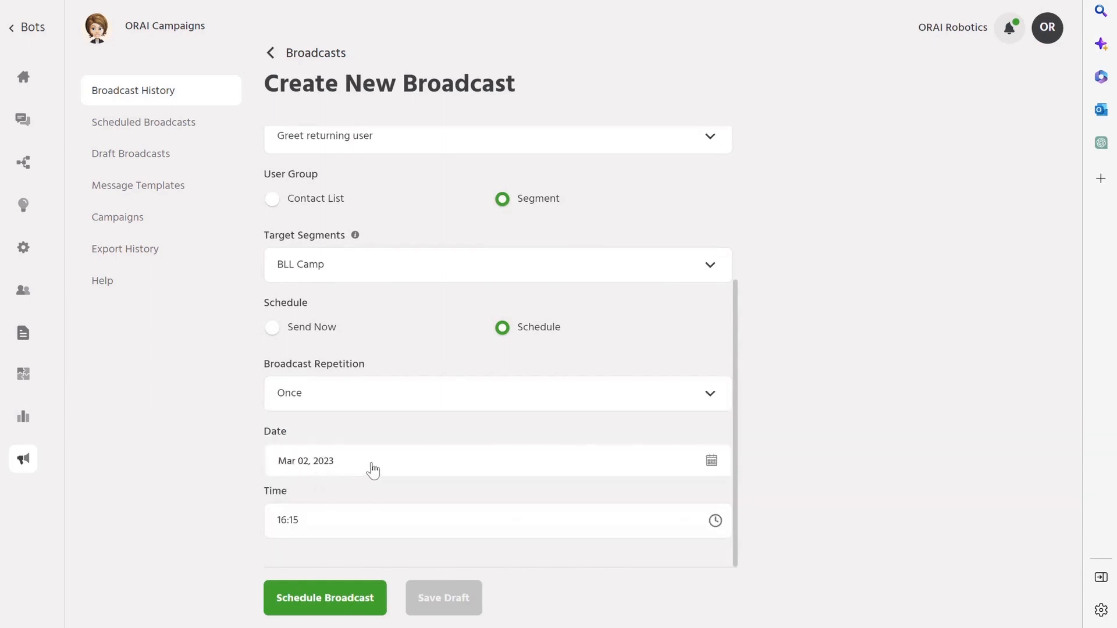
{"action": "left_click", "coordinate": [271, 52]}
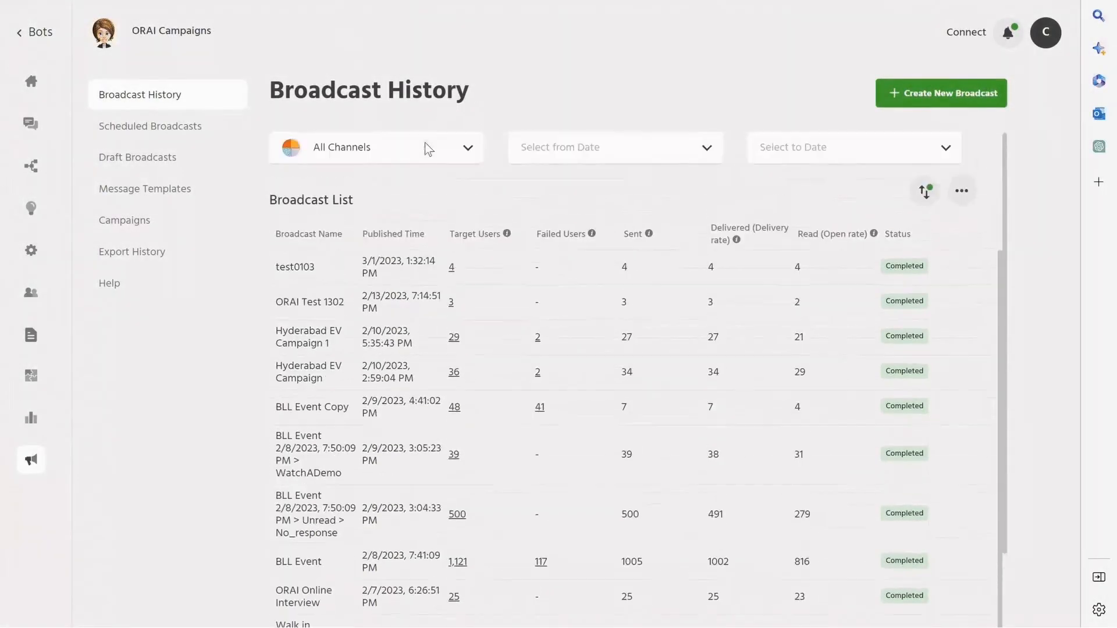
Step: Filter Broadcast History to WhatsApp and view the BLL Event broadcast's delivery statistics
{"action": "left_click", "coordinate": [376, 147]}
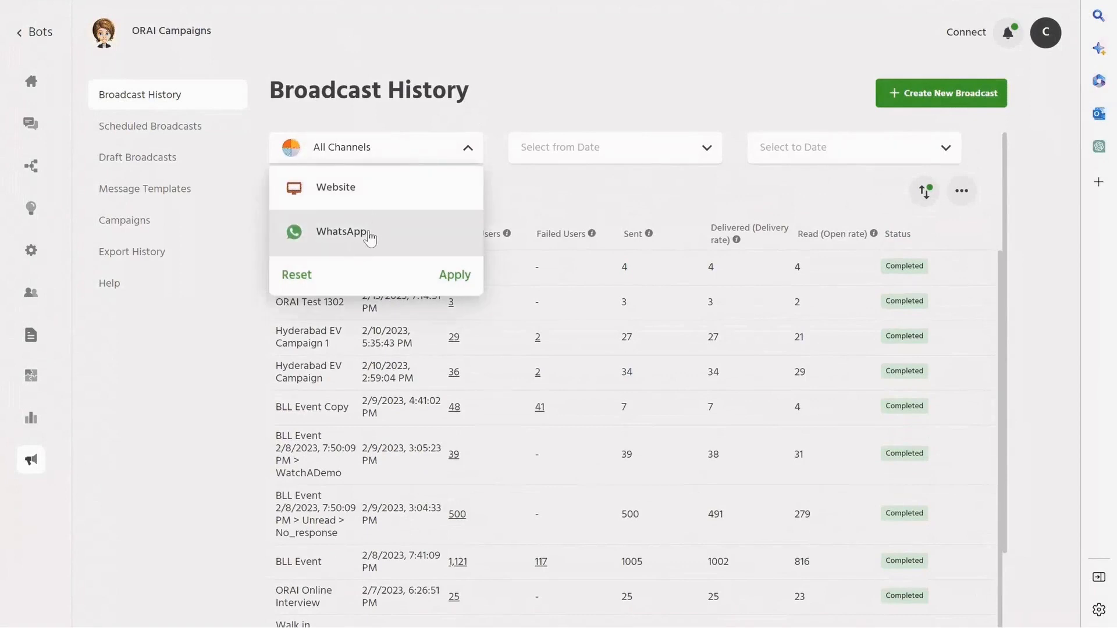
{"action": "left_click", "coordinate": [341, 231]}
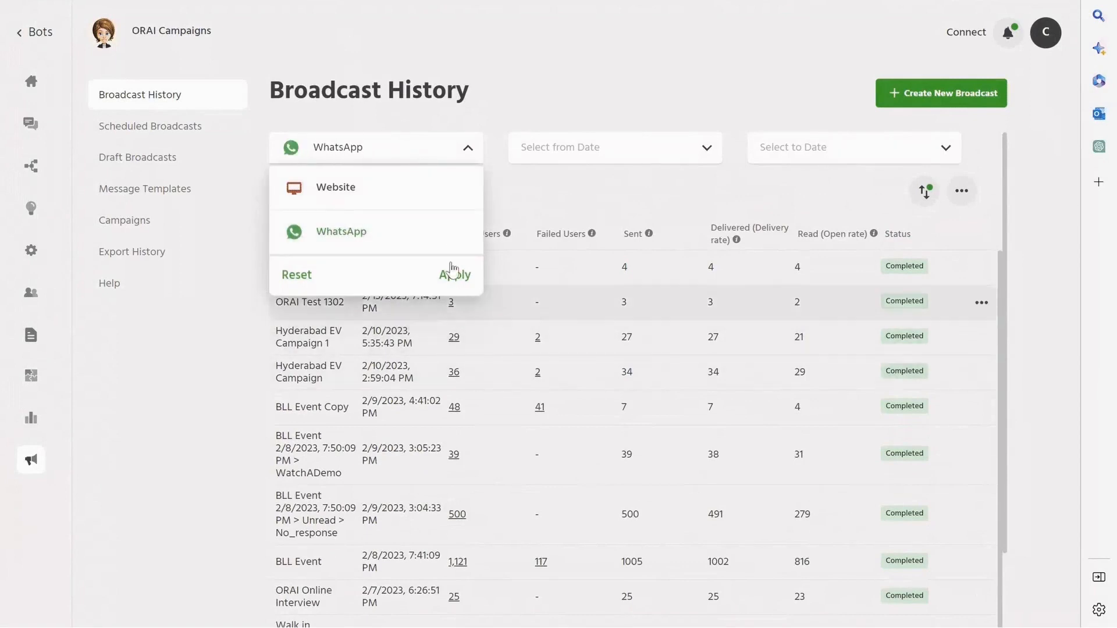
{"action": "left_click", "coordinate": [375, 148]}
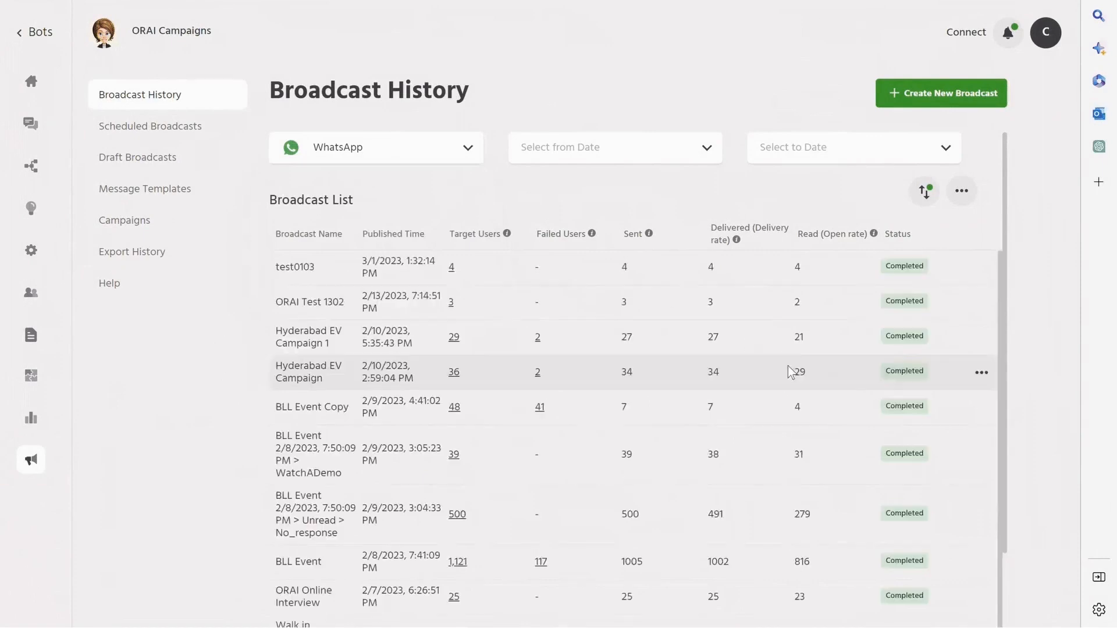
{"action": "scroll", "scroll_direction": "down", "scroll_amount": 3}
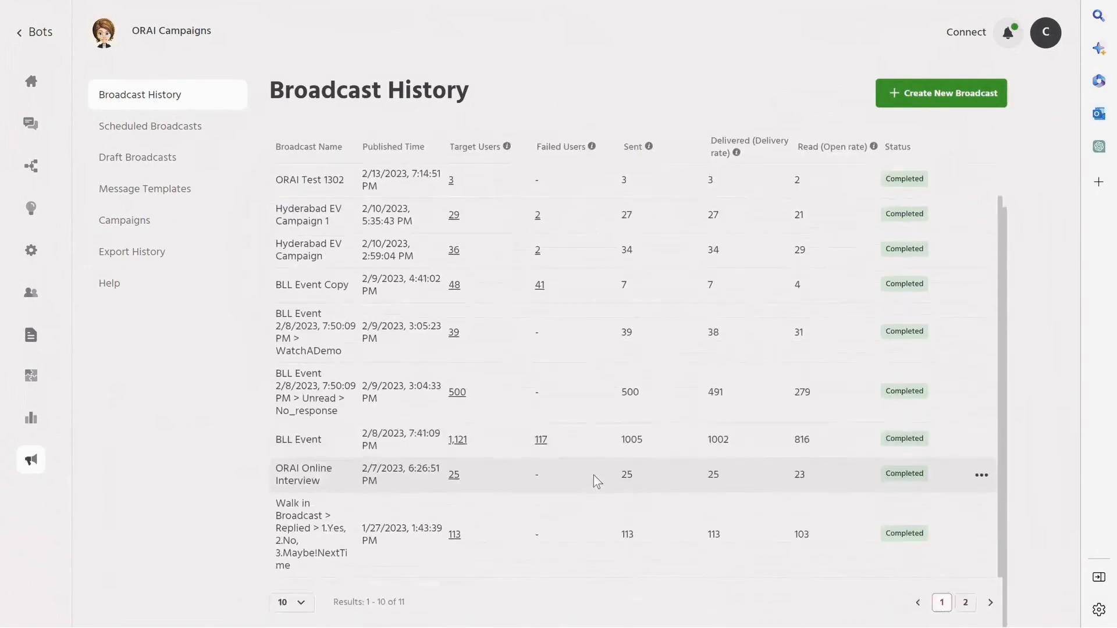
{"action": "mouse_move", "coordinate": [983, 440]}
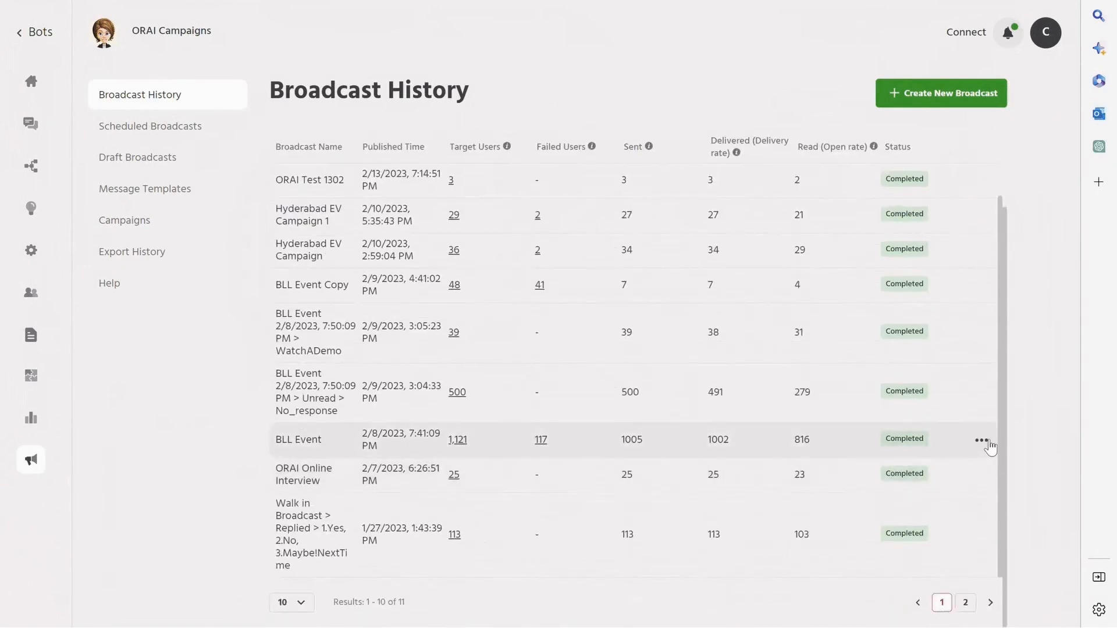
{"action": "left_click", "coordinate": [982, 439]}
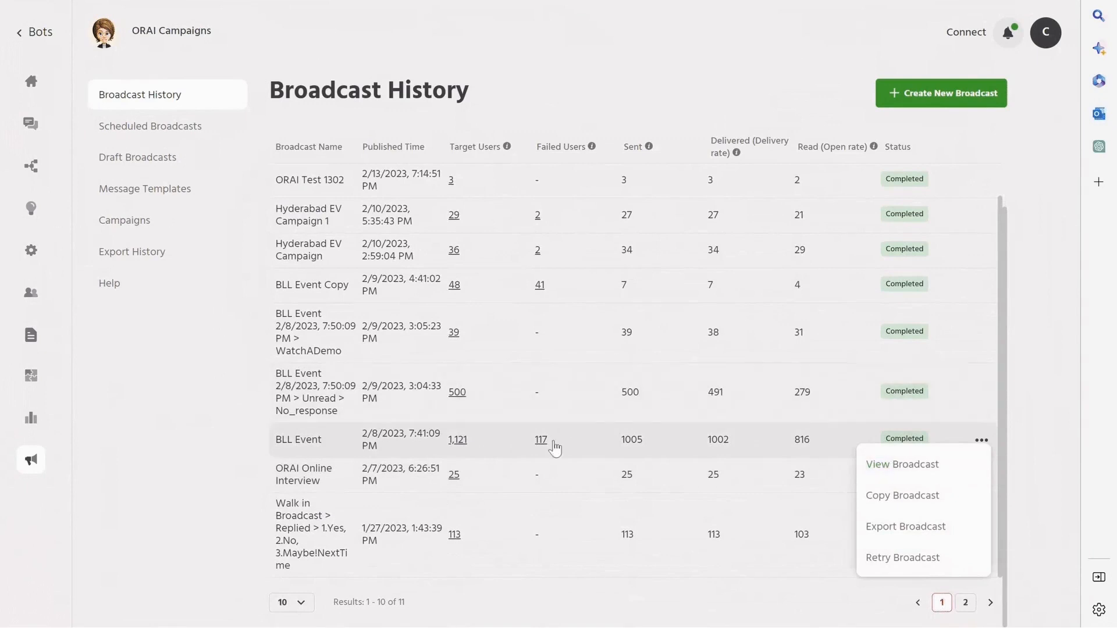
{"action": "left_click", "coordinate": [900, 465]}
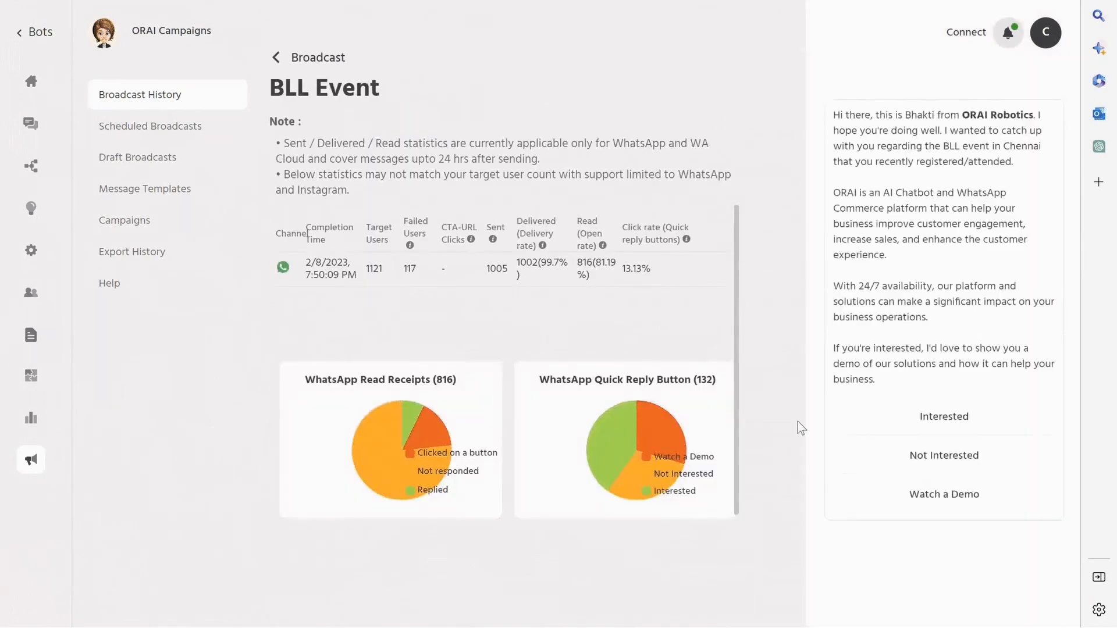
{"action": "mouse_move", "coordinate": [398, 415]}
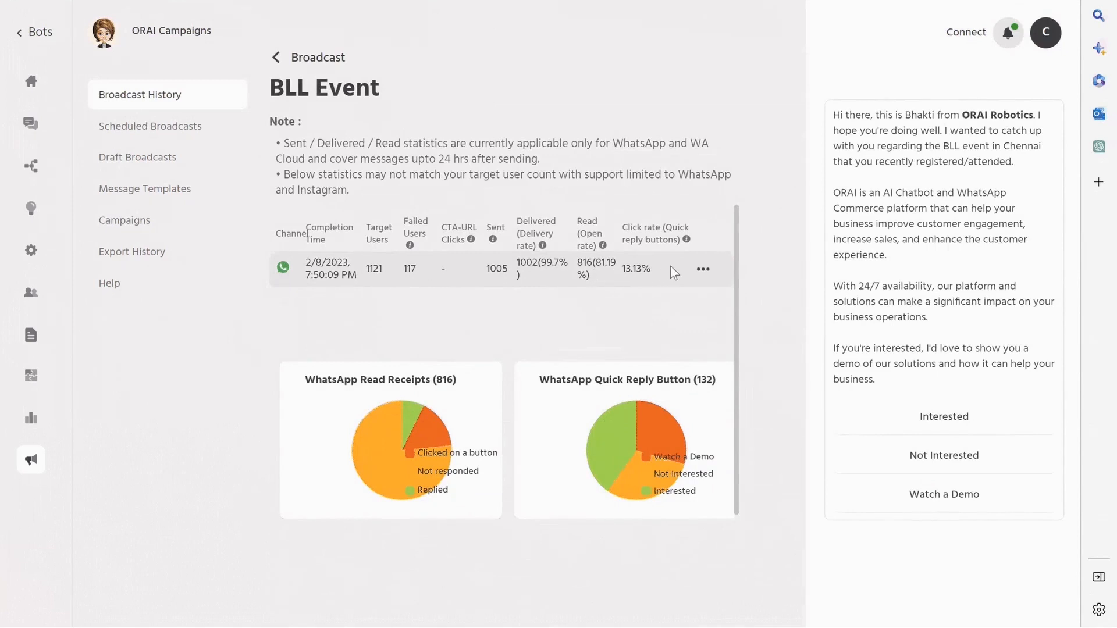
Step: Start Retarget Broadcast for BLL Event, listing its audience segments with user counts
{"action": "left_click", "coordinate": [702, 269]}
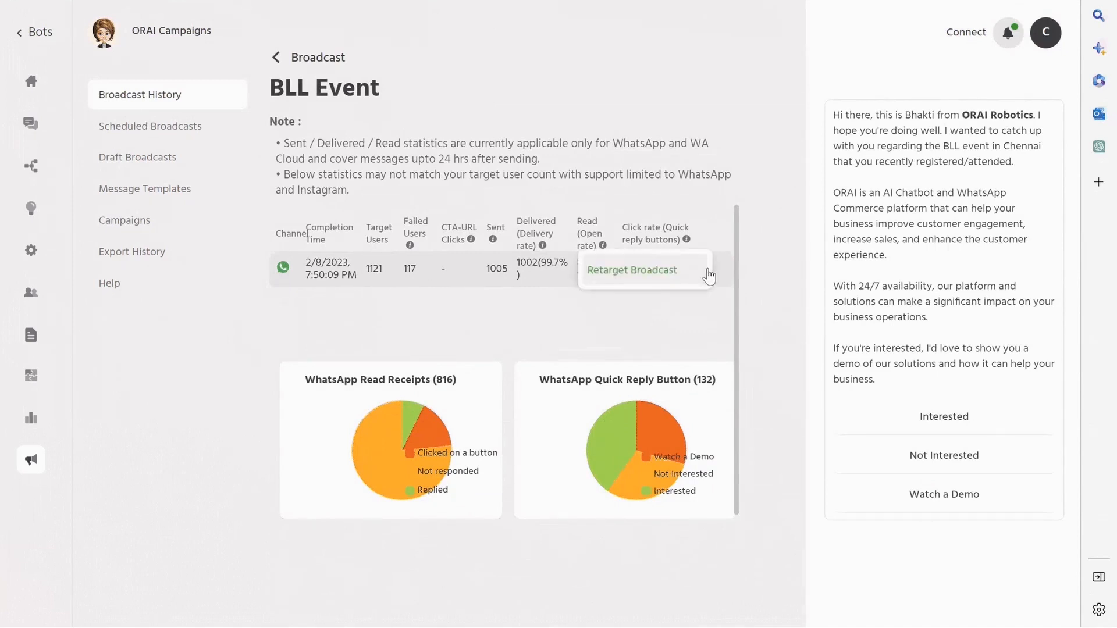
{"action": "mouse_move", "coordinate": [611, 279]}
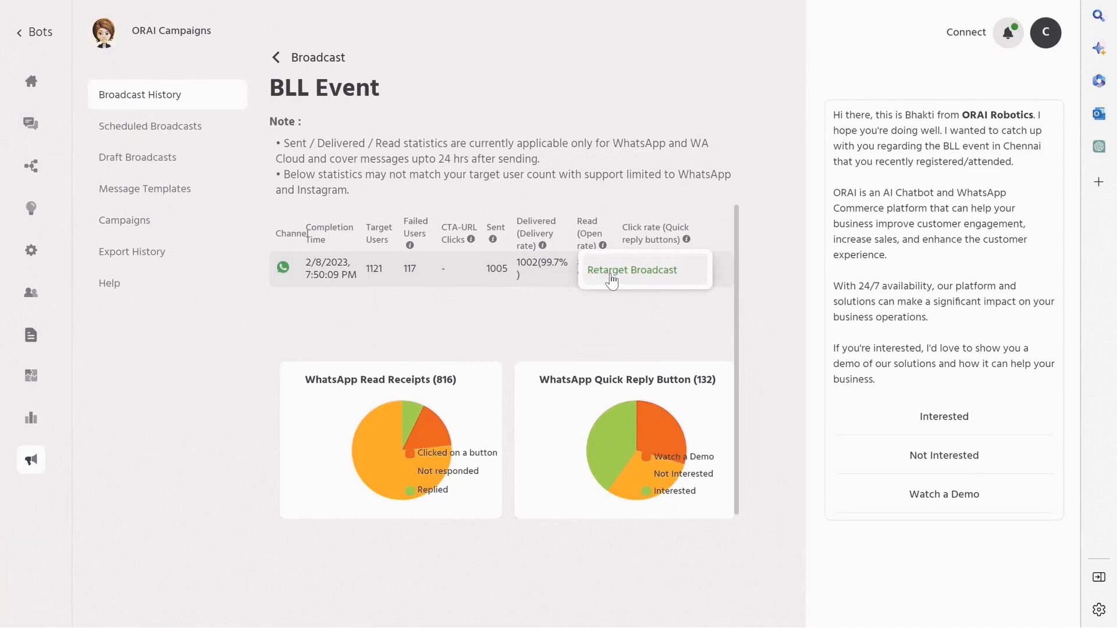
{"action": "mouse_move", "coordinate": [616, 281]}
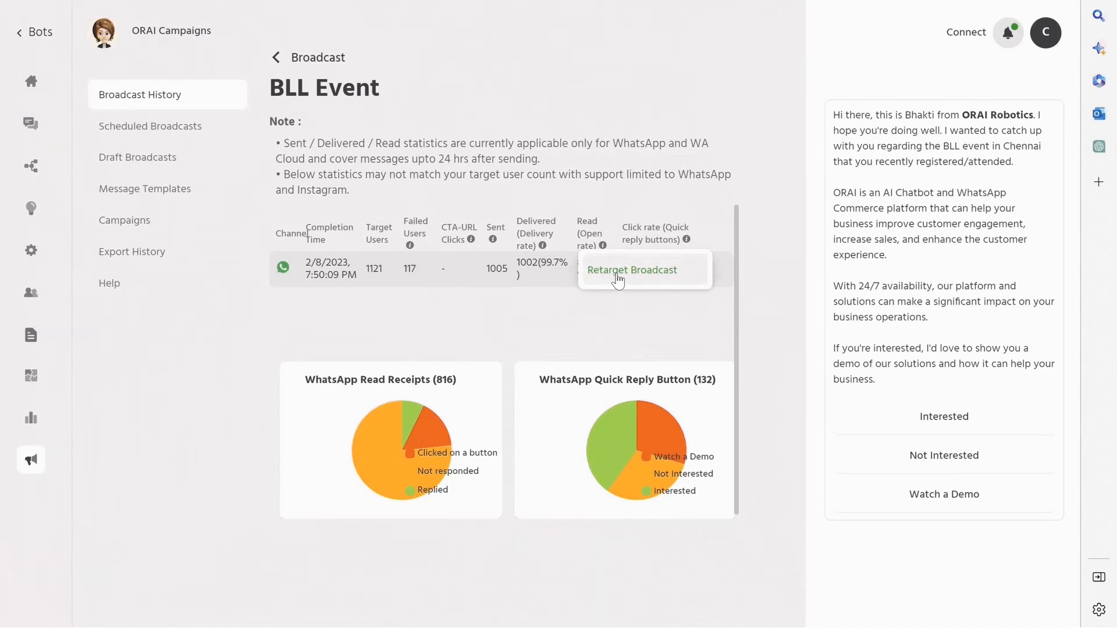
{"action": "left_click", "coordinate": [630, 269]}
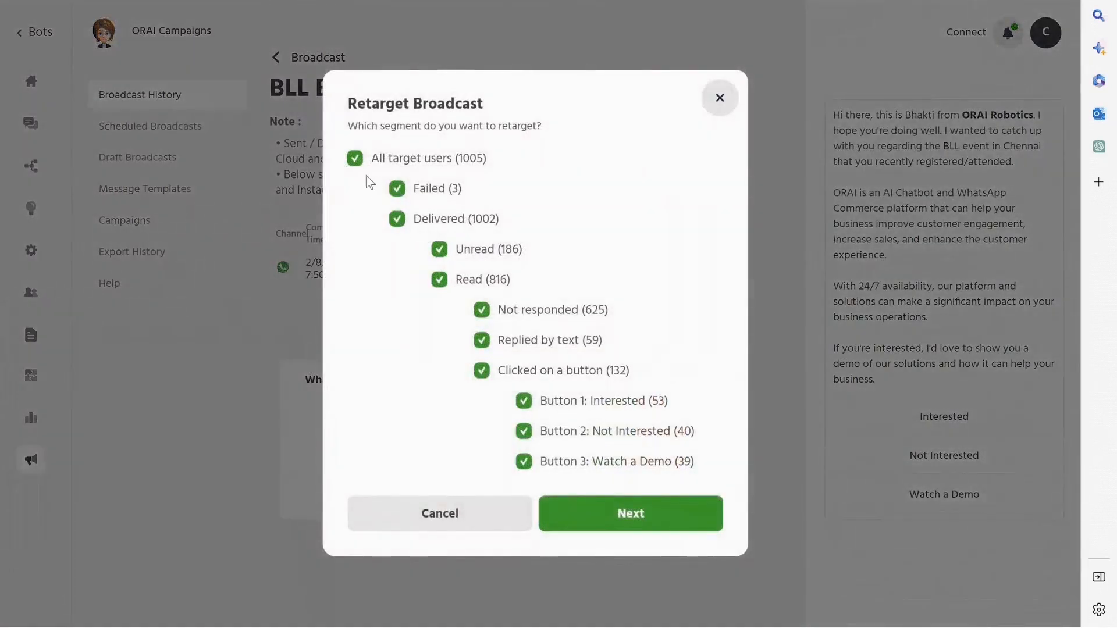
Step: Retarget only the Unread (186) users of BLL Event into a new WhatsApp broadcast
{"action": "left_click", "coordinate": [354, 157]}
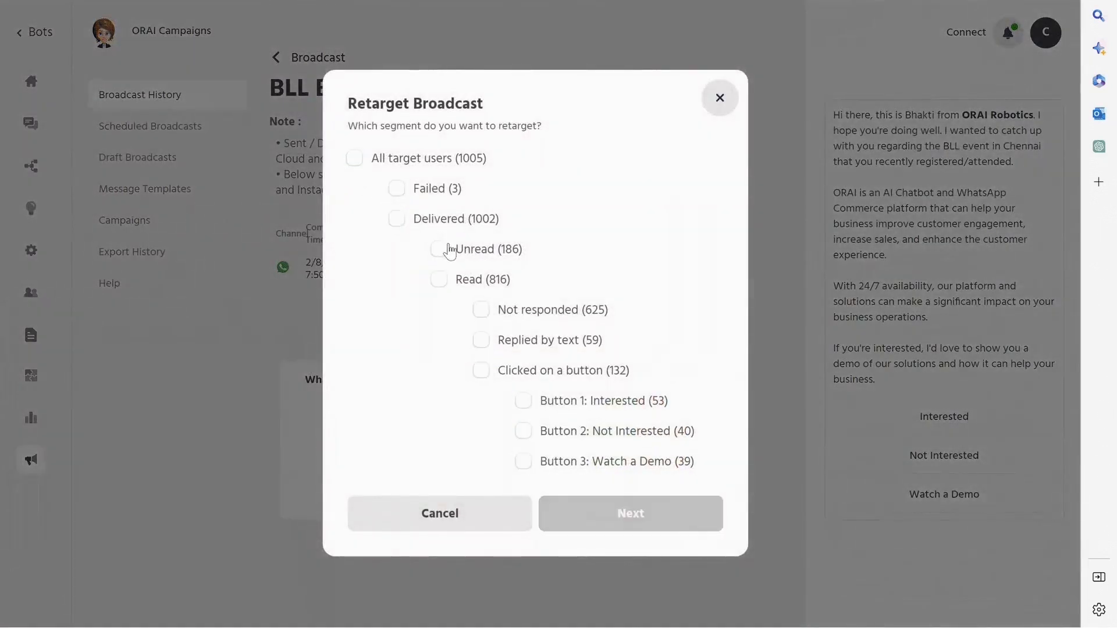
{"action": "left_click", "coordinate": [719, 98]}
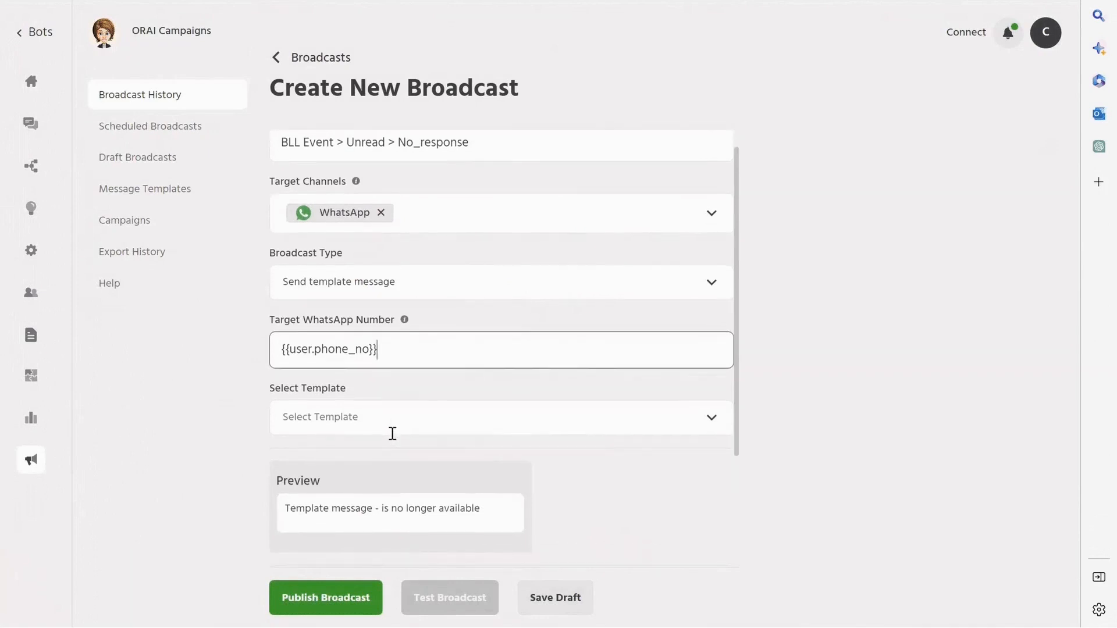
Step: Use the live_chat_button template, set it to scheduled and save the retarget broadcast as a draft
{"action": "left_click", "coordinate": [499, 416]}
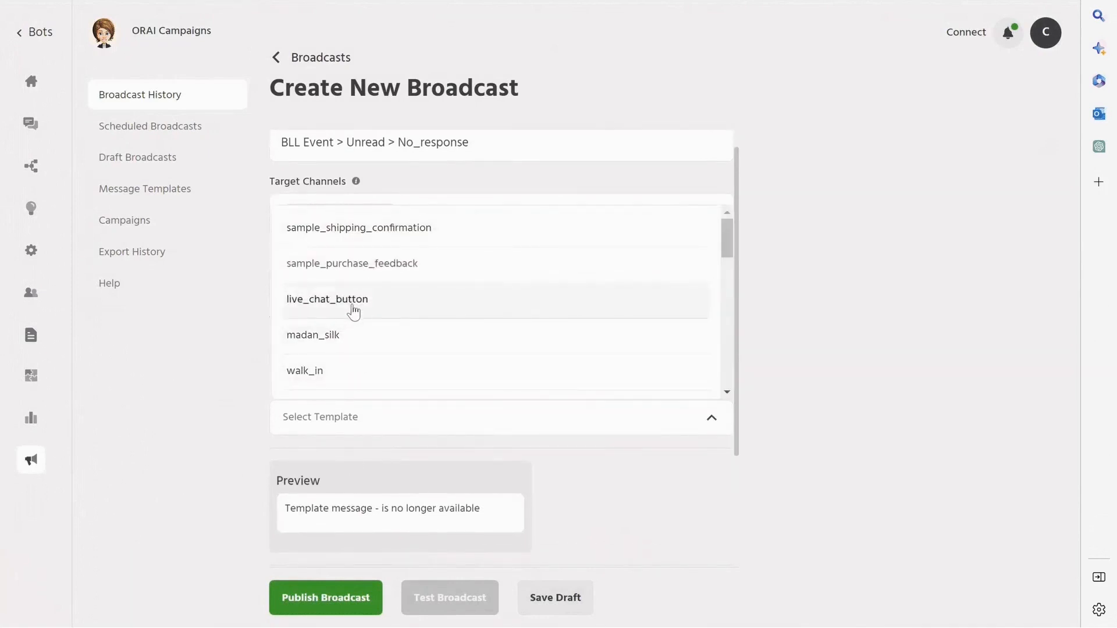
{"action": "left_click", "coordinate": [327, 299]}
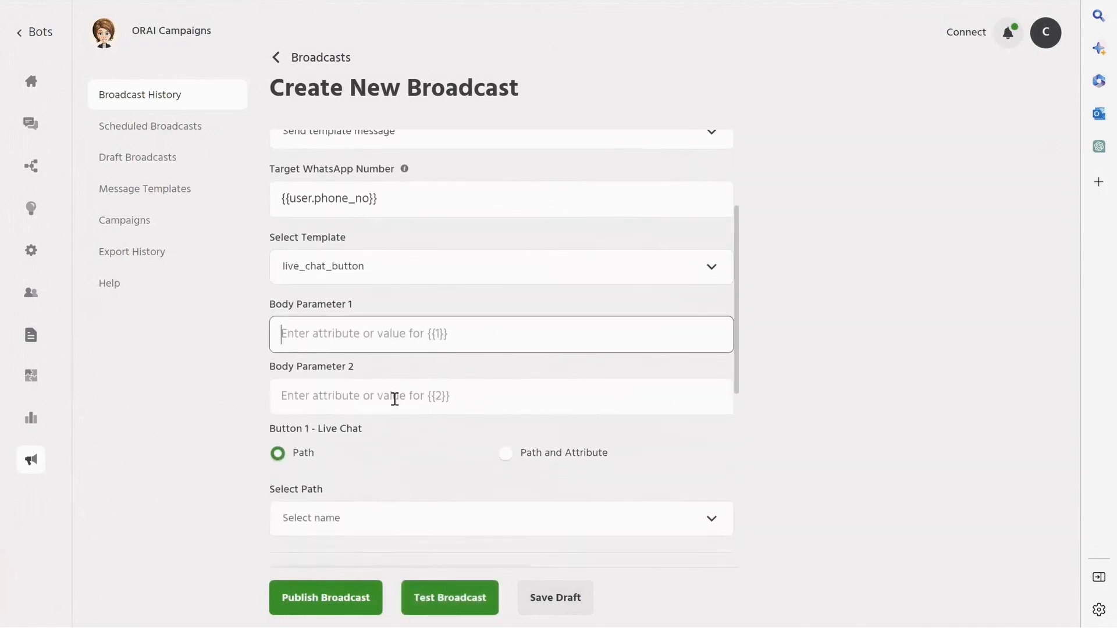
{"action": "scroll", "scroll_direction": "down", "scroll_amount": 3}
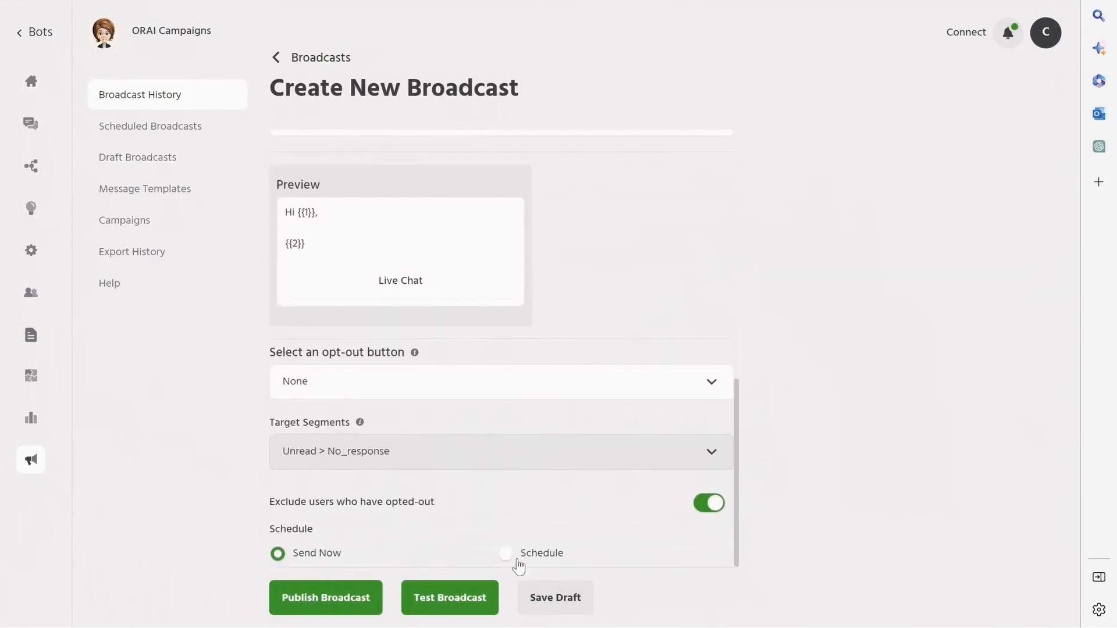
{"action": "left_click", "coordinate": [503, 553]}
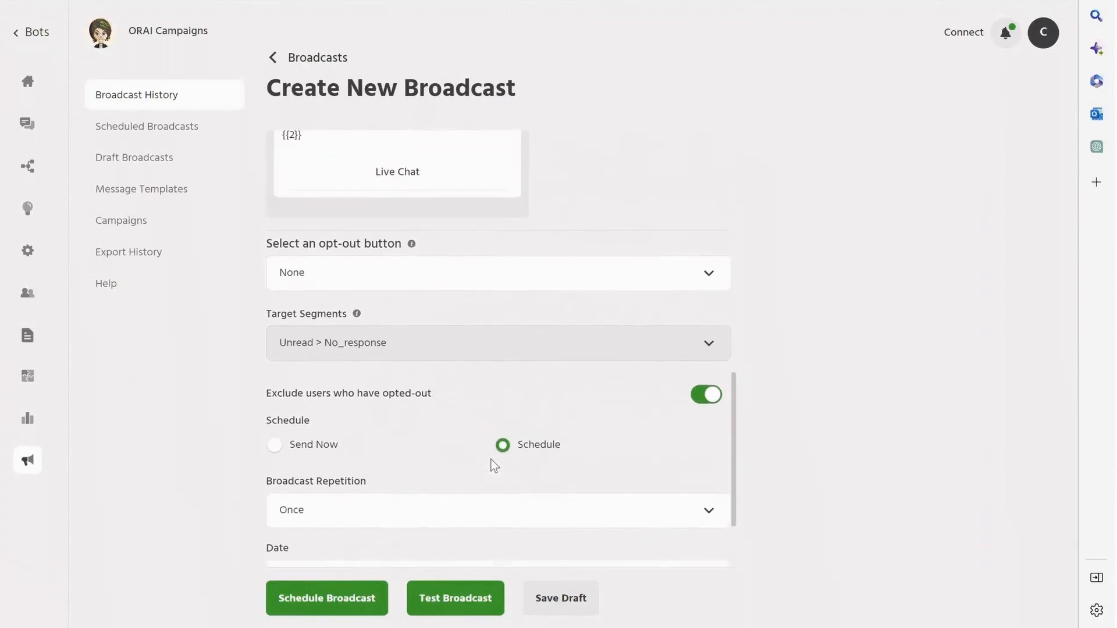
{"action": "left_click", "coordinate": [561, 598]}
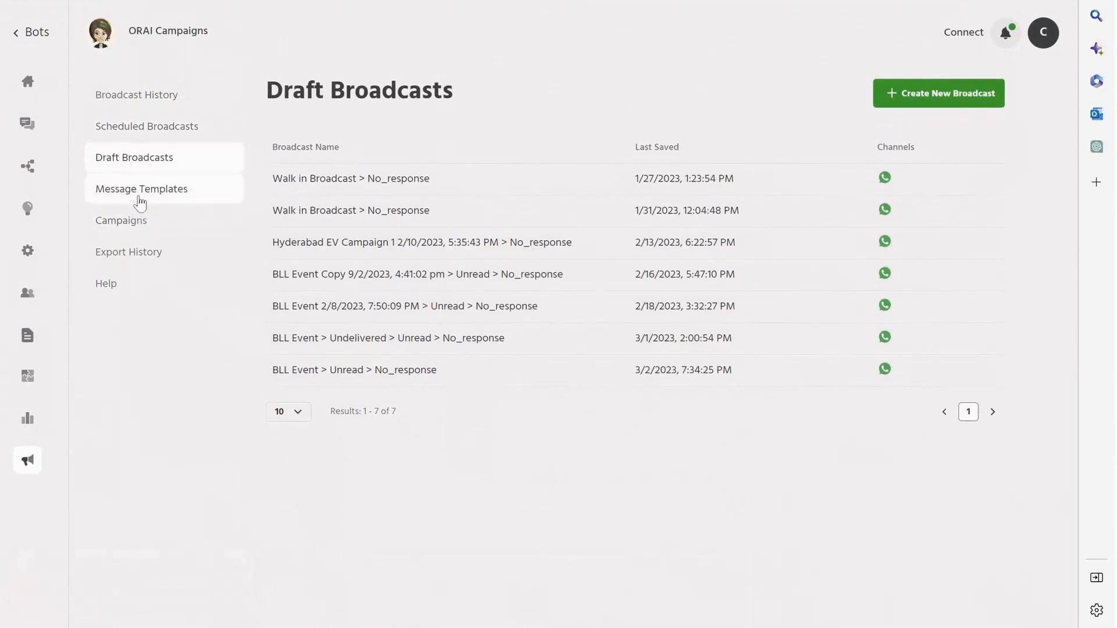
Step: Return to Broadcast History, then view the Welcome new user path in the Builder
{"action": "left_click", "coordinate": [136, 94]}
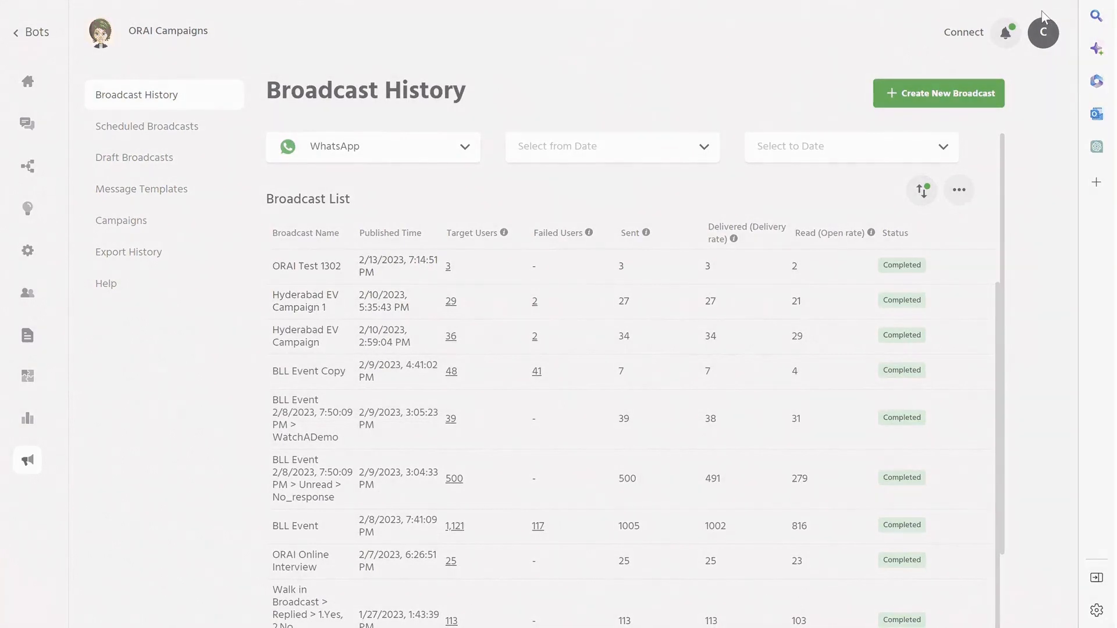
{"action": "left_click", "coordinate": [27, 164]}
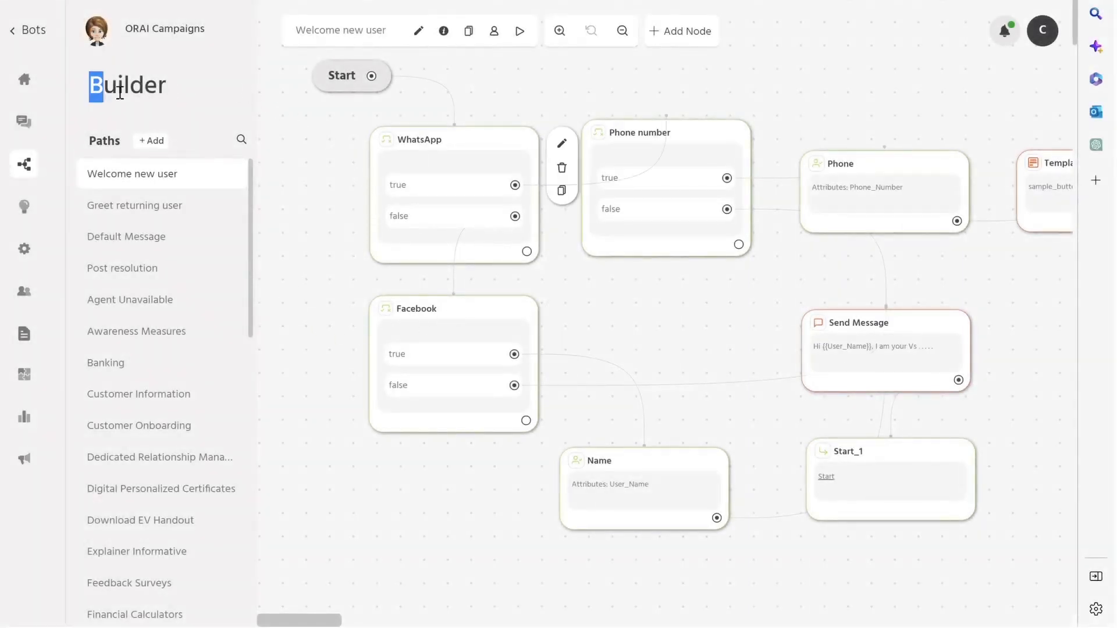
Step: Start adding a new path beside Paths in the Builder
{"action": "double_click", "coordinate": [127, 84]}
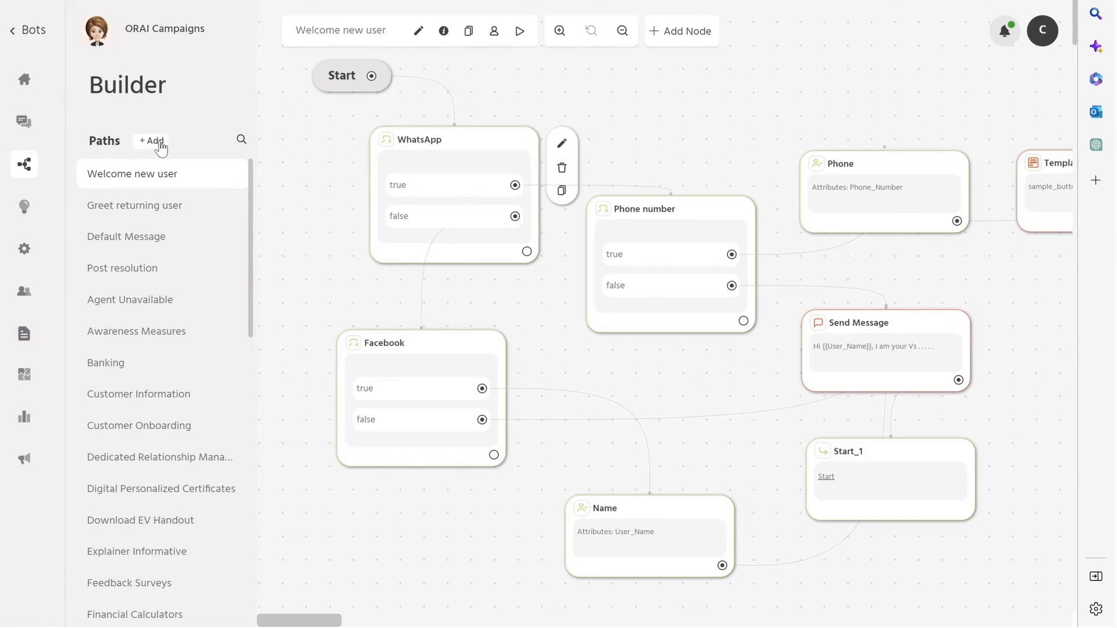
{"action": "left_click", "coordinate": [150, 141]}
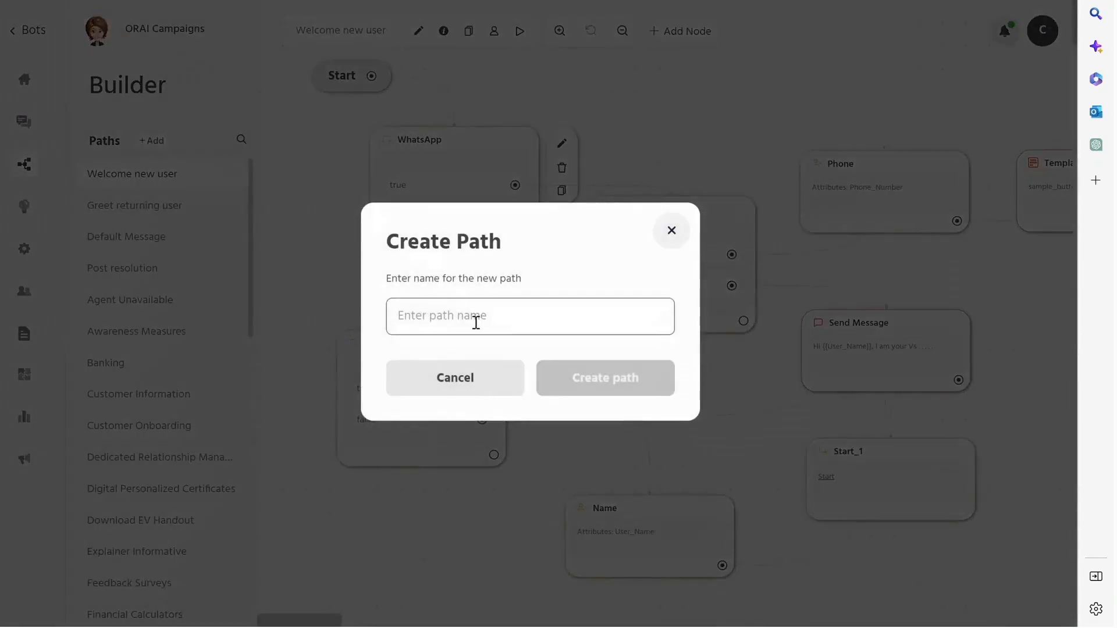
Step: Create a path named 'jacket' and begin adding its first node after Start
{"action": "type", "text": "jacket"}
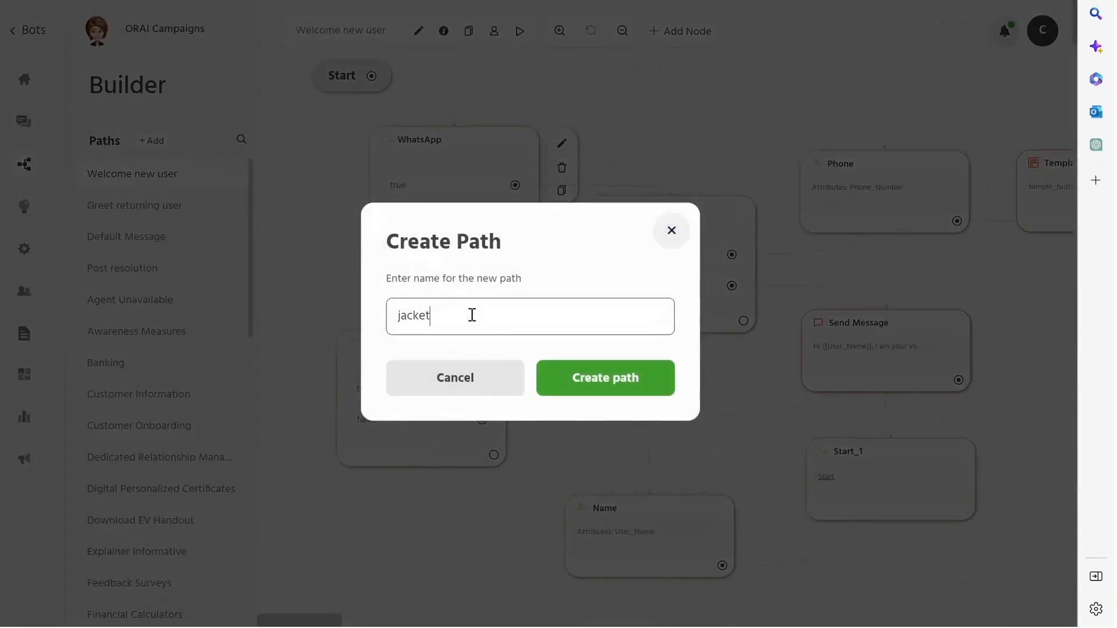
{"action": "left_click", "coordinate": [604, 377]}
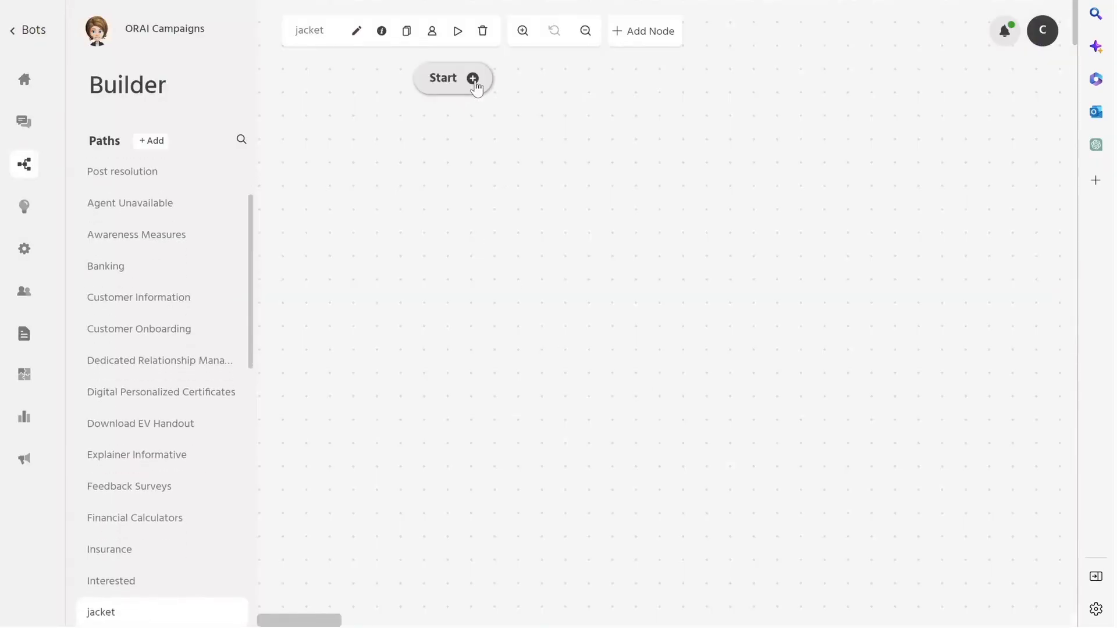
{"action": "left_click", "coordinate": [471, 78]}
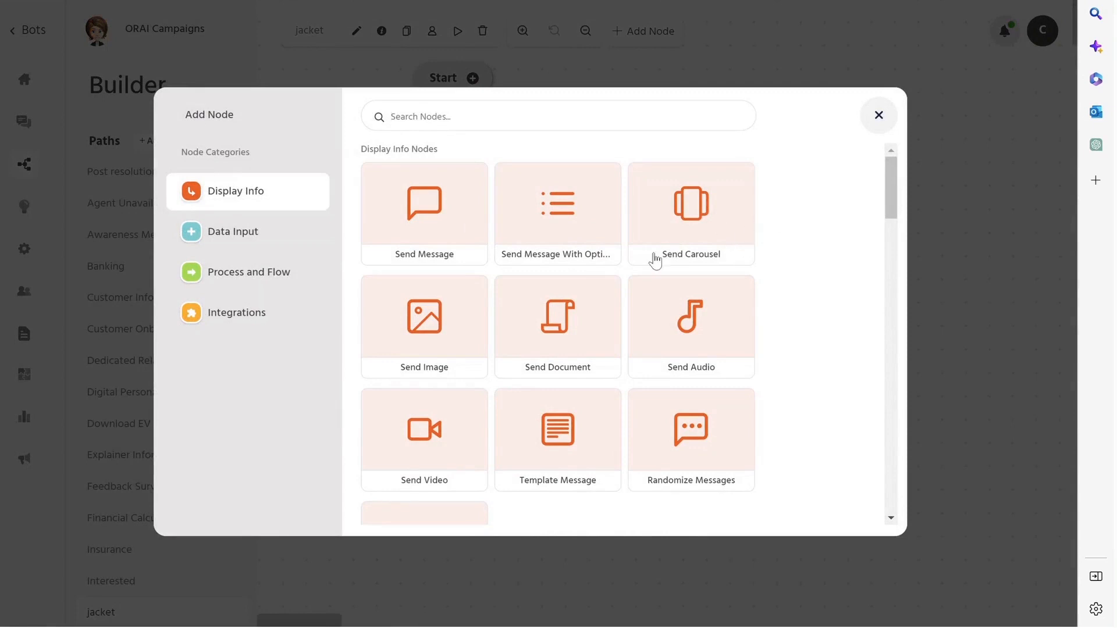
Step: Browse Data Input, Process and Flow and Integrations node types, then add a JSON API node
{"action": "left_click", "coordinate": [233, 231]}
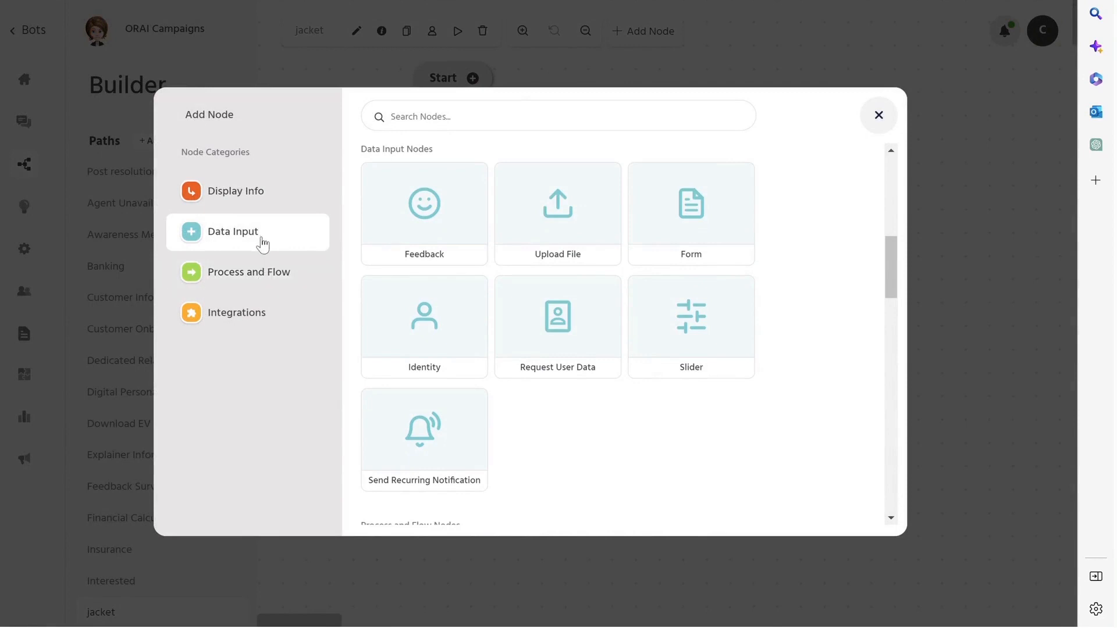
{"action": "left_click", "coordinate": [249, 271]}
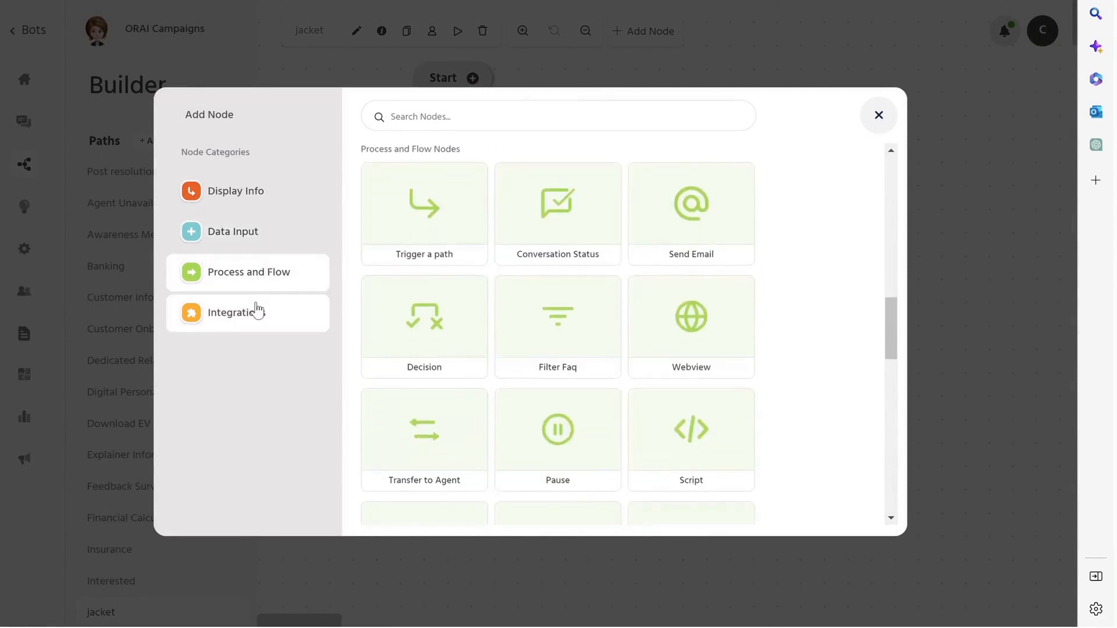
{"action": "left_click", "coordinate": [236, 312]}
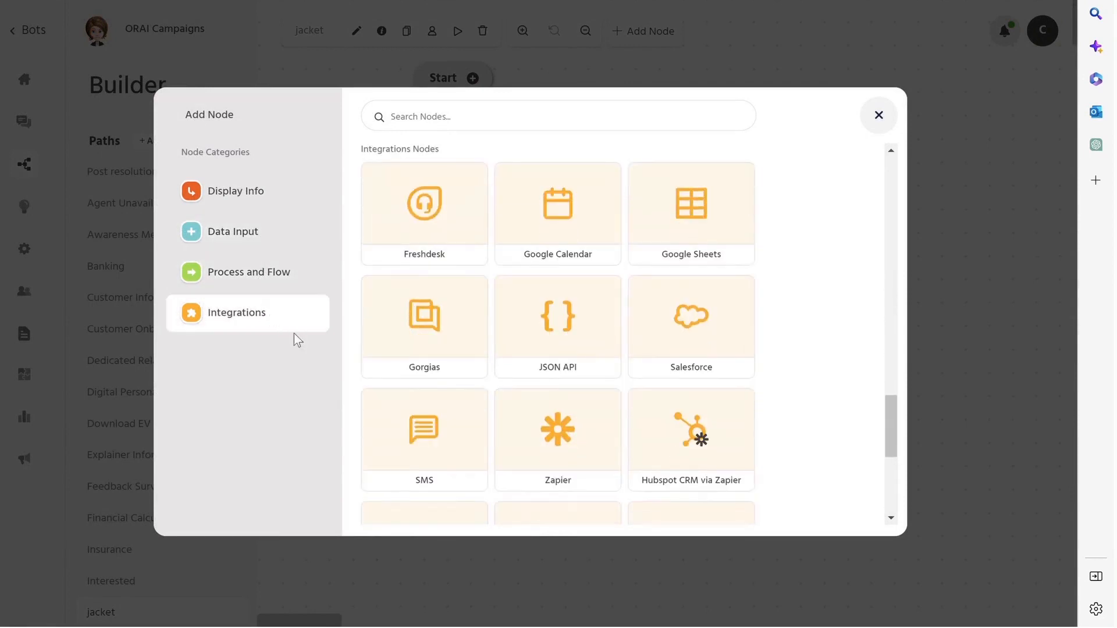
{"action": "scroll", "scroll_direction": "down", "scroll_amount": 3}
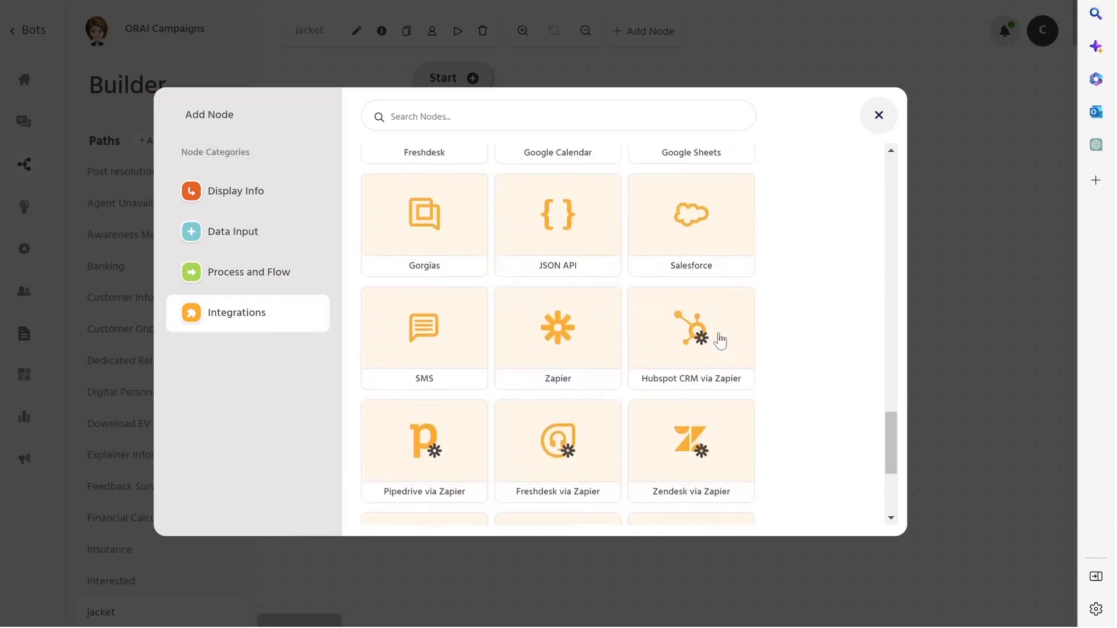
{"action": "left_click", "coordinate": [558, 225]}
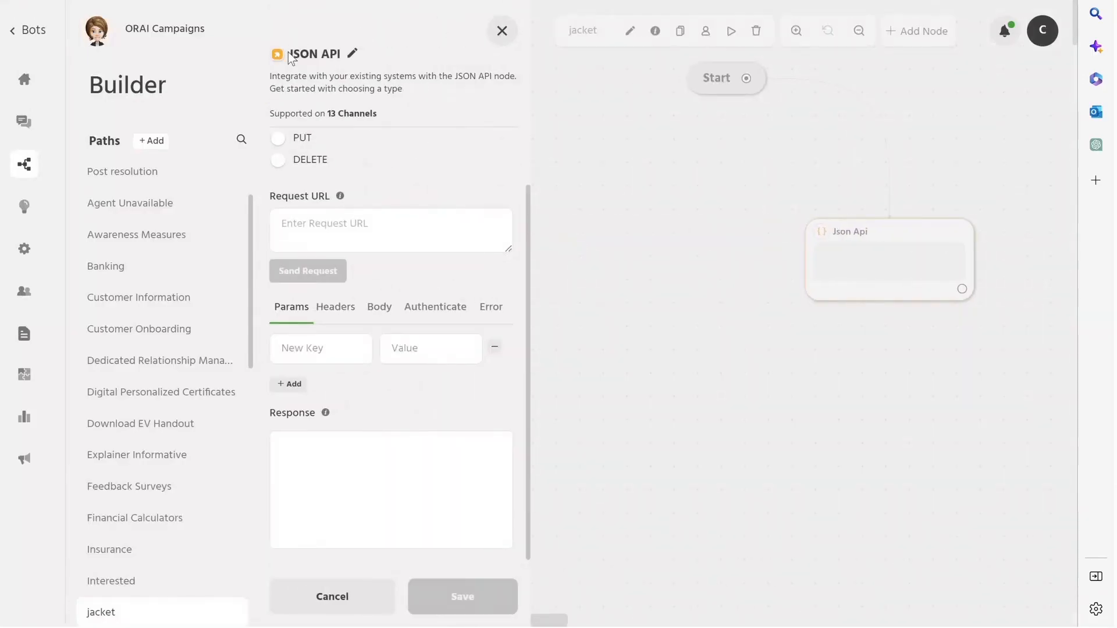
Step: Select the JSON API node's name, then go to the Intelligence section
{"action": "double_click", "coordinate": [314, 55]}
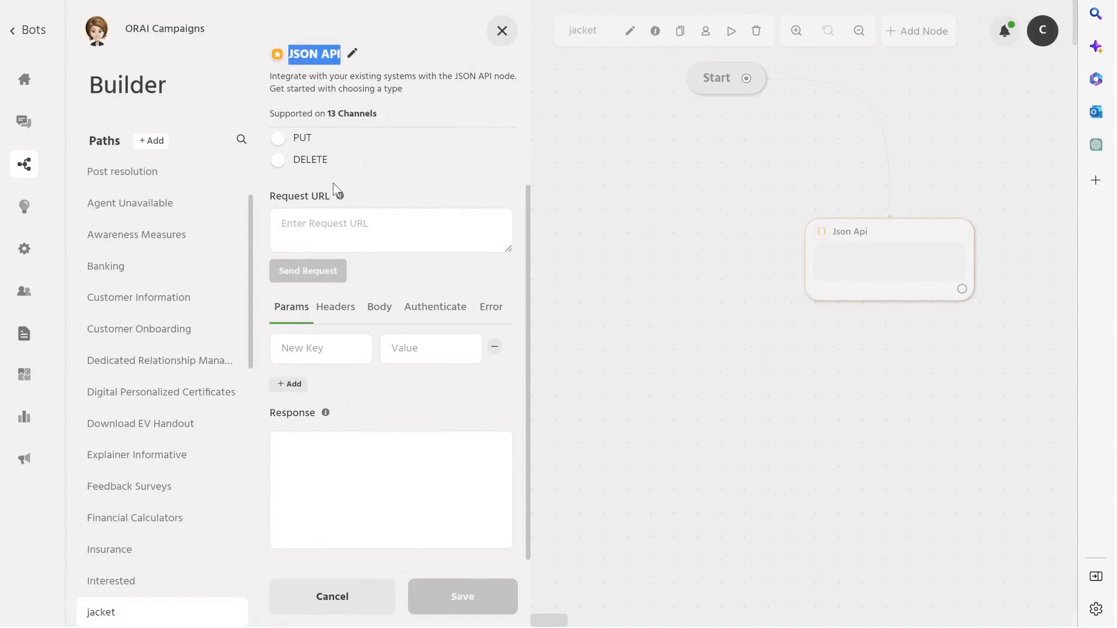
{"action": "left_click", "coordinate": [278, 137]}
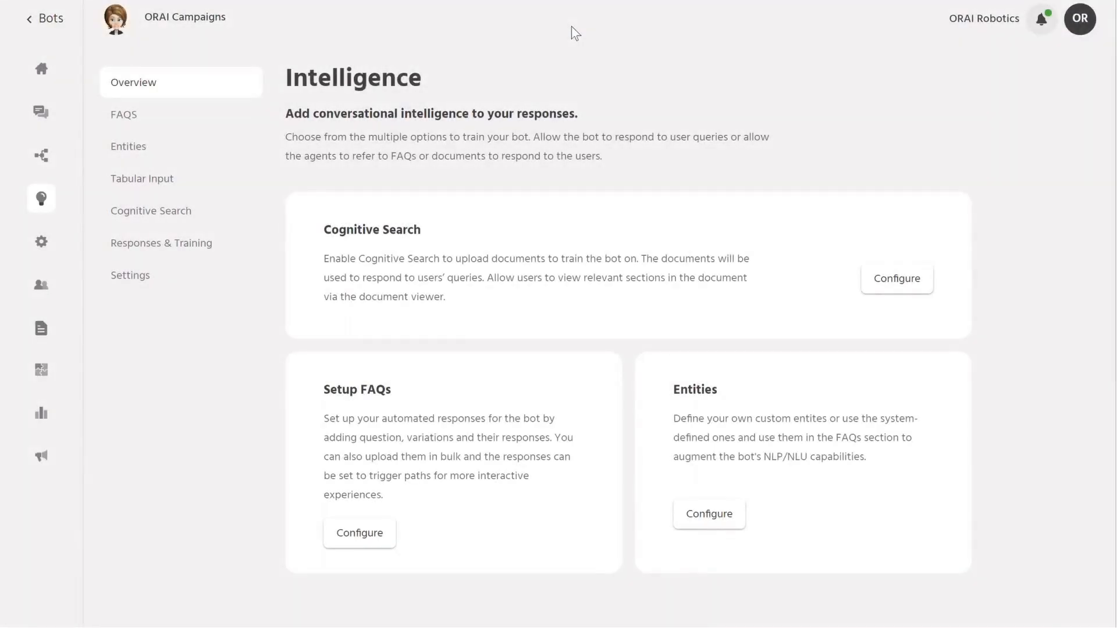
{"action": "mouse_move", "coordinate": [304, 106]}
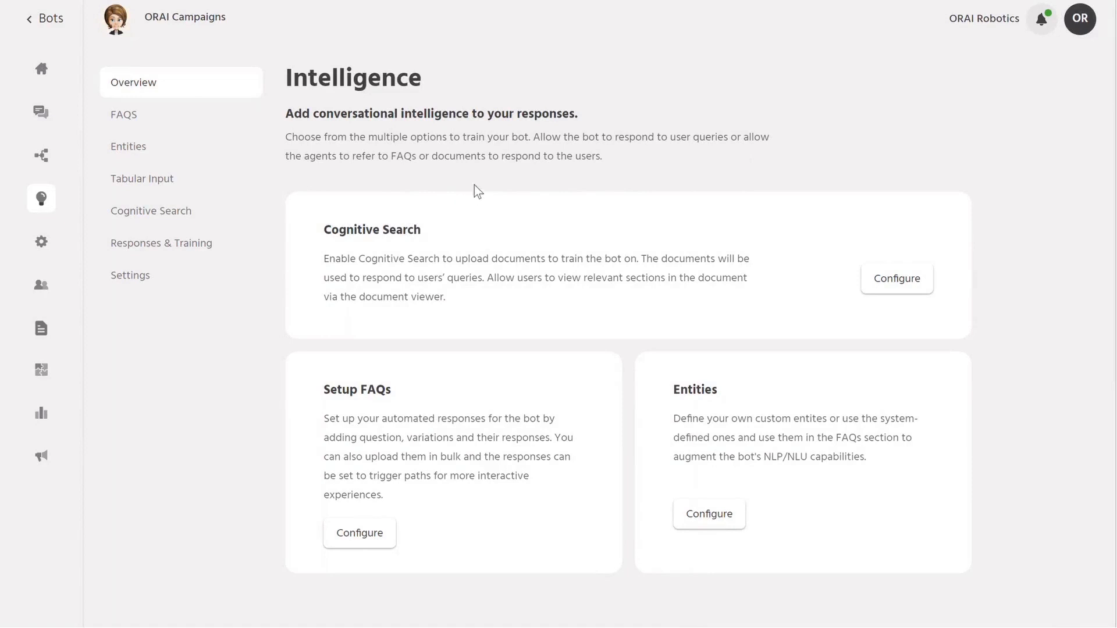
Step: Review the FAQ list, its upload dialog and Add FAQ form, then move to Entities
{"action": "left_click", "coordinate": [123, 114]}
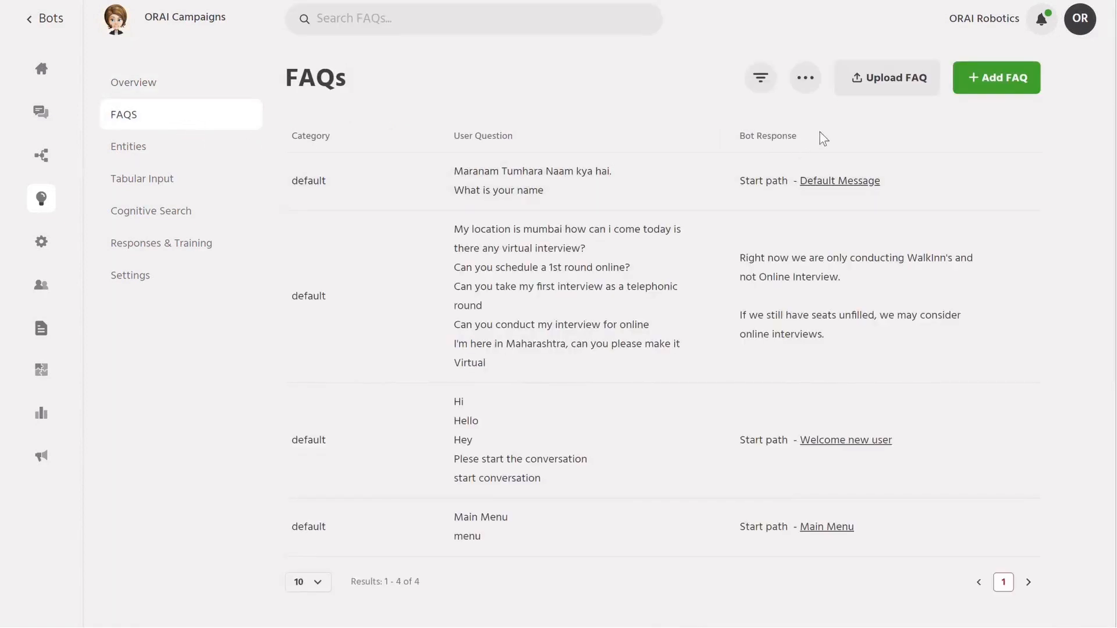
{"action": "left_click", "coordinate": [887, 78]}
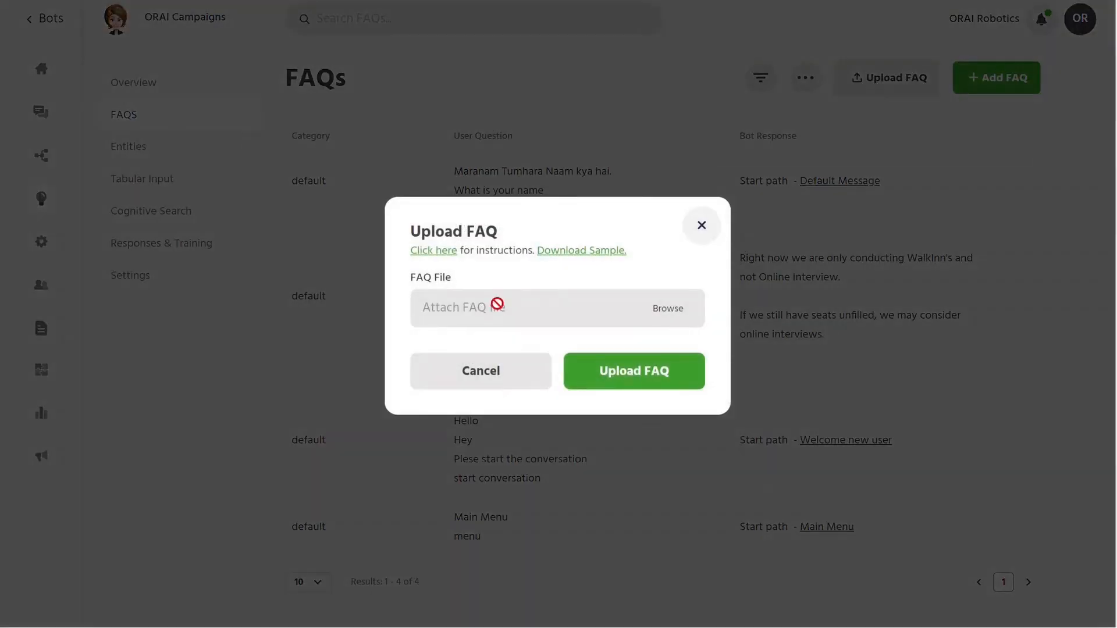
{"action": "left_click", "coordinate": [700, 224]}
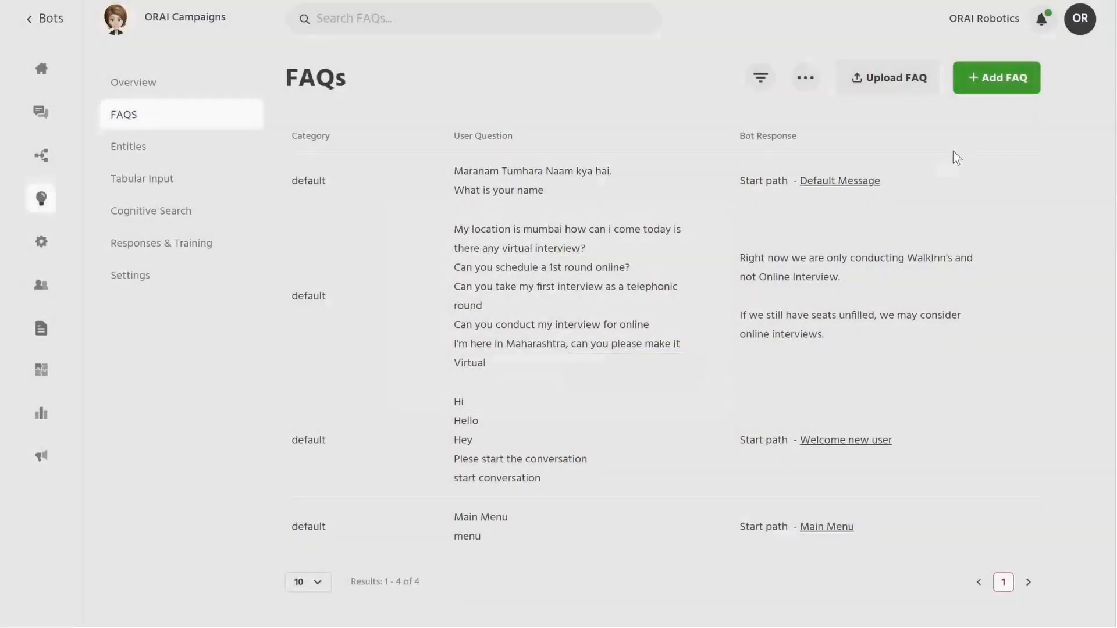
{"action": "left_click", "coordinate": [996, 77]}
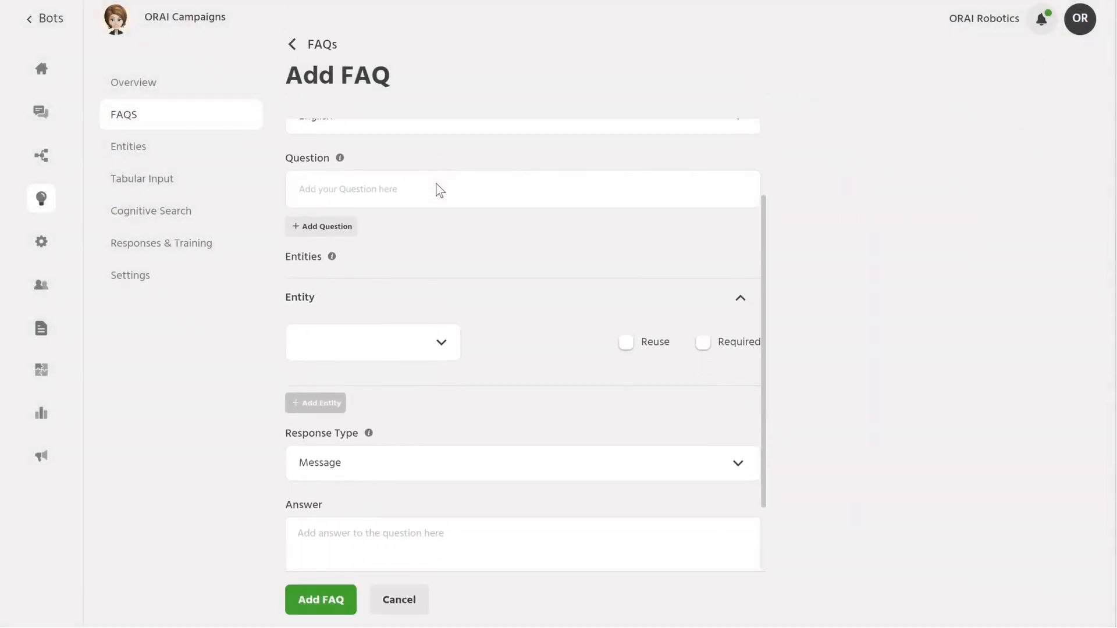
{"action": "scroll", "scroll_direction": "down", "scroll_amount": 3}
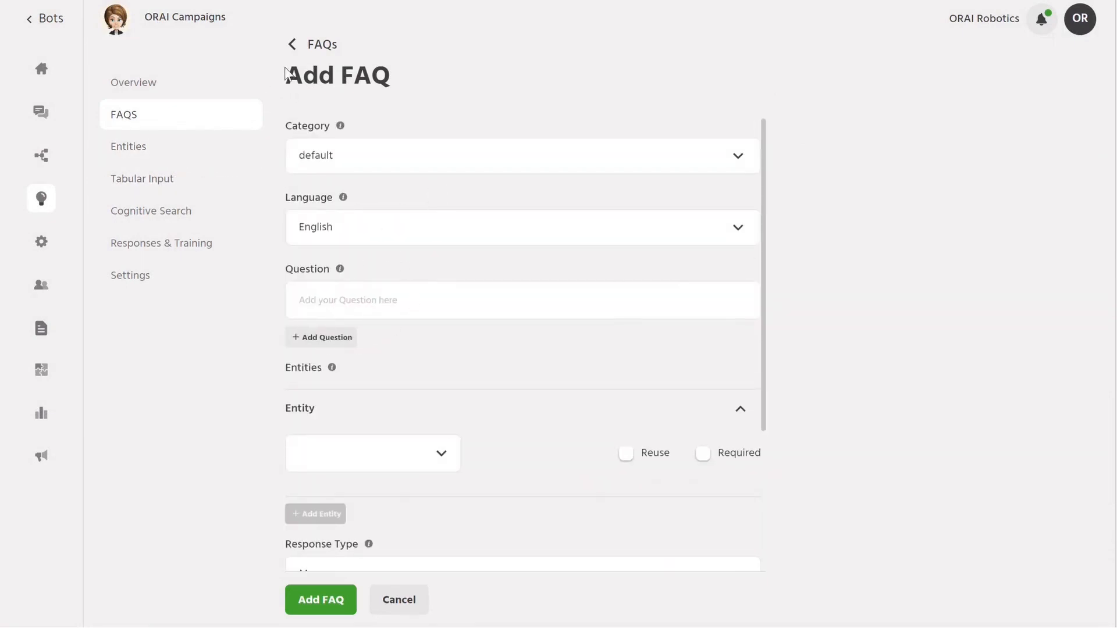
{"action": "left_click", "coordinate": [128, 146]}
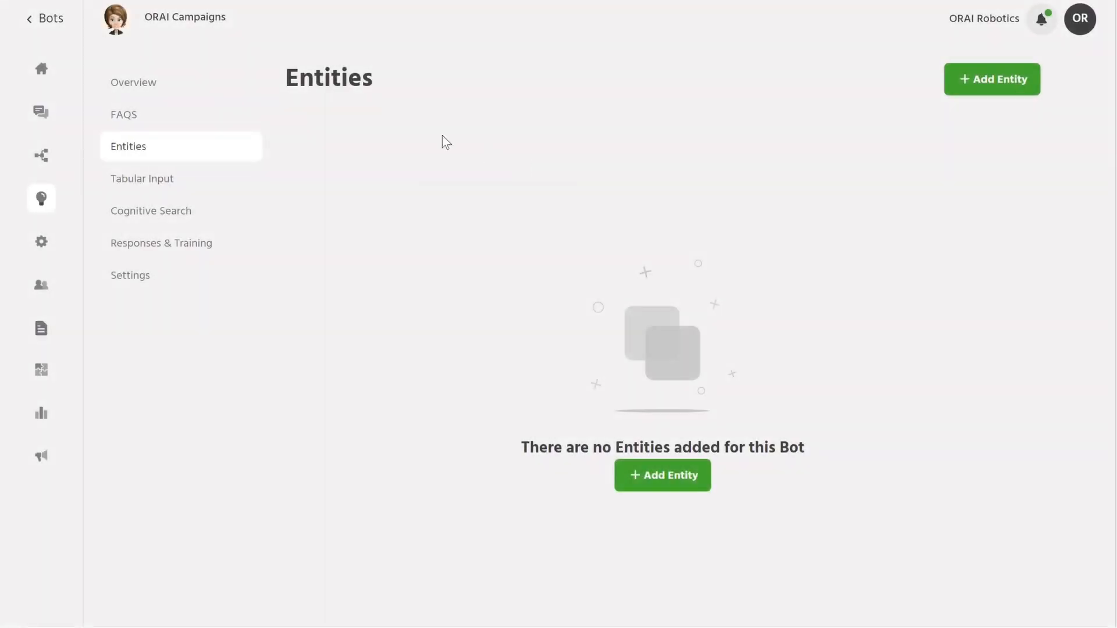
{"action": "left_click", "coordinate": [661, 475]}
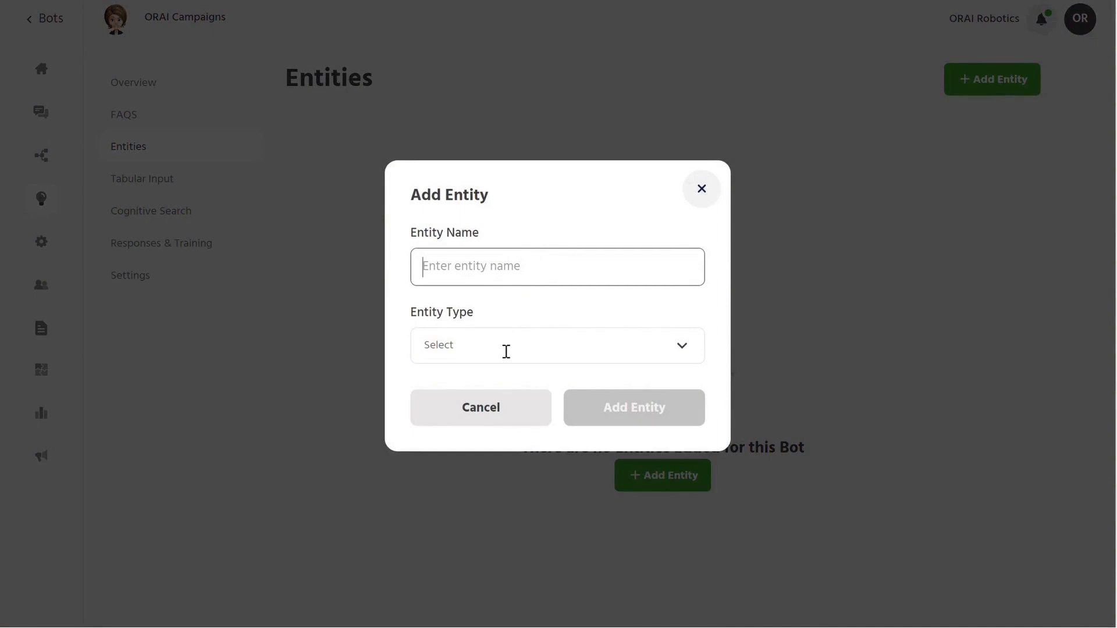
{"action": "left_click", "coordinate": [556, 345]}
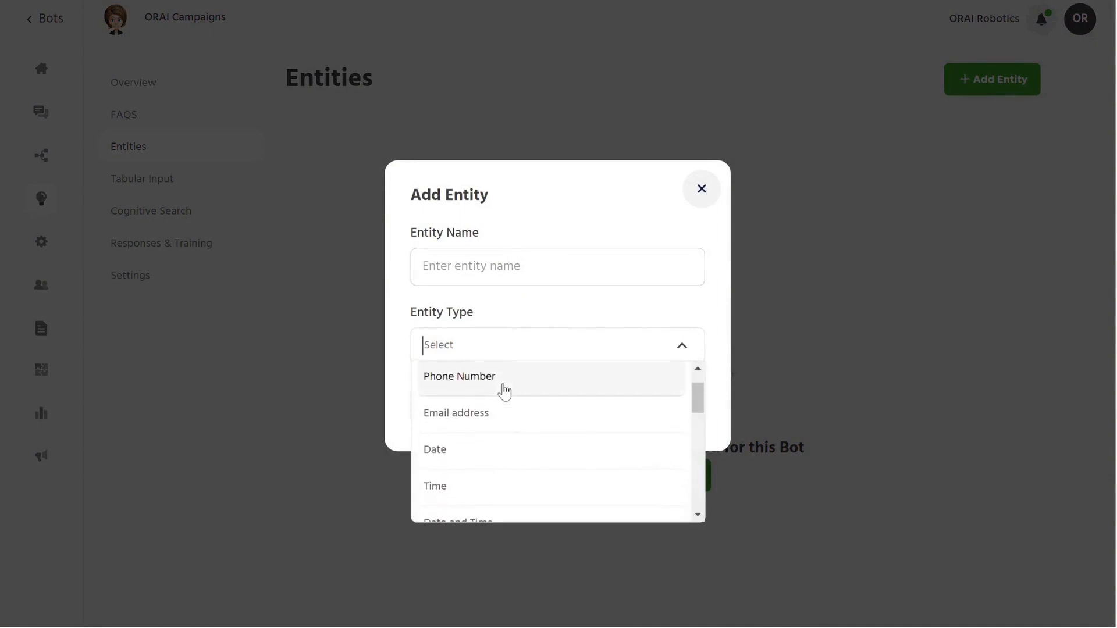
{"action": "scroll", "scroll_direction": "down", "scroll_amount": 3}
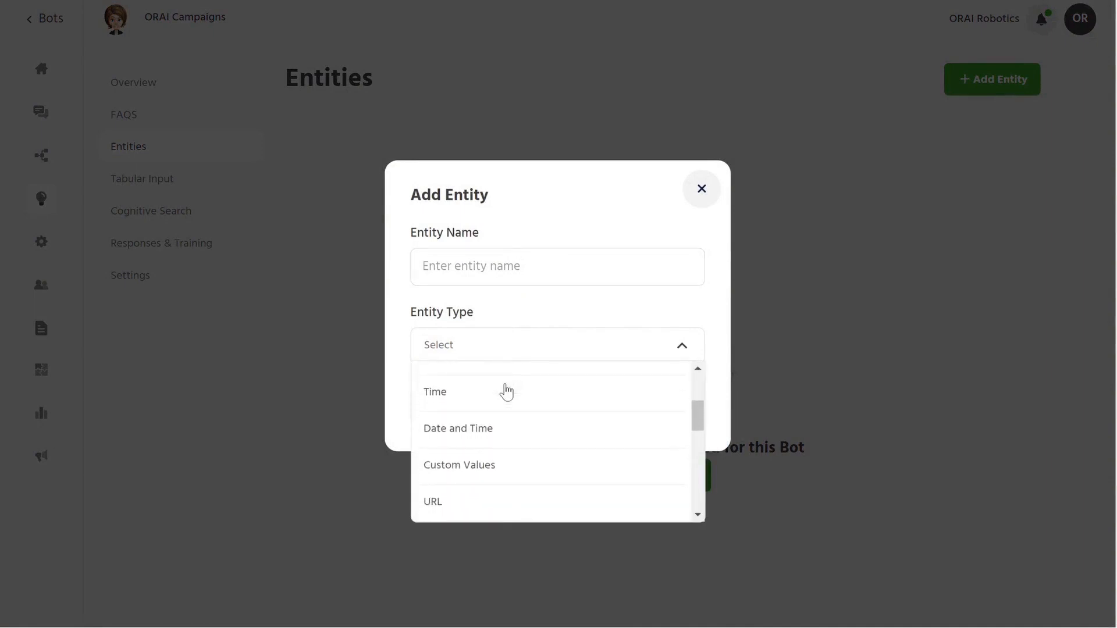
{"action": "scroll", "scroll_direction": "down", "scroll_amount": 3}
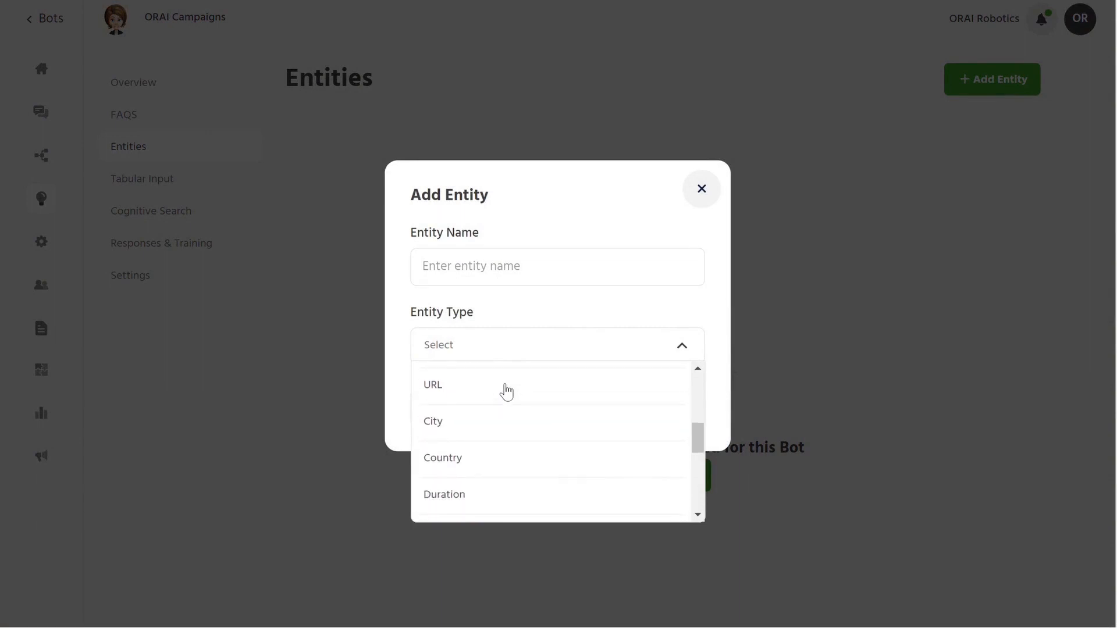
{"action": "left_click", "coordinate": [701, 188]}
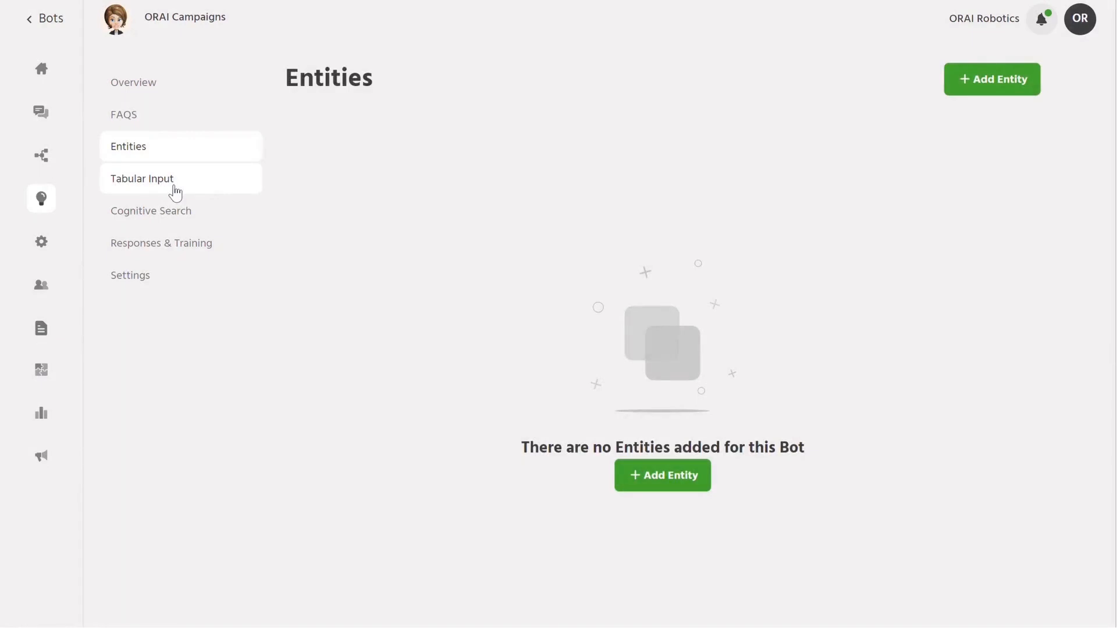
Step: View the Tabular Input upload dialog and cancel it without uploading
{"action": "left_click", "coordinate": [142, 178]}
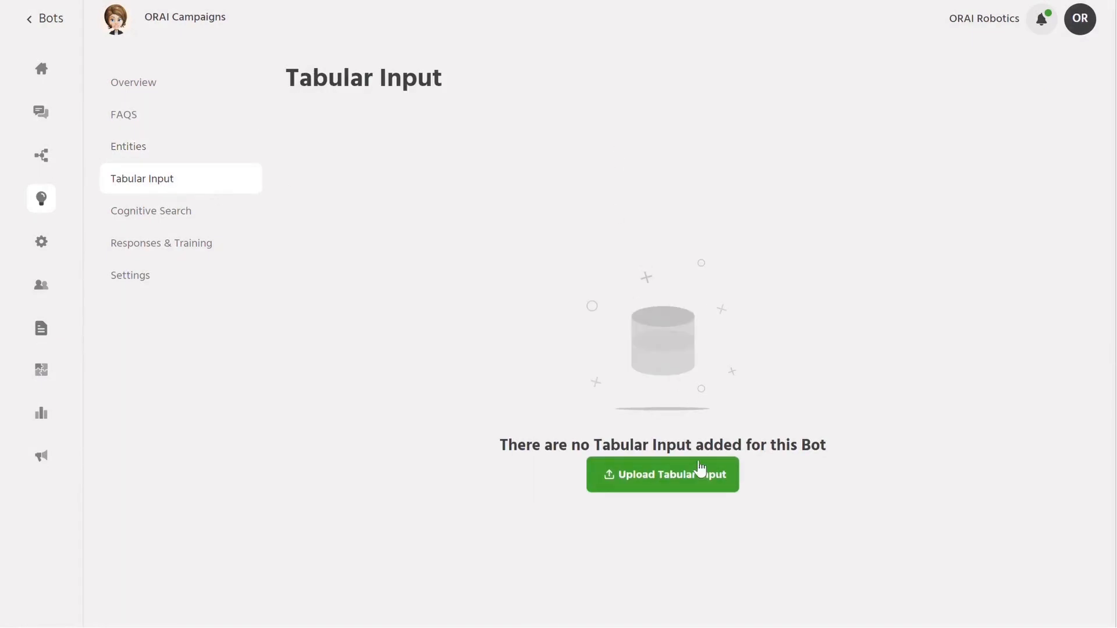
{"action": "left_click", "coordinate": [662, 474]}
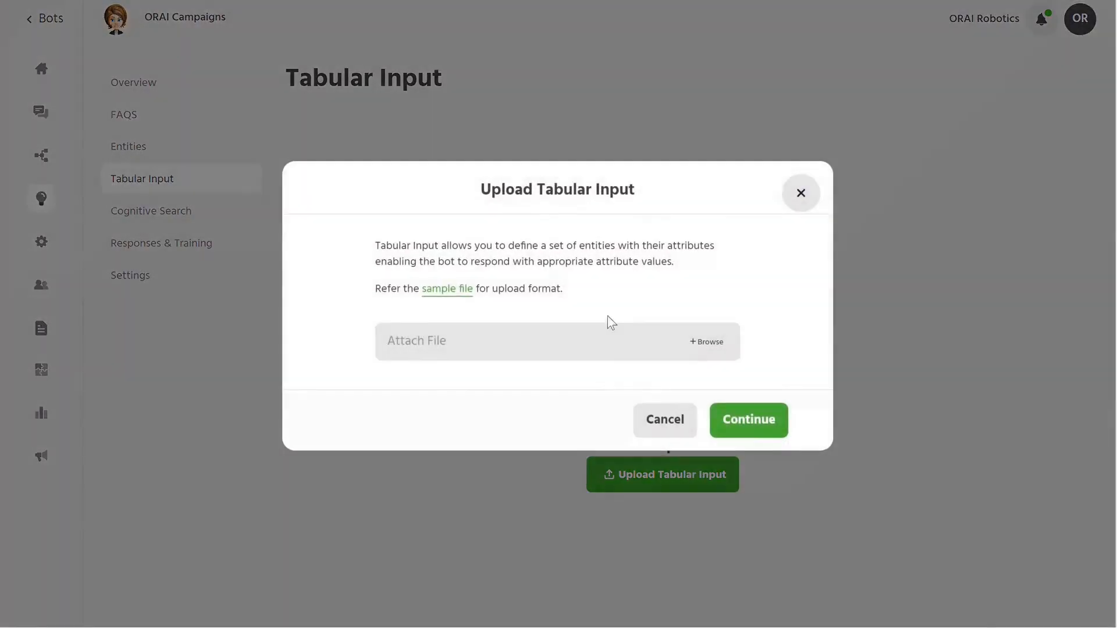
{"action": "mouse_move", "coordinate": [447, 289]}
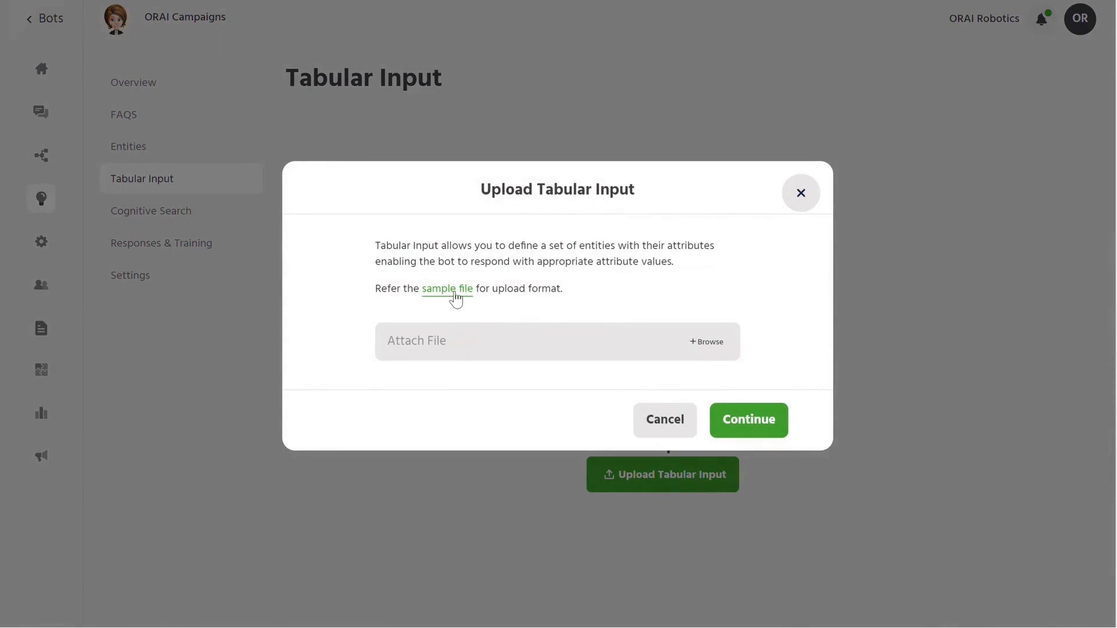
{"action": "double_click", "coordinate": [596, 246]}
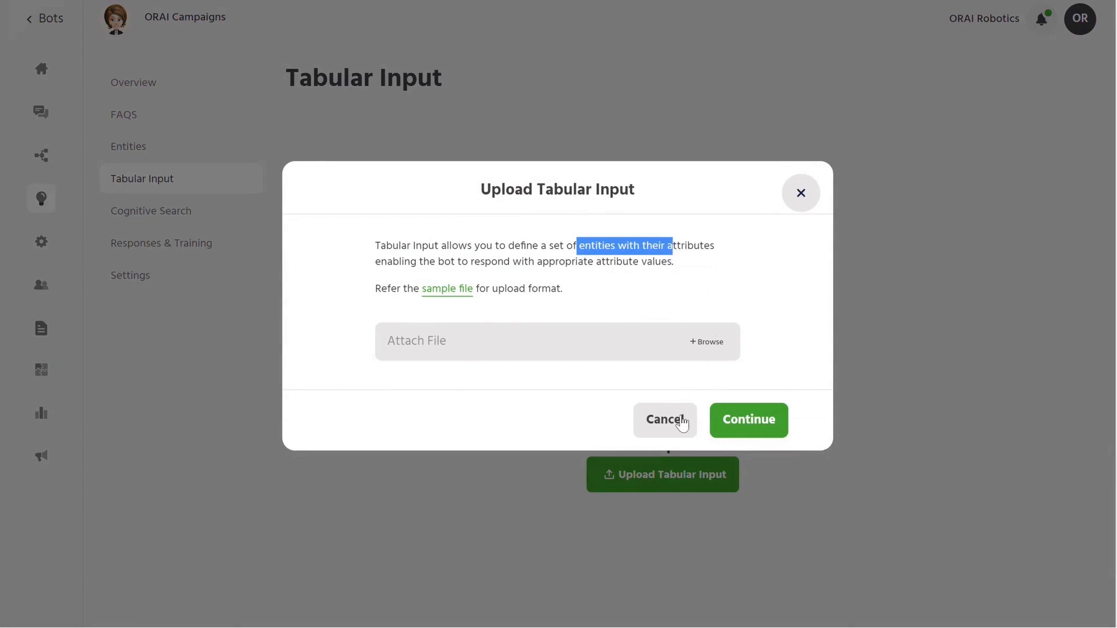
{"action": "left_click", "coordinate": [663, 421]}
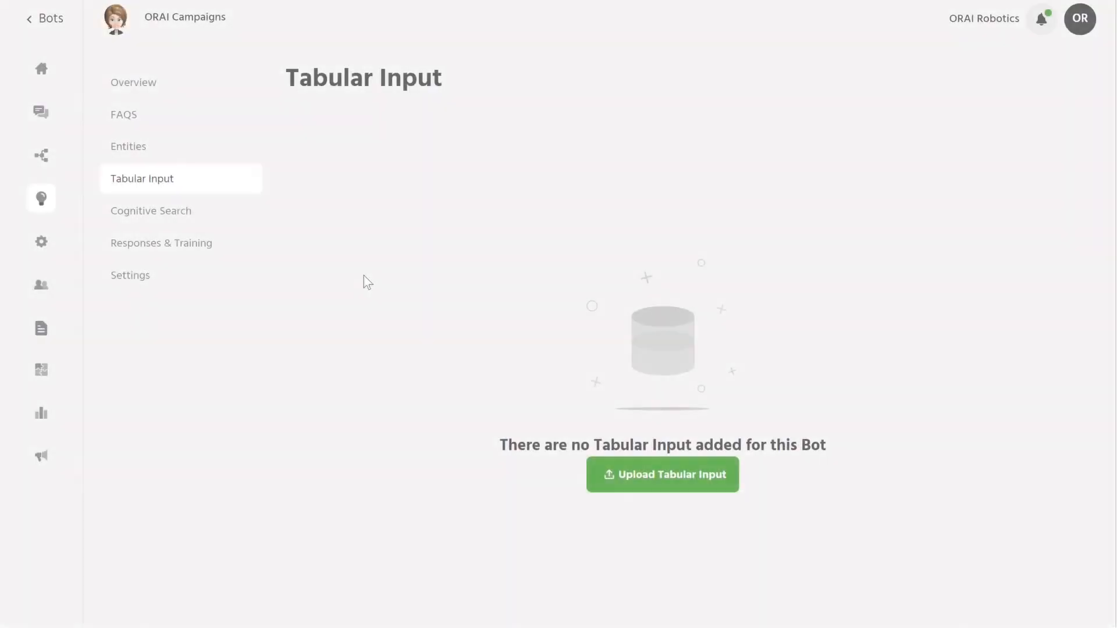
Step: Start a Cognitive Search document upload and check the available languages (English, Arabic)
{"action": "left_click", "coordinate": [151, 211]}
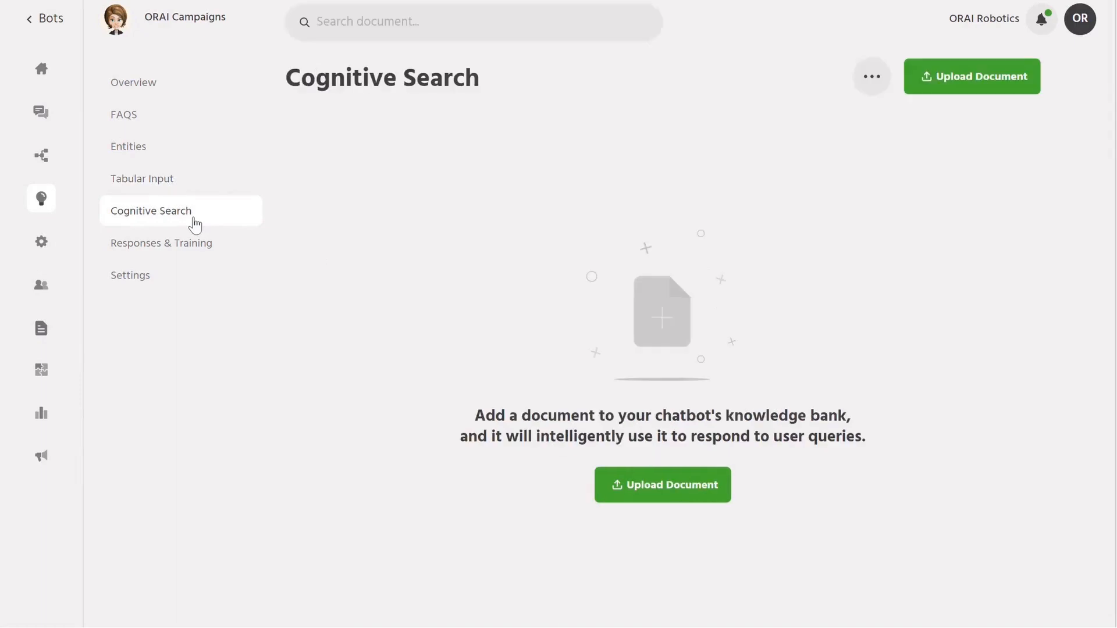
{"action": "mouse_move", "coordinate": [568, 465]}
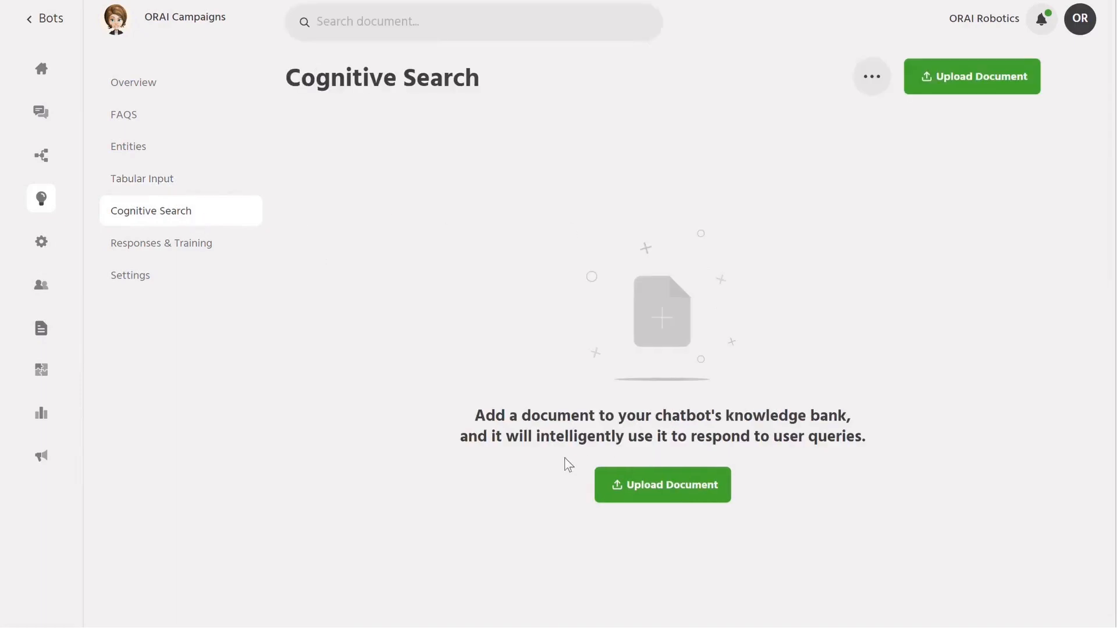
{"action": "left_click_drag", "start_coordinate": [510, 416], "coordinate": [769, 418]}
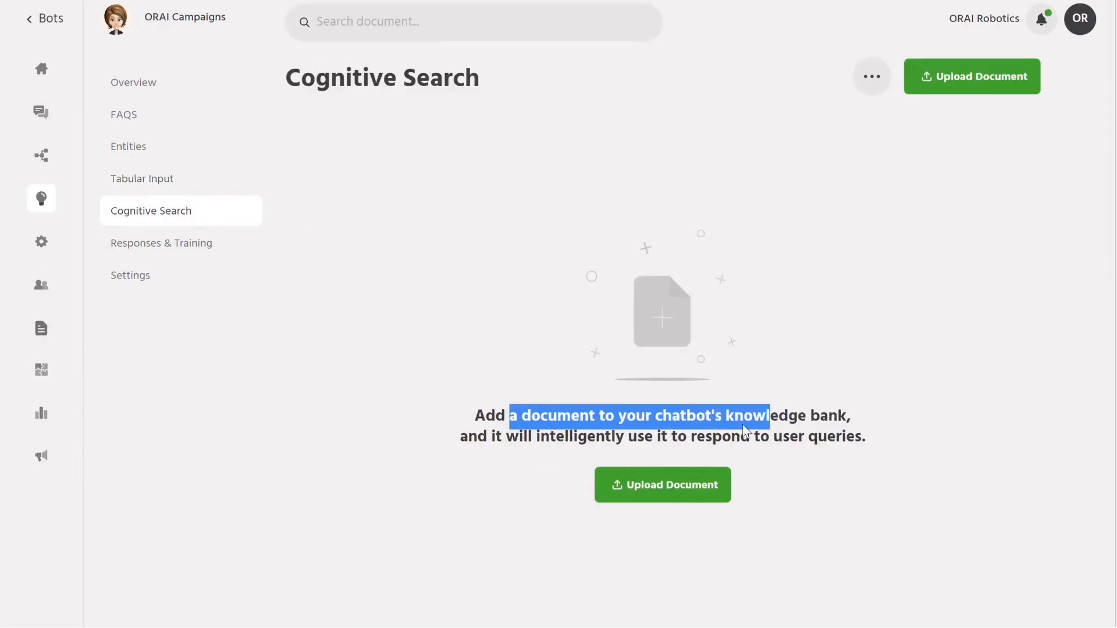
{"action": "left_click", "coordinate": [662, 484]}
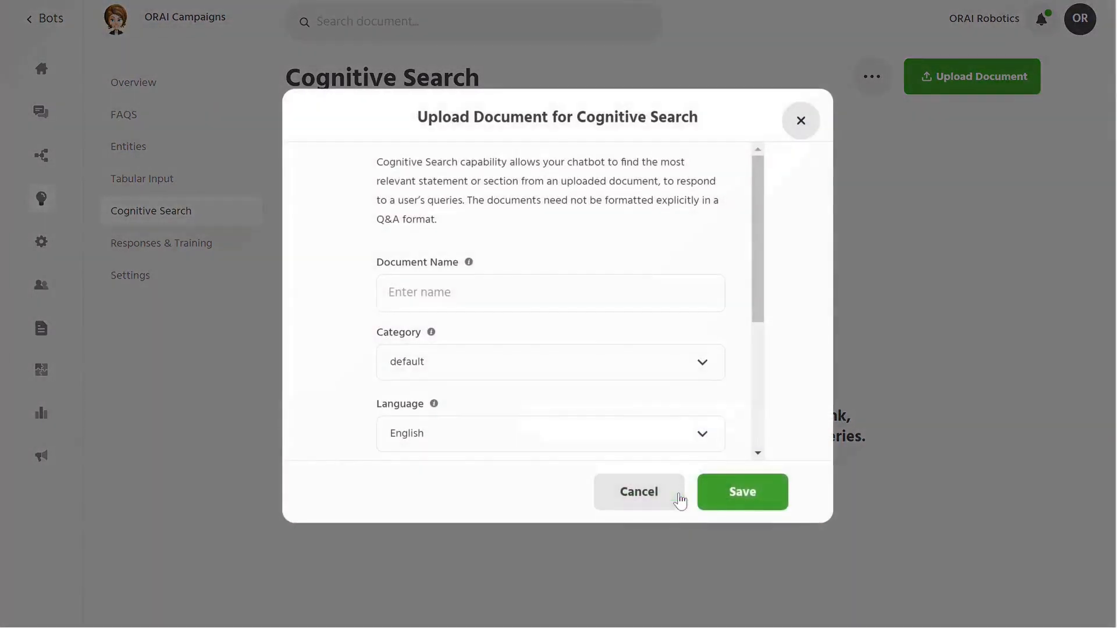
{"action": "left_click", "coordinate": [549, 292]}
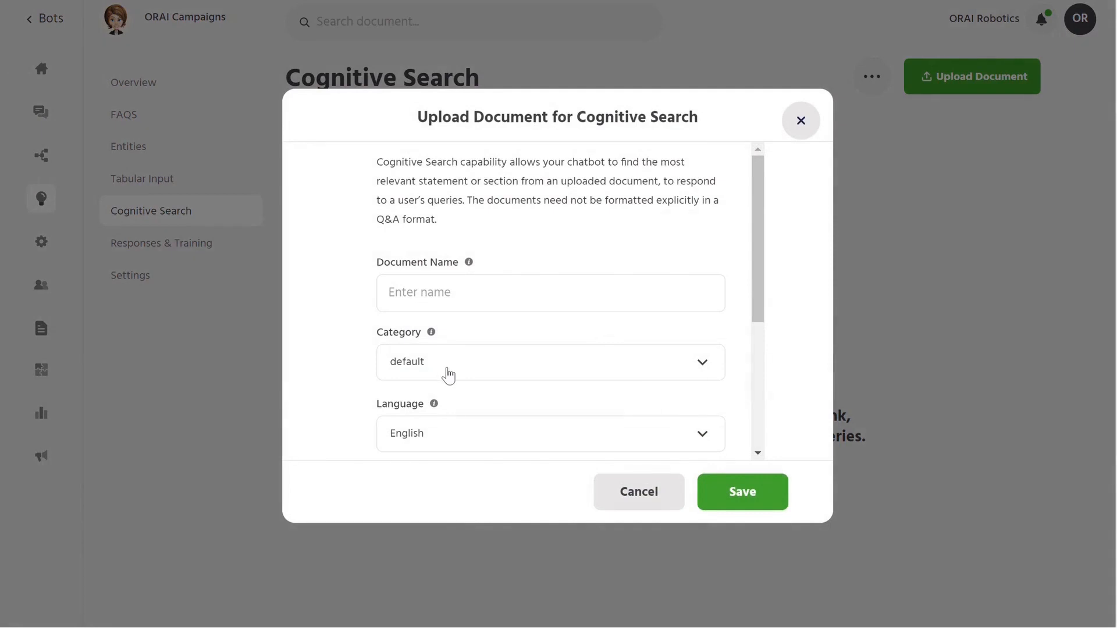
{"action": "left_click", "coordinate": [551, 361]}
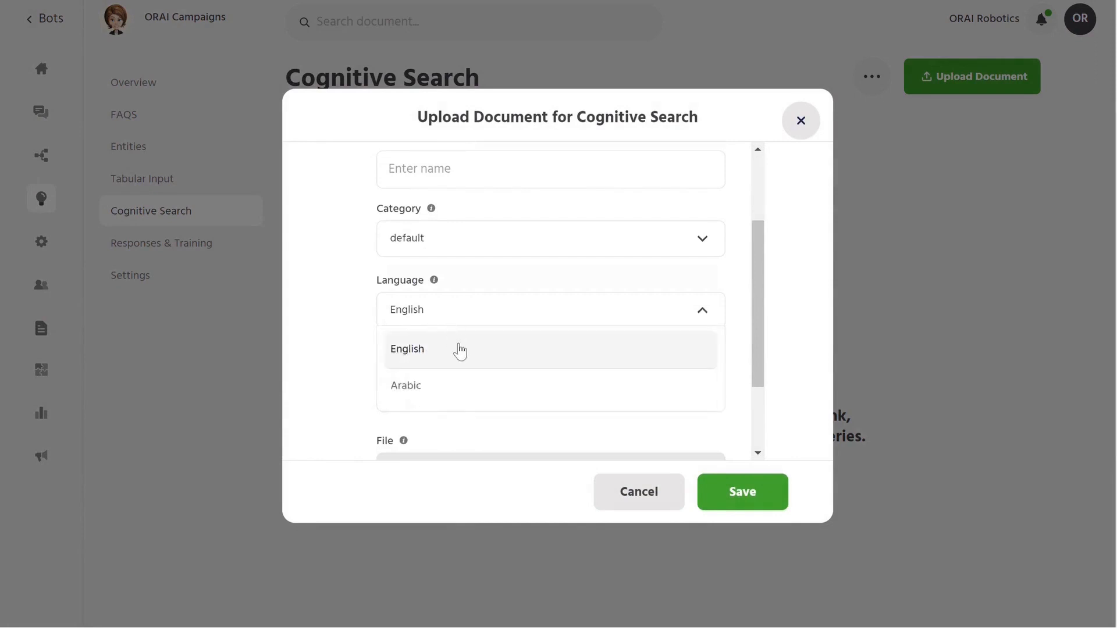
{"action": "mouse_move", "coordinate": [738, 364]}
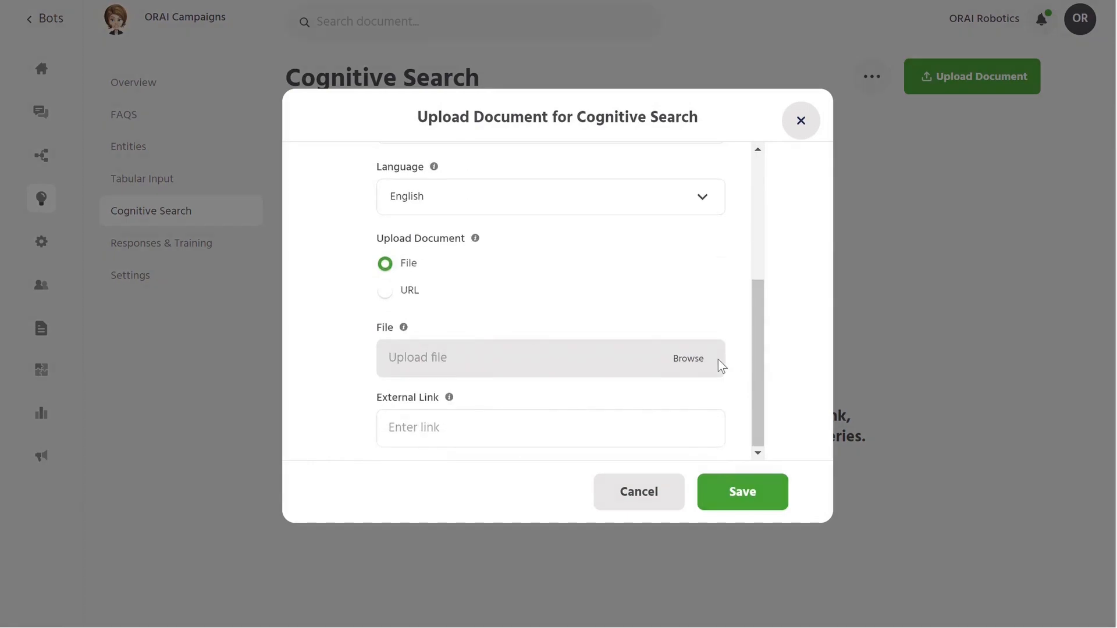
Step: Scroll through the Responses & Training log of user messages and matches
{"action": "left_click", "coordinate": [161, 242]}
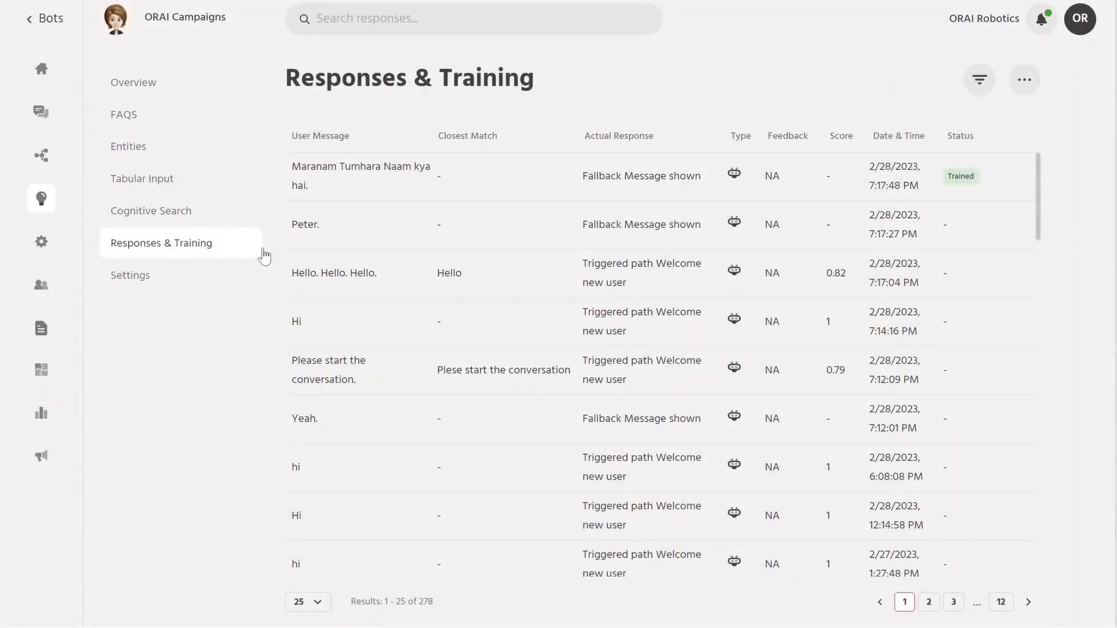
{"action": "scroll", "scroll_direction": "down", "scroll_amount": 3}
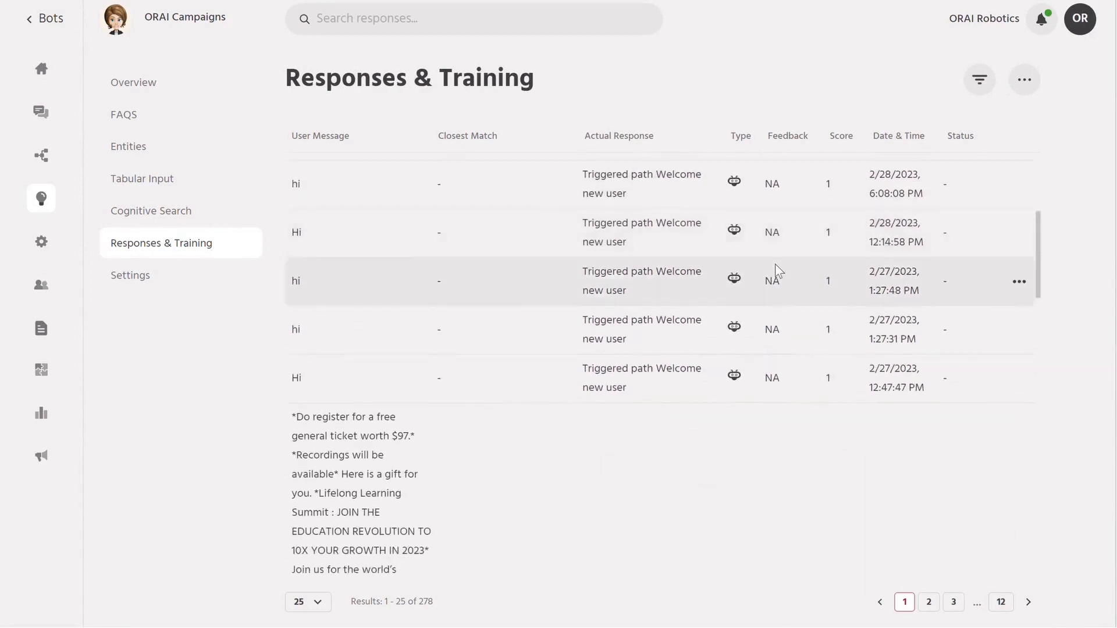
{"action": "scroll", "scroll_direction": "down", "scroll_amount": 3}
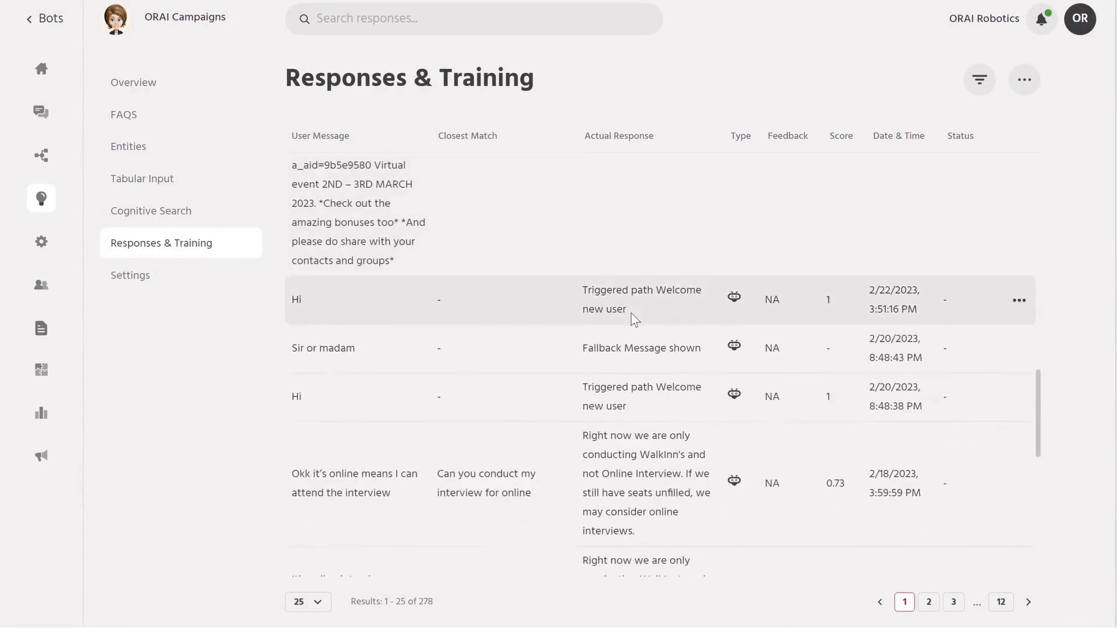
{"action": "scroll", "scroll_direction": "down", "scroll_amount": 3}
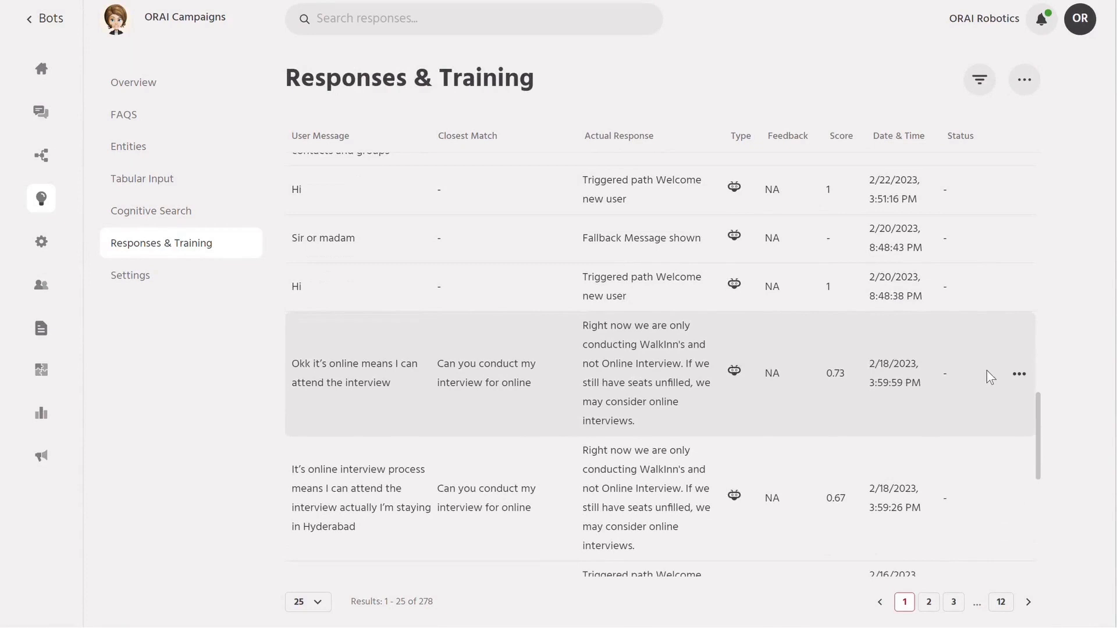
Step: Train the bot on 'online interview' with an added question variant 'online in'
{"action": "left_click", "coordinate": [1018, 373]}
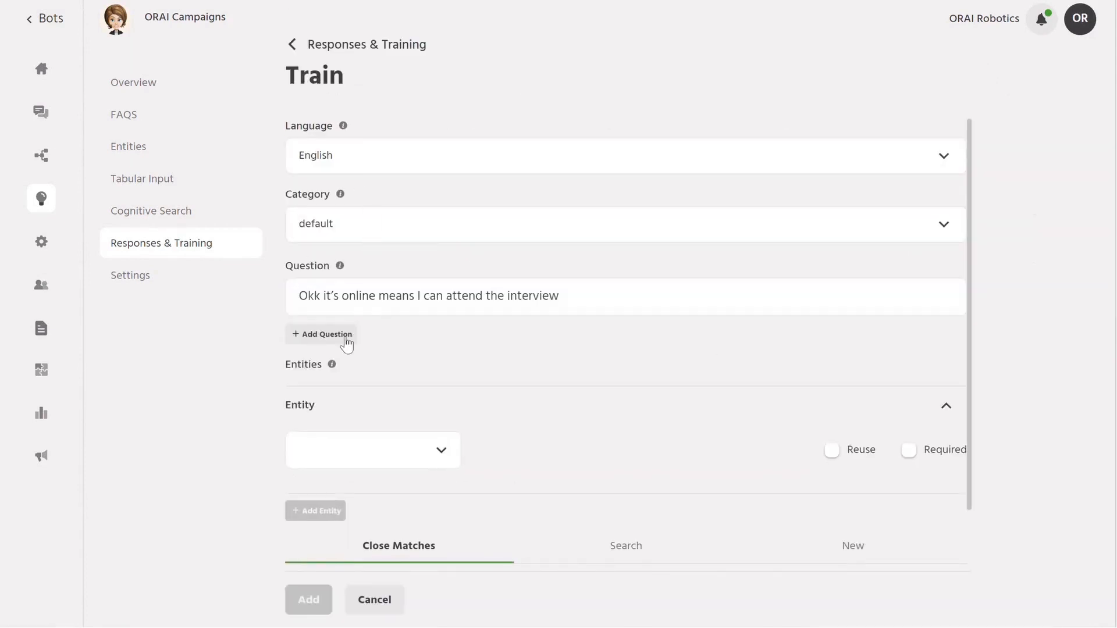
{"action": "left_click", "coordinate": [321, 334]}
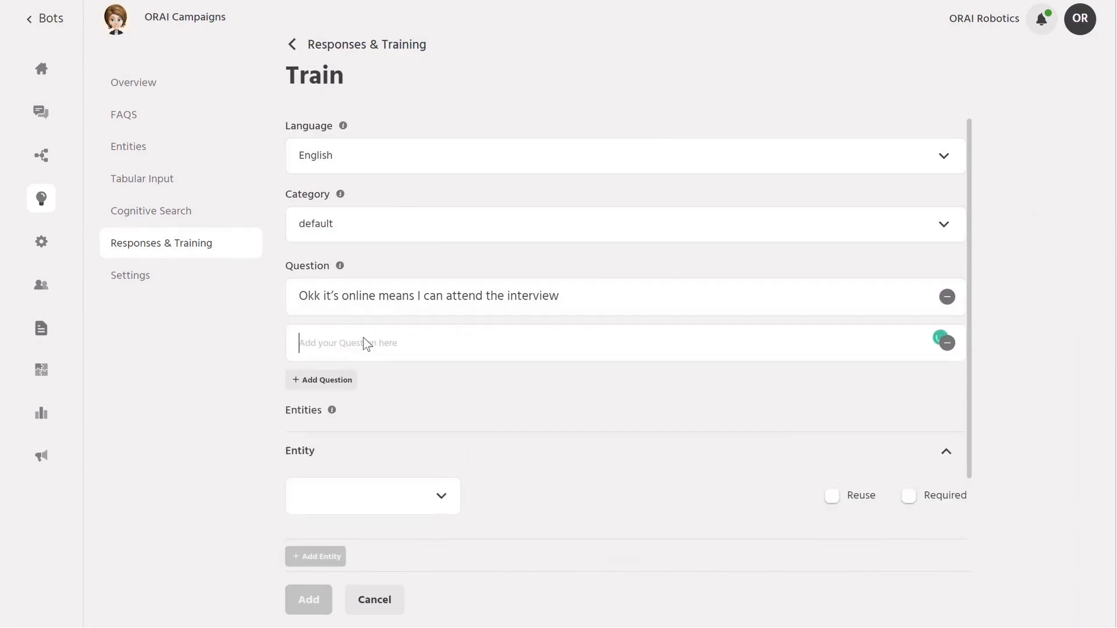
{"action": "type", "text": "online interview"}
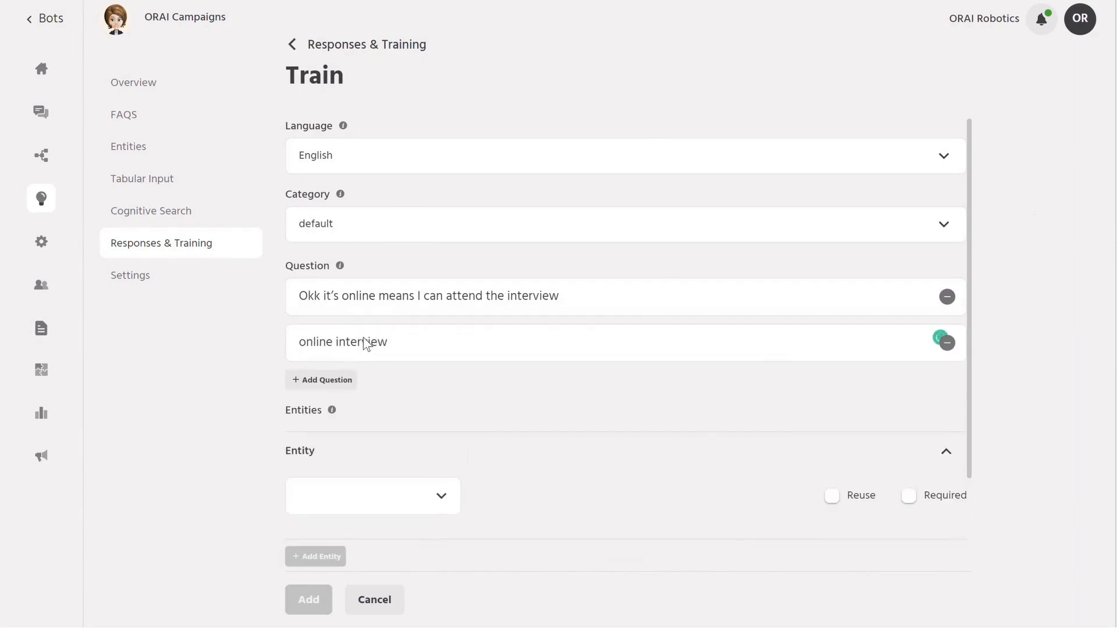
{"action": "scroll", "scroll_direction": "down", "scroll_amount": 3}
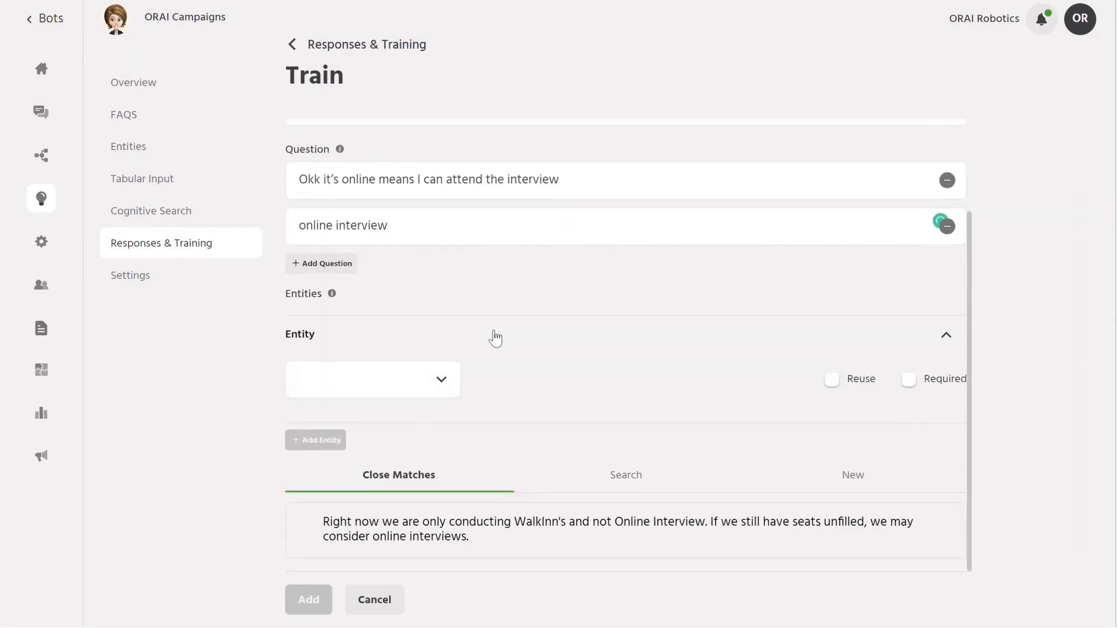
Step: Browse the paths available as the response, then move to the Analytics section
{"action": "left_click", "coordinate": [624, 475]}
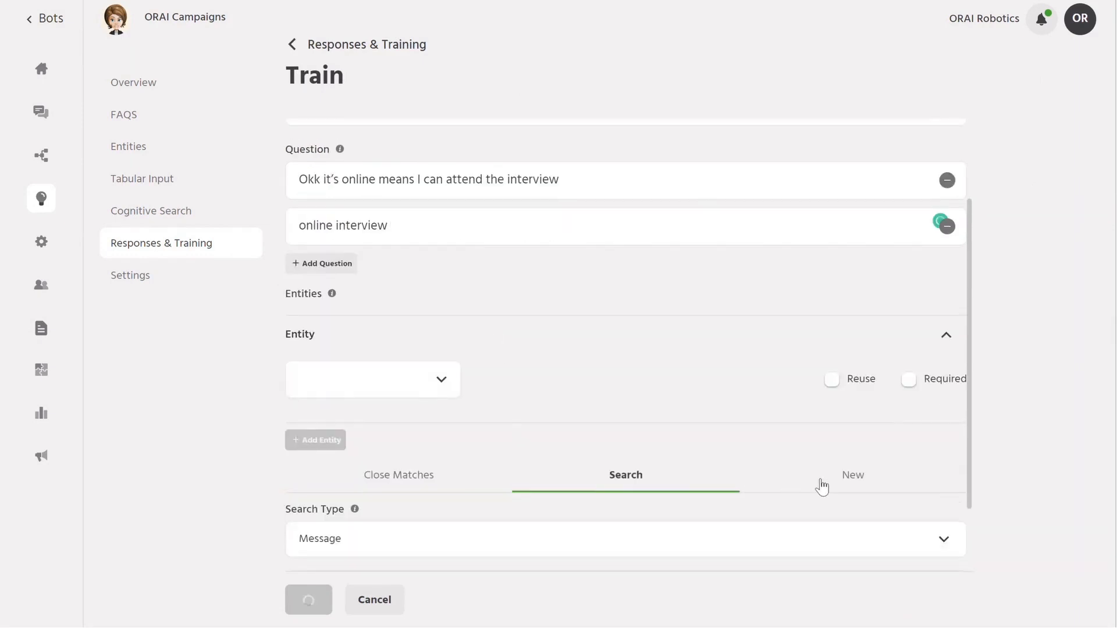
{"action": "left_click", "coordinate": [853, 475]}
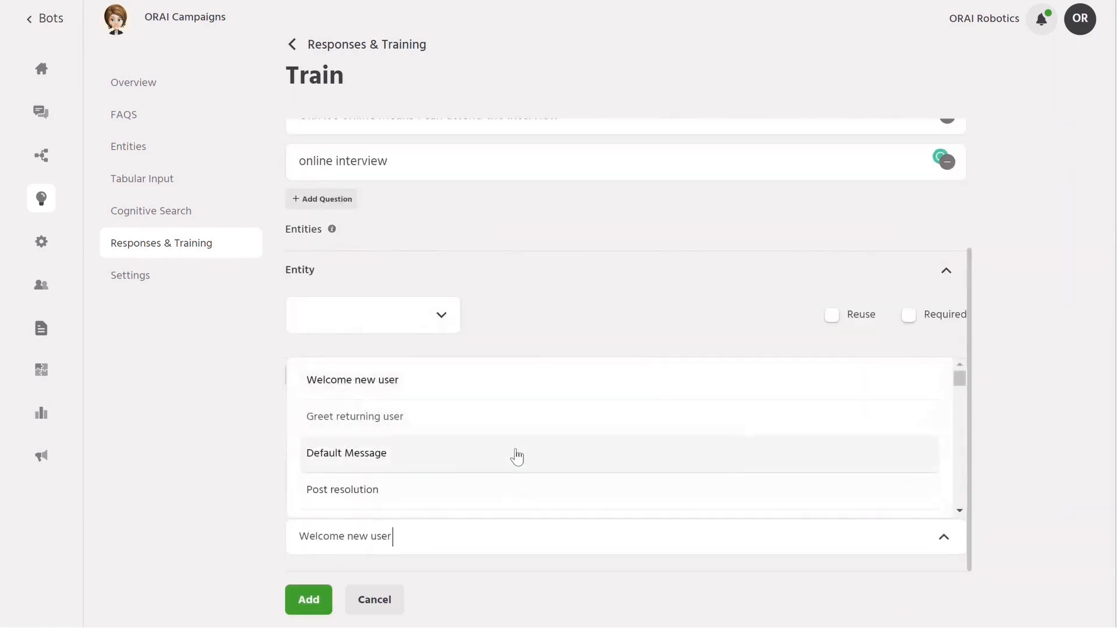
{"action": "scroll", "scroll_direction": "down", "scroll_amount": 3}
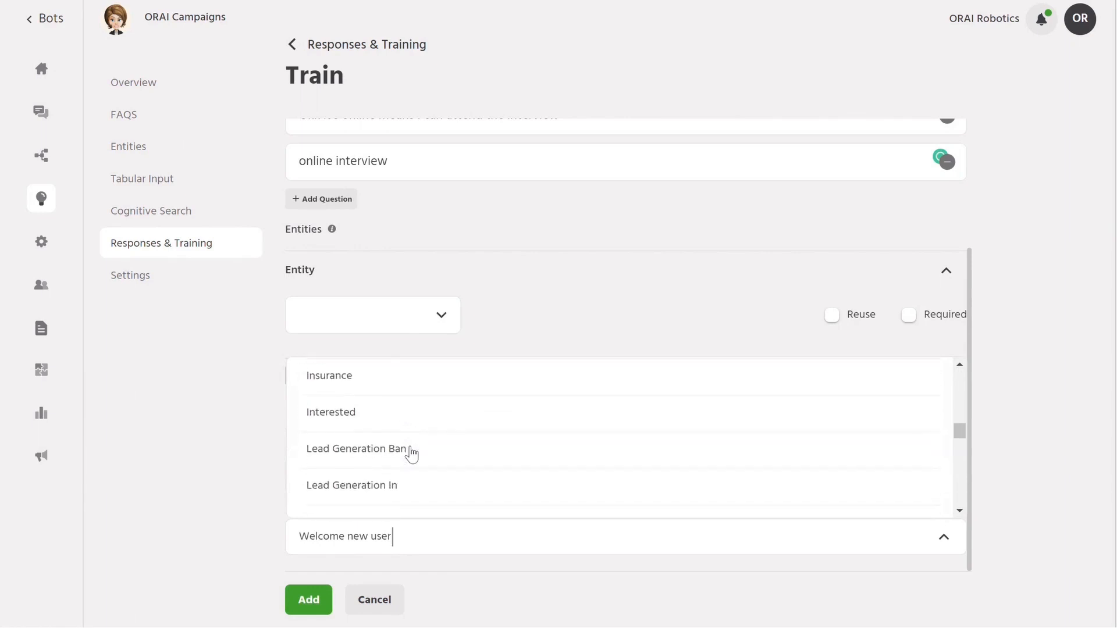
{"action": "scroll", "scroll_direction": "down", "scroll_amount": 3}
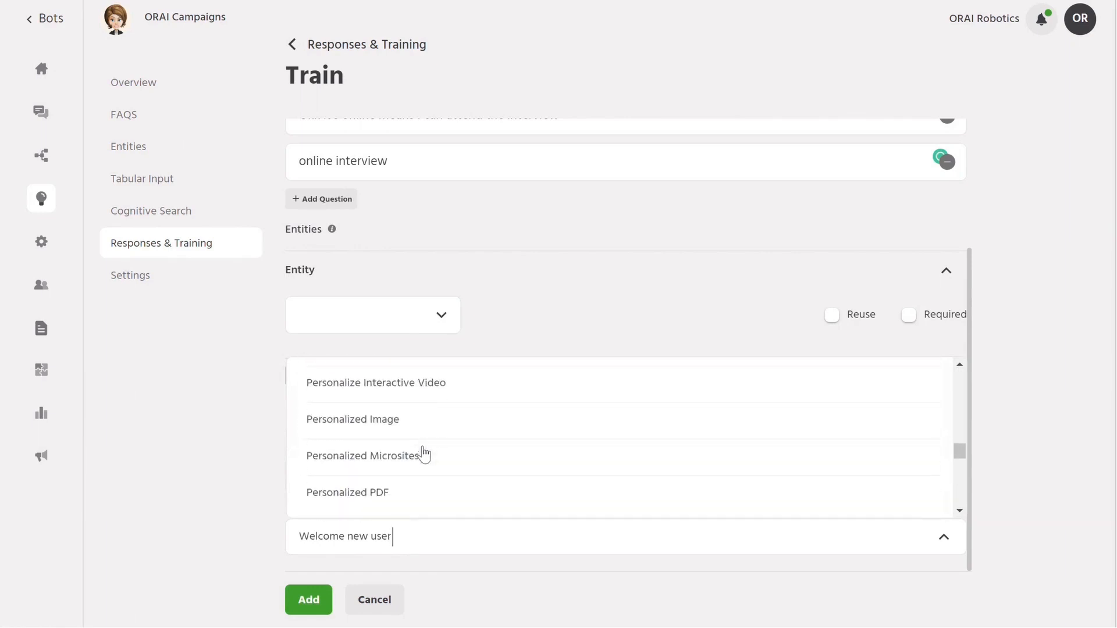
{"action": "left_click", "coordinate": [40, 413]}
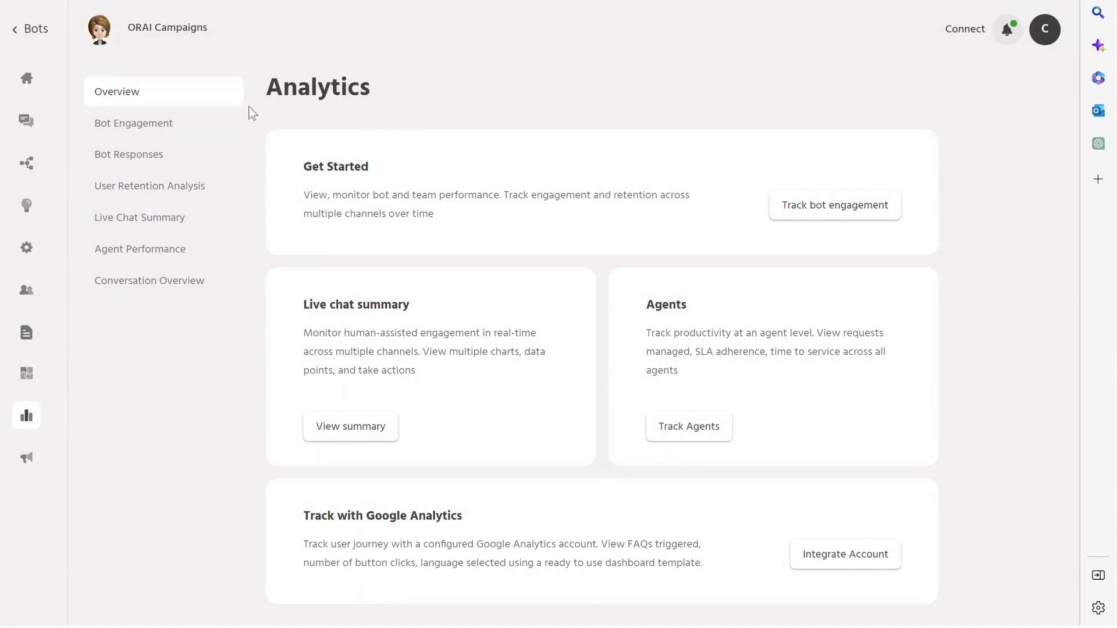
{"action": "mouse_move", "coordinate": [431, 234]}
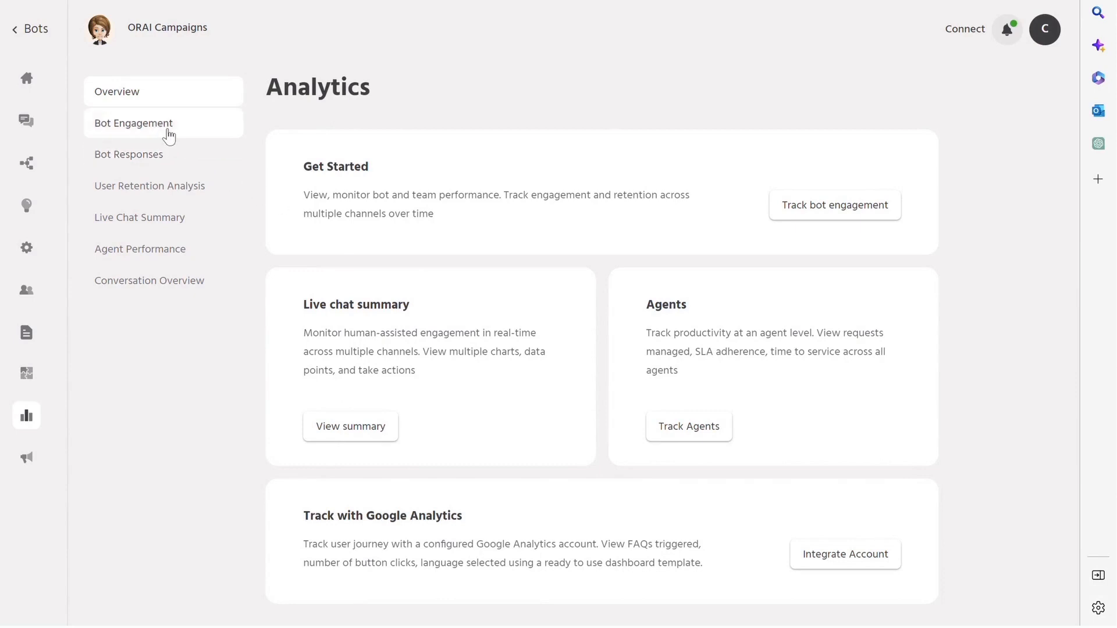
Step: Review Bot Engagement analytics and its active users count, then view Bot Responses
{"action": "left_click", "coordinate": [133, 122]}
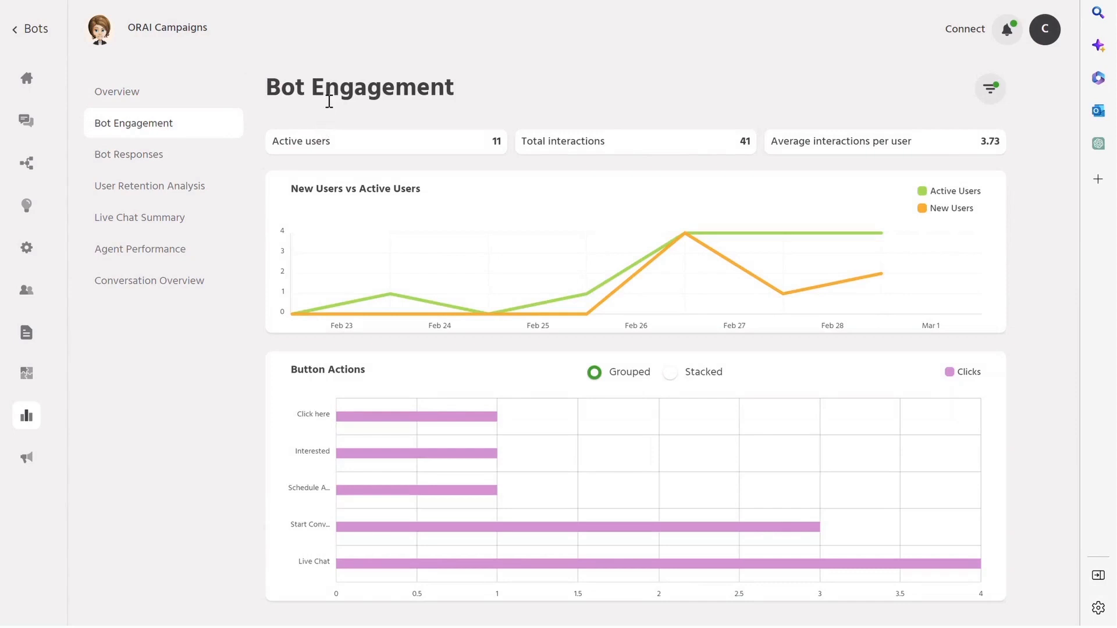
{"action": "mouse_move", "coordinate": [320, 147]}
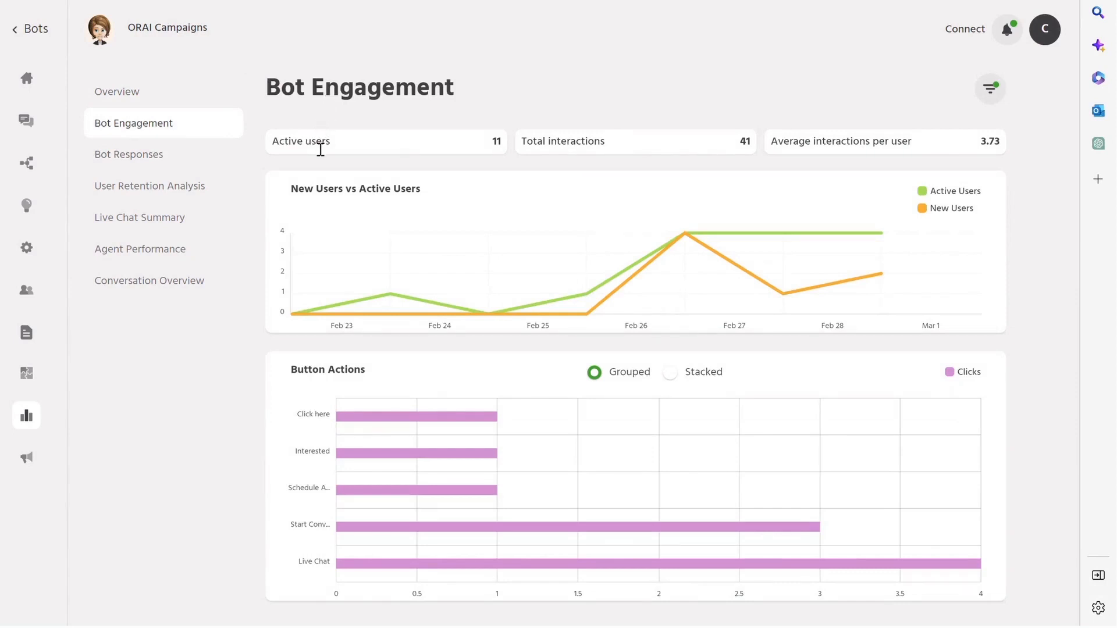
{"action": "double_click", "coordinate": [563, 141]}
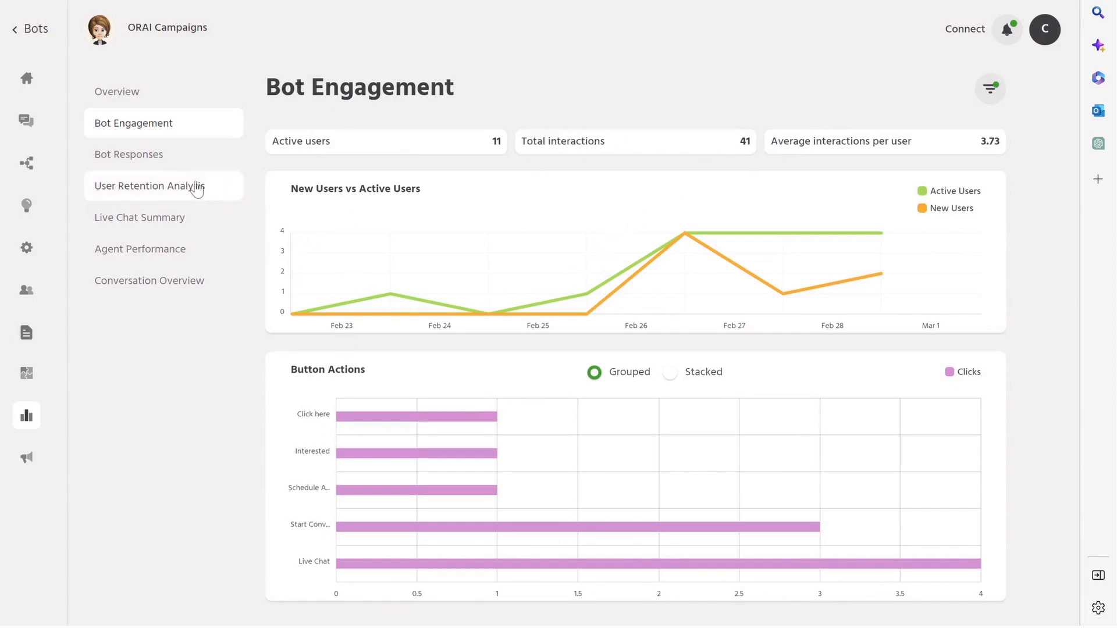
{"action": "left_click", "coordinate": [128, 154]}
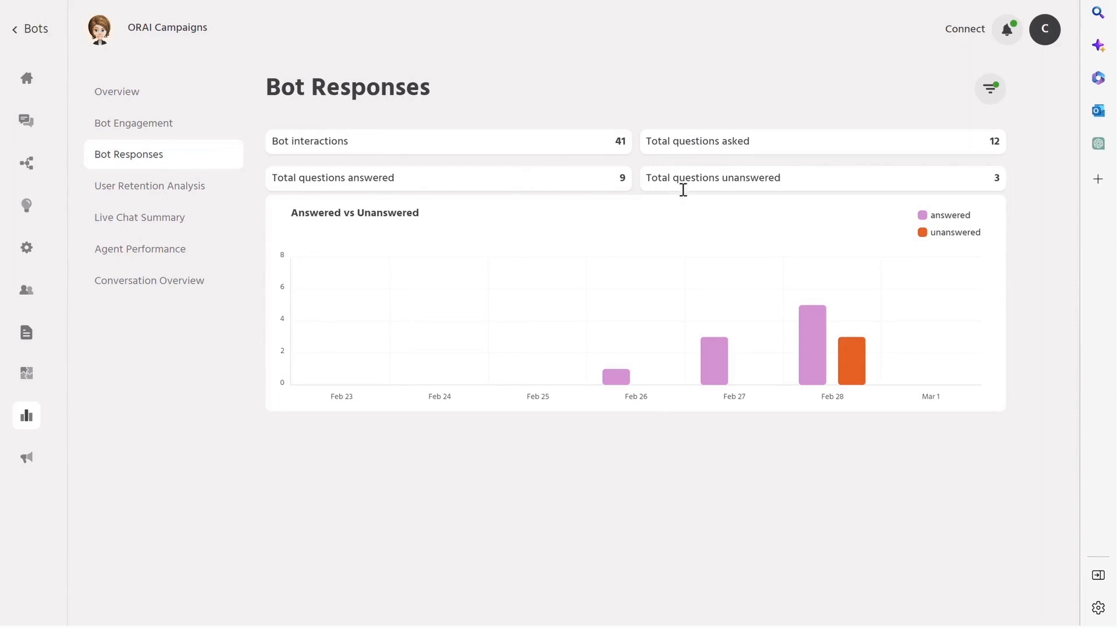
Step: View the User Retention Analysis table of daily retention percentages by signup date
{"action": "left_click", "coordinate": [149, 185]}
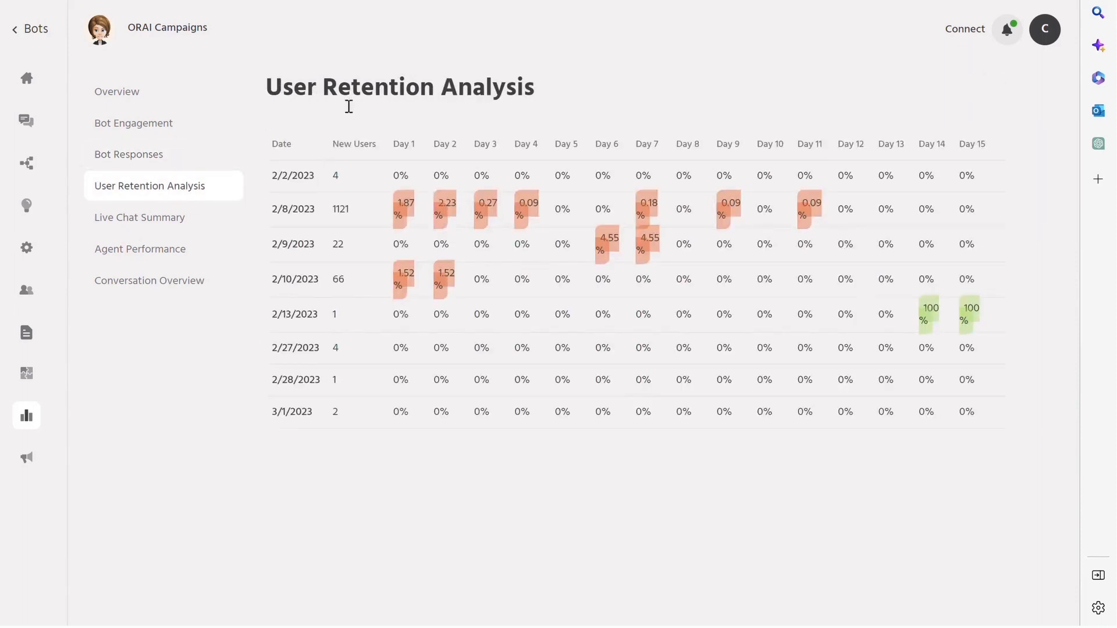
{"action": "mouse_move", "coordinate": [325, 155]}
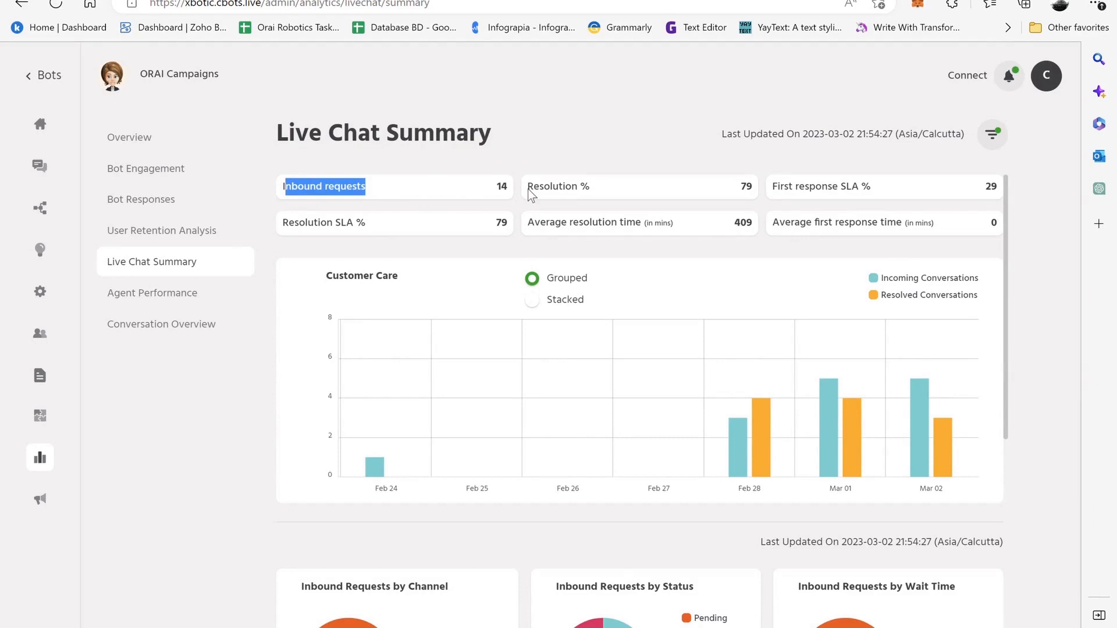
{"action": "mouse_move", "coordinate": [1089, 68]}
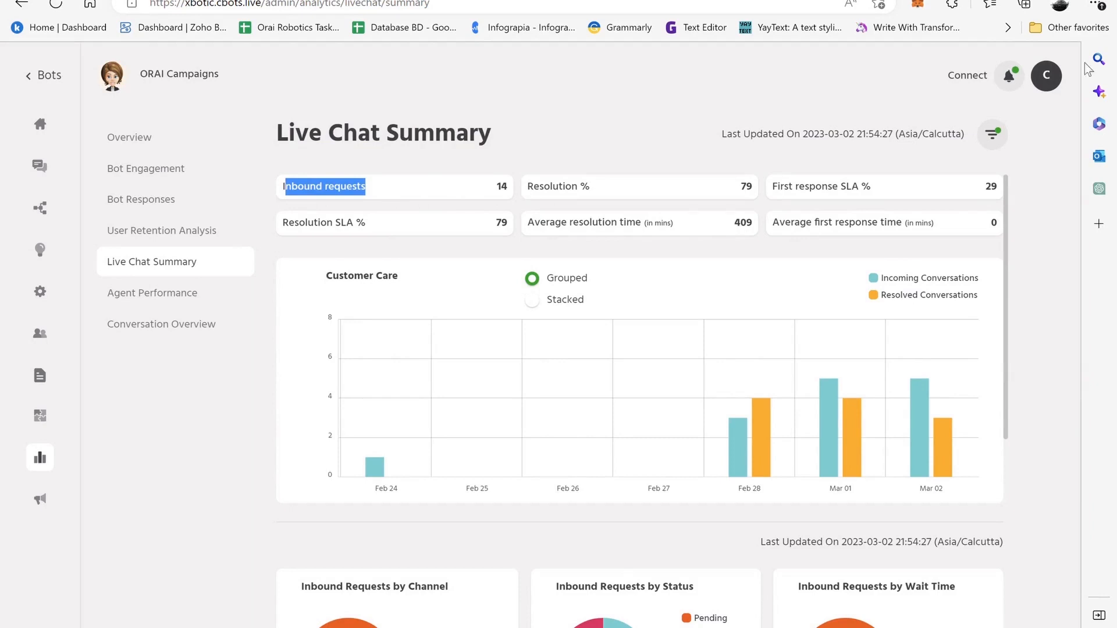
Step: Filter the Live Chat Summary to the Last 30 days timeline
{"action": "left_click", "coordinate": [991, 134]}
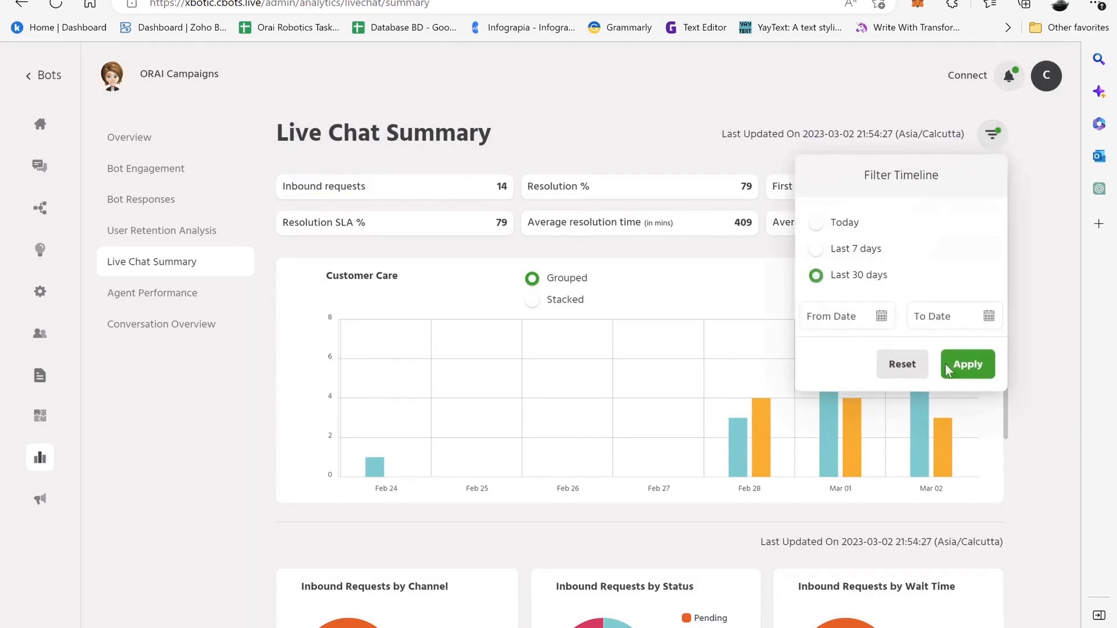
{"action": "left_click", "coordinate": [967, 364]}
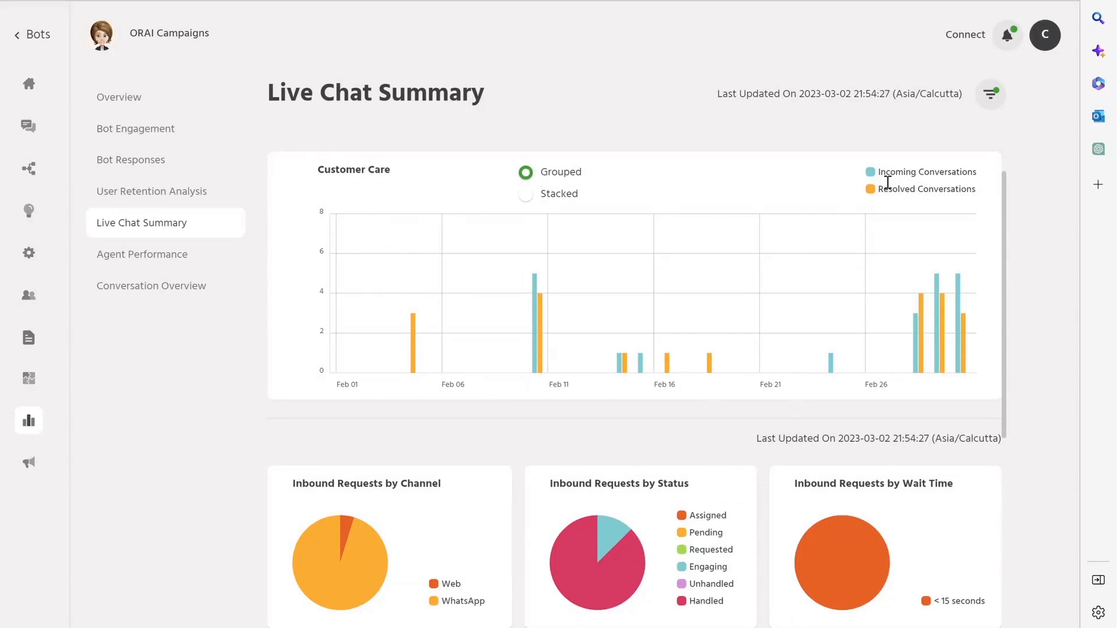
{"action": "double_click", "coordinate": [927, 172]}
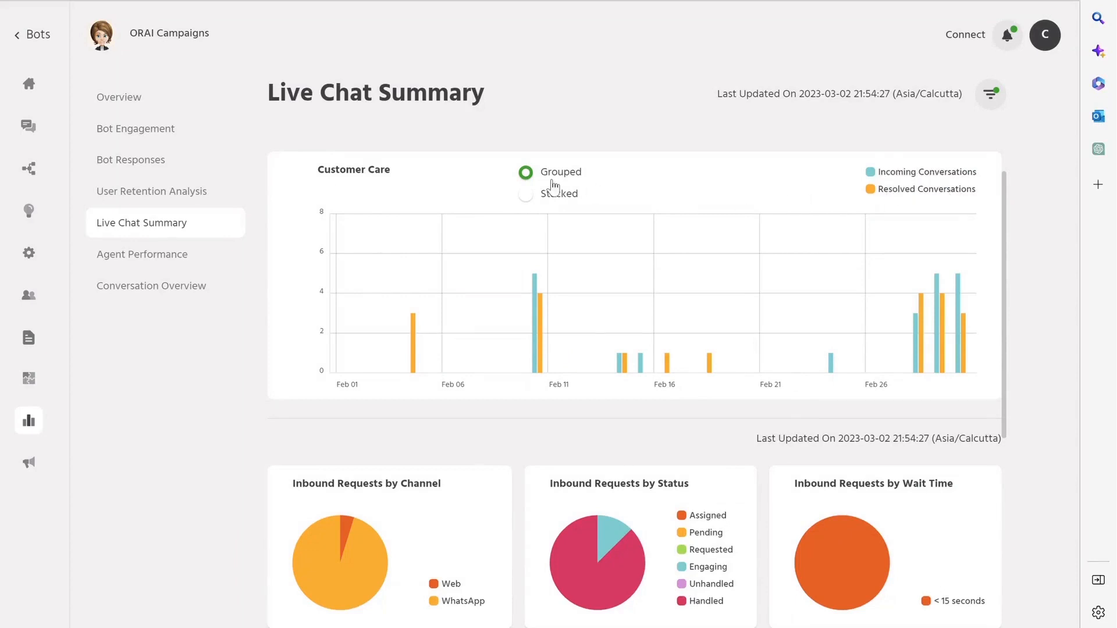
Step: Compare the conversation chart as Stacked then Grouped bars, and move on to Agent Performance
{"action": "left_click", "coordinate": [524, 194]}
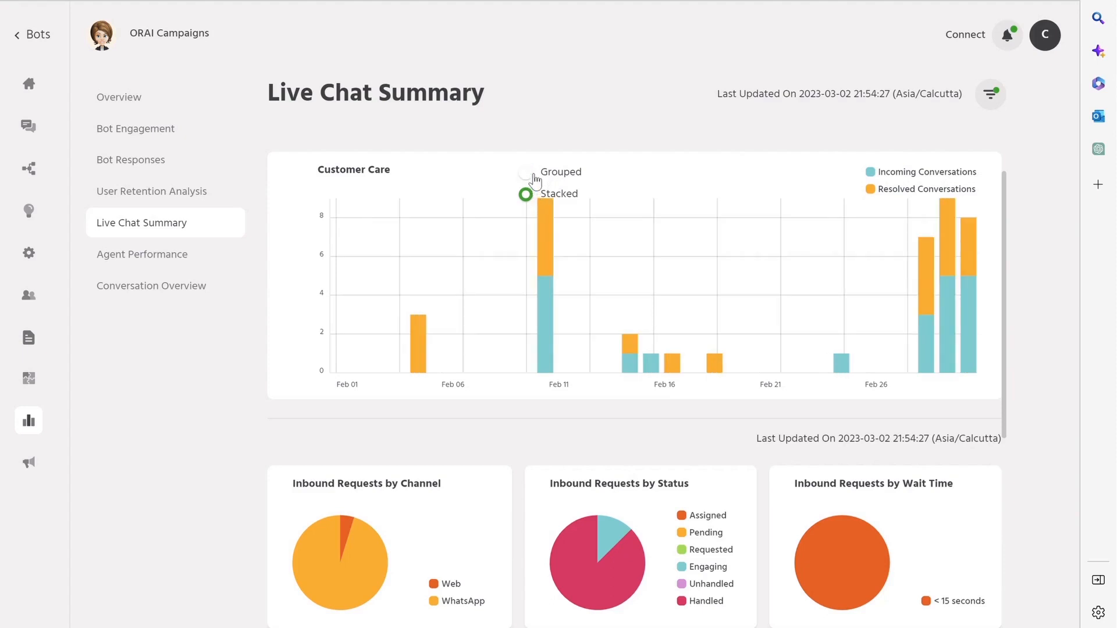
{"action": "left_click", "coordinate": [526, 172]}
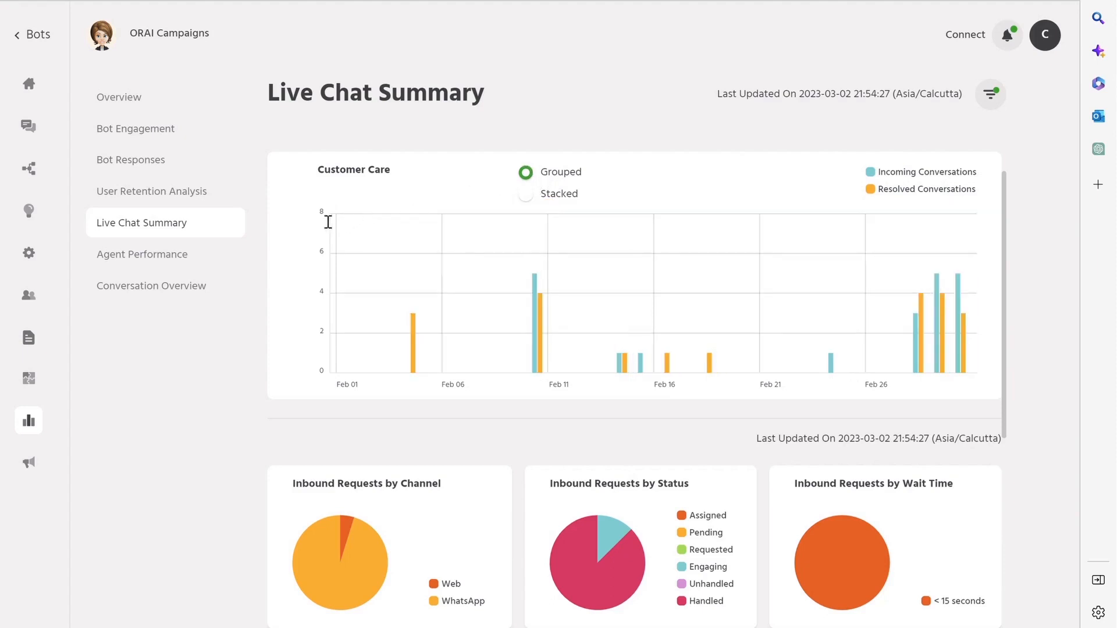
{"action": "mouse_move", "coordinate": [329, 247]}
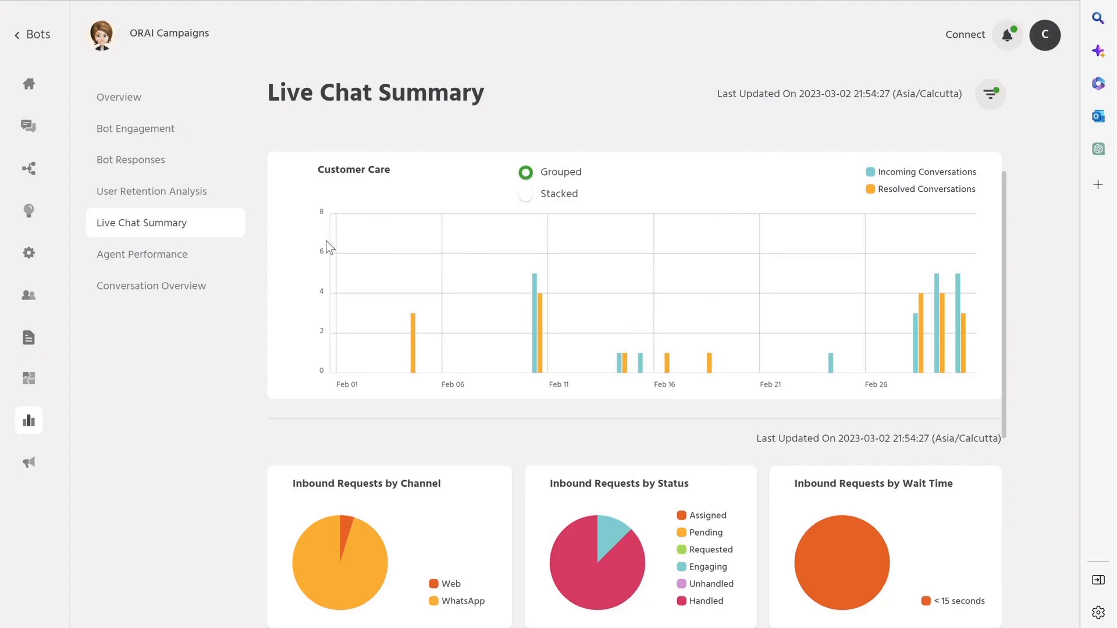
{"action": "mouse_move", "coordinate": [509, 344]}
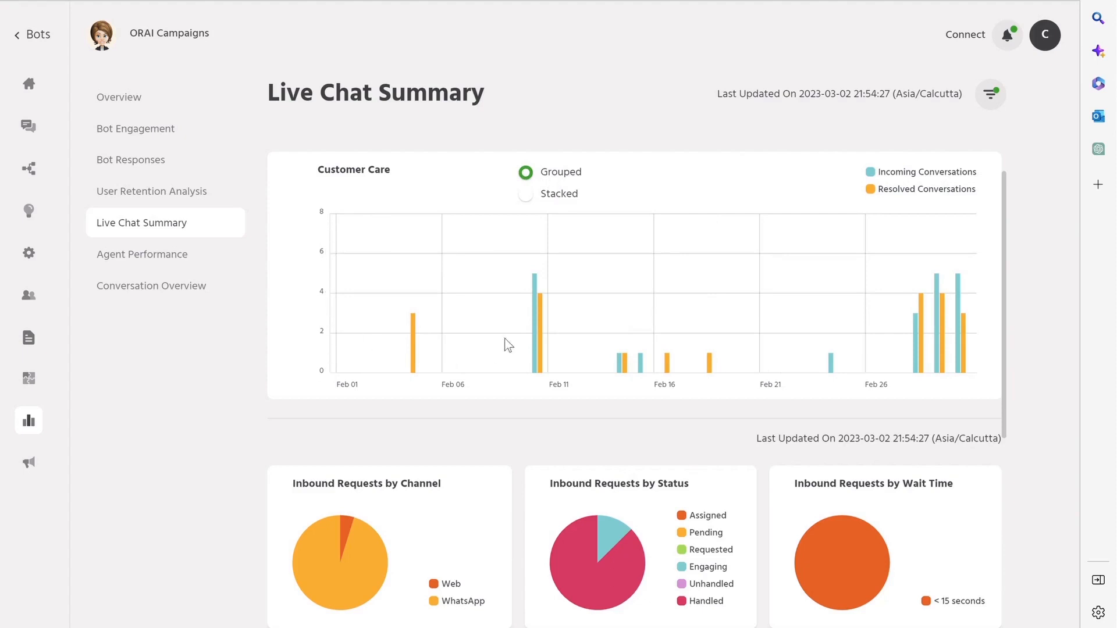
{"action": "mouse_move", "coordinate": [541, 342]}
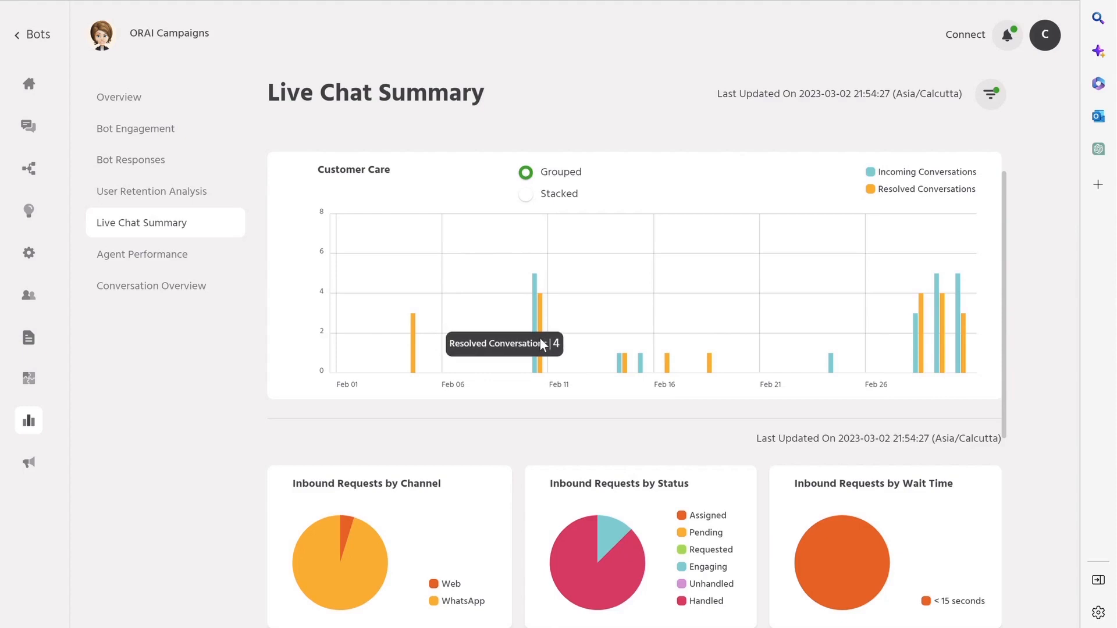
{"action": "mouse_move", "coordinate": [633, 370]}
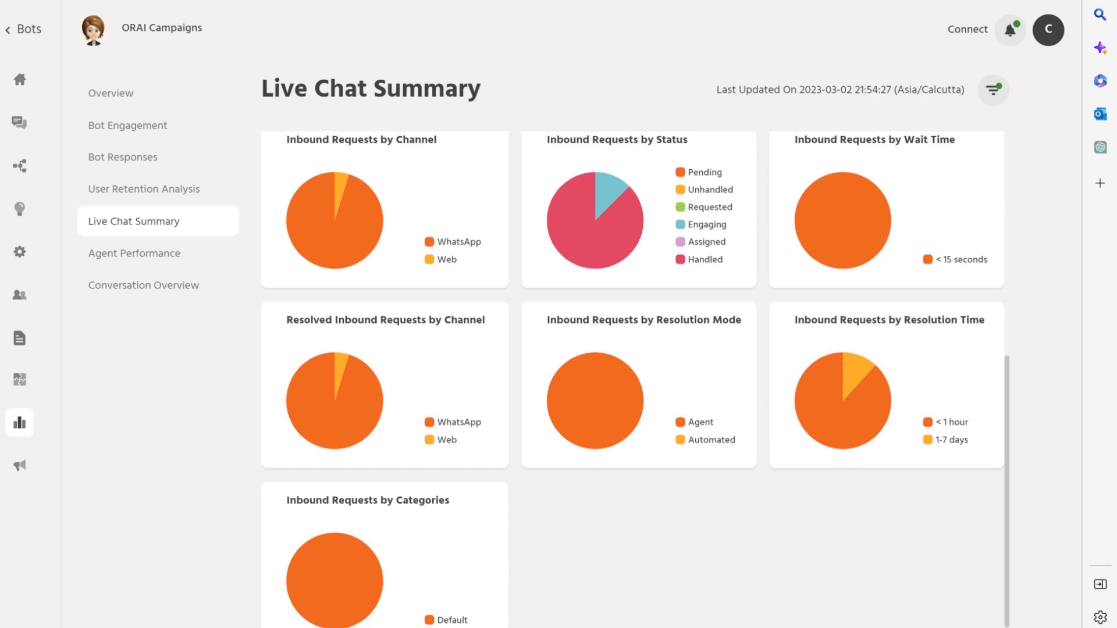
{"action": "left_click", "coordinate": [134, 253]}
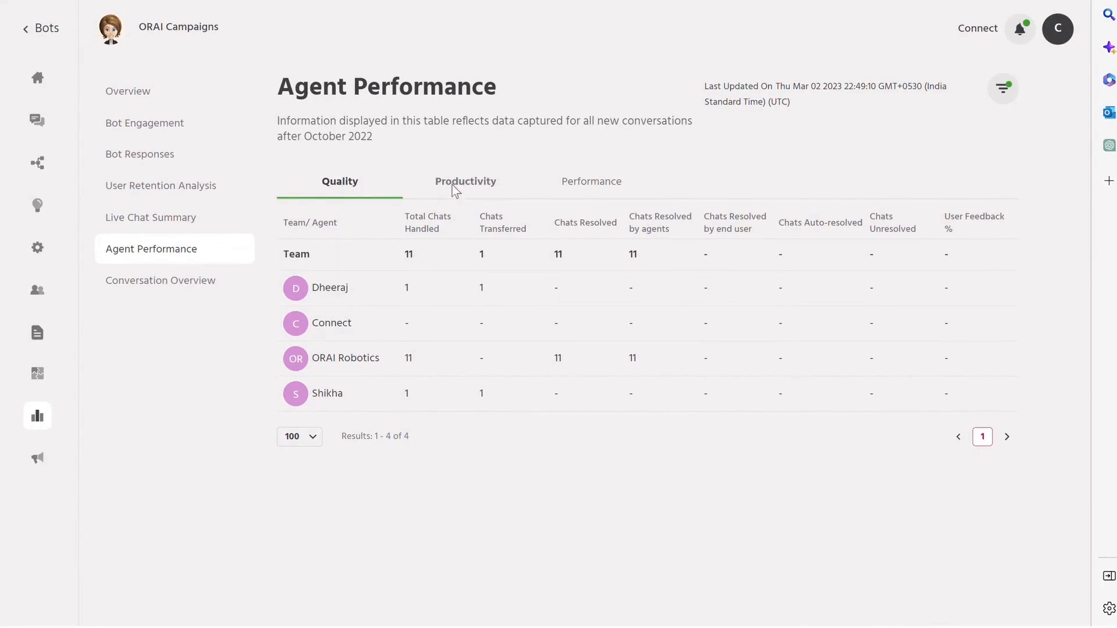
Step: Show the agents' Productivity figures on the Agent Performance page
{"action": "left_click", "coordinate": [466, 182]}
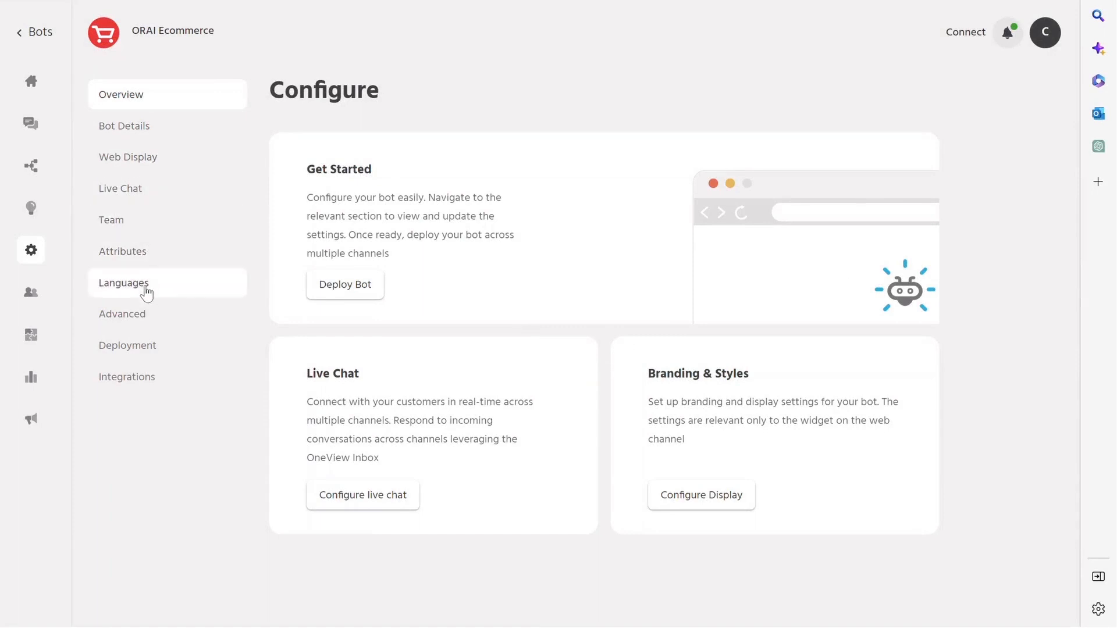
Step: Add Indonesian as a new language for the Ecommerce bot alongside English and Hindi
{"action": "left_click", "coordinate": [123, 282]}
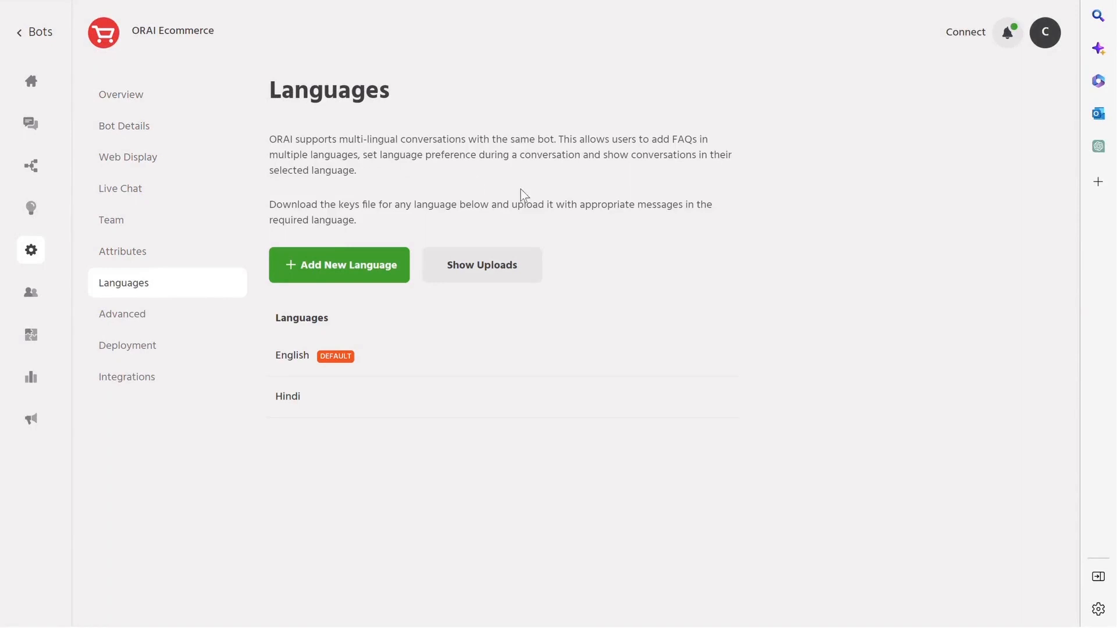
{"action": "mouse_move", "coordinate": [364, 277]}
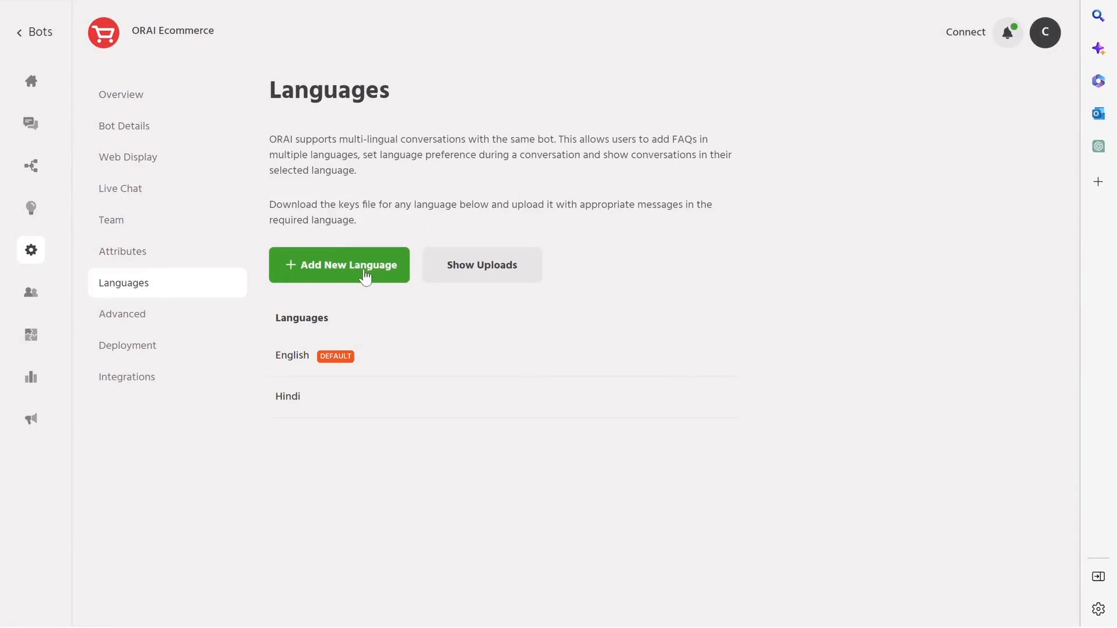
{"action": "left_click", "coordinate": [340, 265]}
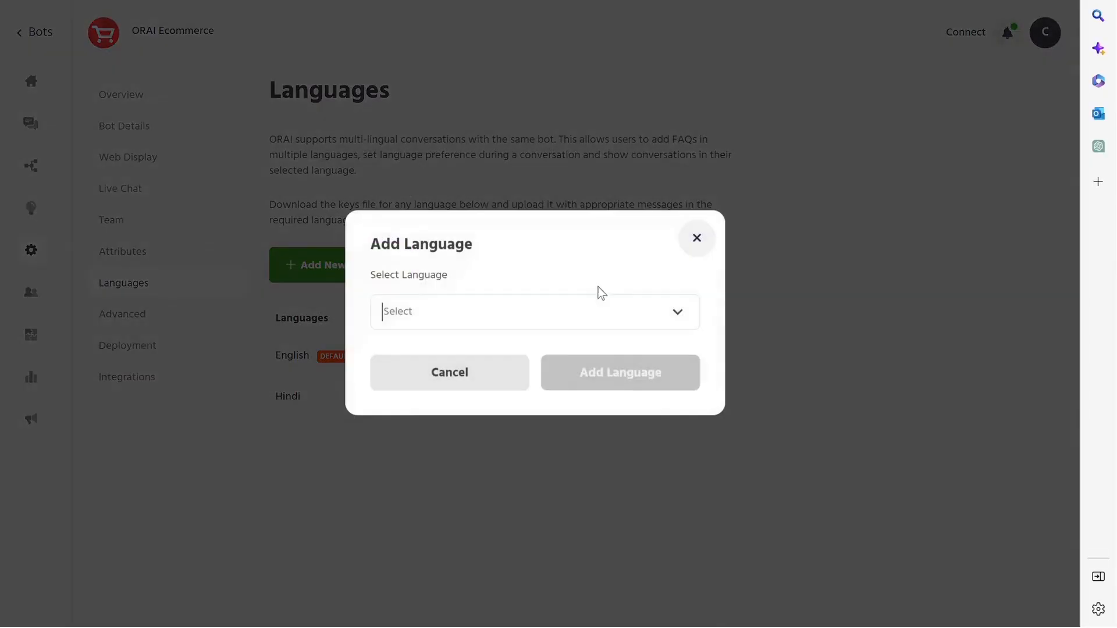
{"action": "type", "text": "ind"}
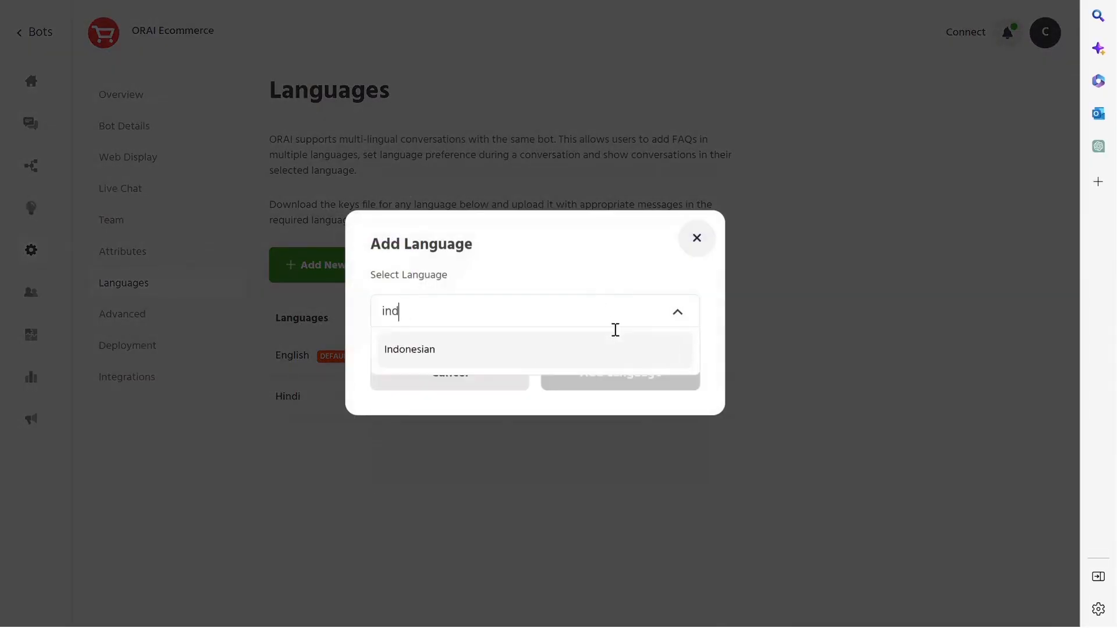
{"action": "left_click", "coordinate": [408, 349]}
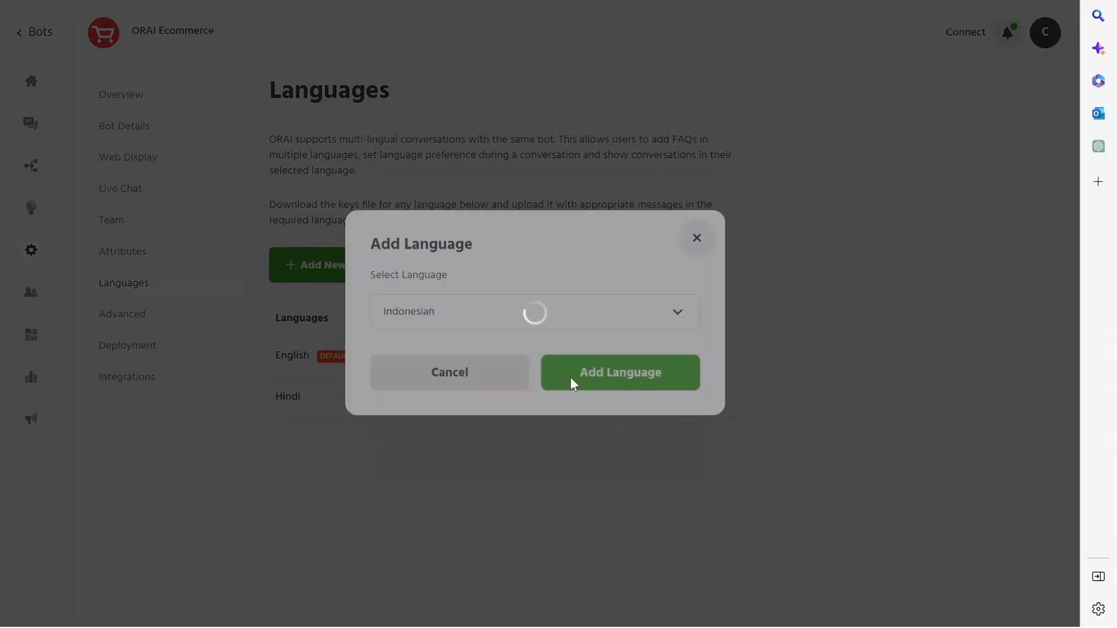